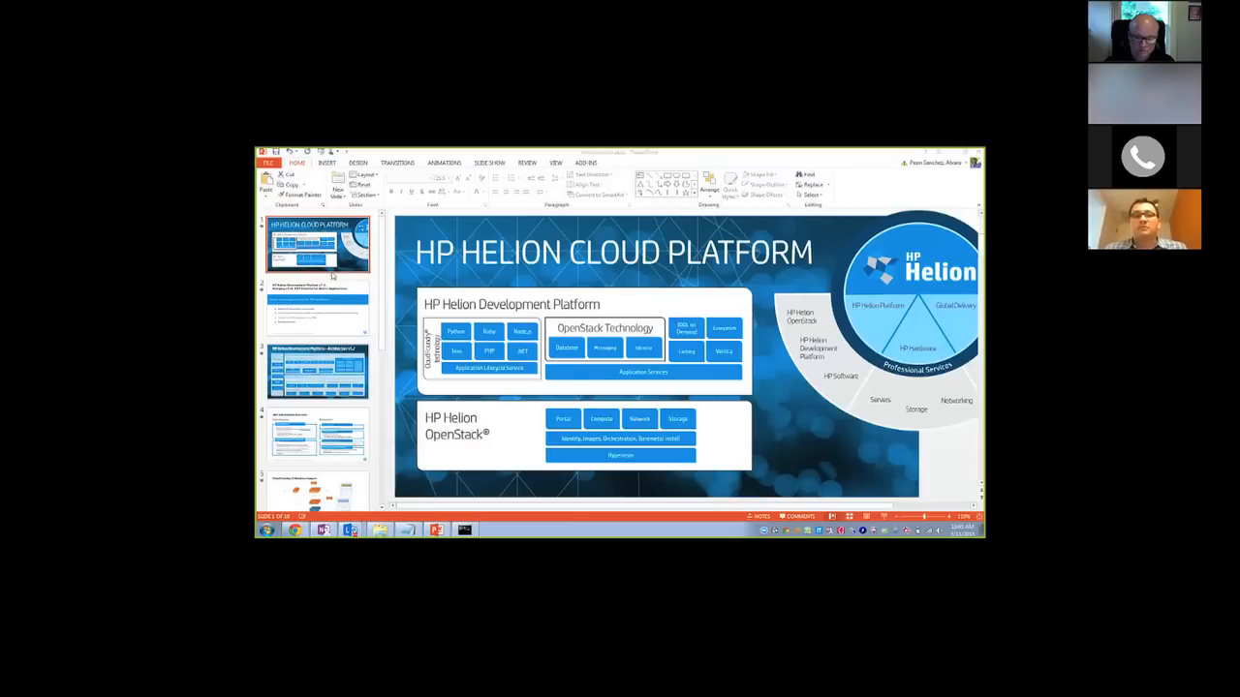
mouse_move(326, 312)
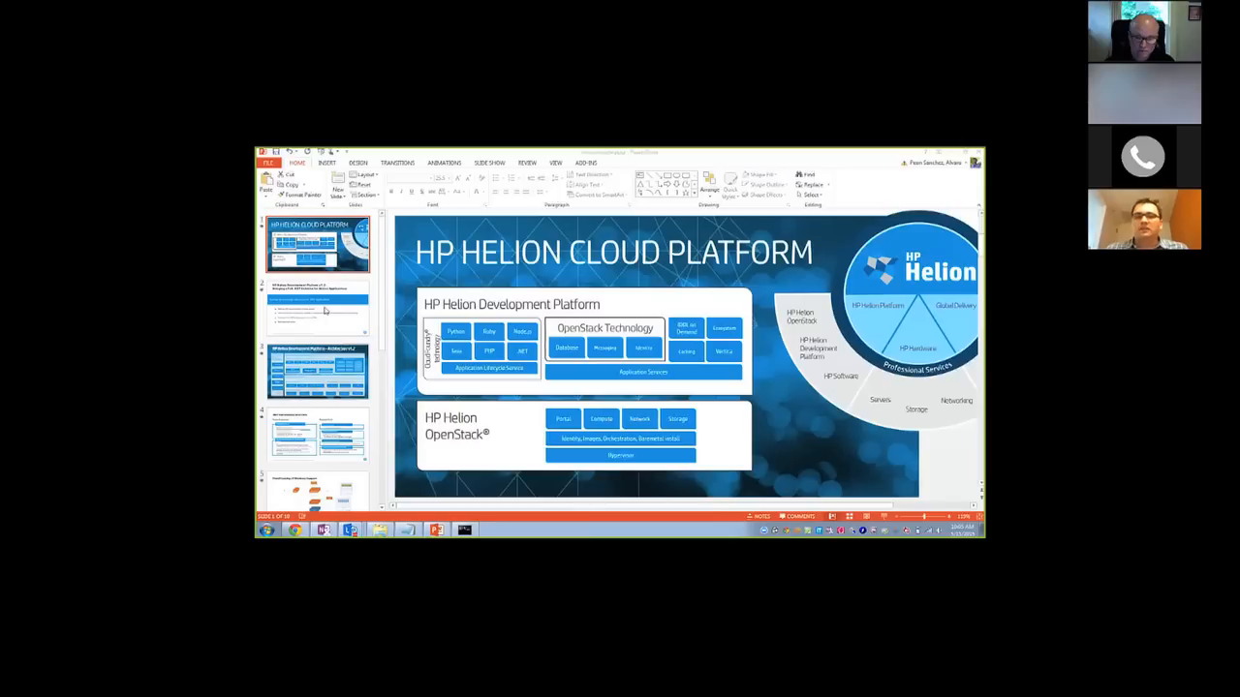
mouse_move(343, 310)
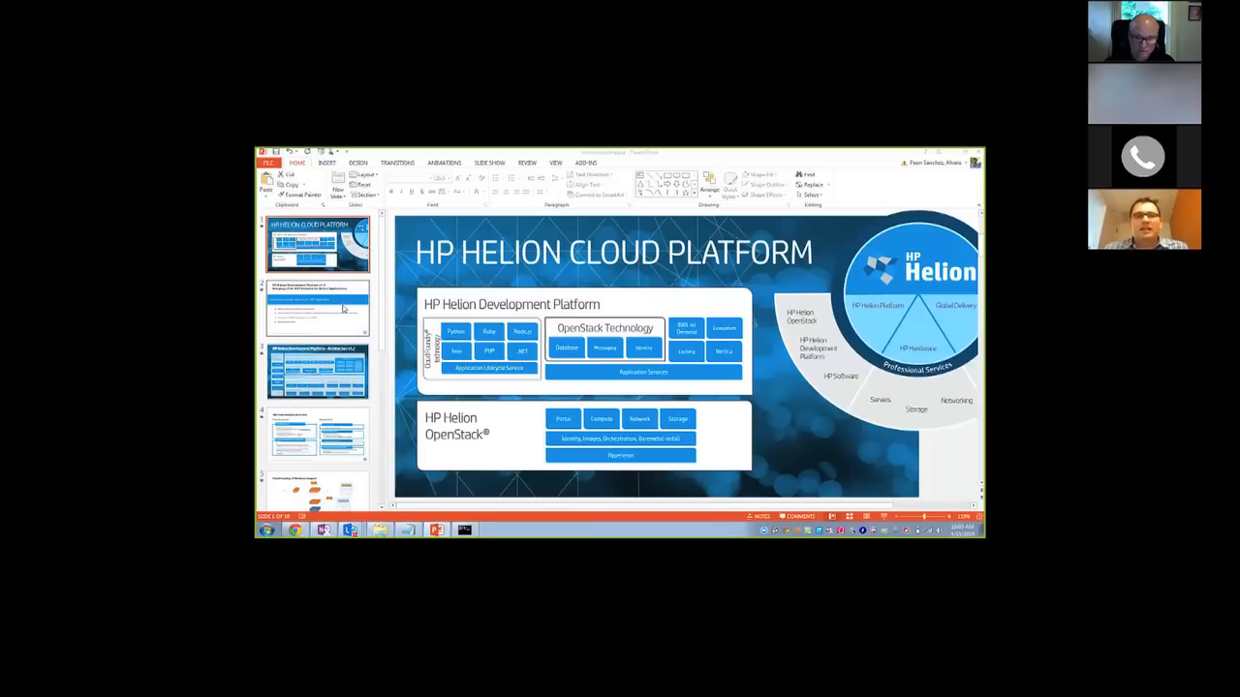
- Show the HP Helion Development Platform v1.2 .NET slide from the thumbnail pane
left_click(318, 308)
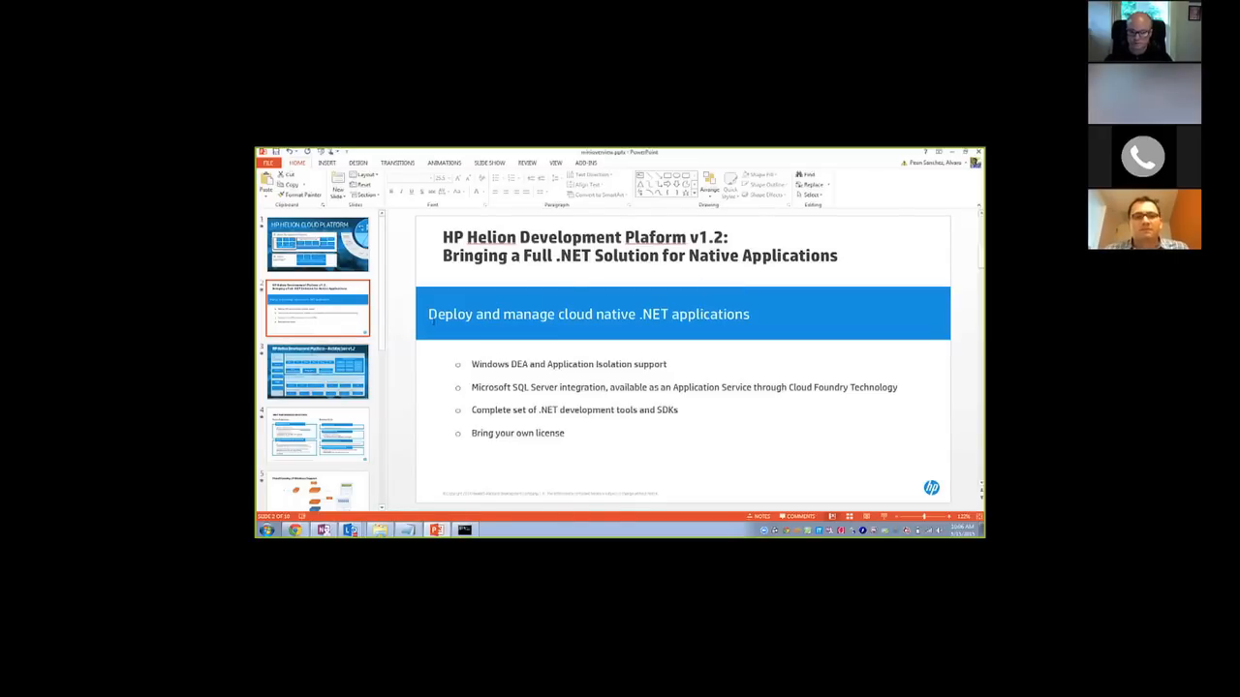
left_click(318, 372)
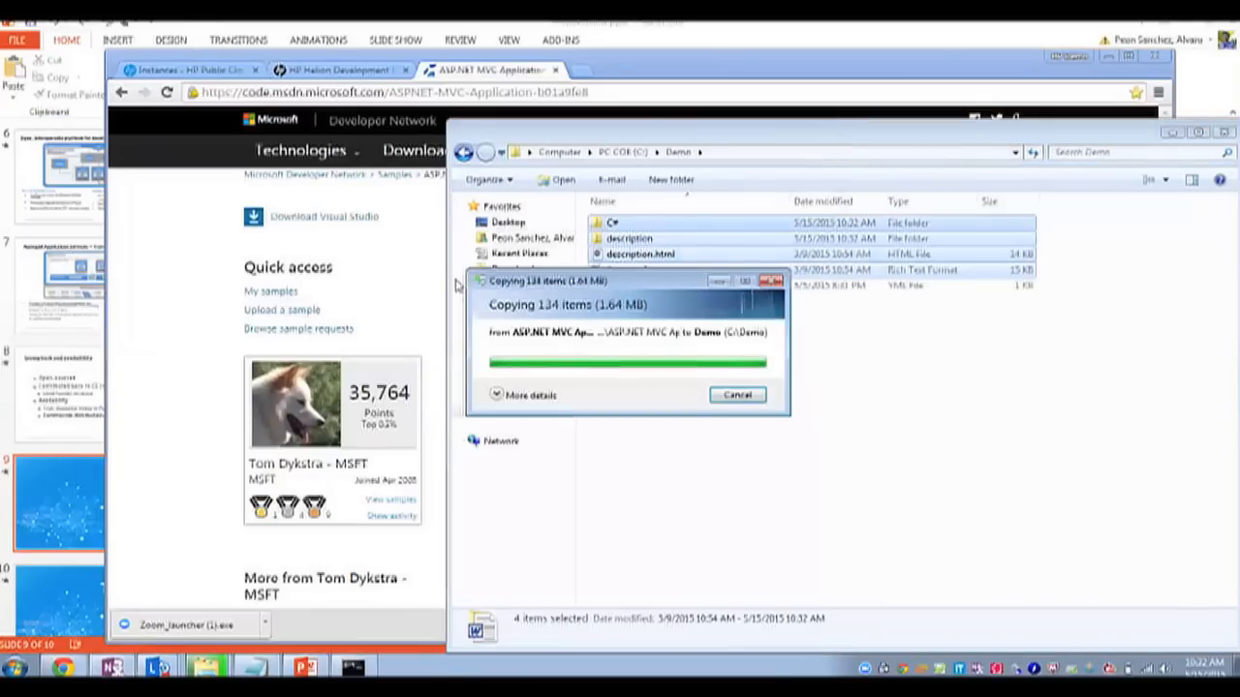
- Review the three running cluster instances and highlight the MSSQL2014 image name
left_click(184, 70)
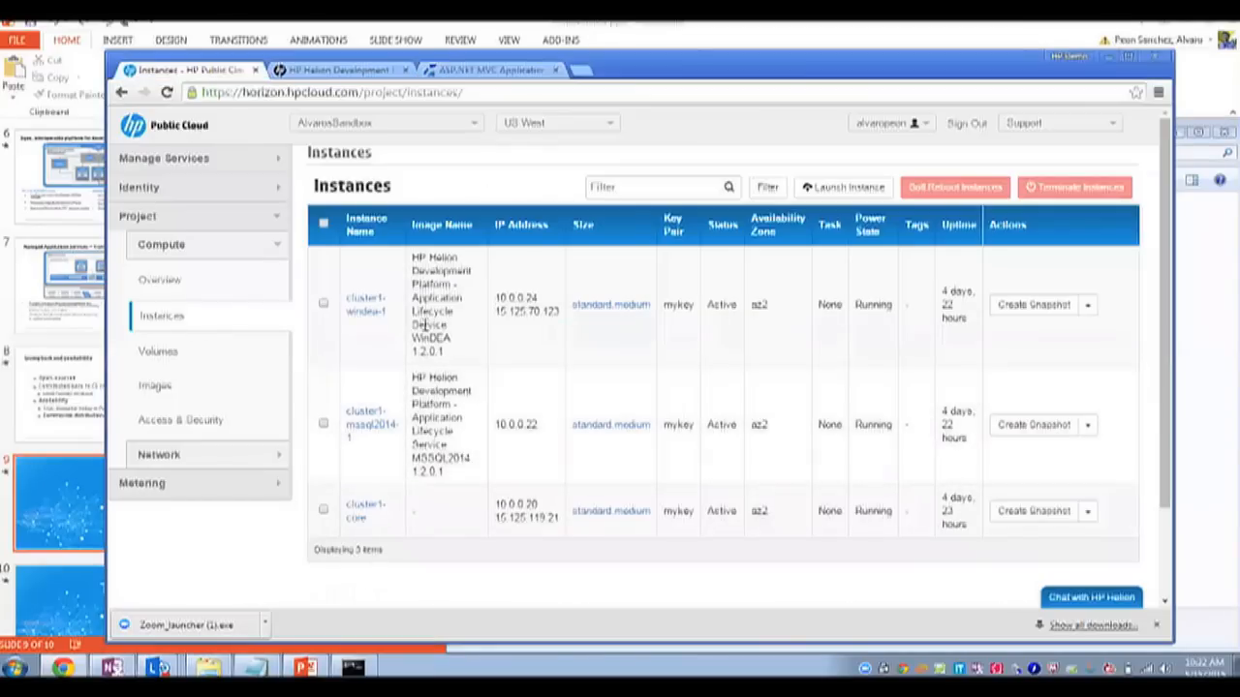
mouse_move(434, 603)
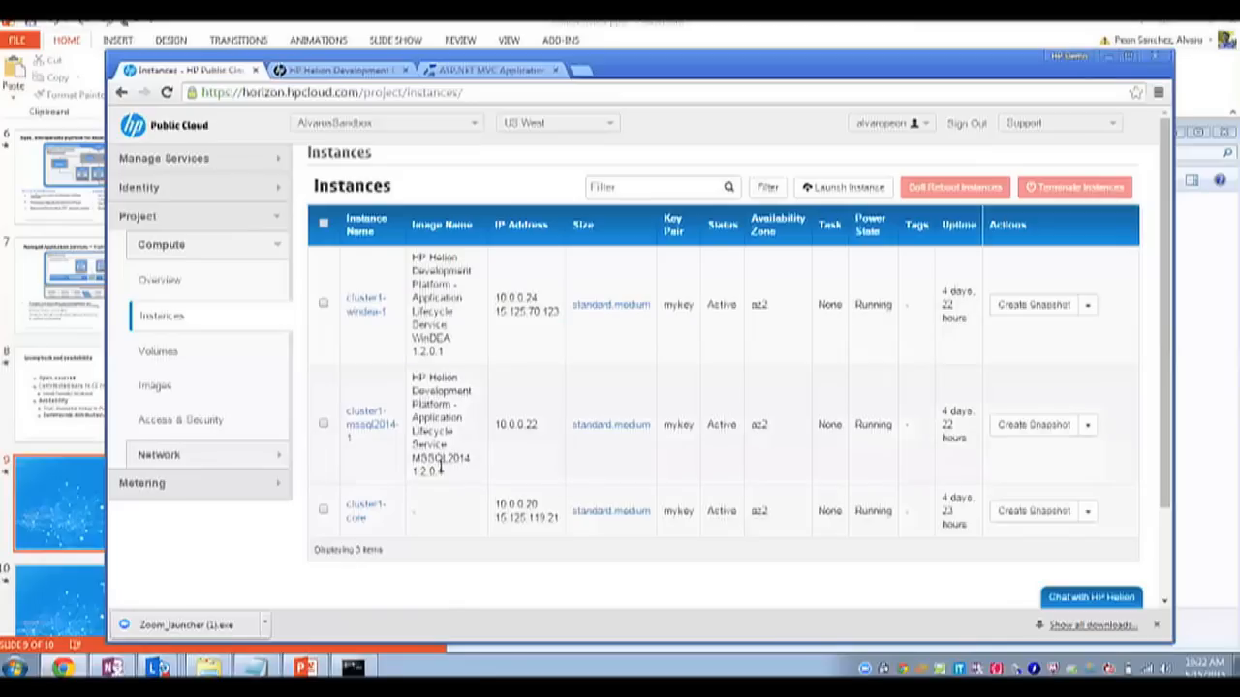
double_click(442, 425)
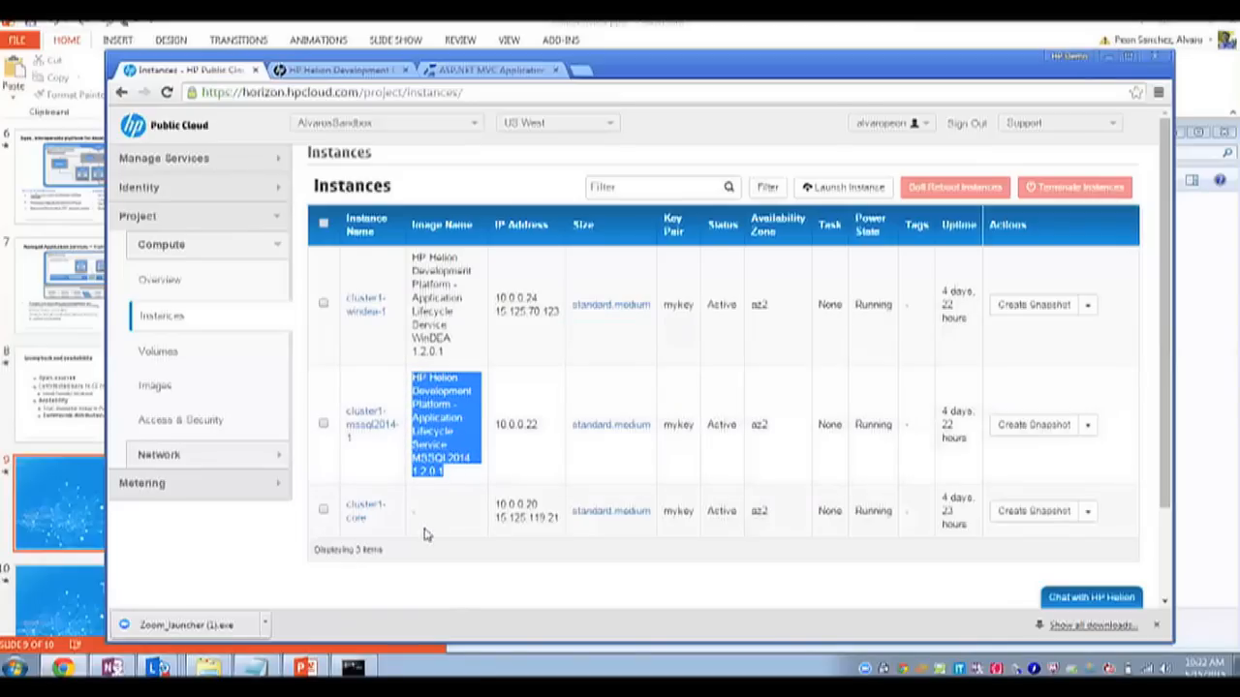
mouse_move(658, 564)
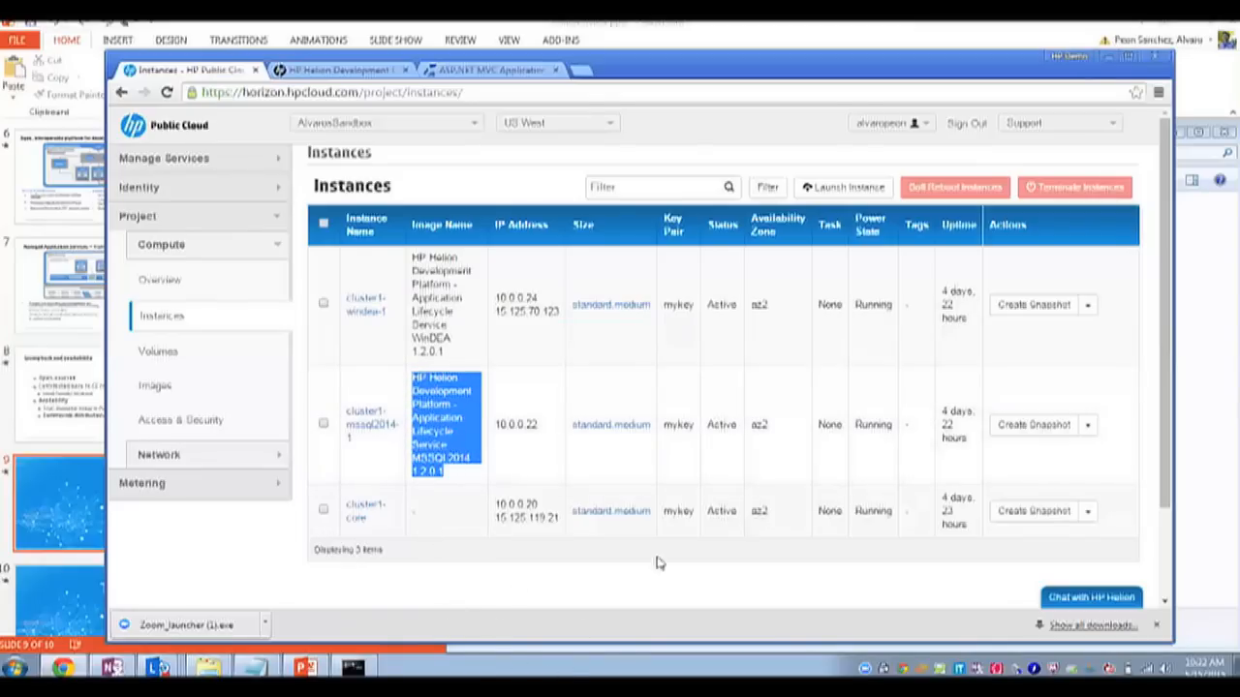
- Check that the Helion console's Applications page lists no apps
left_click(339, 70)
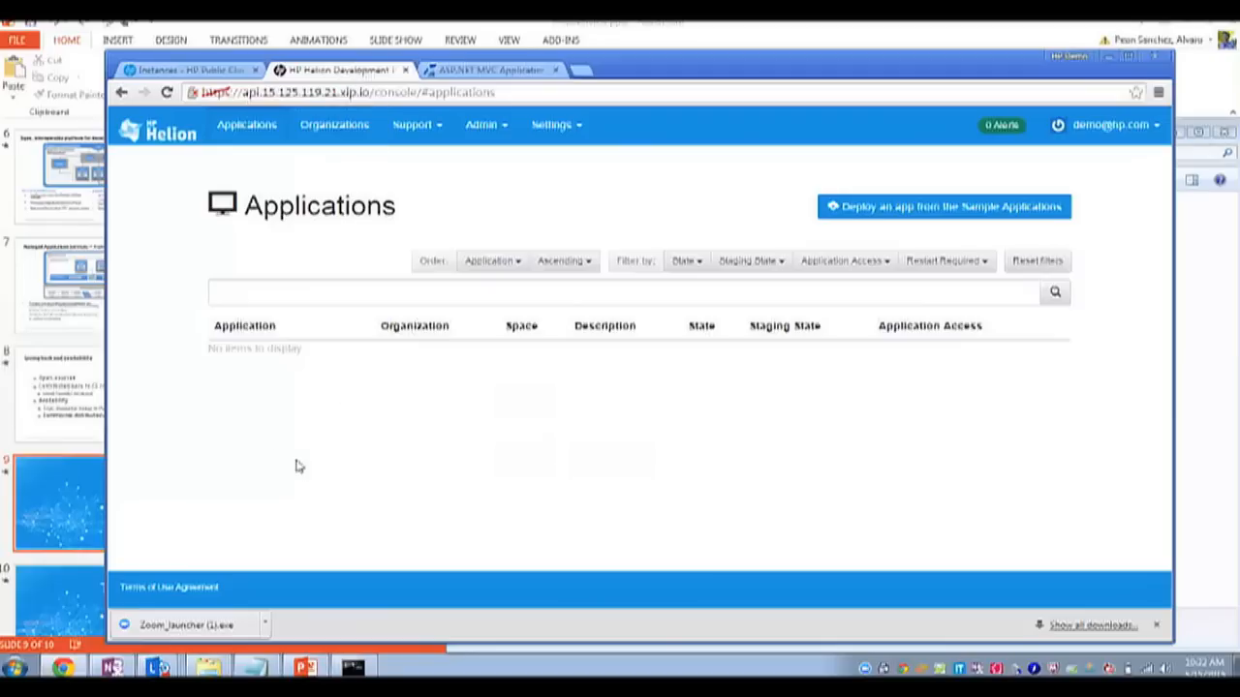
left_click(246, 124)
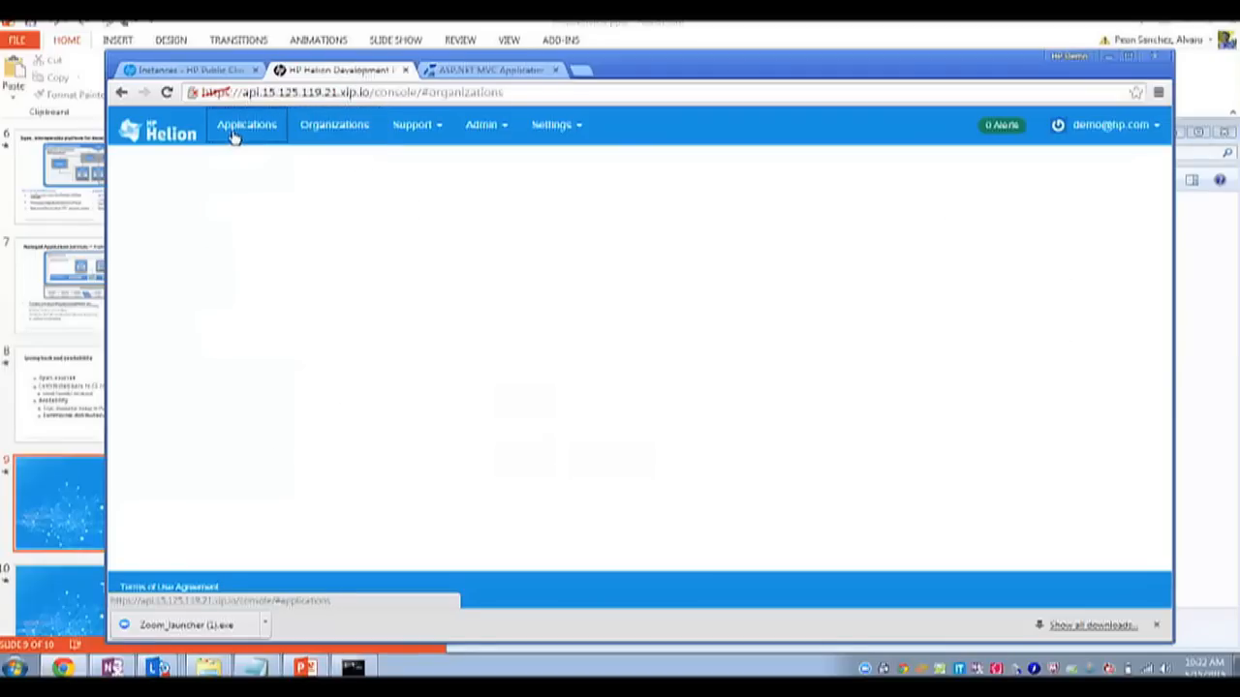
left_click(246, 124)
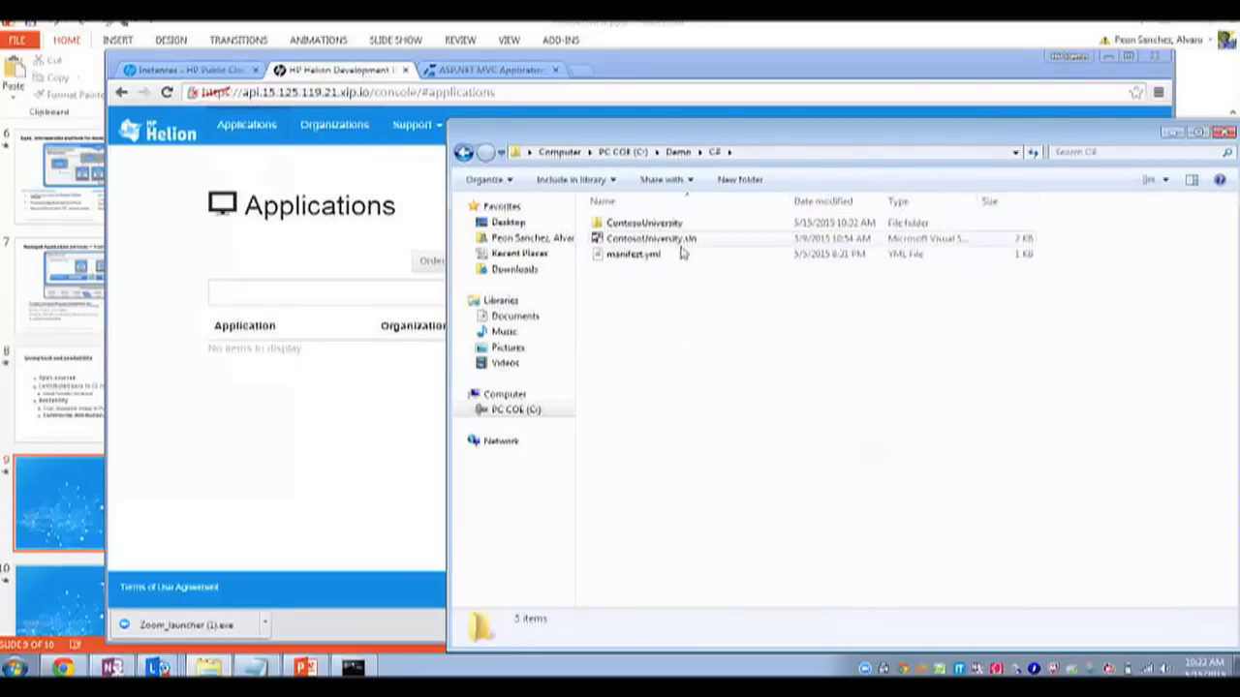
- Load the ContosoUniversity.sln solution from the Demo\C# folder
left_click(651, 238)
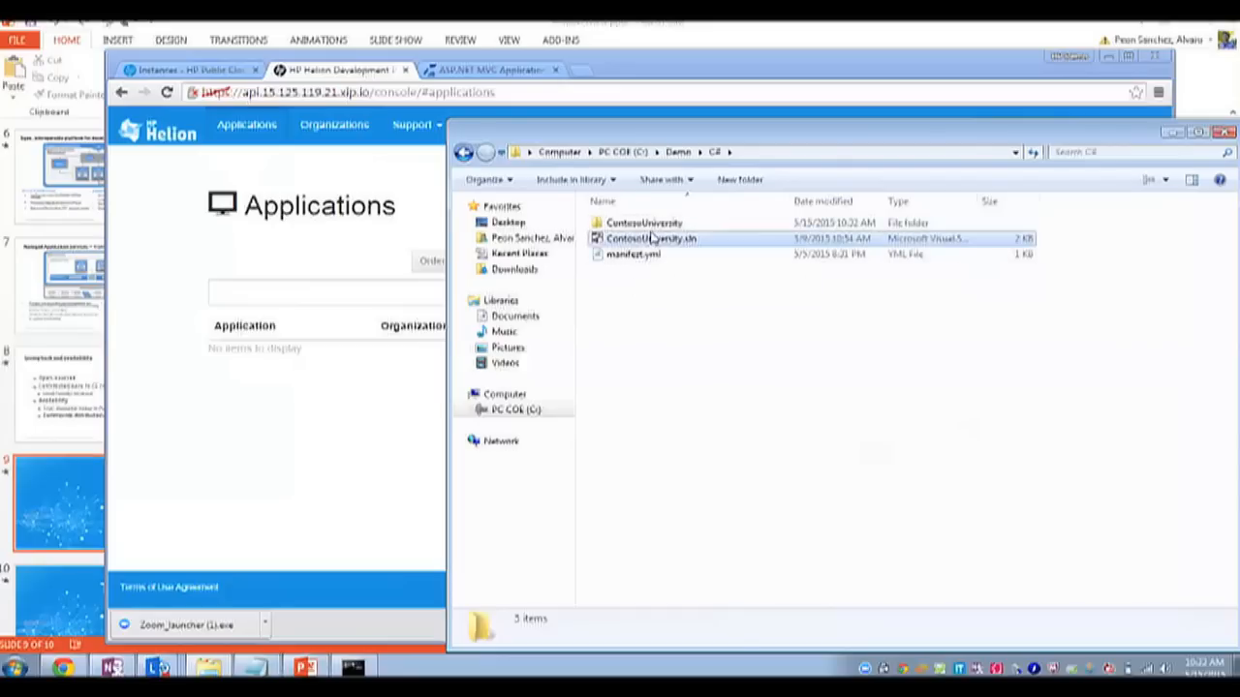
double_click(651, 238)
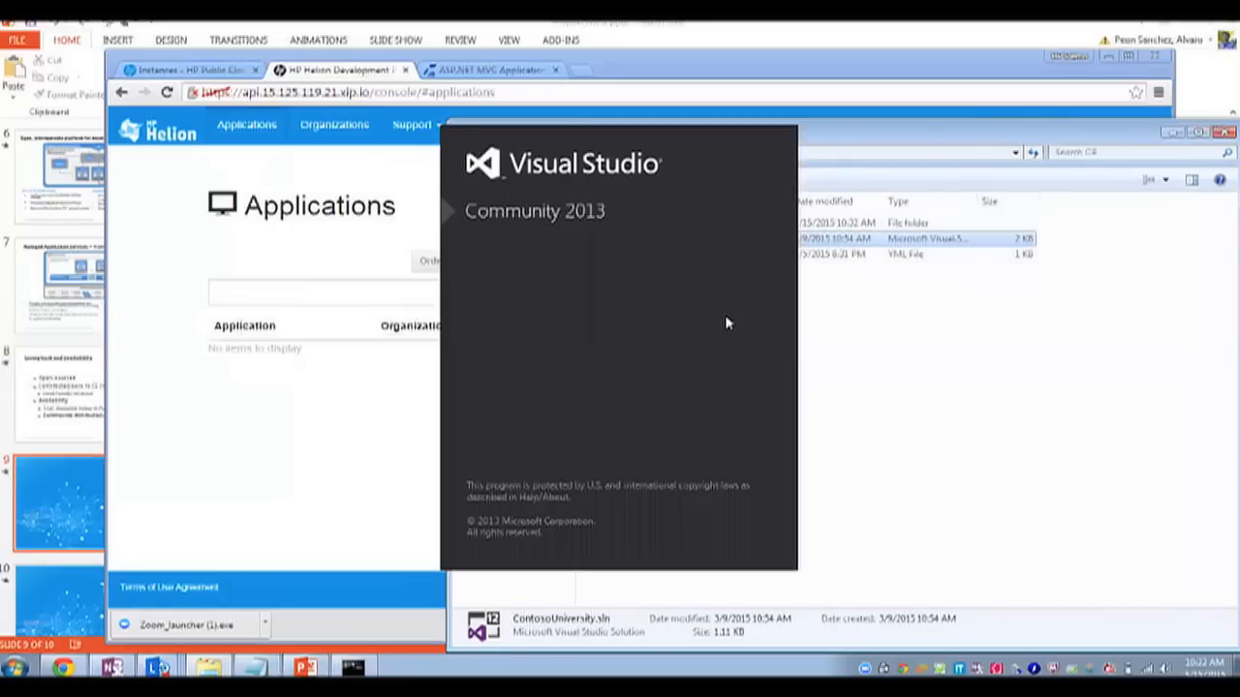
mouse_move(875, 554)
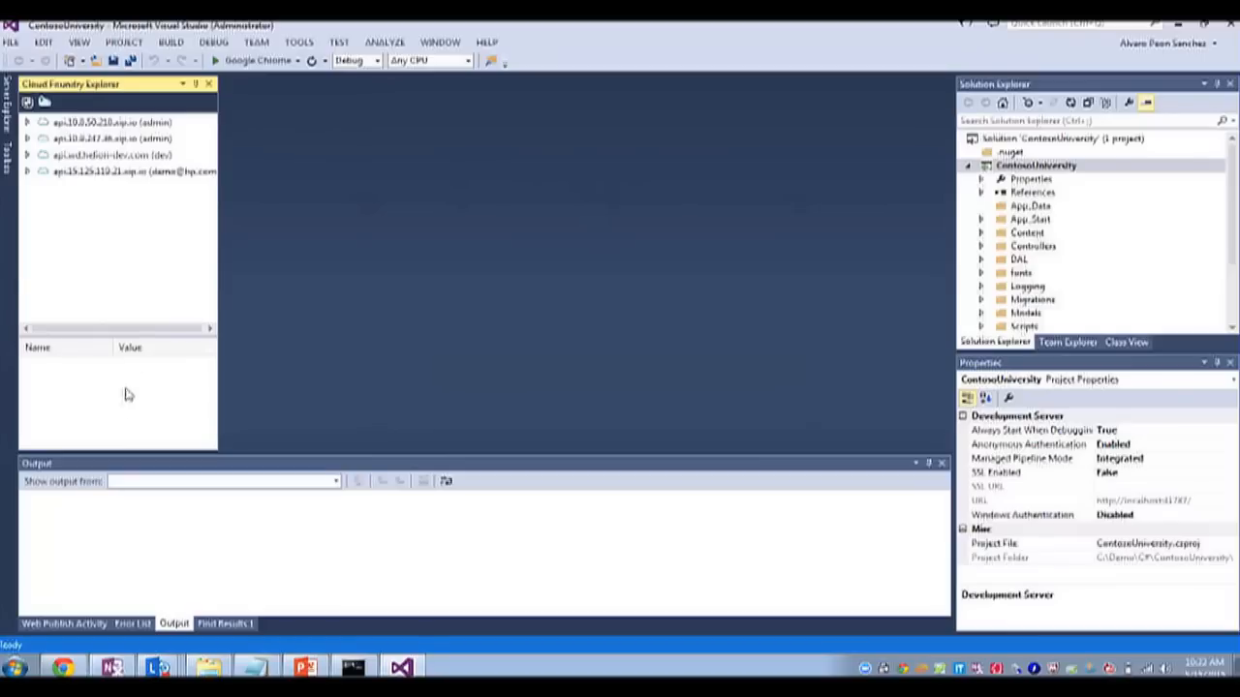
mouse_move(43, 366)
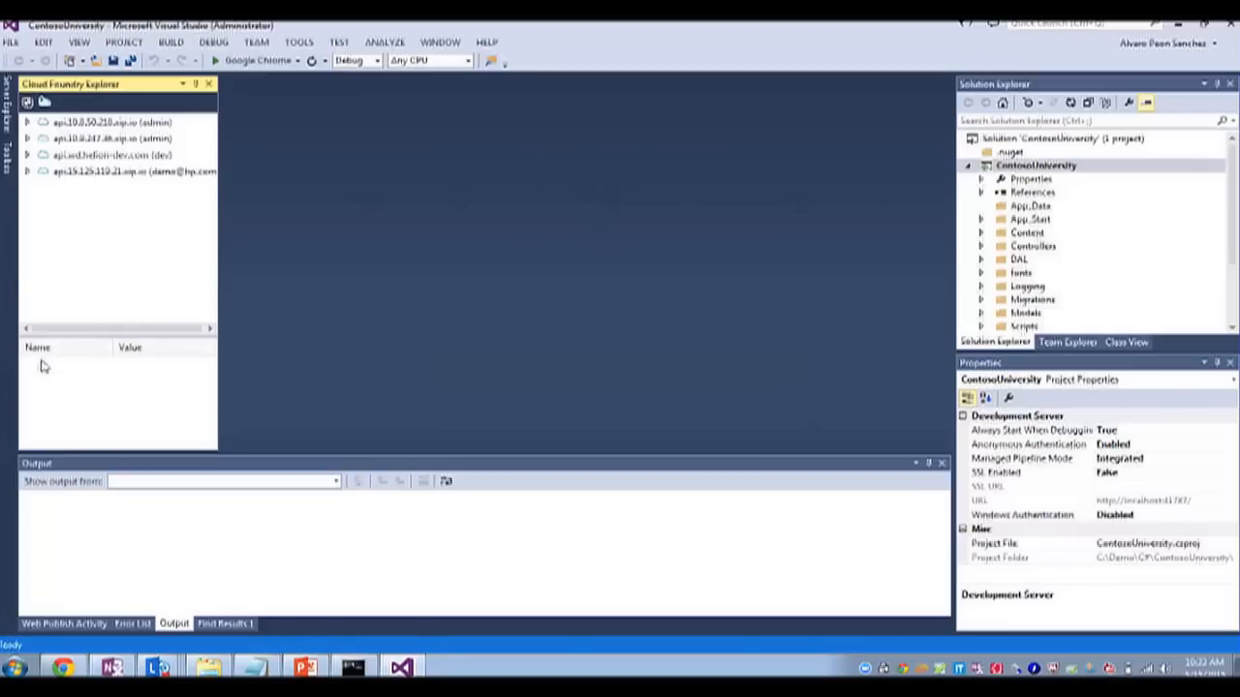
mouse_move(93, 319)
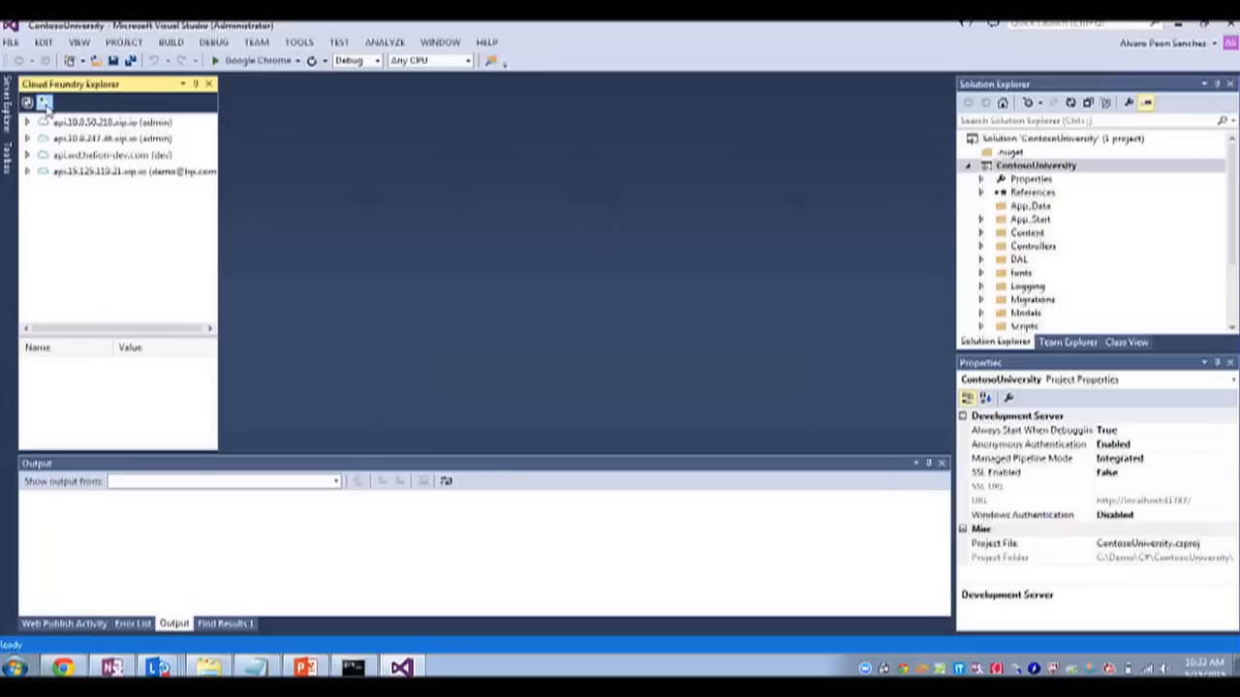
left_click(42, 103)
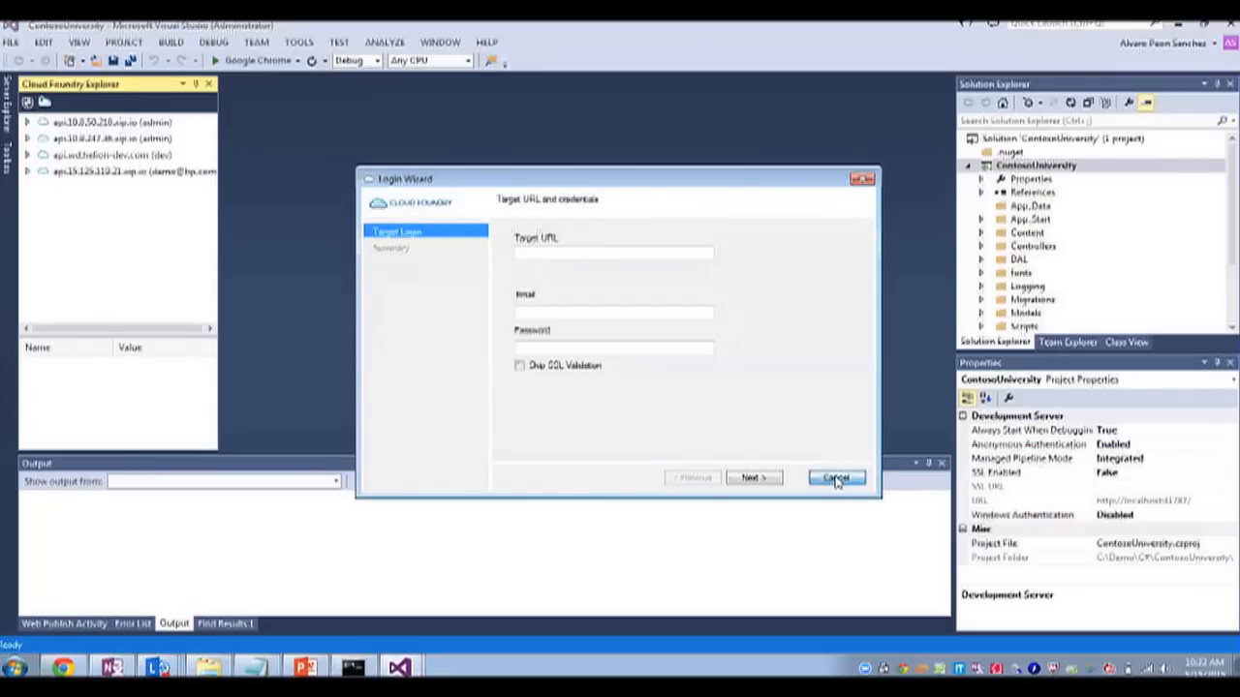
left_click(835, 476)
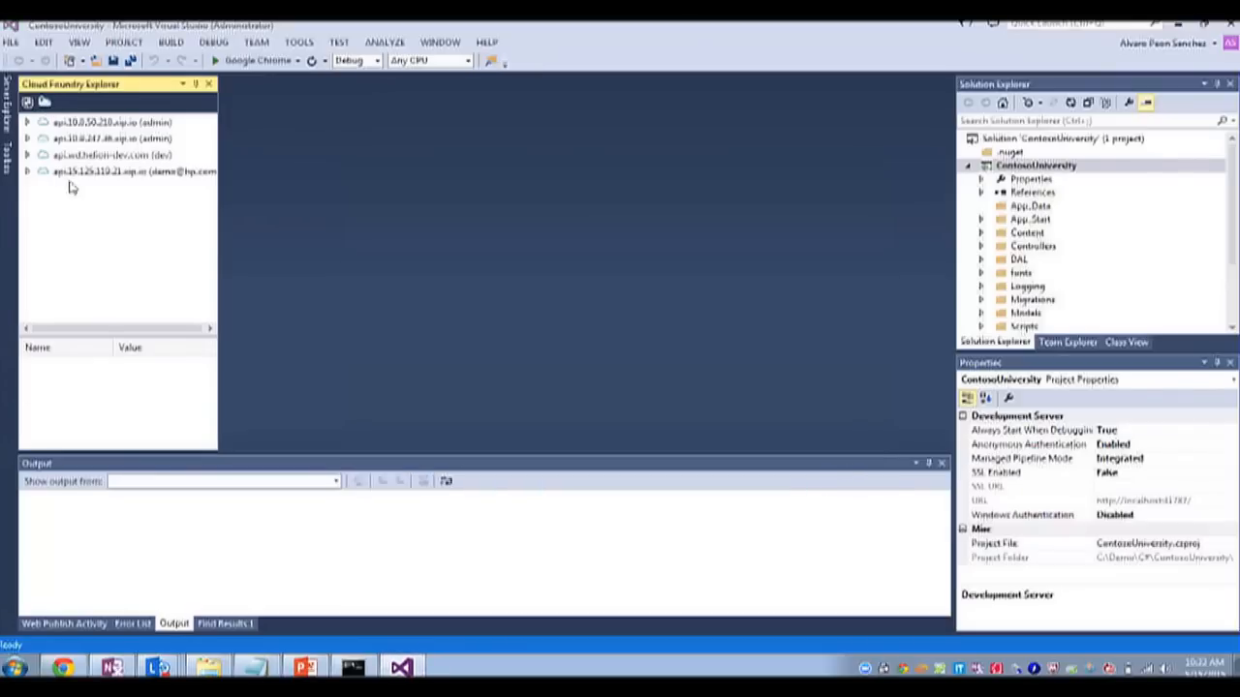
mouse_move(114, 303)
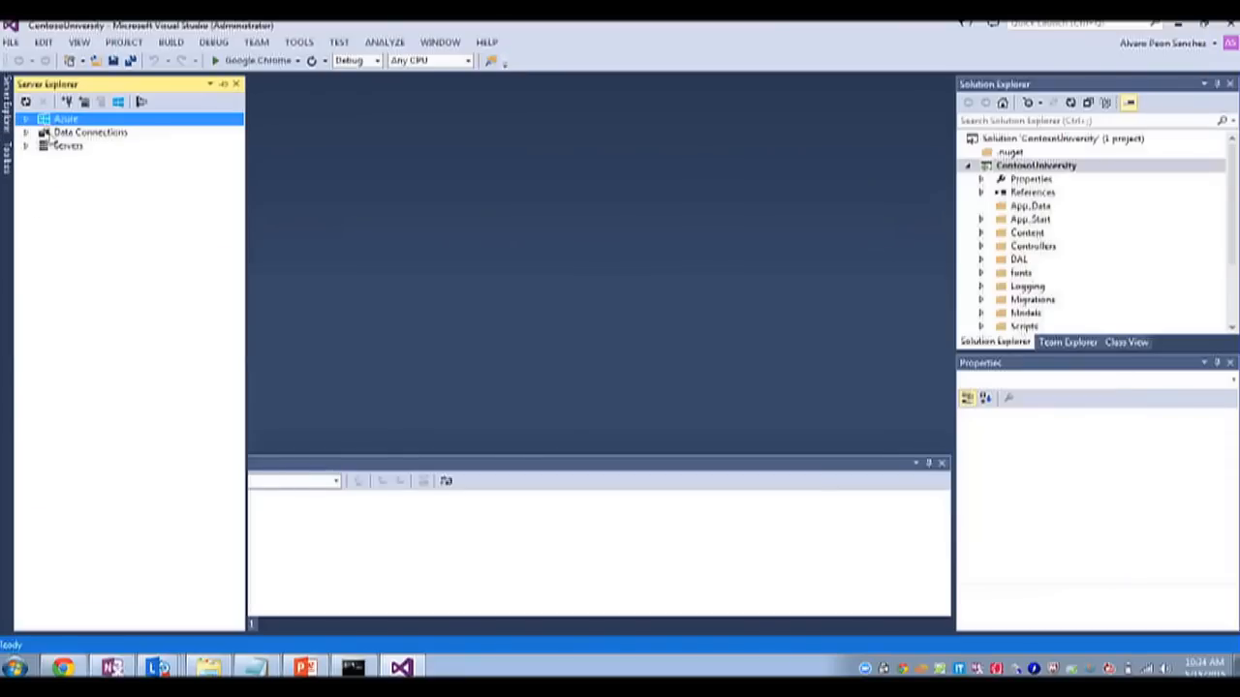
left_click(27, 132)
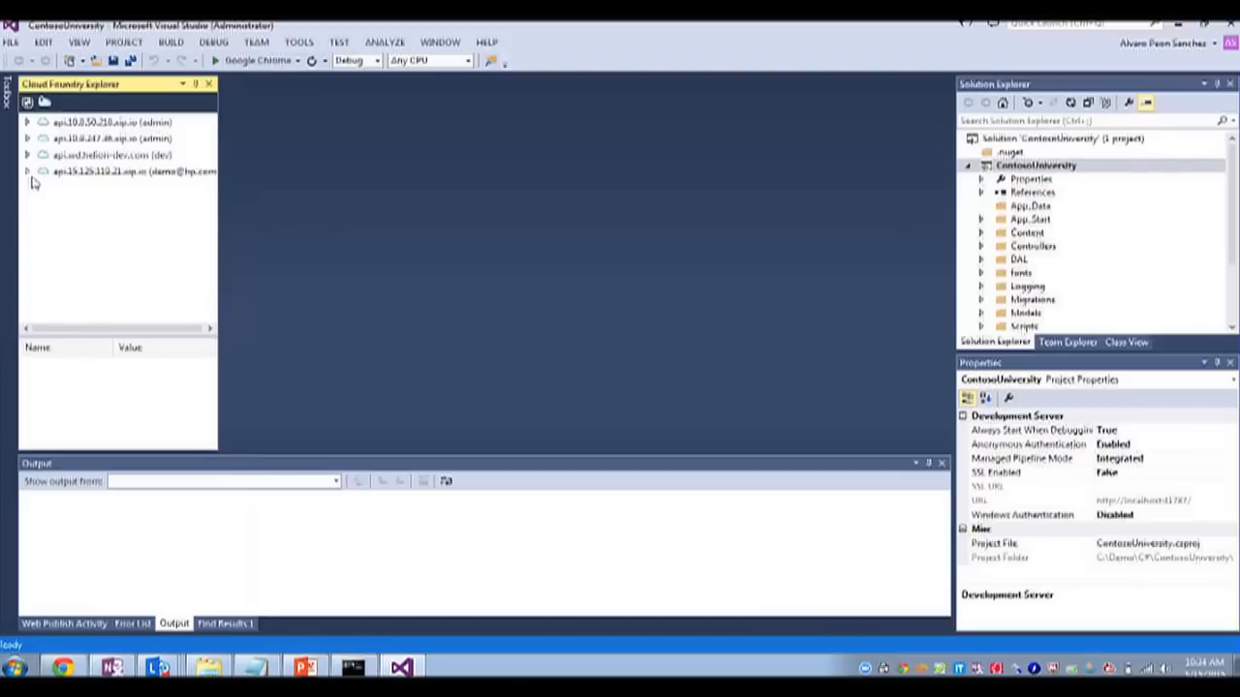
left_click(125, 171)
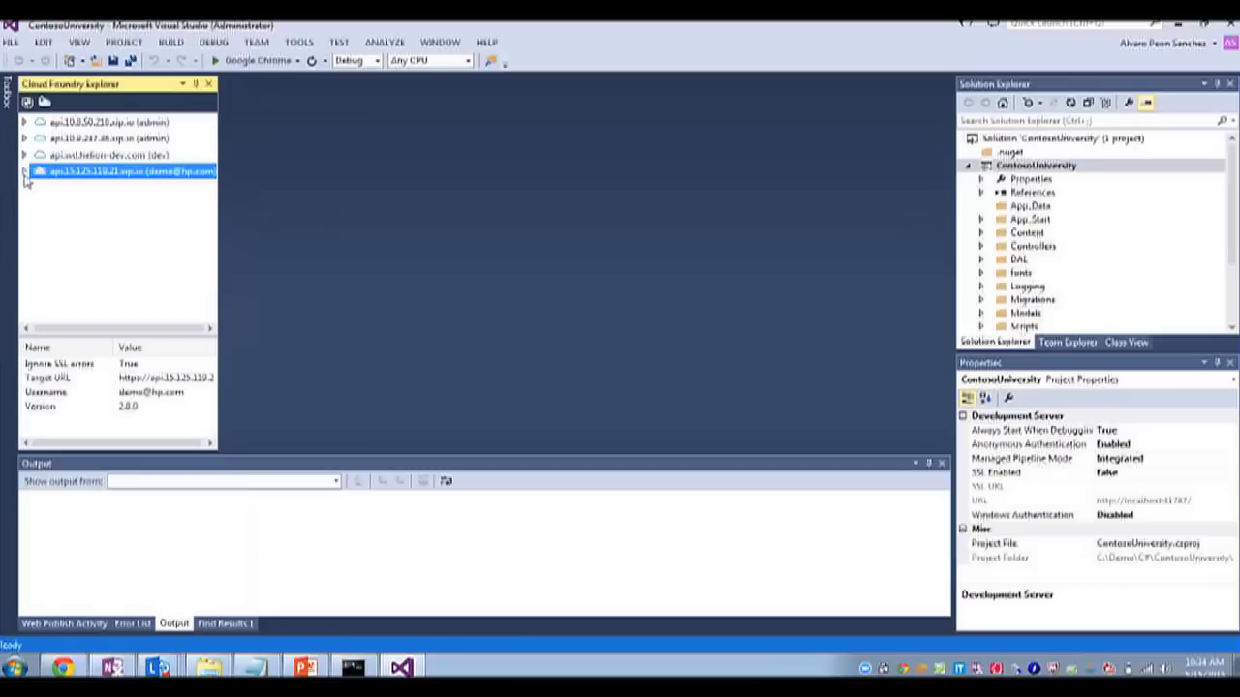
left_click(23, 170)
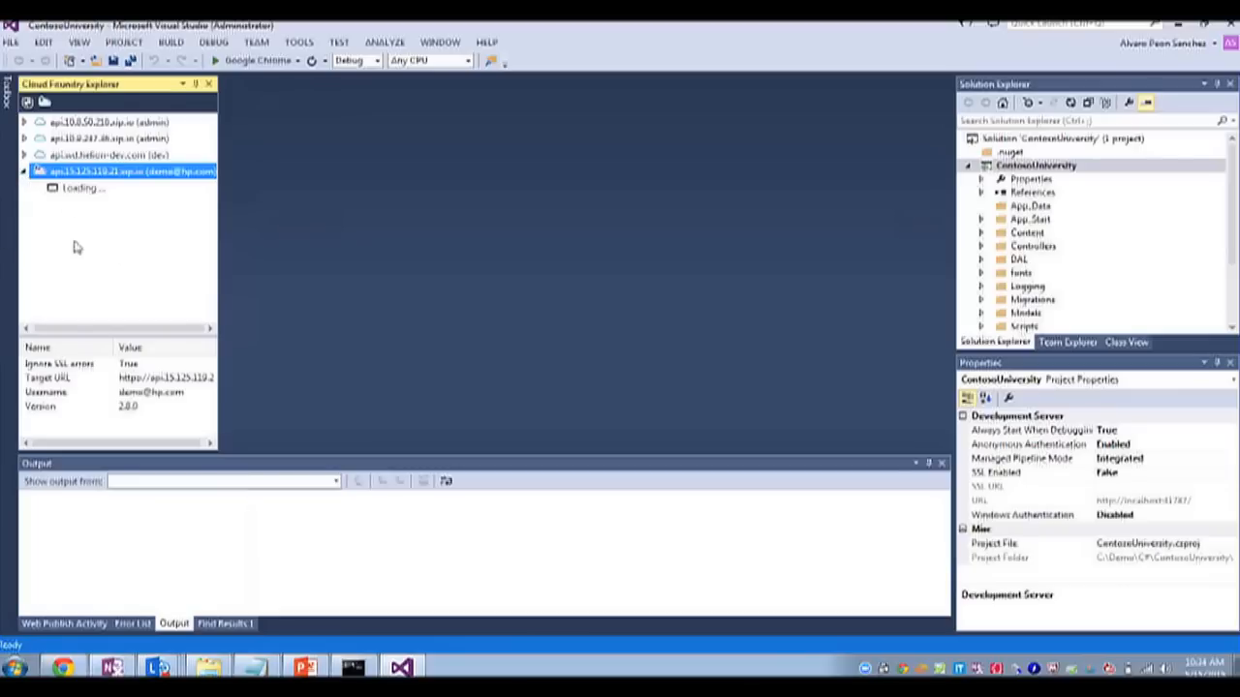
mouse_move(77, 308)
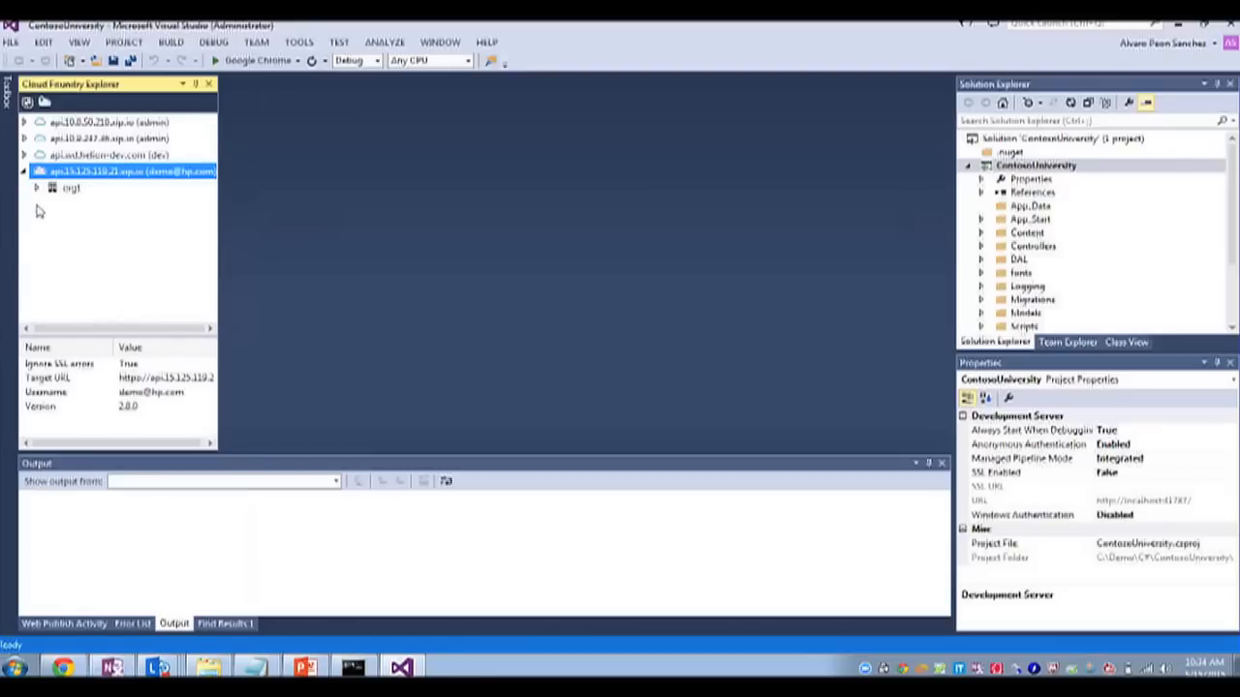
left_click(35, 188)
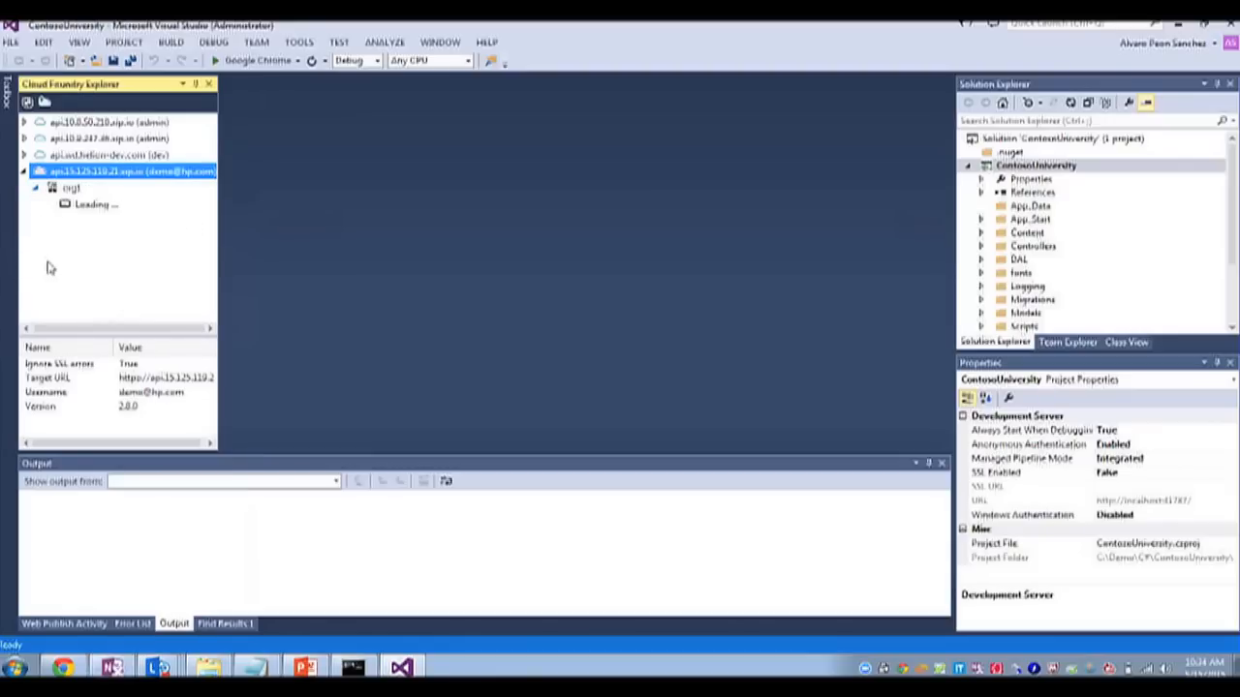
left_click(69, 186)
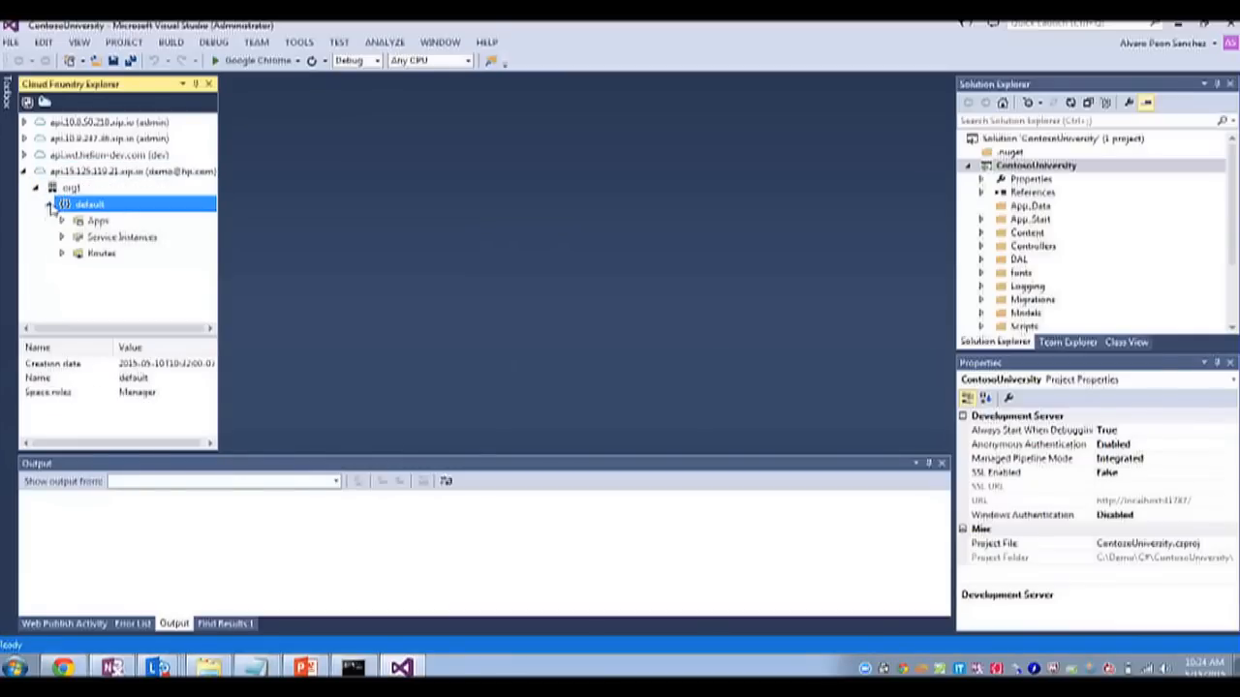
left_click(62, 220)
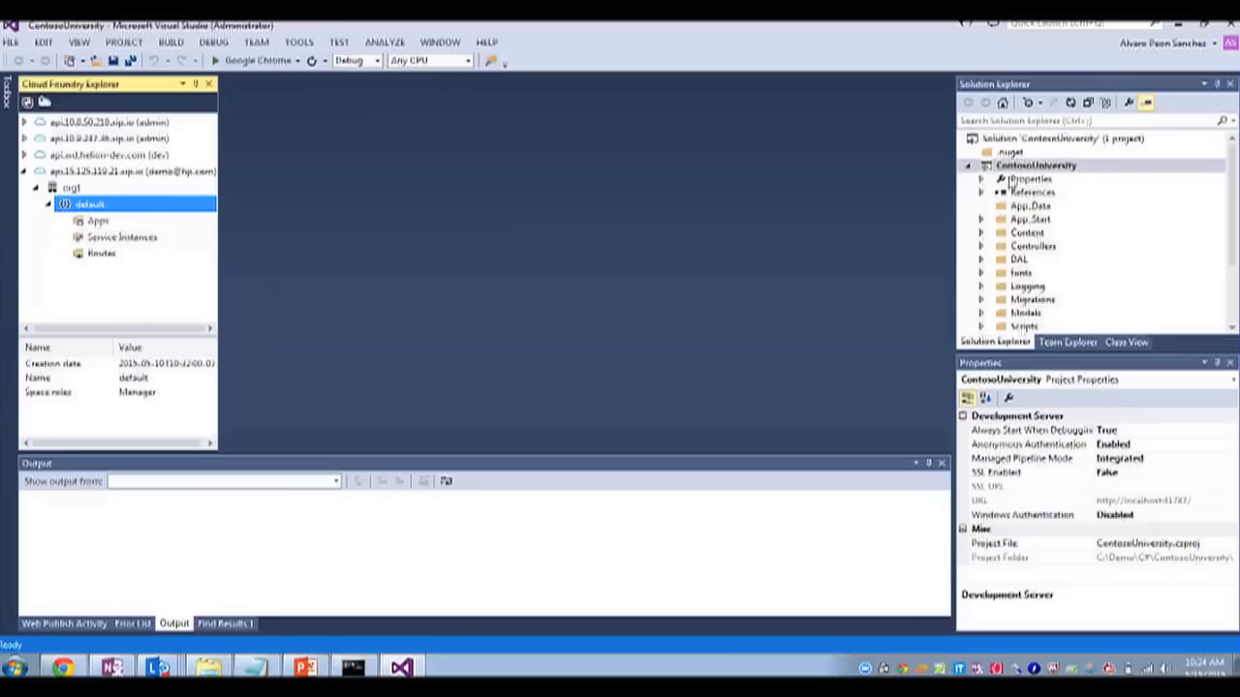
left_click(1035, 165)
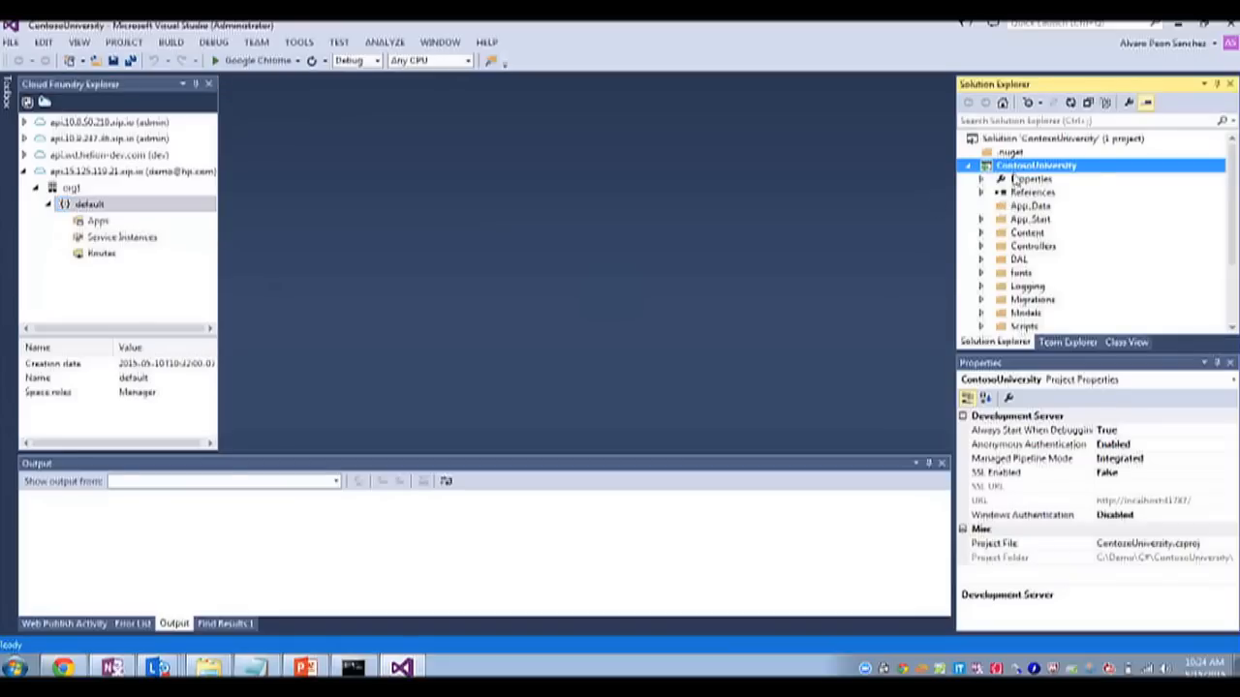
mouse_move(1042, 186)
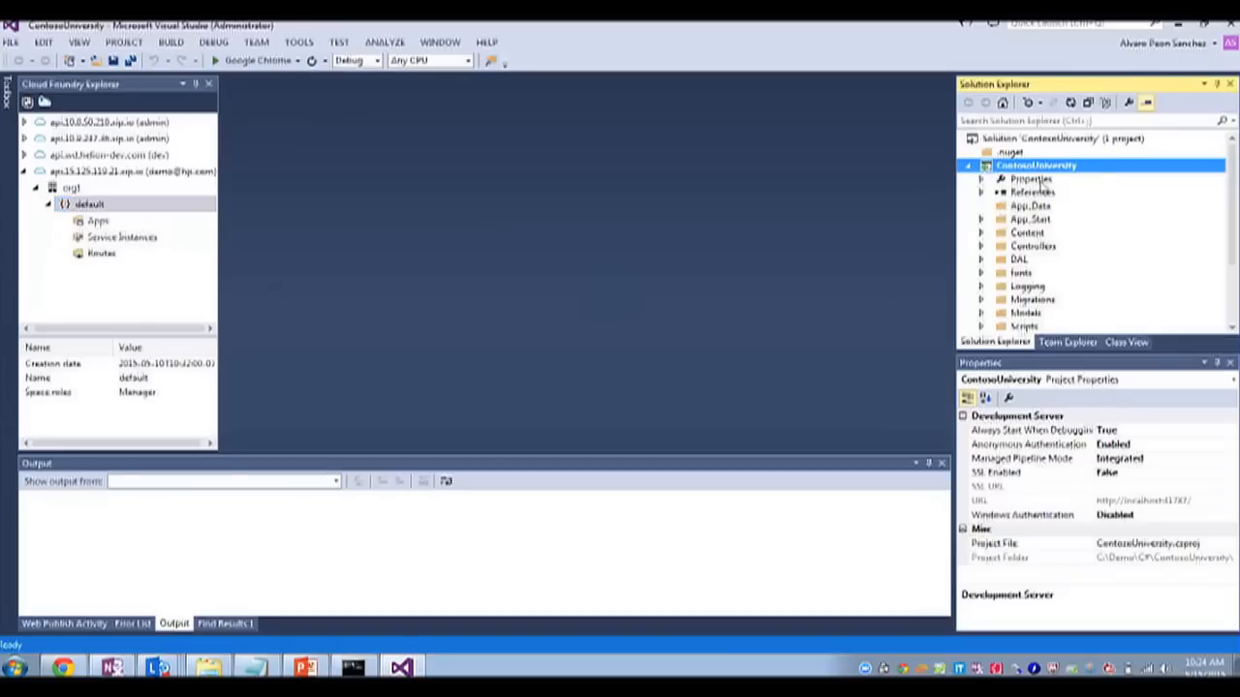
right_click(1035, 164)
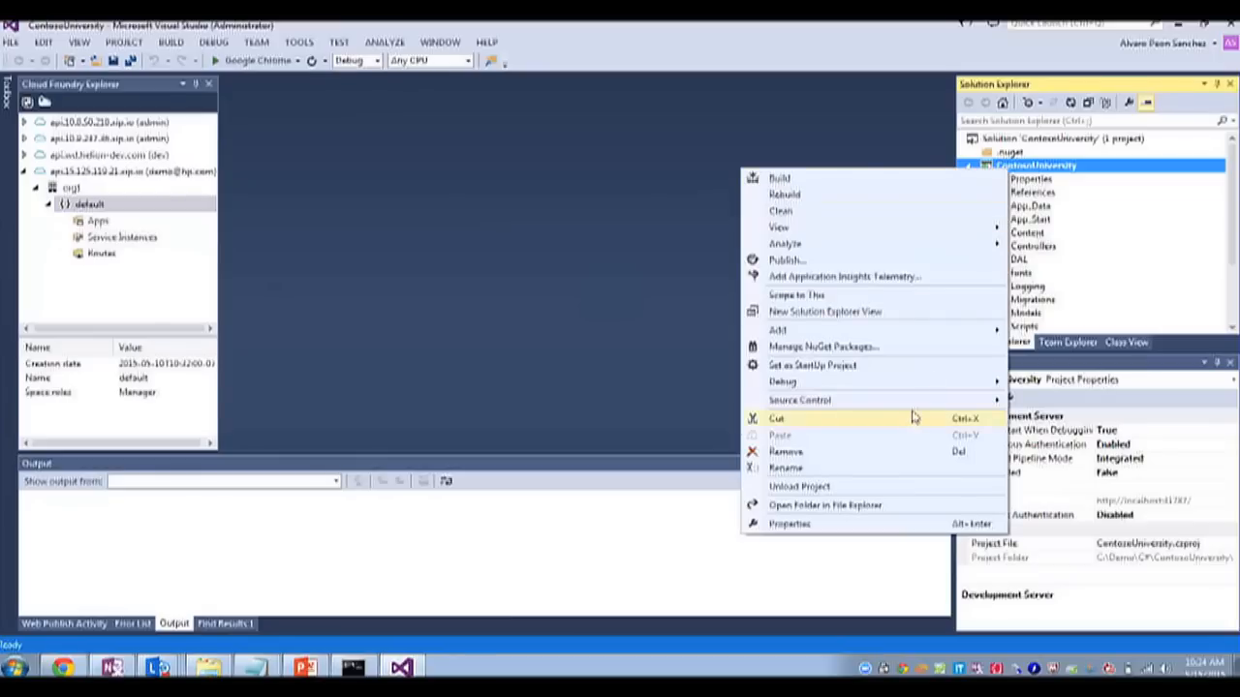
mouse_move(829, 376)
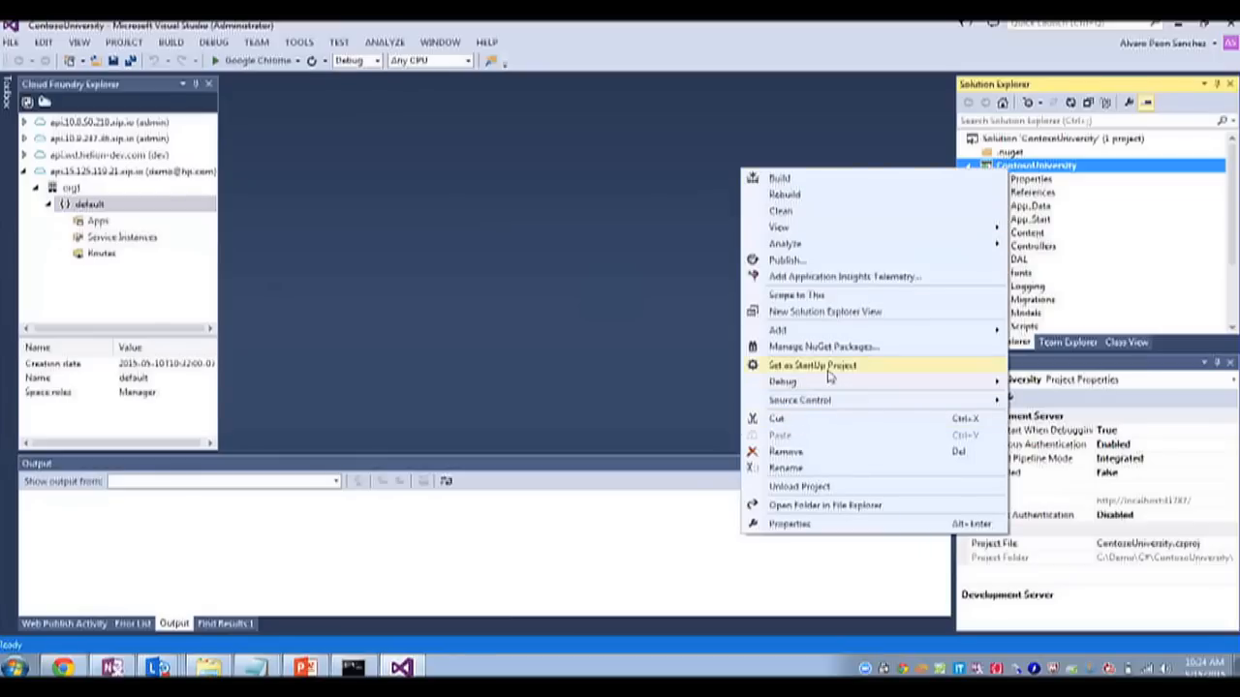
- Install the Cloud Foundry MSBuild Tasks NuGet package into ContosoUniversity
left_click(811, 364)
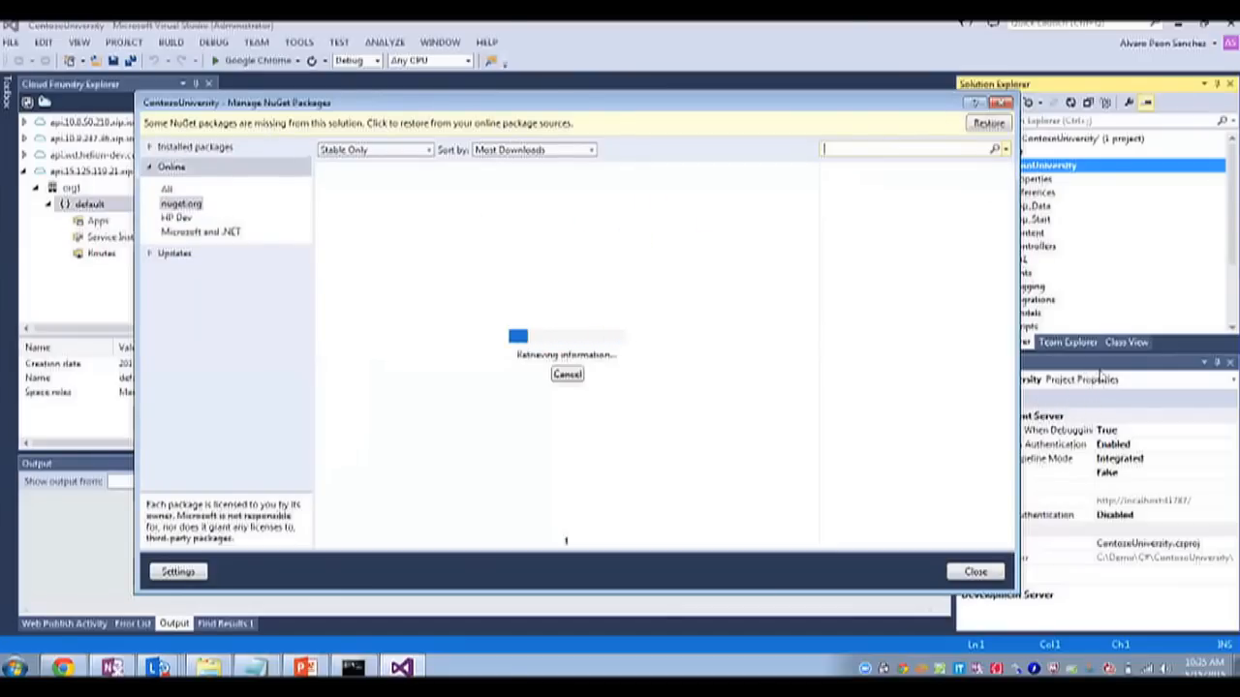
mouse_move(1097, 399)
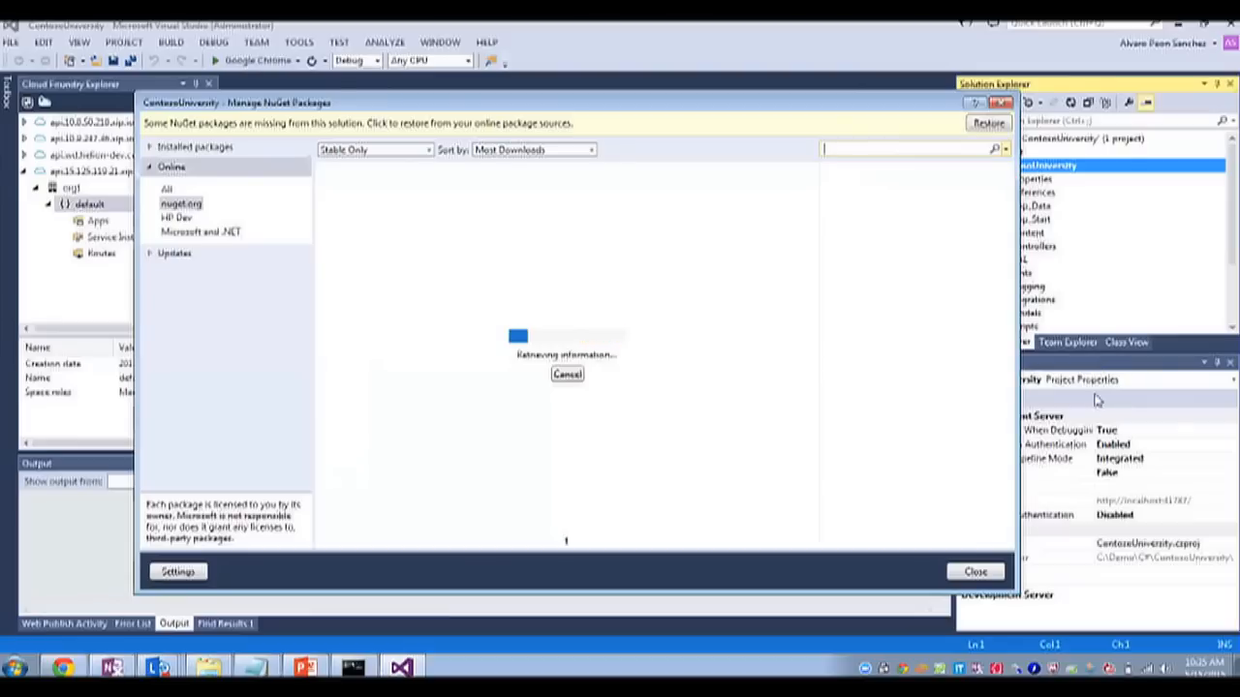
mouse_move(891, 405)
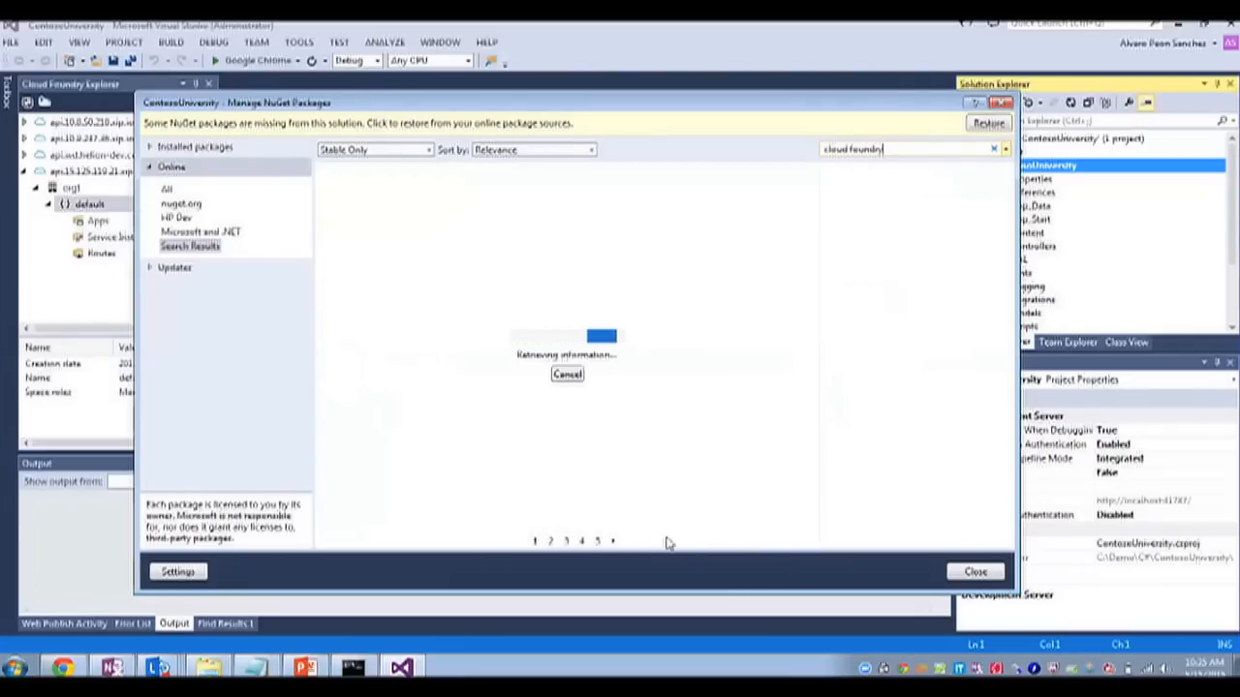
mouse_move(330, 585)
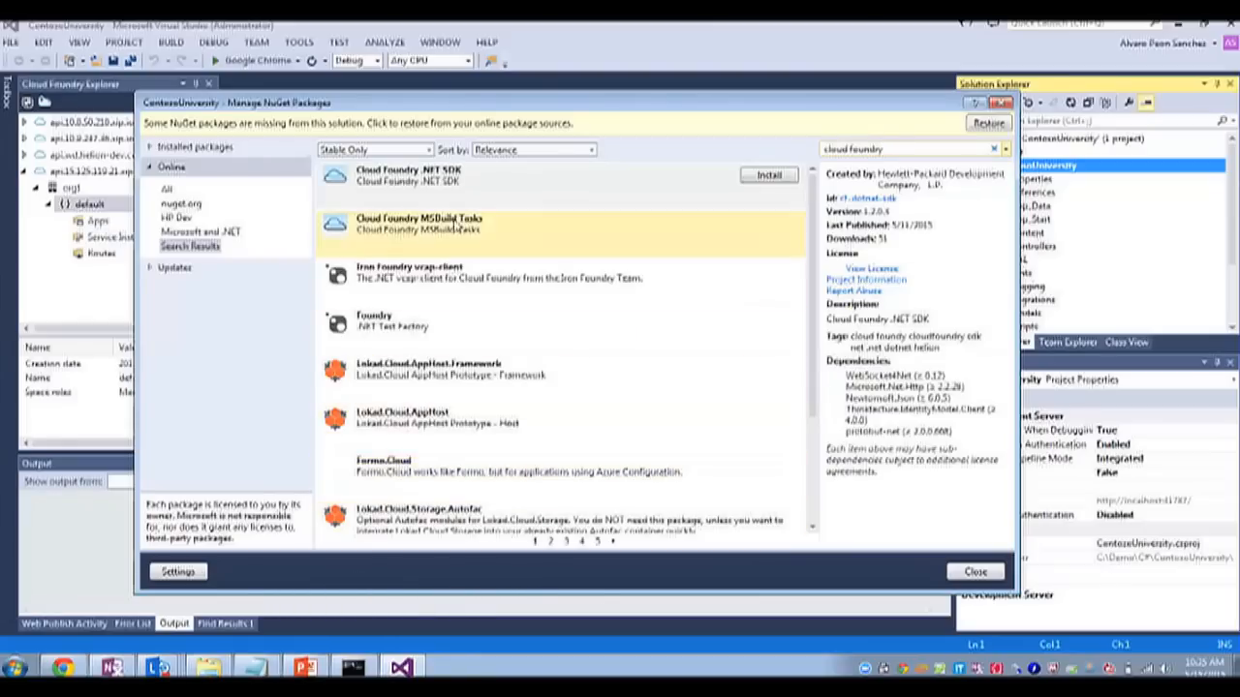
left_click(436, 225)
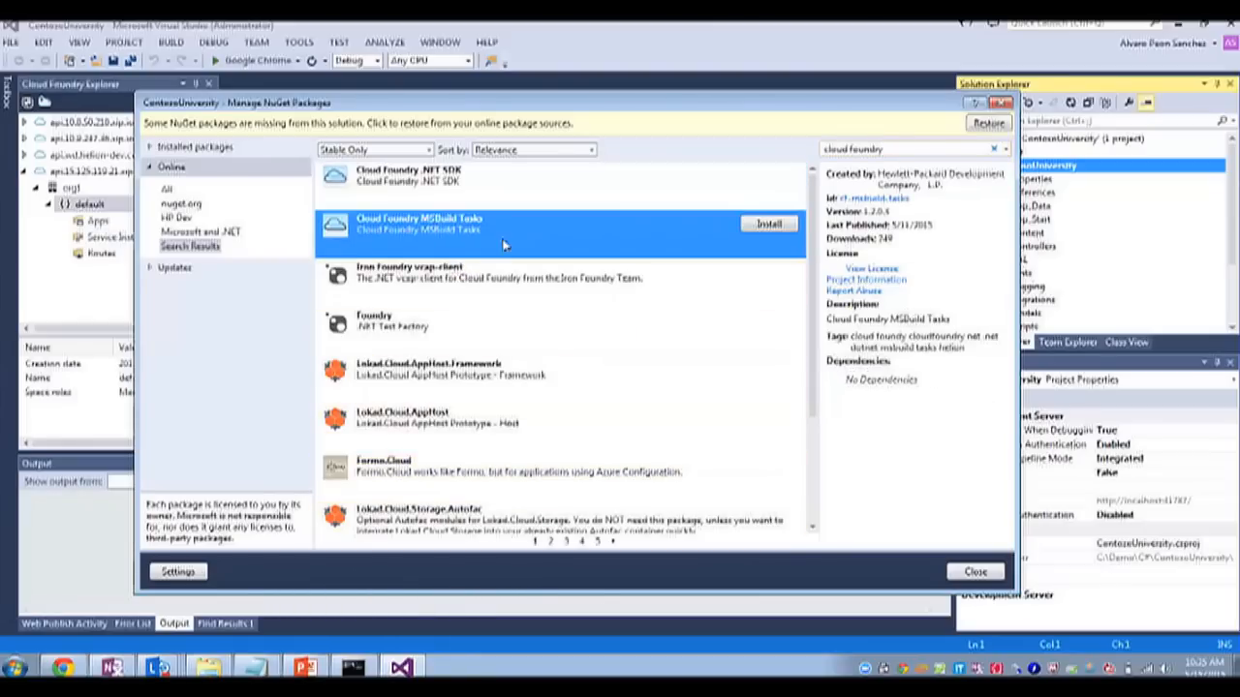
left_click(426, 176)
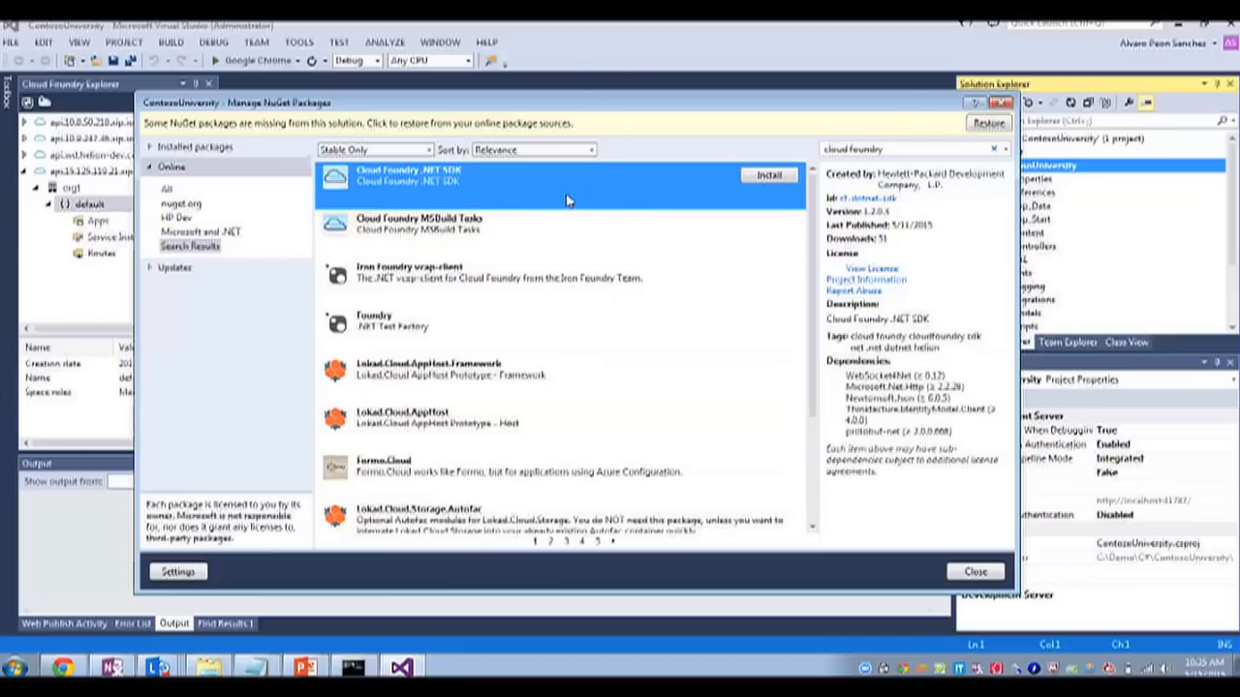
mouse_move(515, 210)
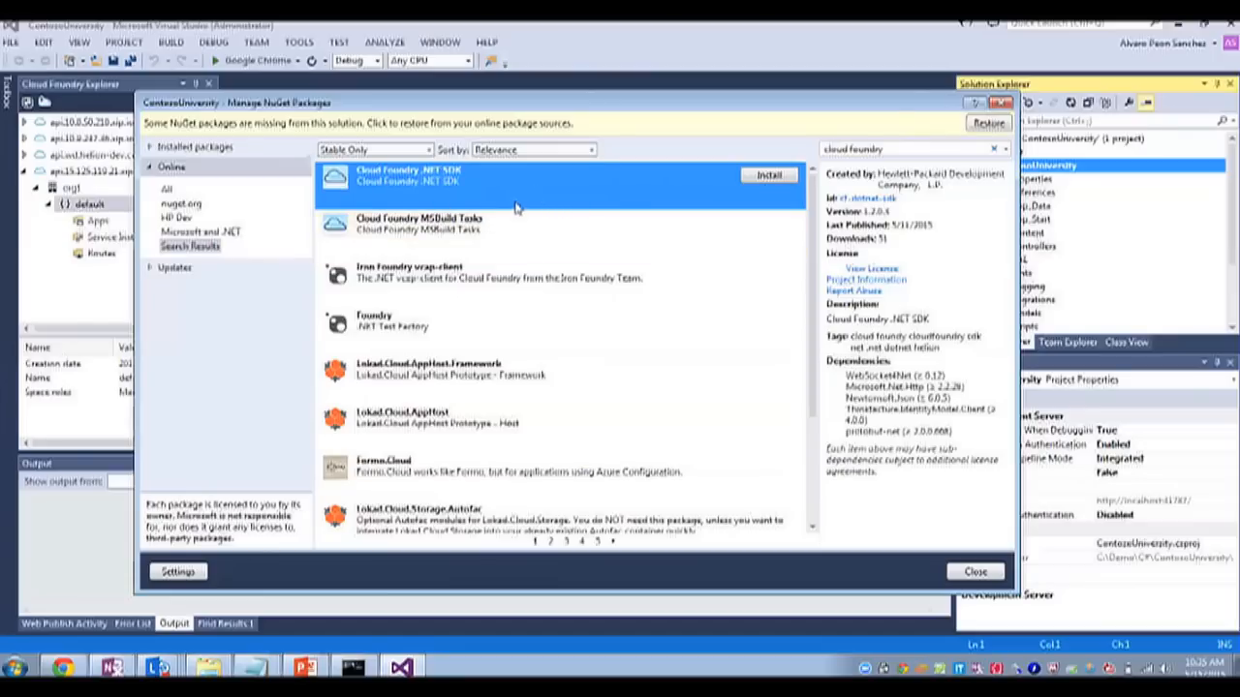
mouse_move(468, 203)
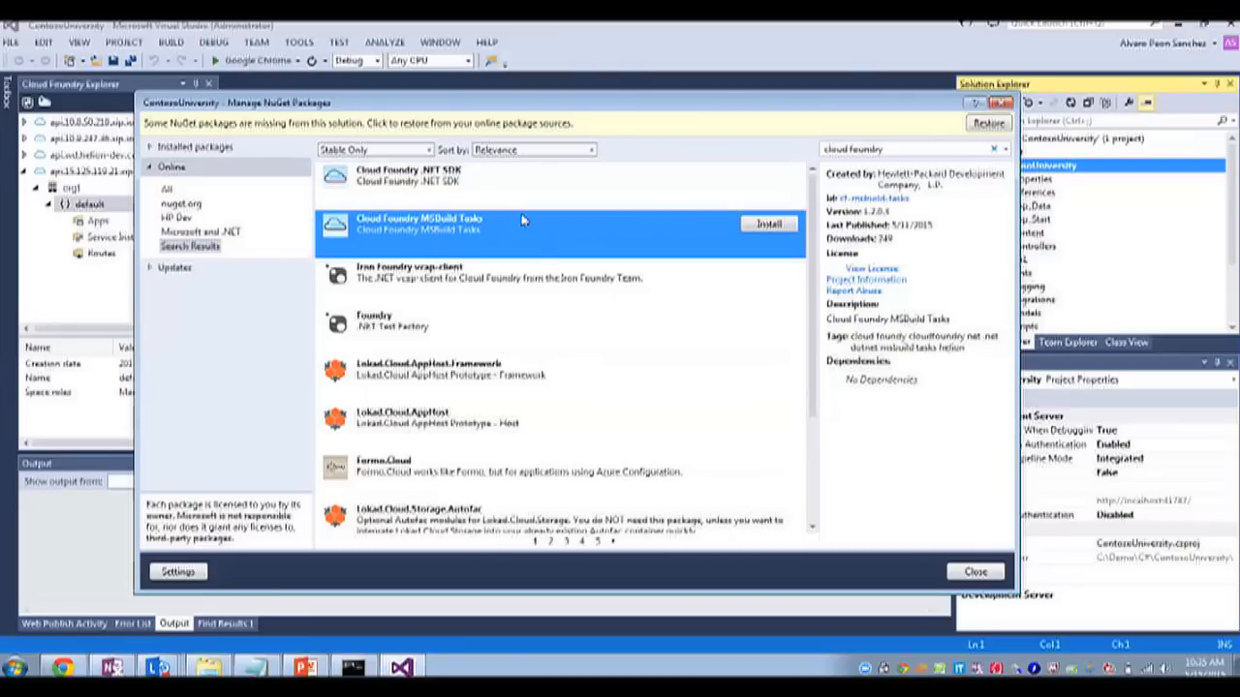
left_click(767, 225)
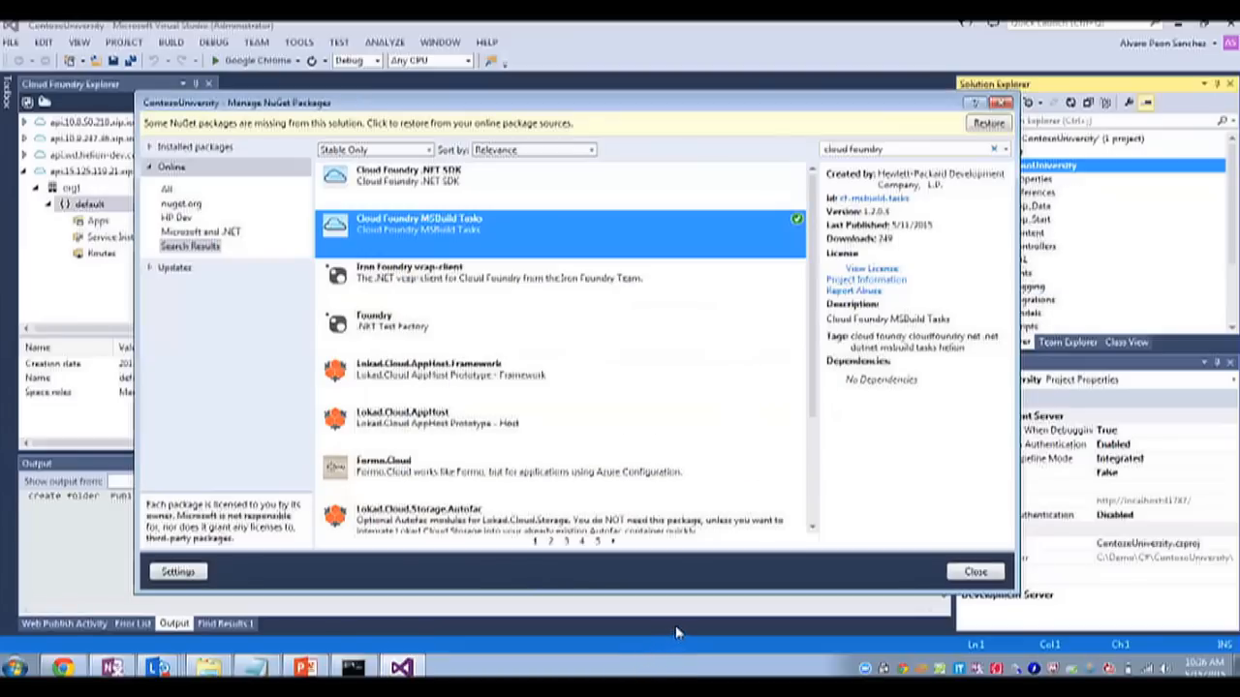
mouse_move(779, 593)
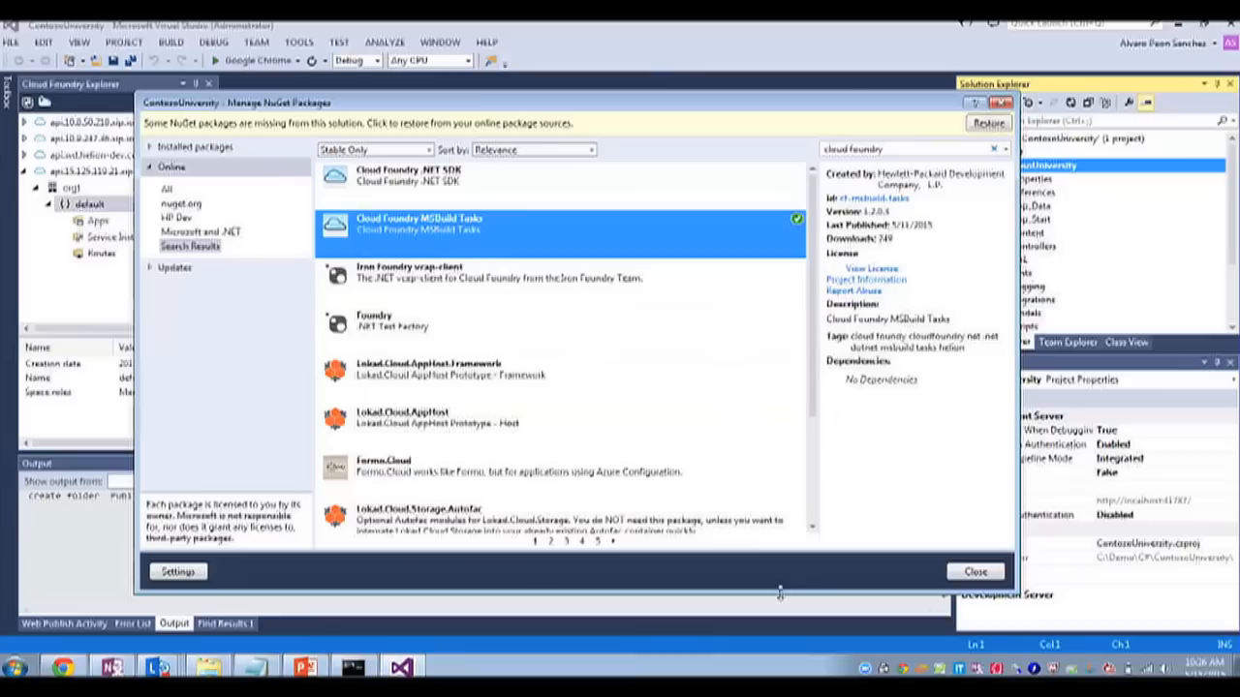
left_click(977, 571)
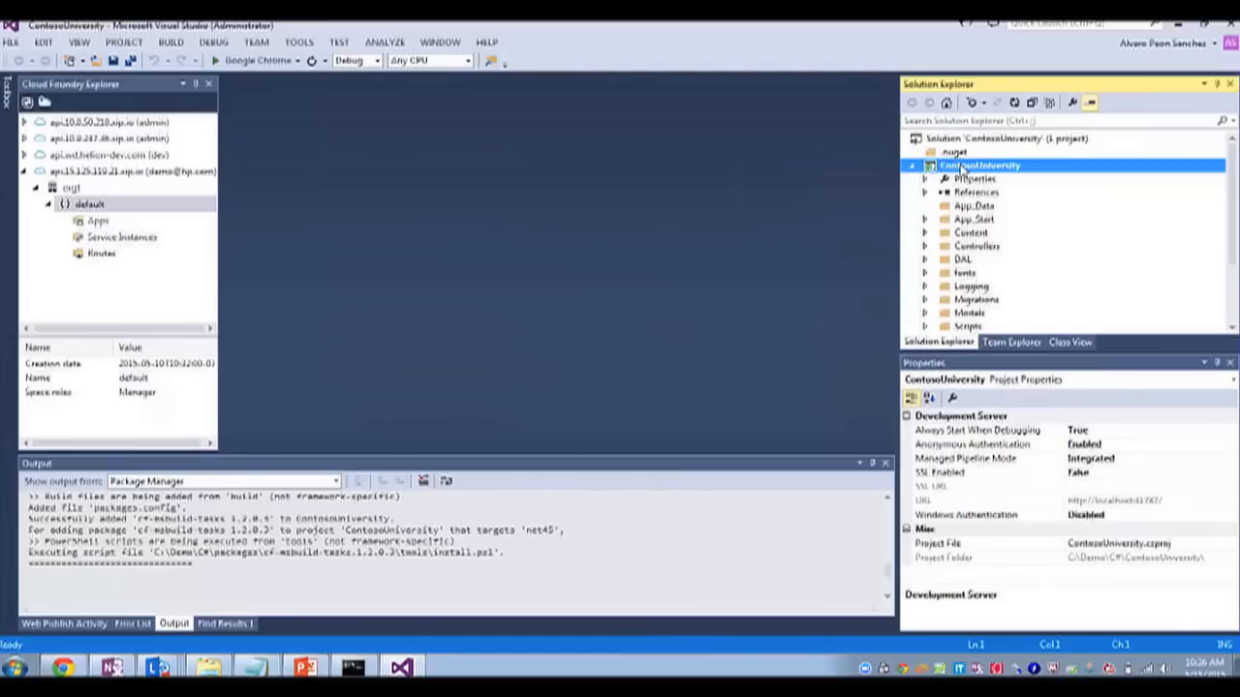
- Start a Publish to Cloud Foundry profile and begin setting its target URL
right_click(980, 165)
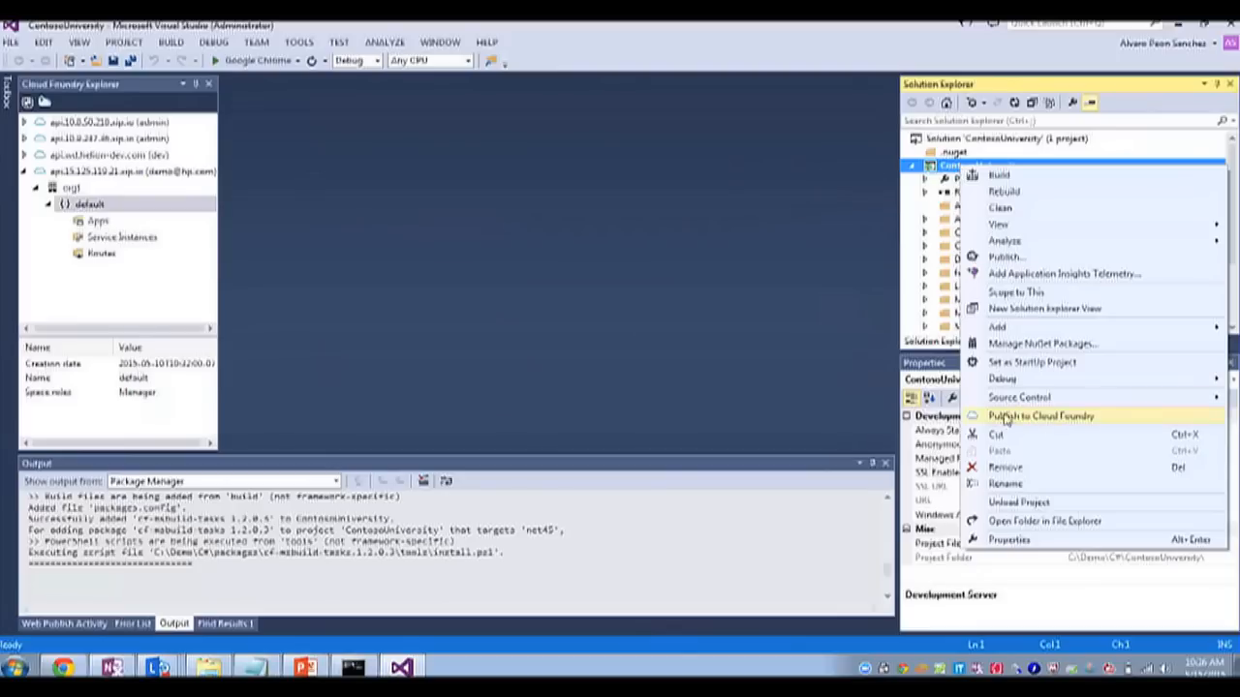
mouse_move(1062, 425)
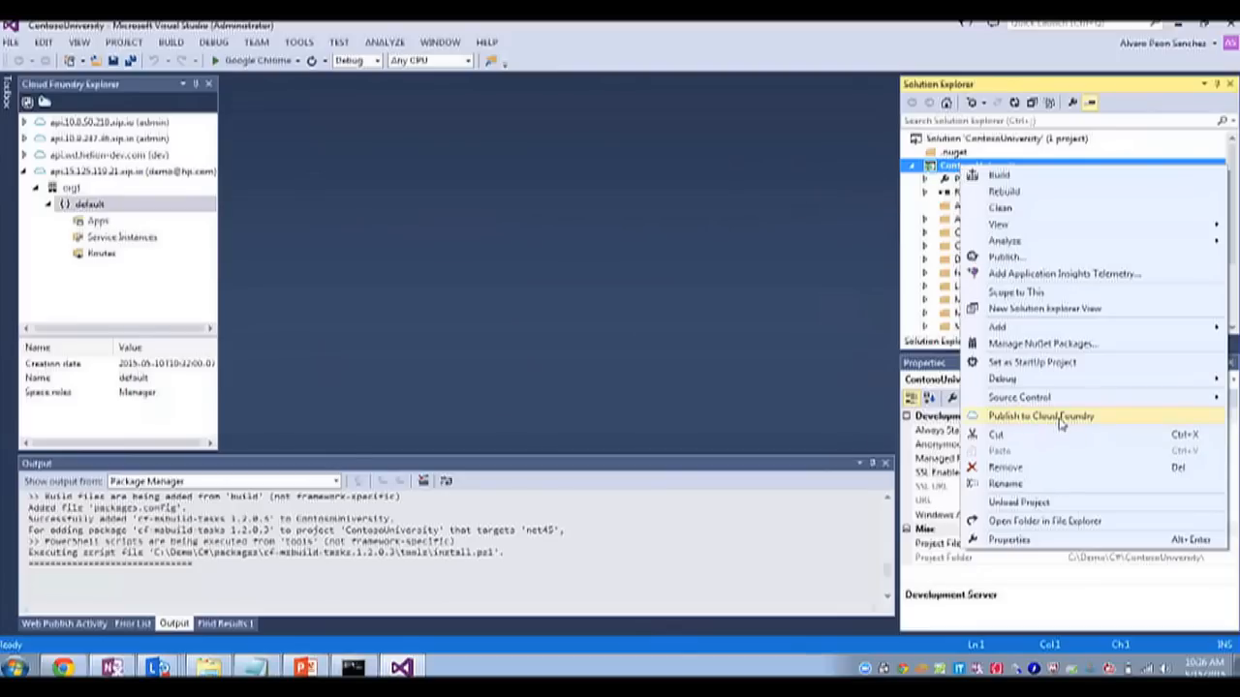
left_click(1040, 417)
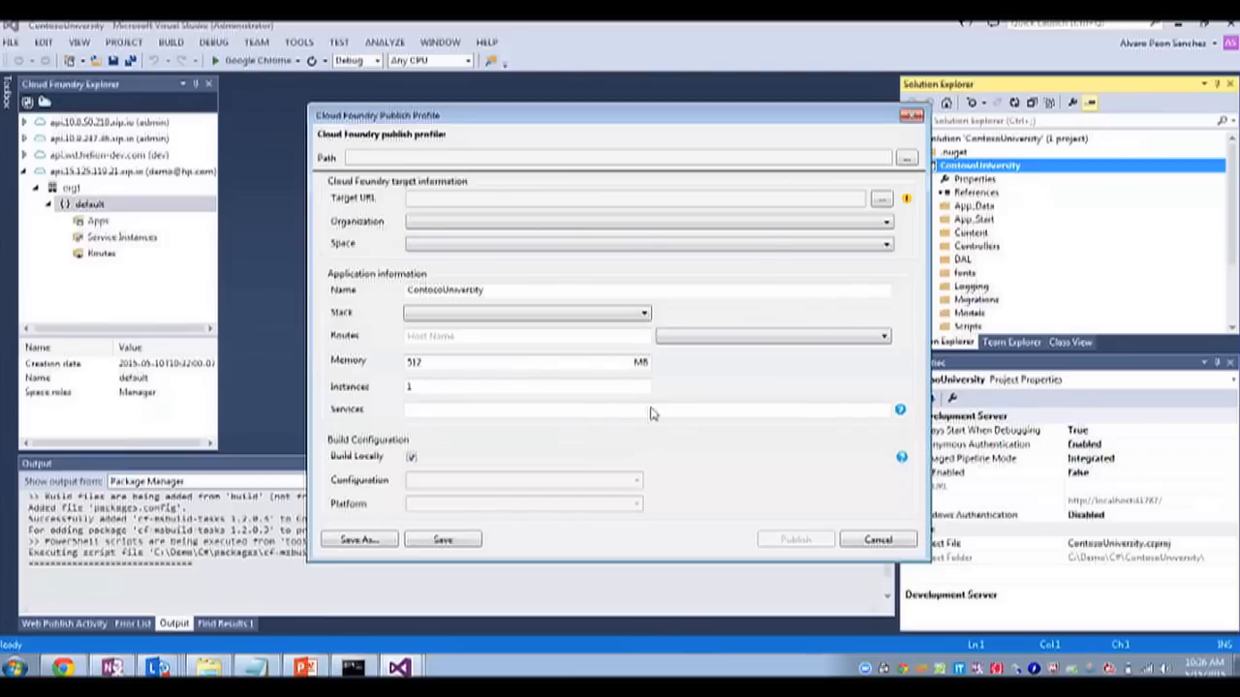
mouse_move(907, 215)
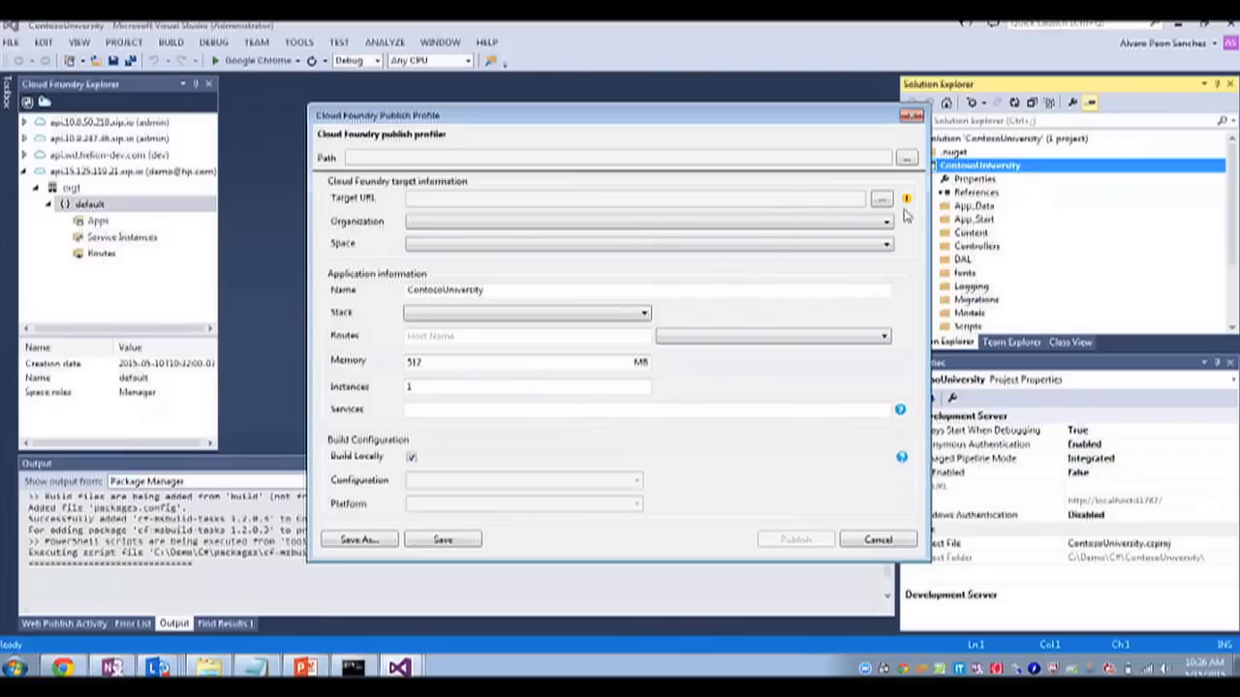
left_click(879, 197)
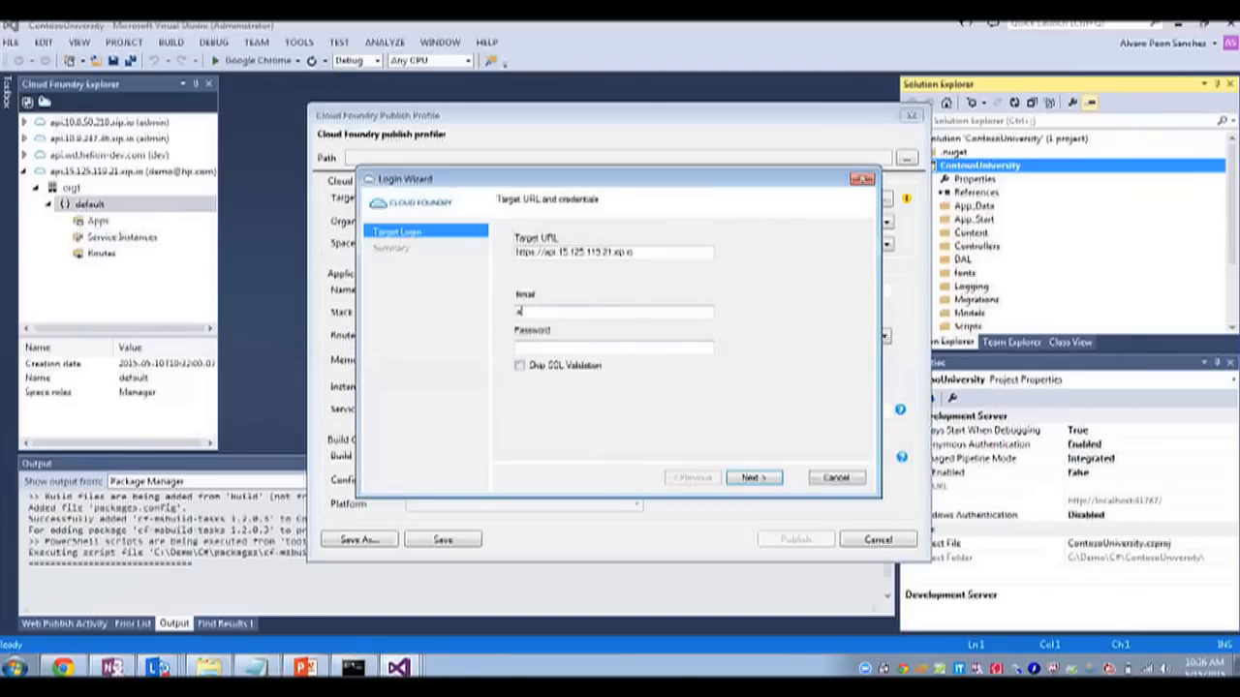
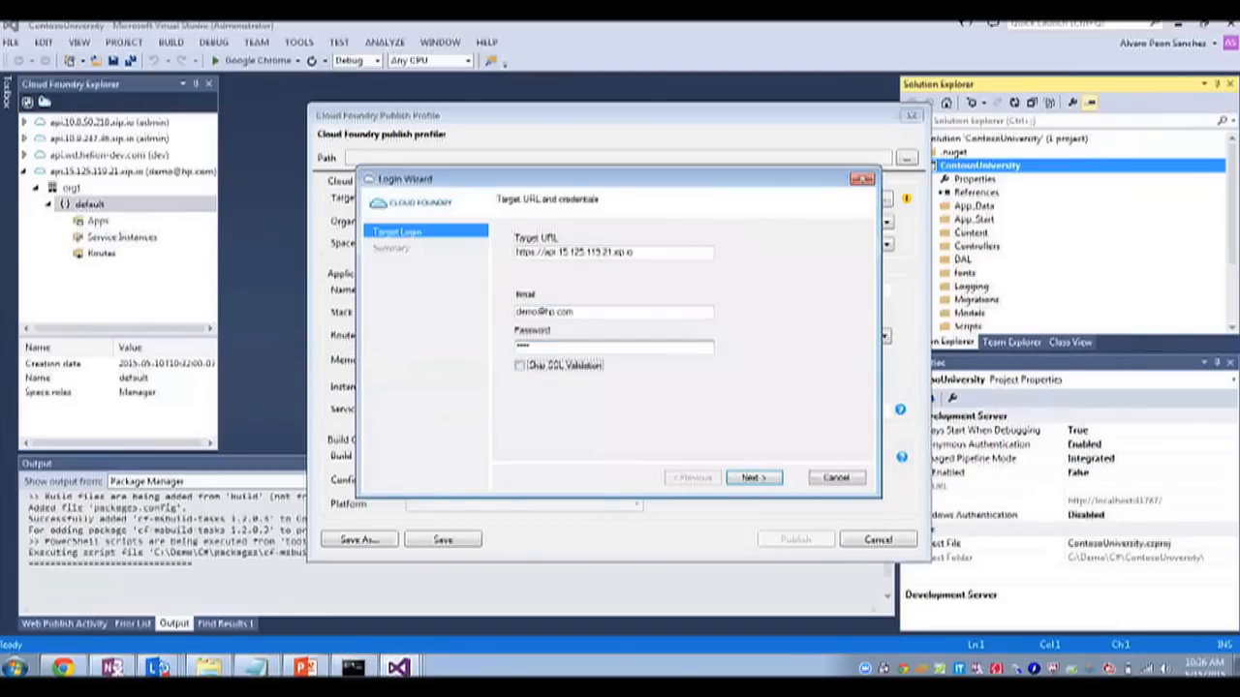
- Log in as demo@ with SSL validation skipped, keeping org1 and space default, and save the target
left_click(519, 364)
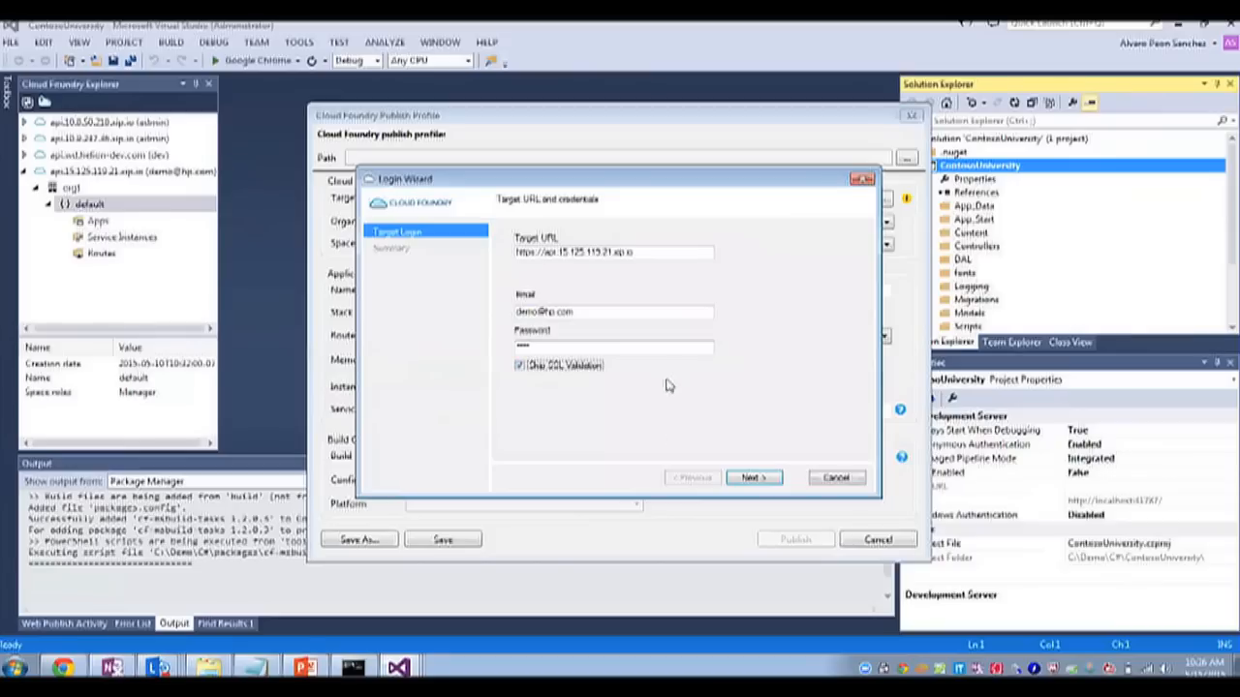
left_click(756, 476)
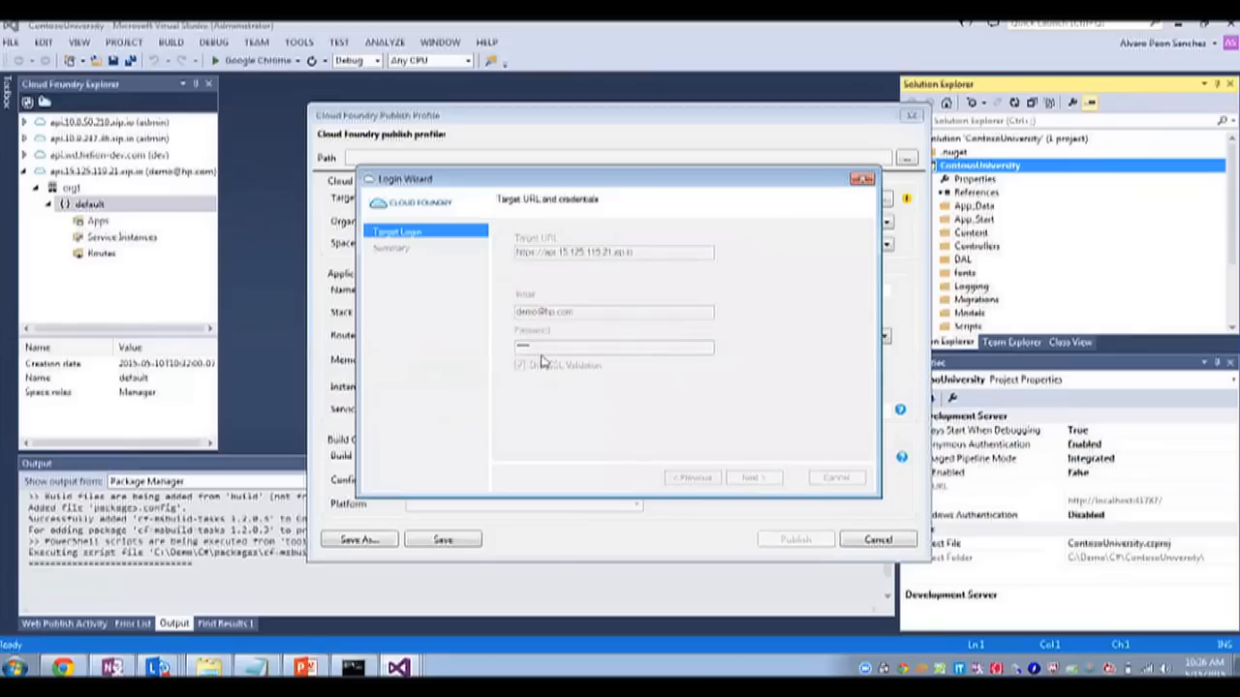
left_click(754, 477)
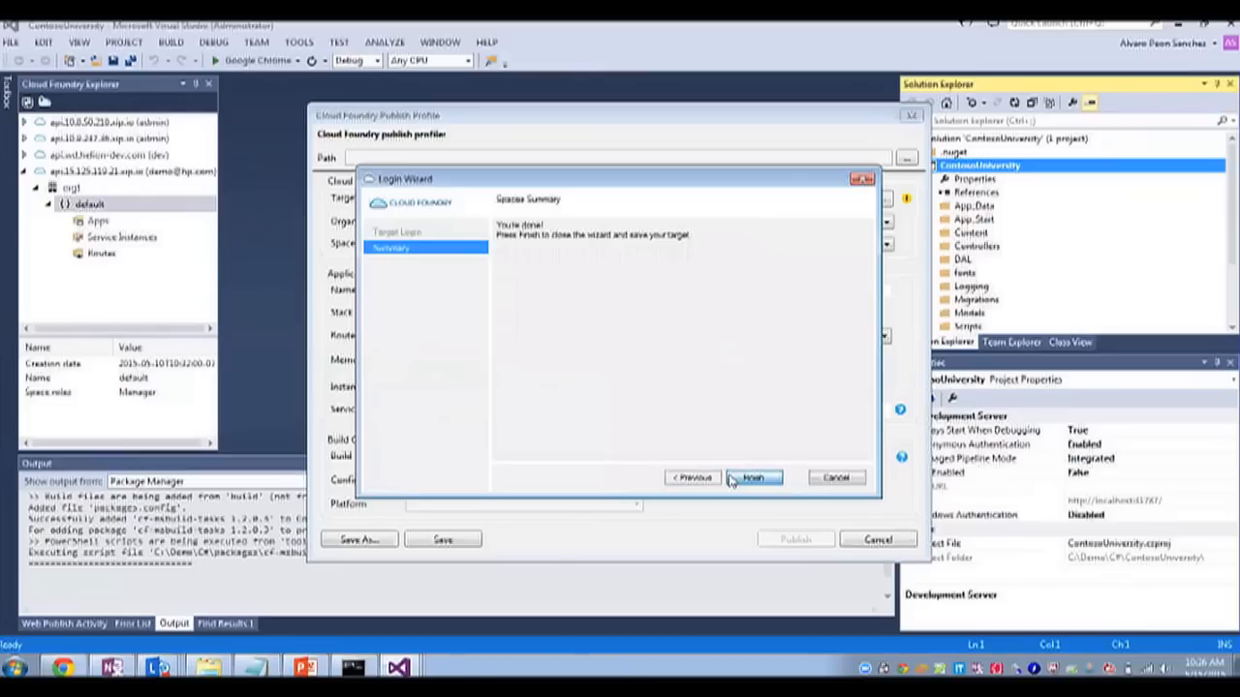
left_click(754, 476)
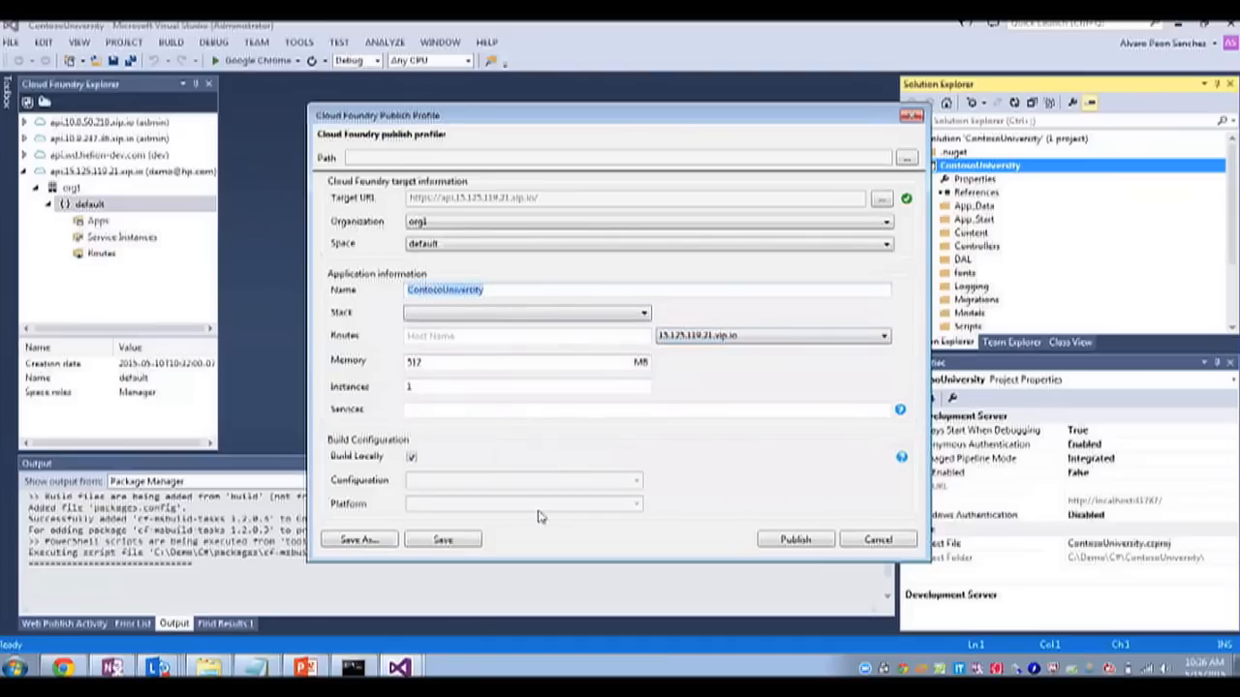
- Choose the Windows stack, name the app ContosoUniversity, and bind service ContosoUniversity-db.mssql2014.free
left_click(643, 312)
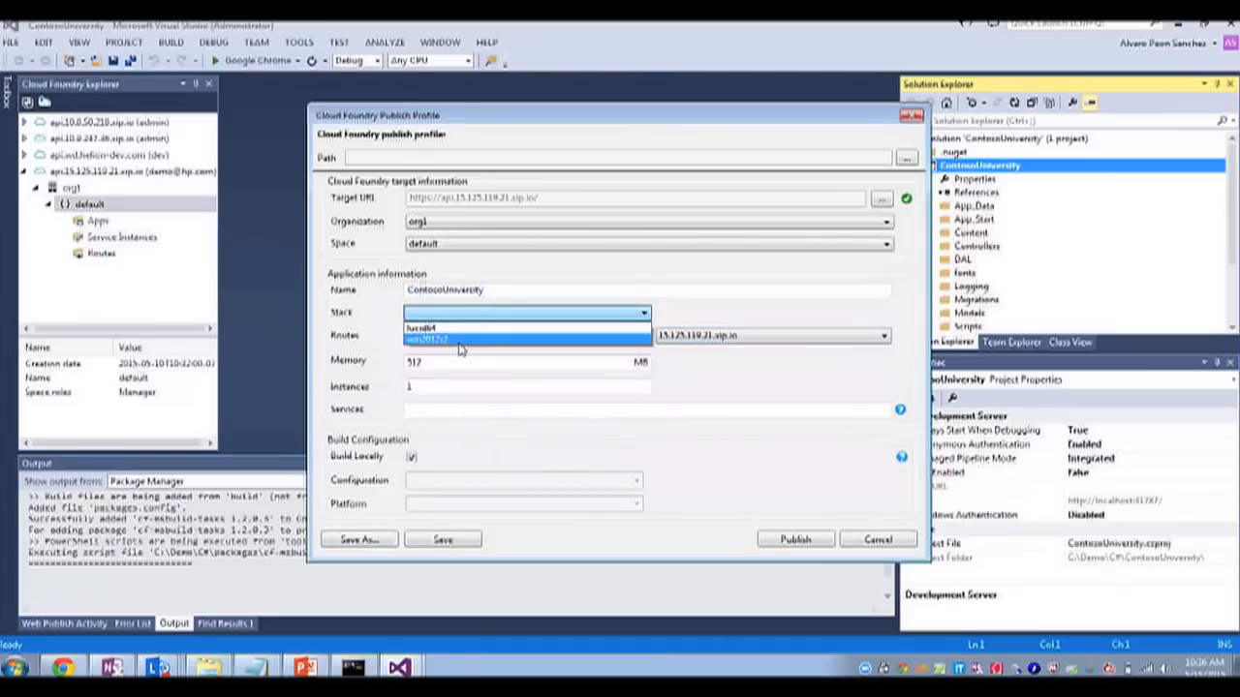
left_click(446, 337)
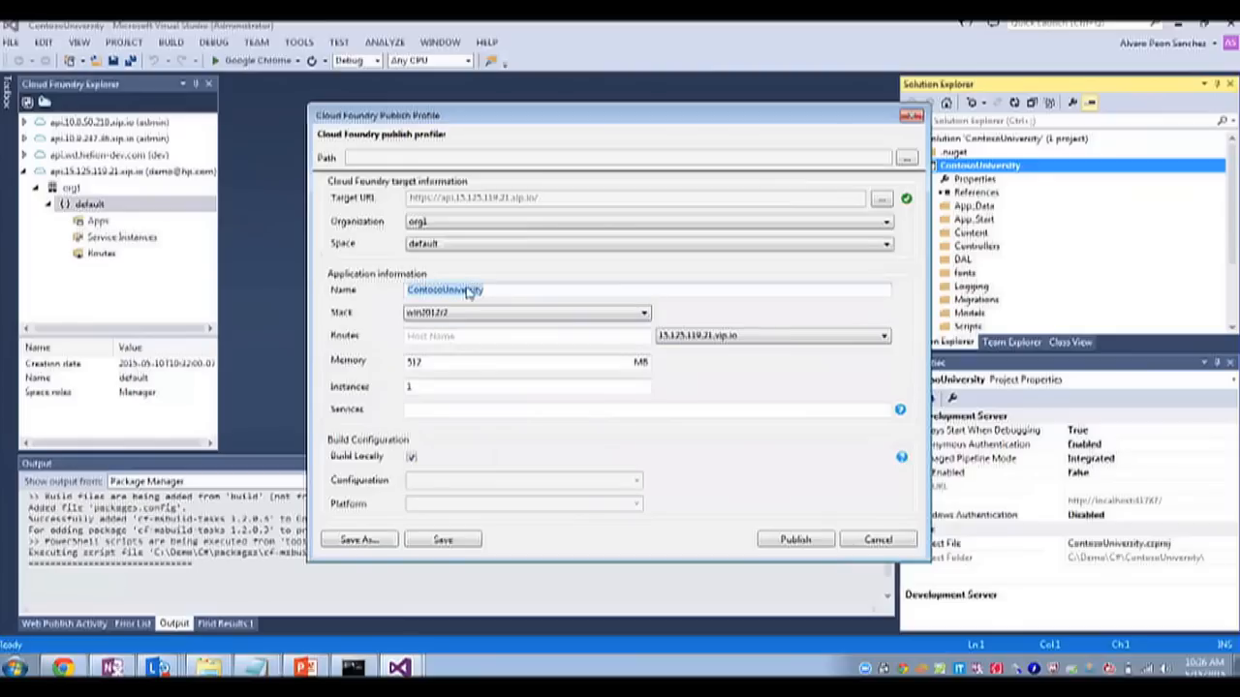
type("ContosoUniversity")
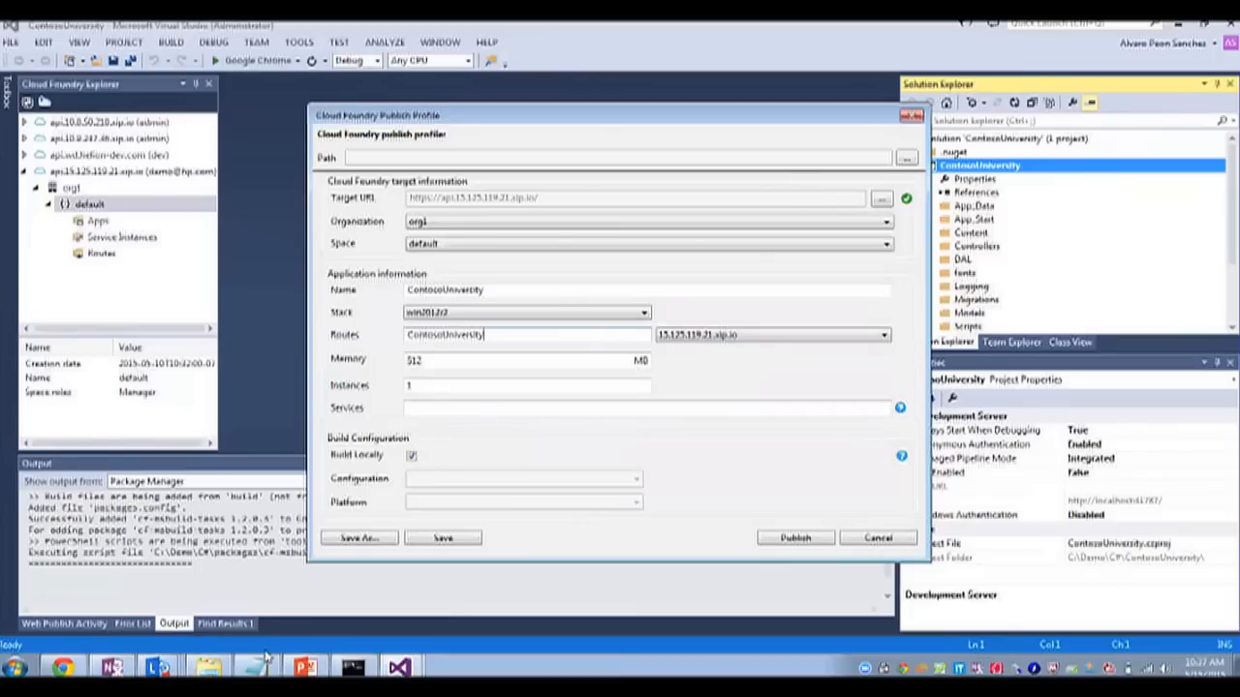
type("ContosoUniversity")
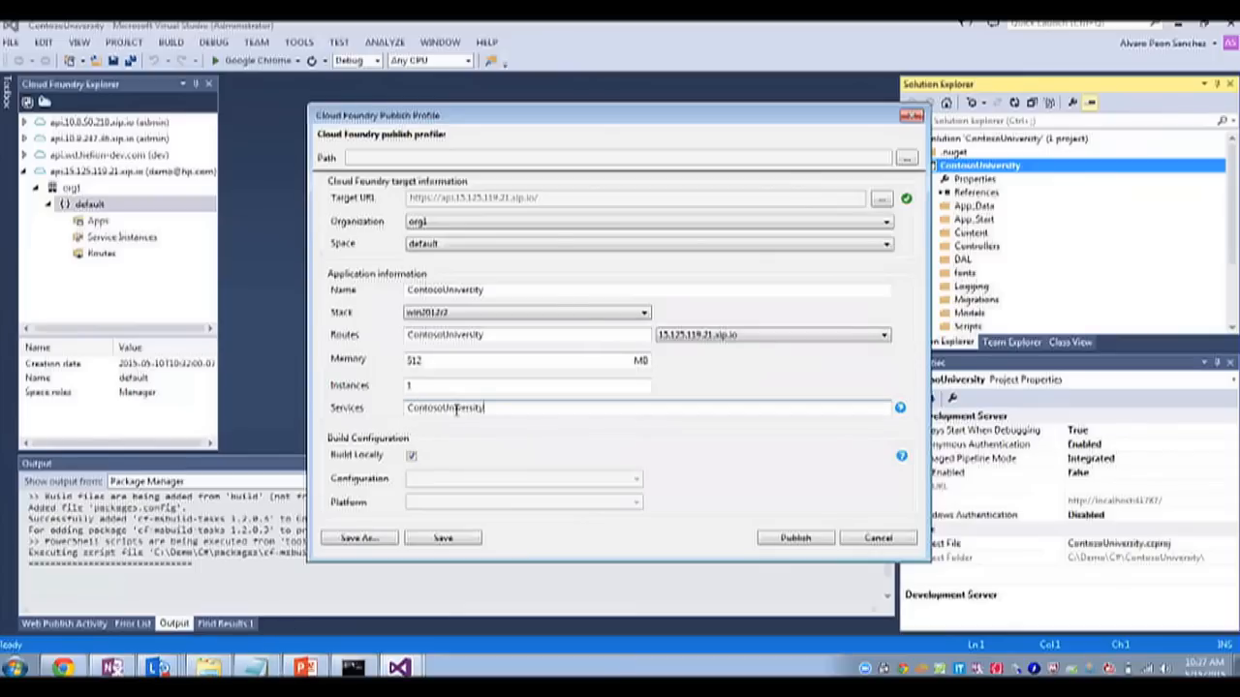
type("=db")
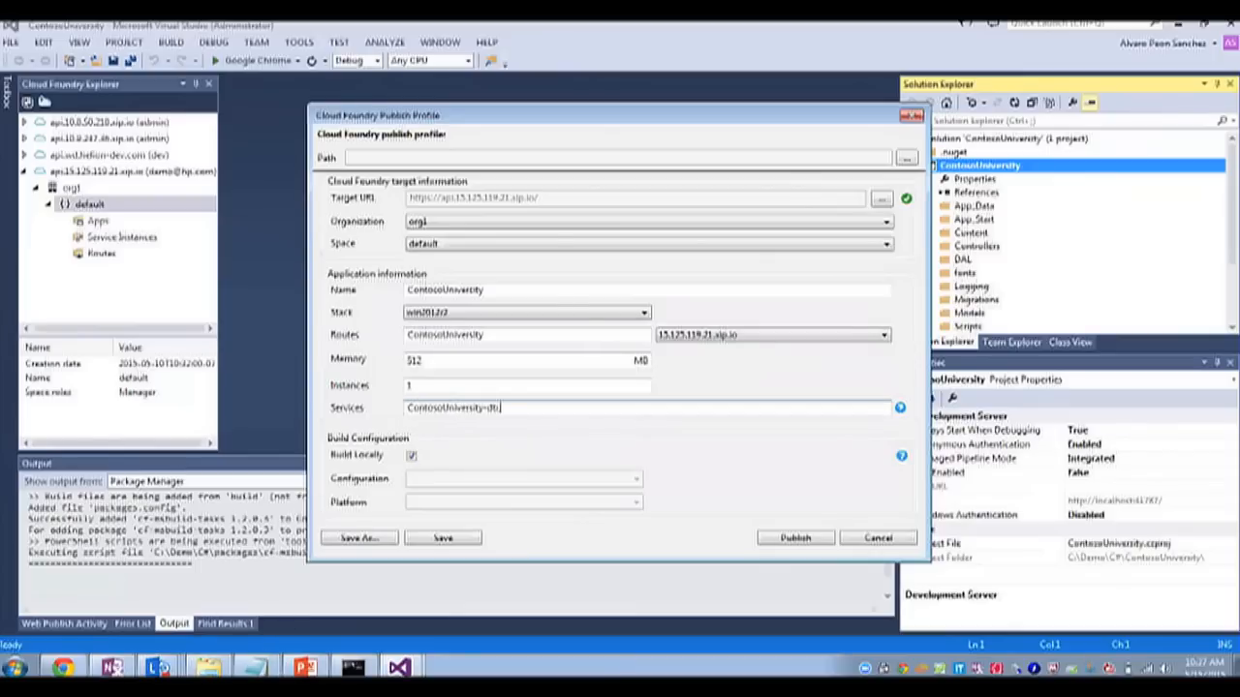
type("n")
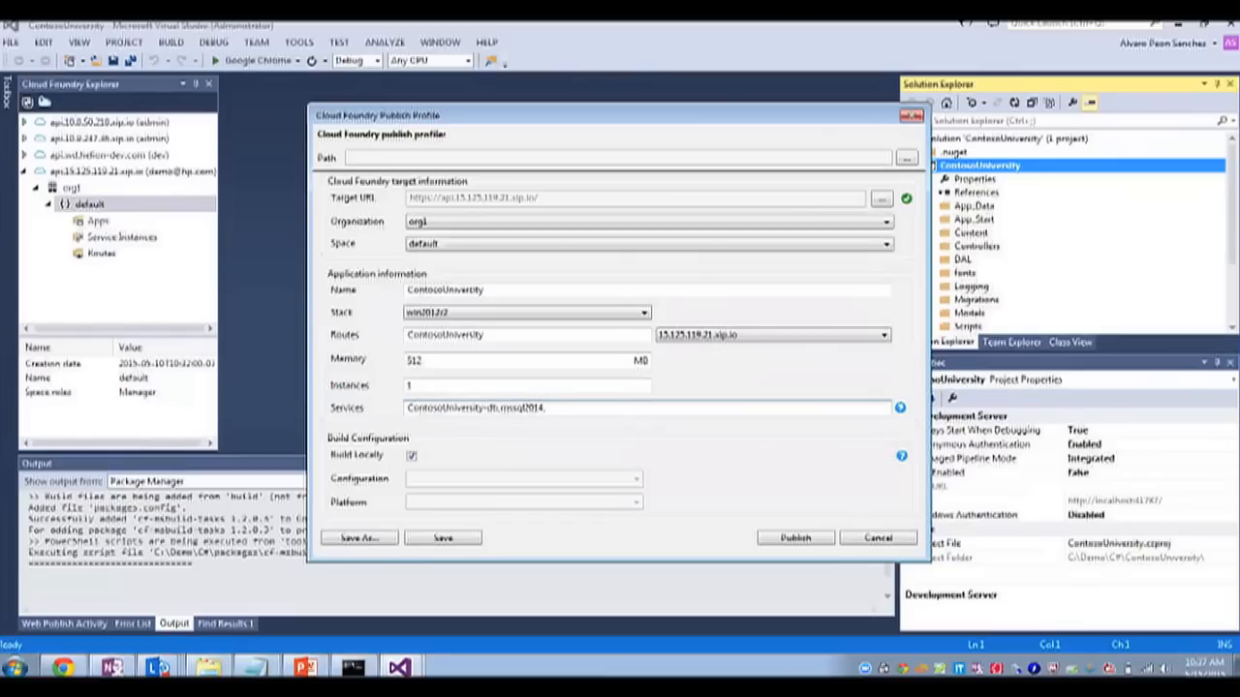
type("free")
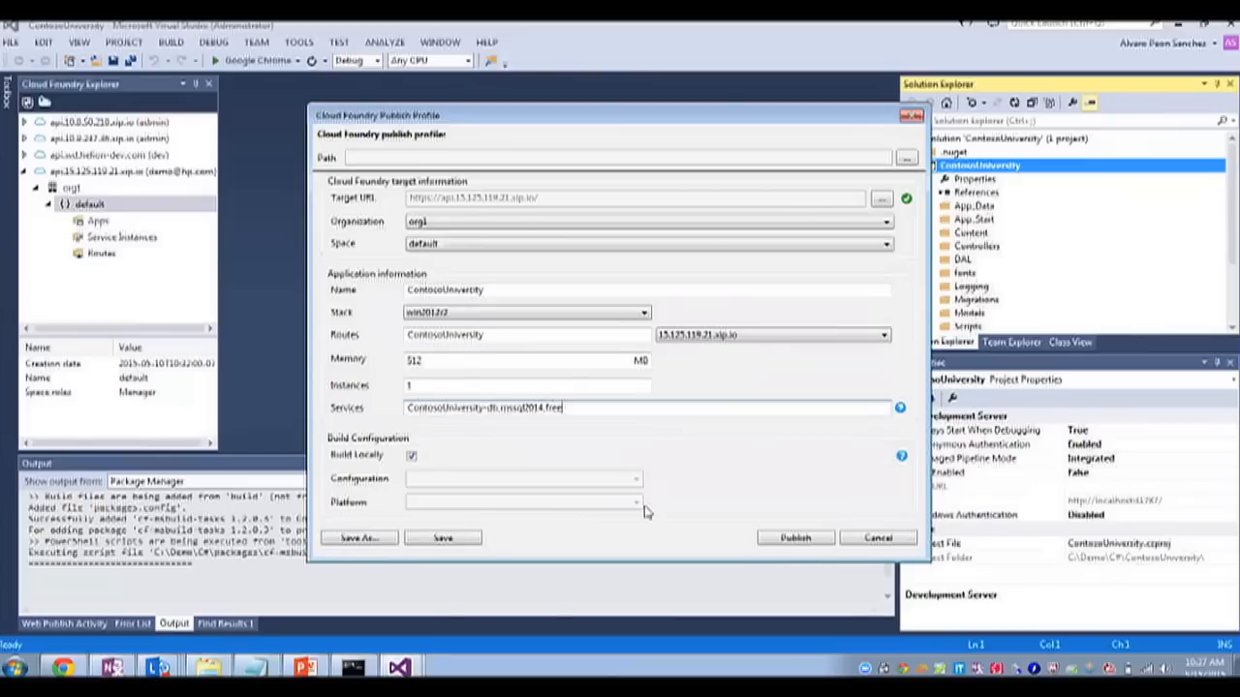
mouse_move(377, 465)
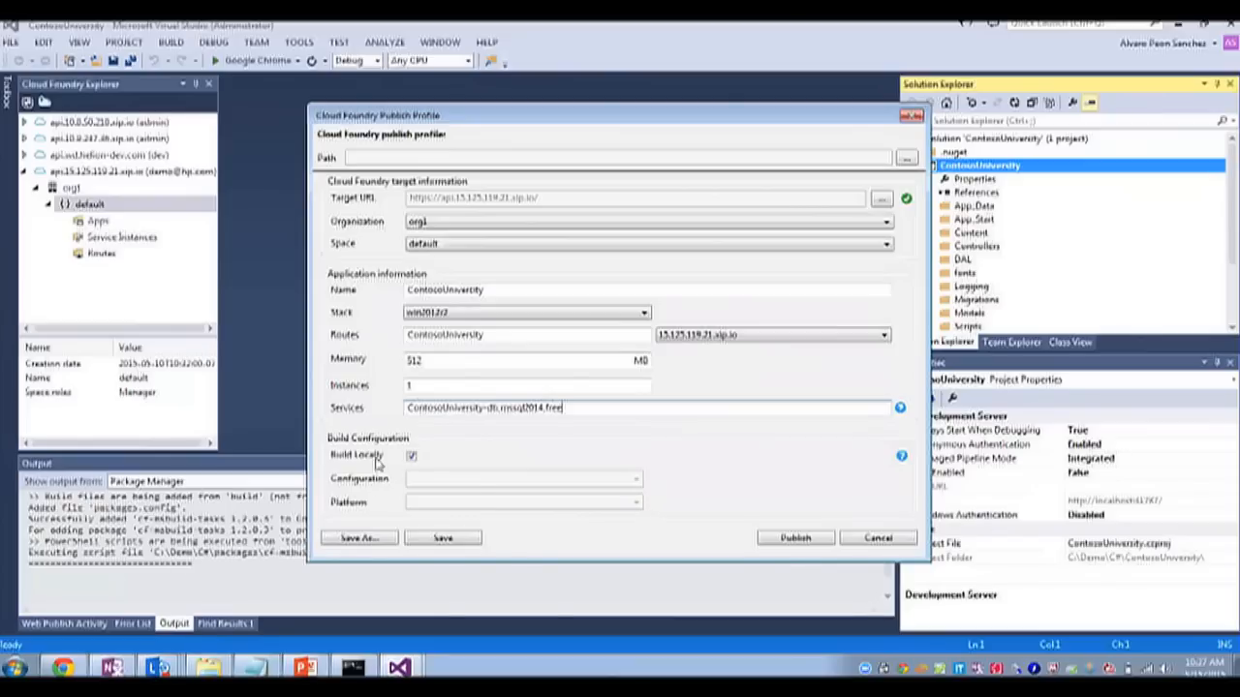
mouse_move(383, 521)
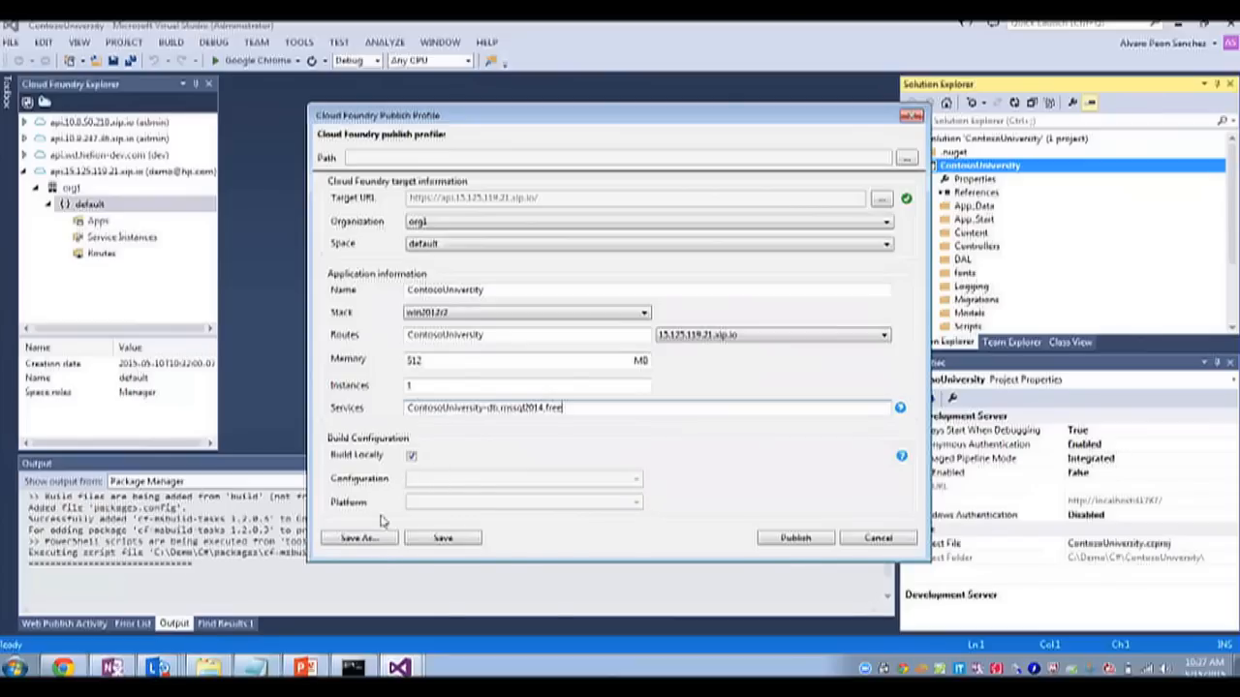
mouse_move(430, 600)
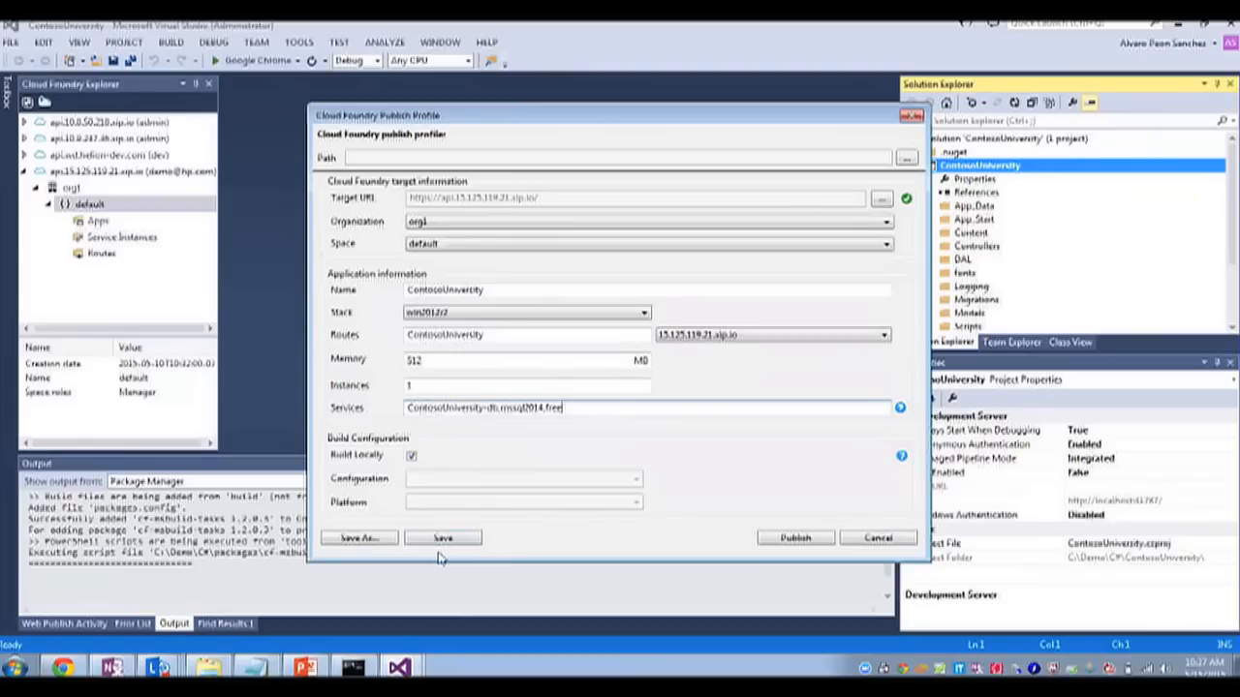
mouse_move(411, 488)
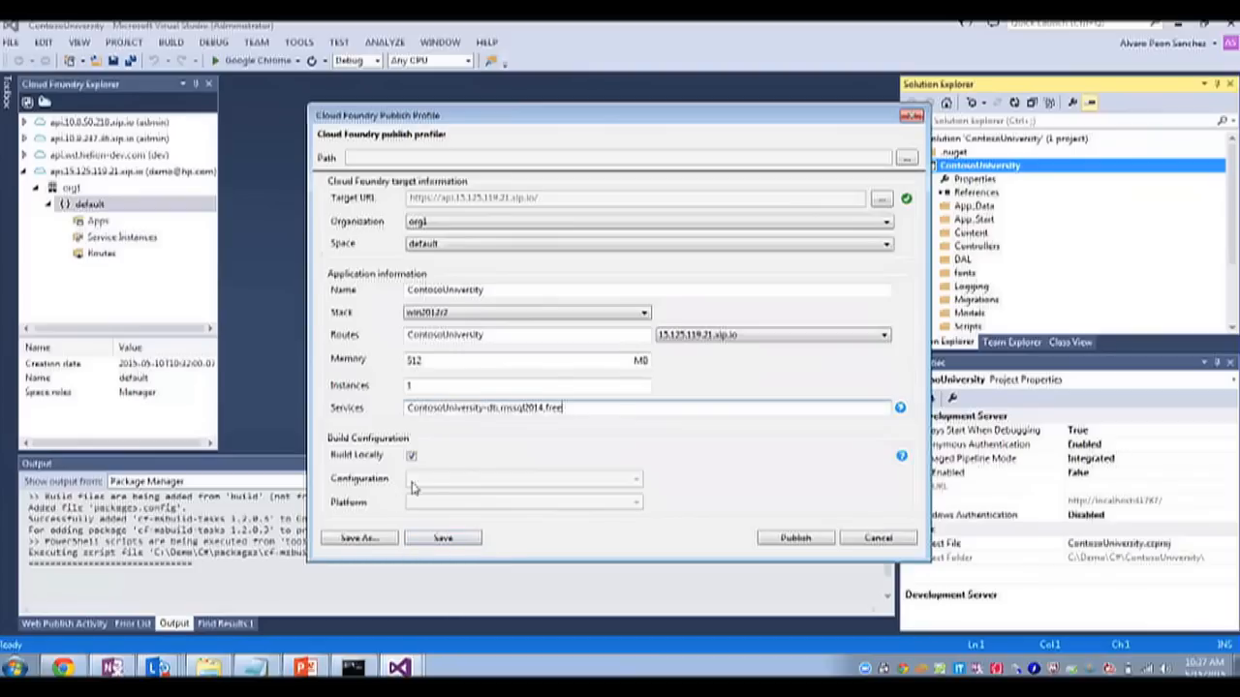
mouse_move(438, 475)
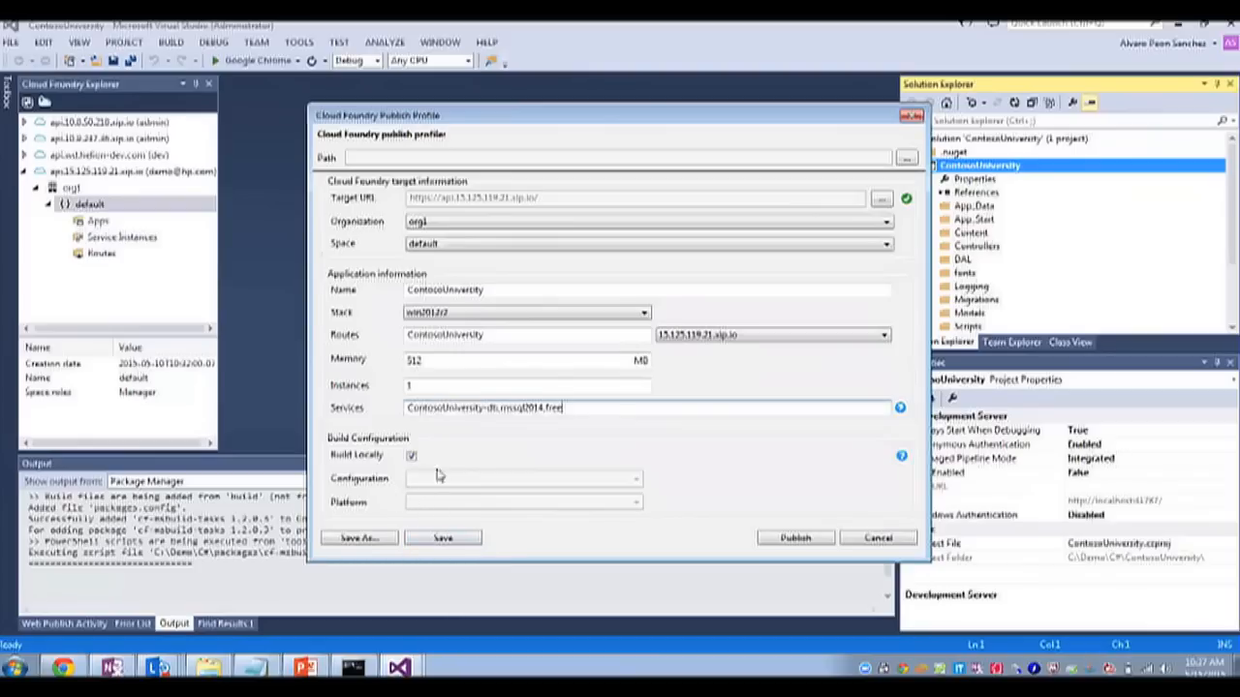
- Turn off Build Locally, save the profile as demo.cf.pubxml, and close the dialog
left_click(410, 456)
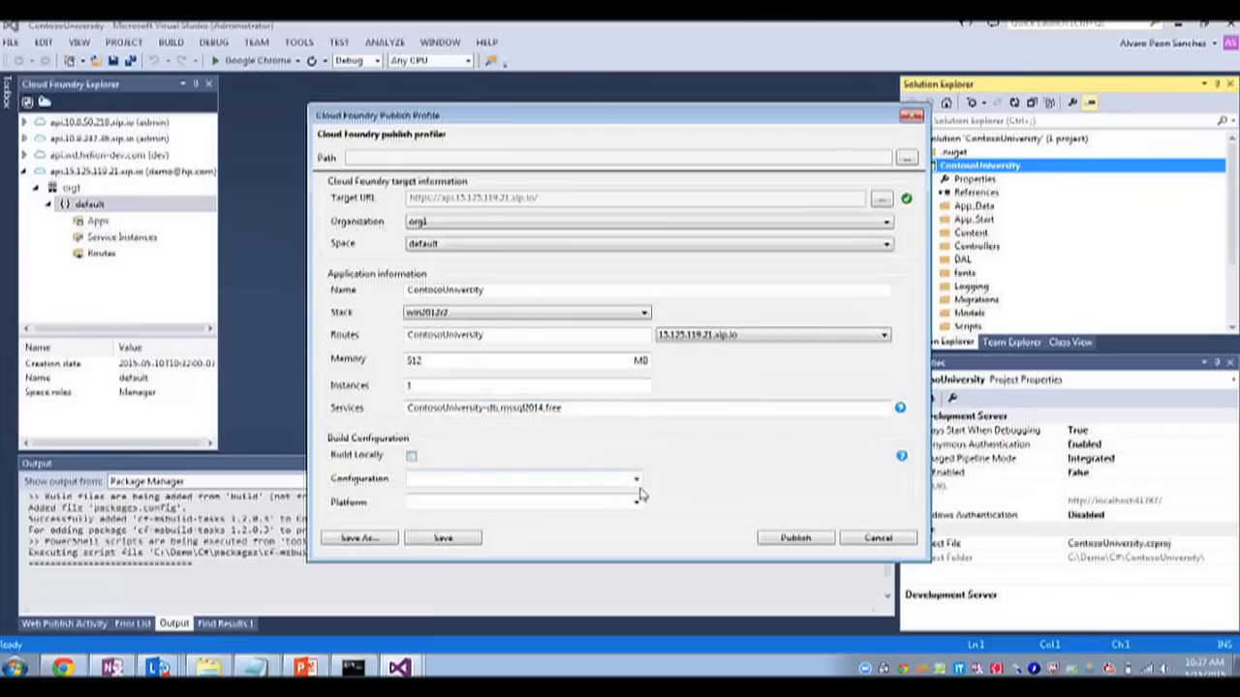
left_click(635, 478)
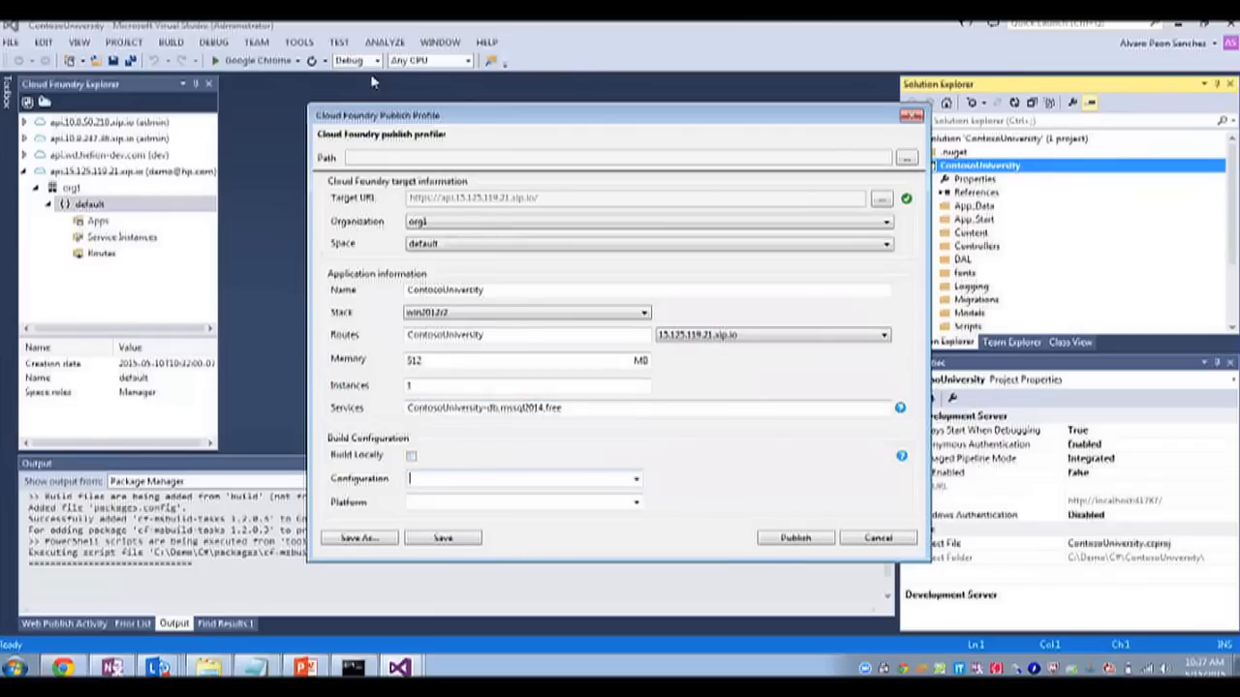
left_click(359, 538)
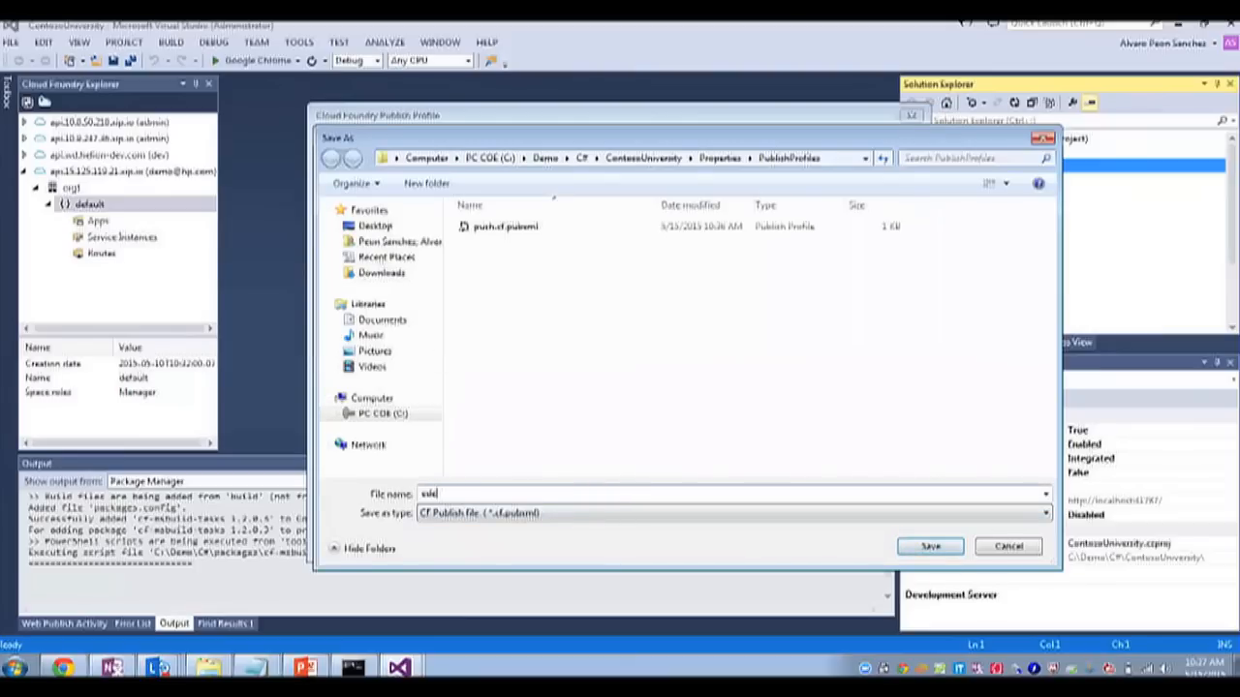
left_click(930, 546)
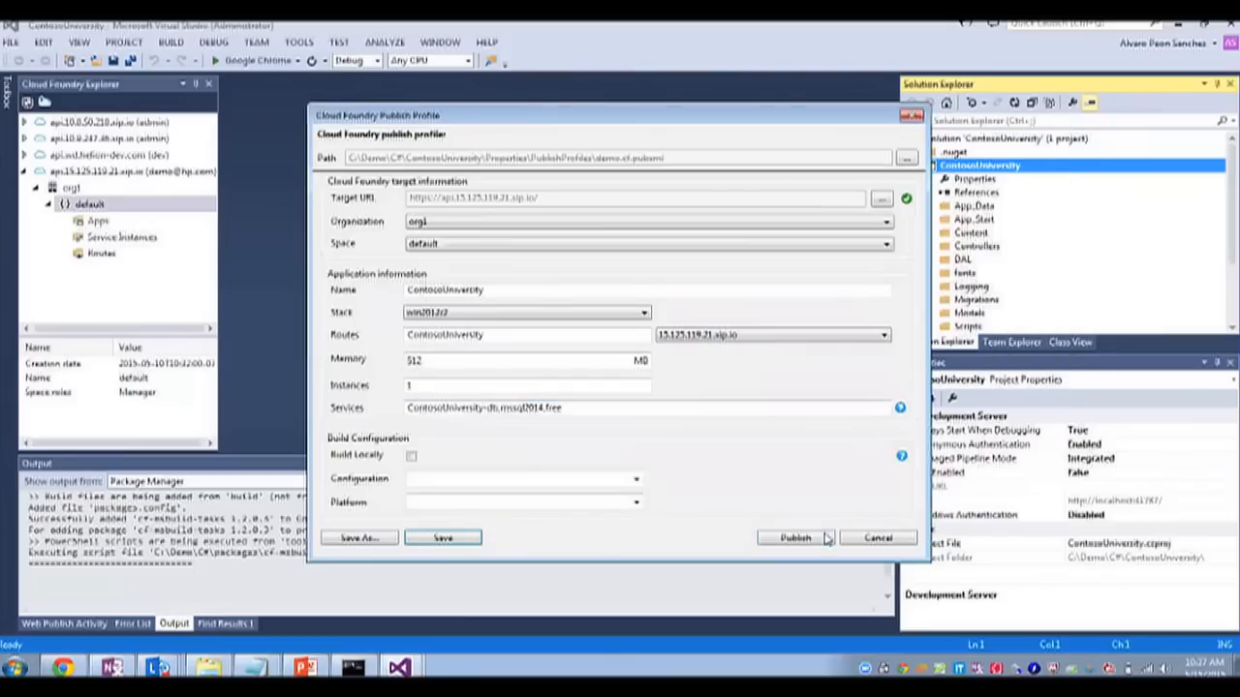
left_click(876, 538)
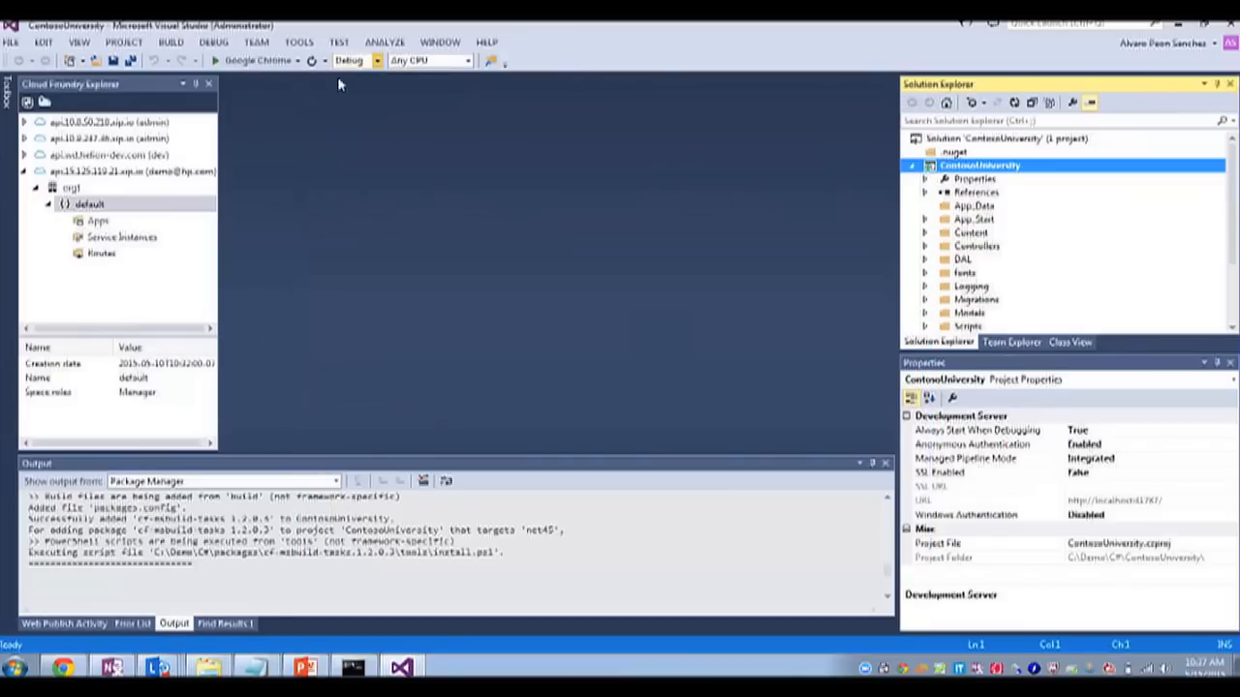
- Switch to Release, reopen demo.cf.pubxml from PublishProfiles, and re-enable Build Locally
left_click(376, 60)
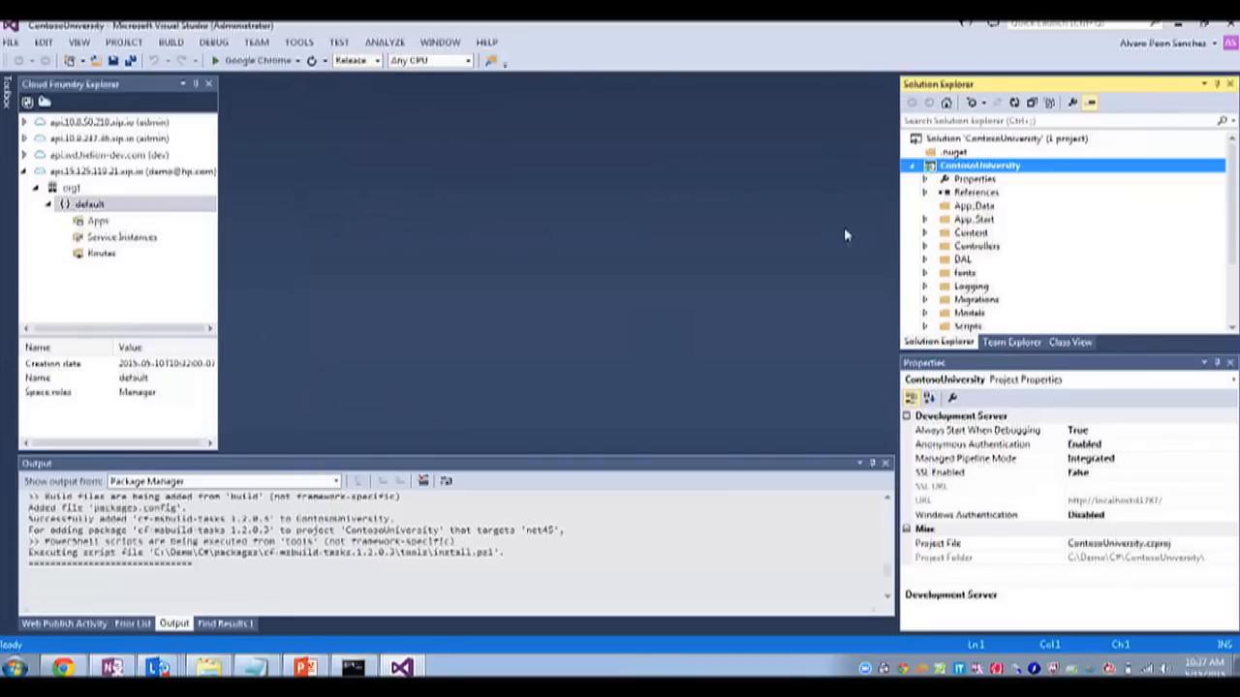
right_click(981, 165)
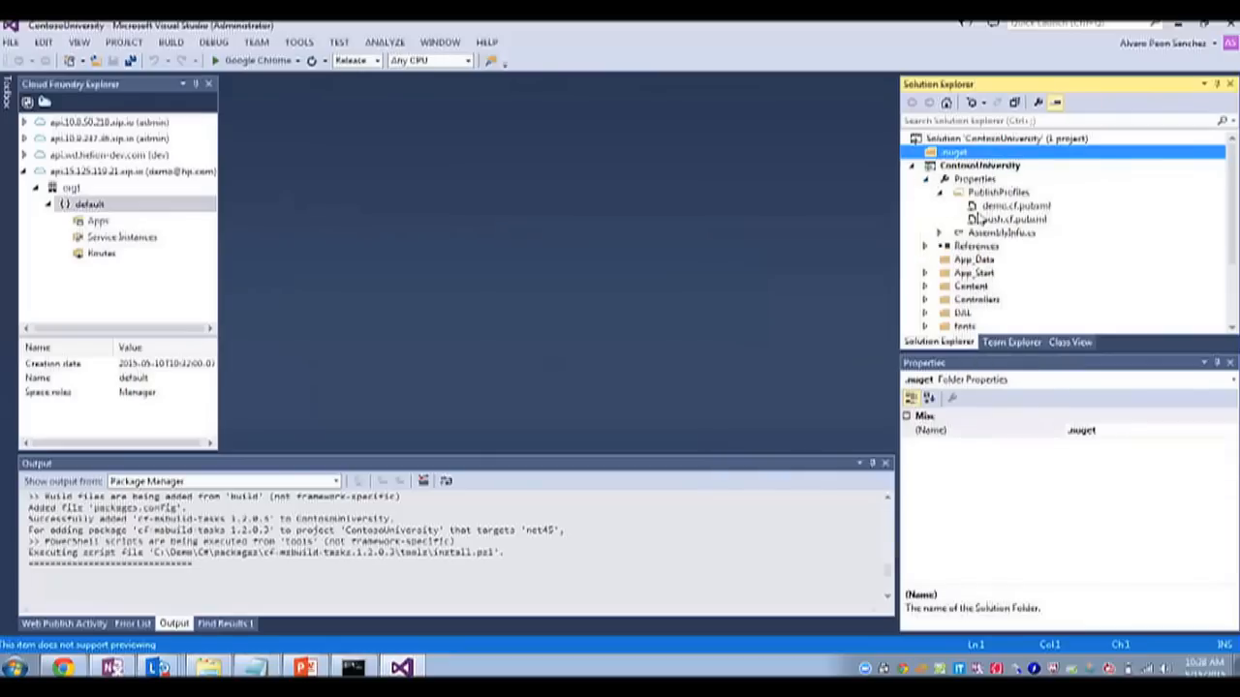
left_click(1013, 219)
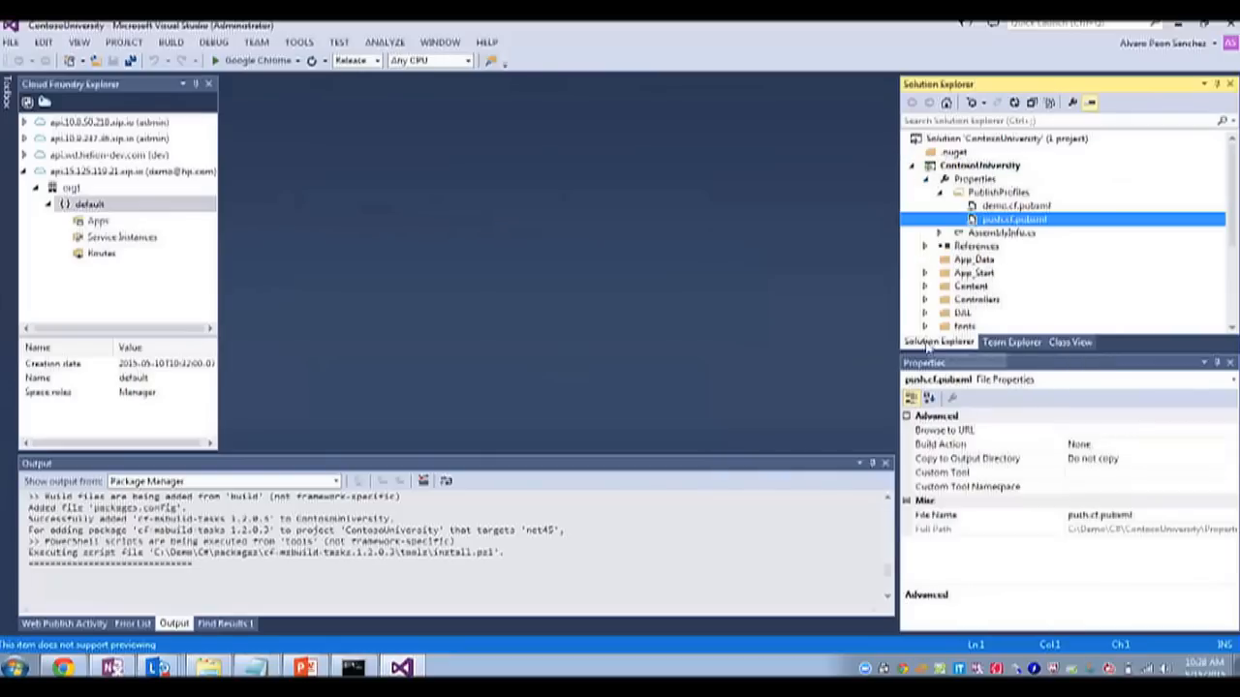
left_click(1015, 205)
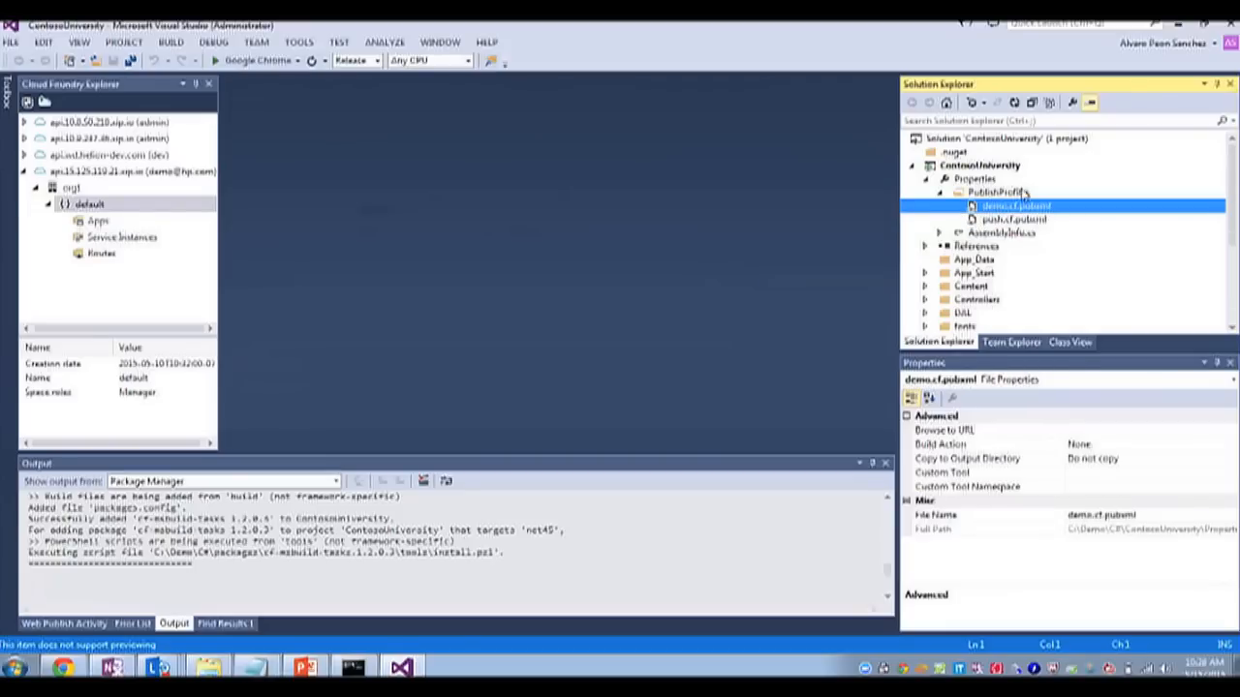
double_click(1015, 206)
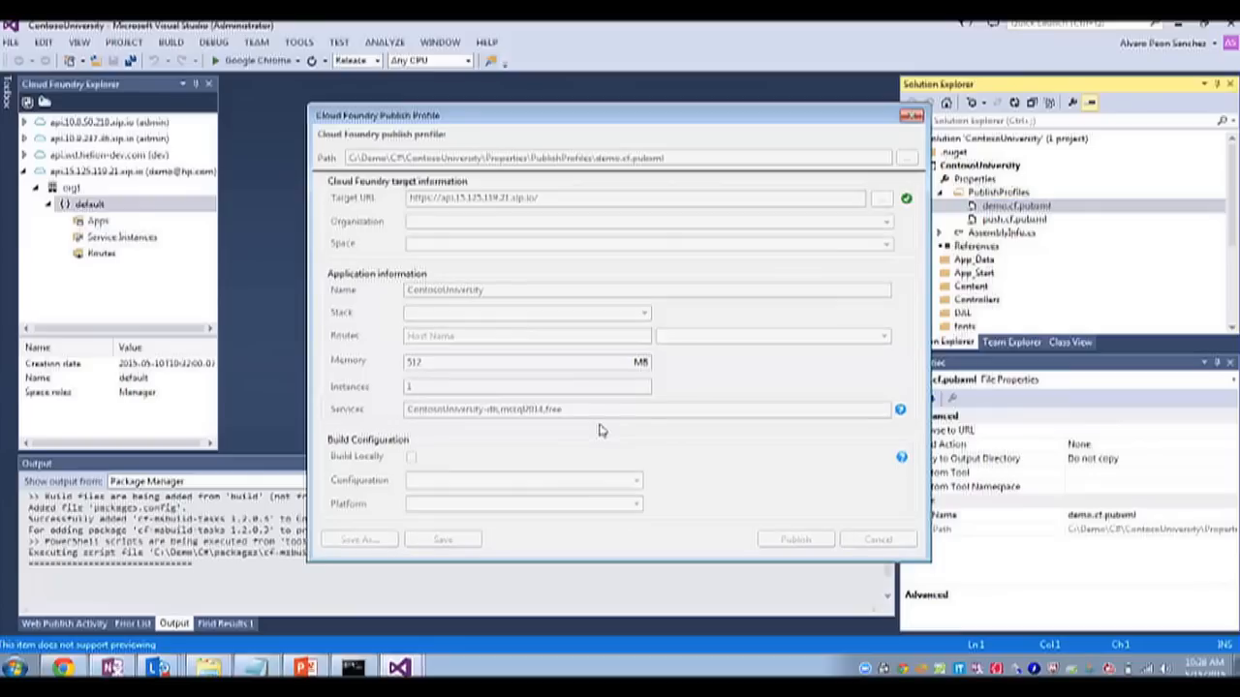
mouse_move(810, 605)
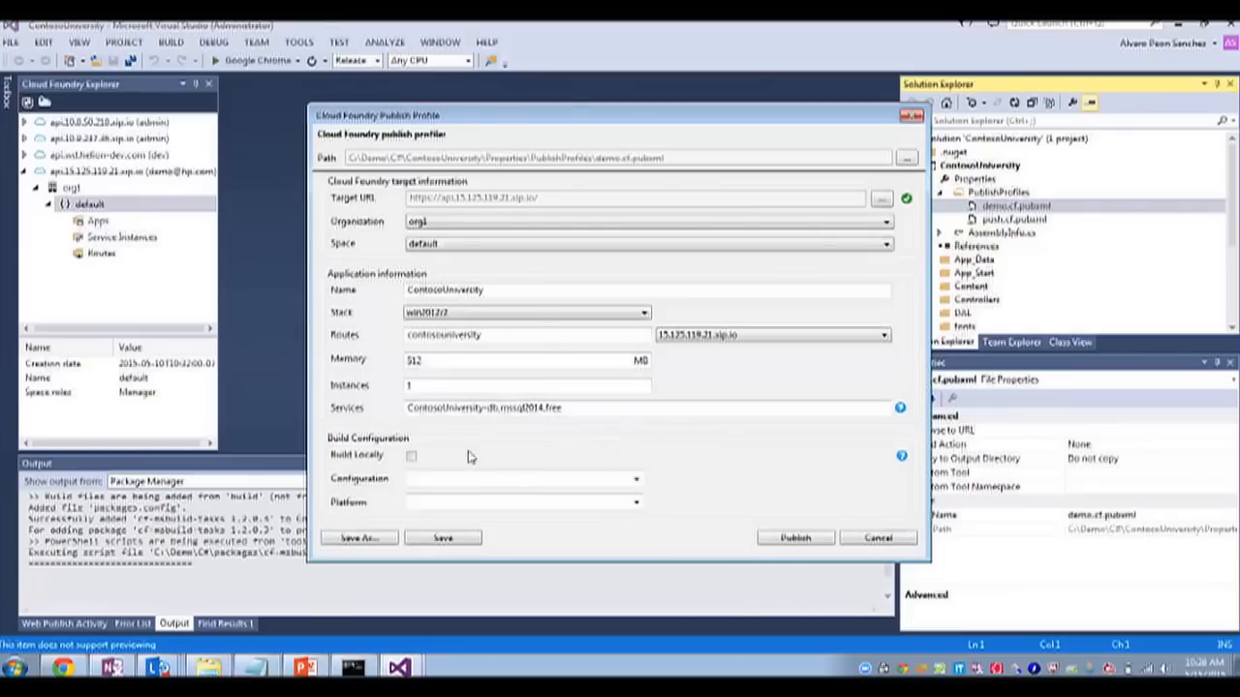
left_click(411, 456)
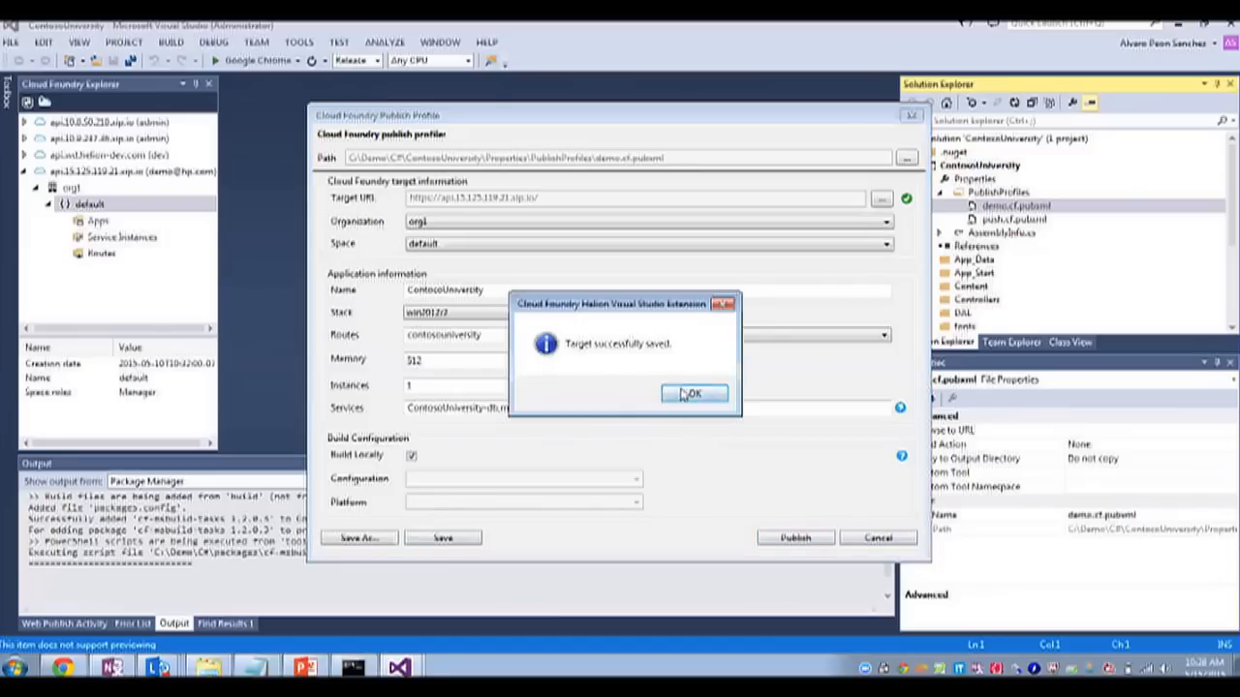
- Build the ContosoUniversity project in Release until Build: 1 succeeded
left_click(694, 394)
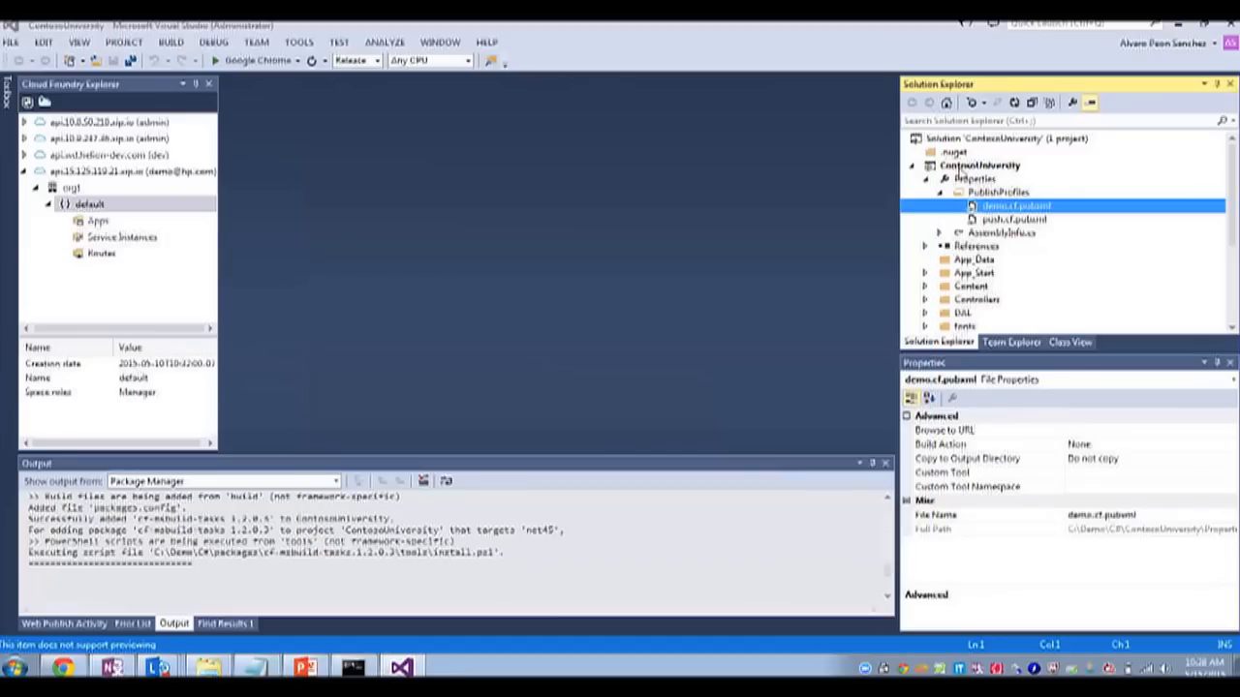
right_click(979, 165)
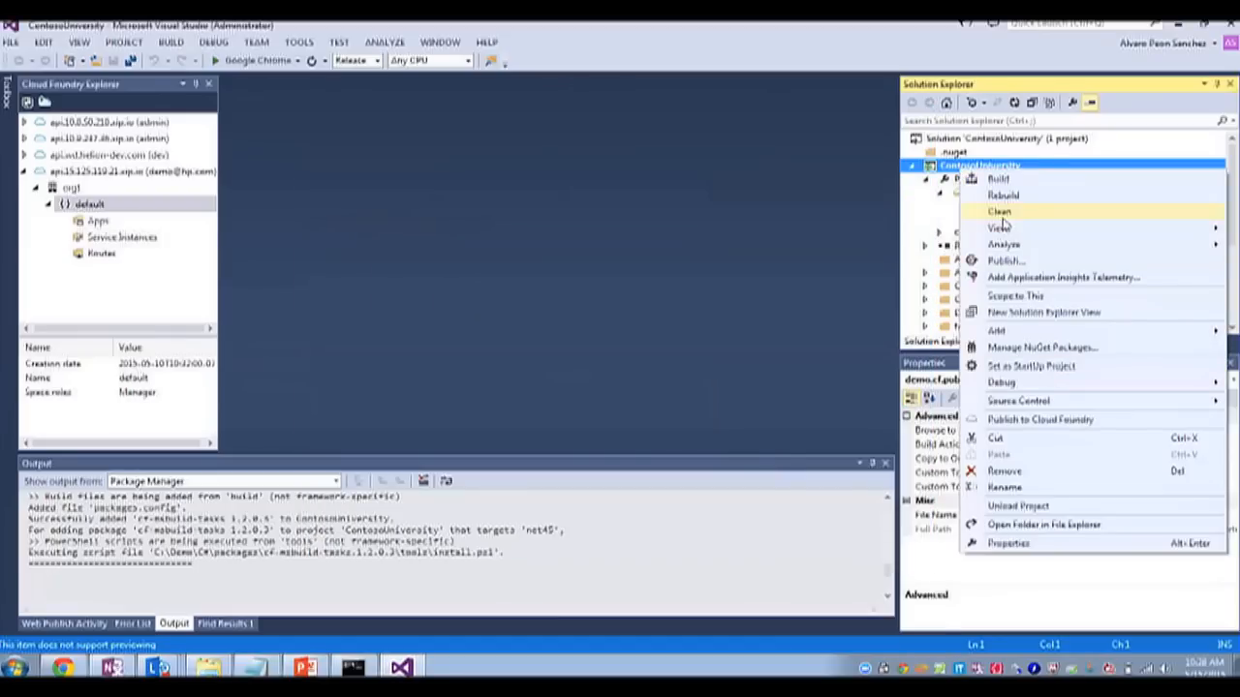
mouse_move(998, 178)
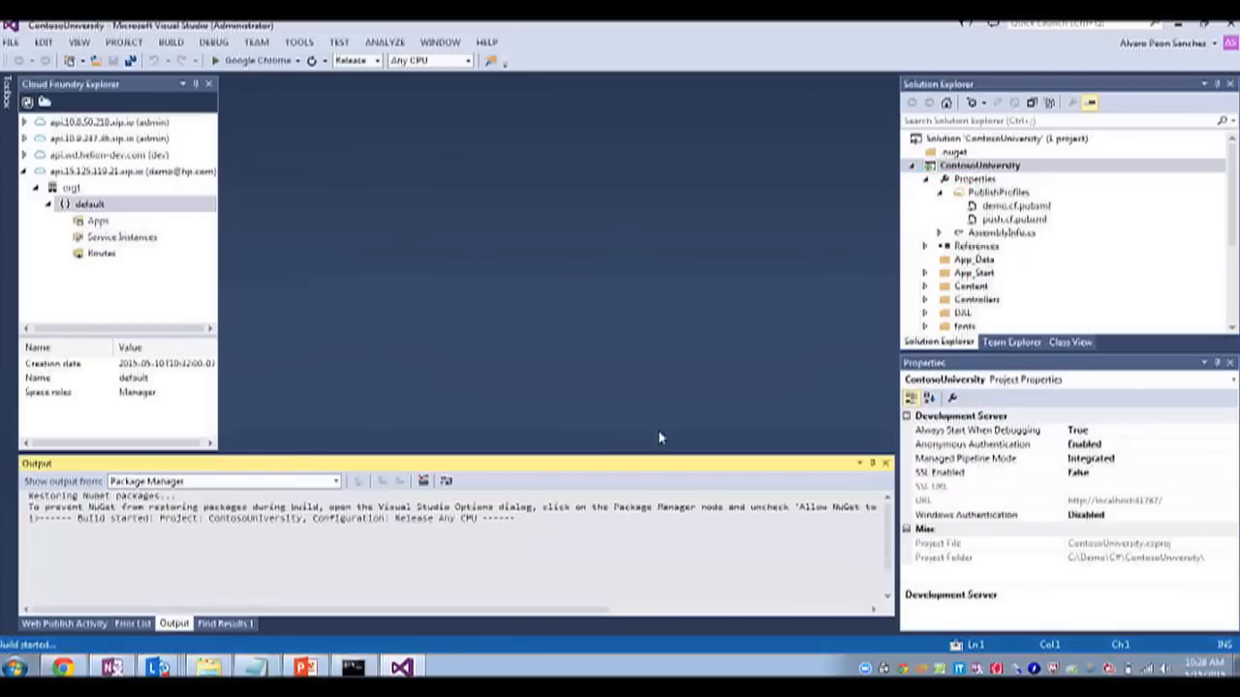
right_click(979, 165)
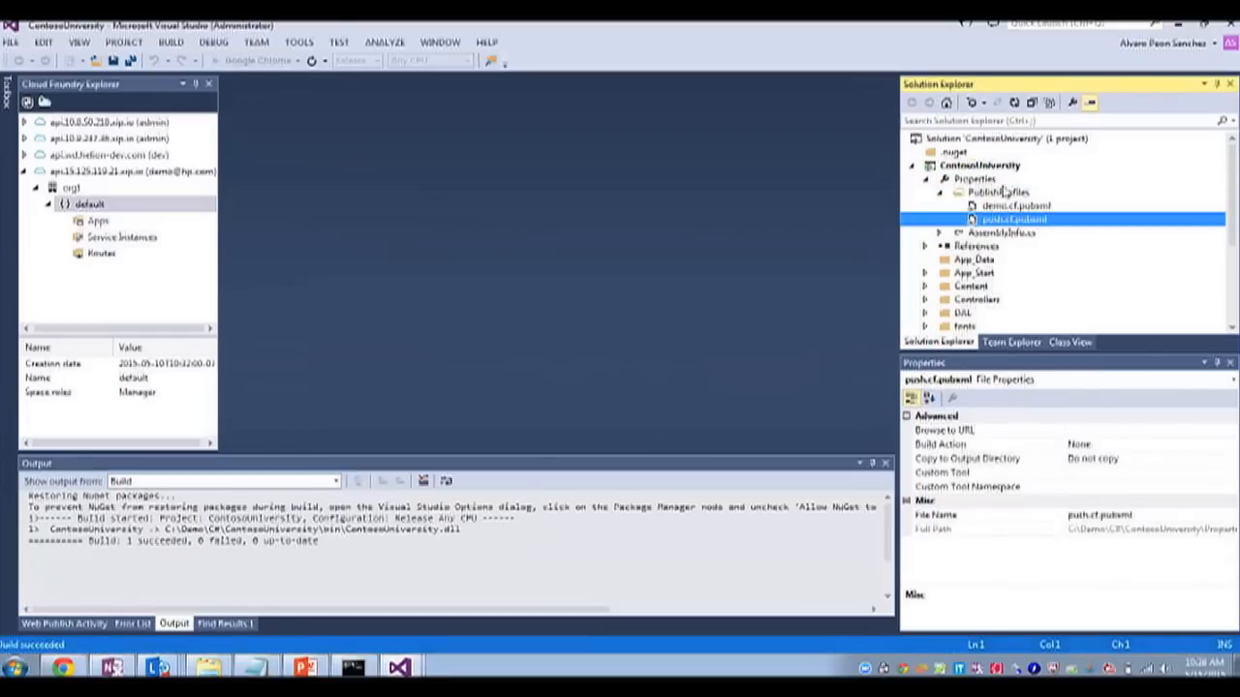
- Run the demo.cf.pubxml publish and let staging create the application pool
double_click(1015, 205)
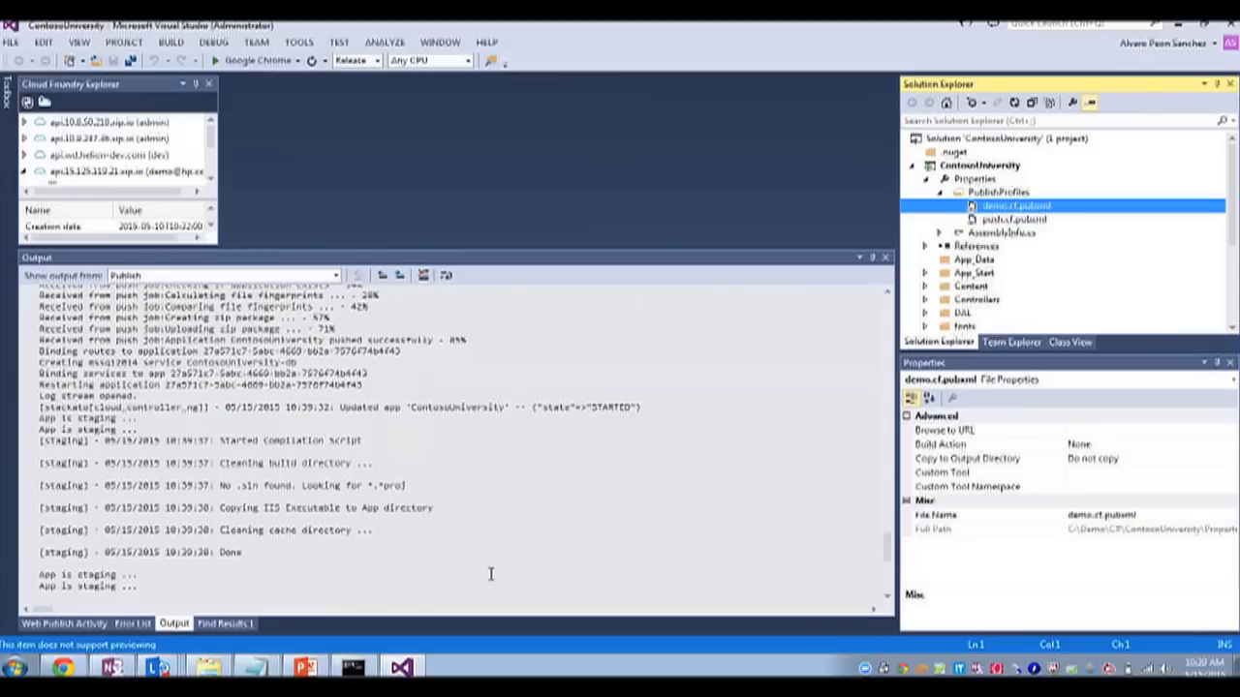
mouse_move(763, 252)
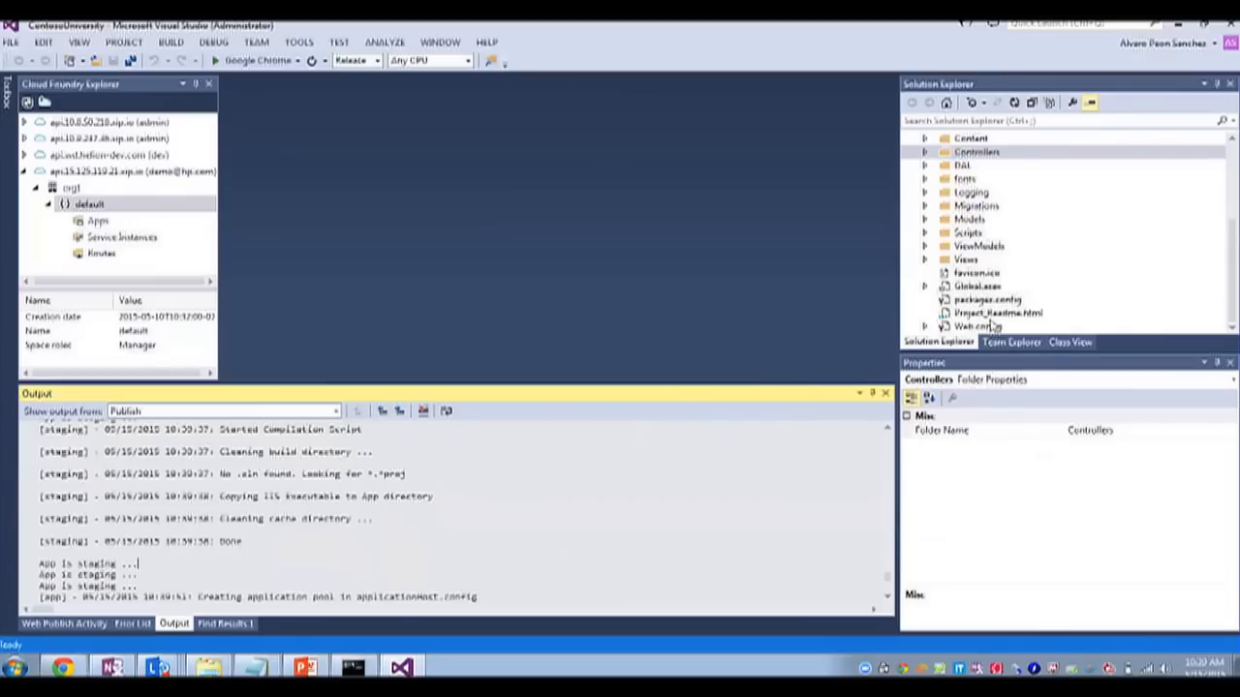
- Review the connectionStrings in Web.config and expand the default space showing the ContosoUniversity app
left_click(976, 325)
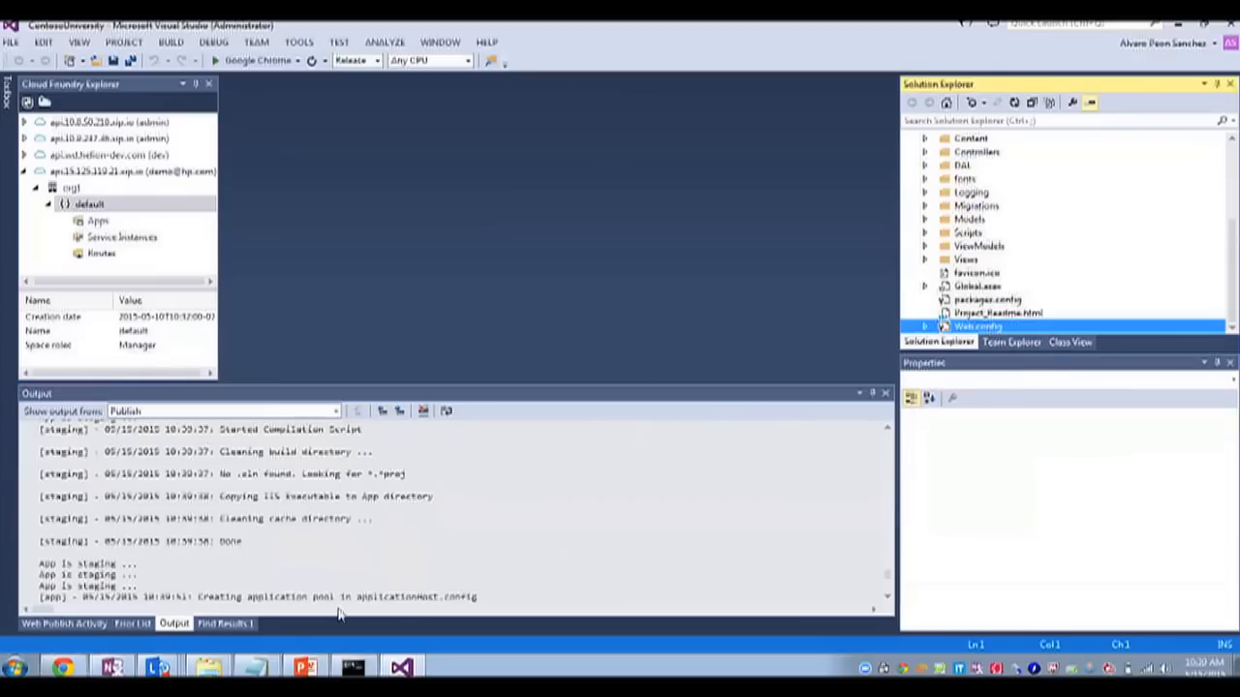
double_click(976, 325)
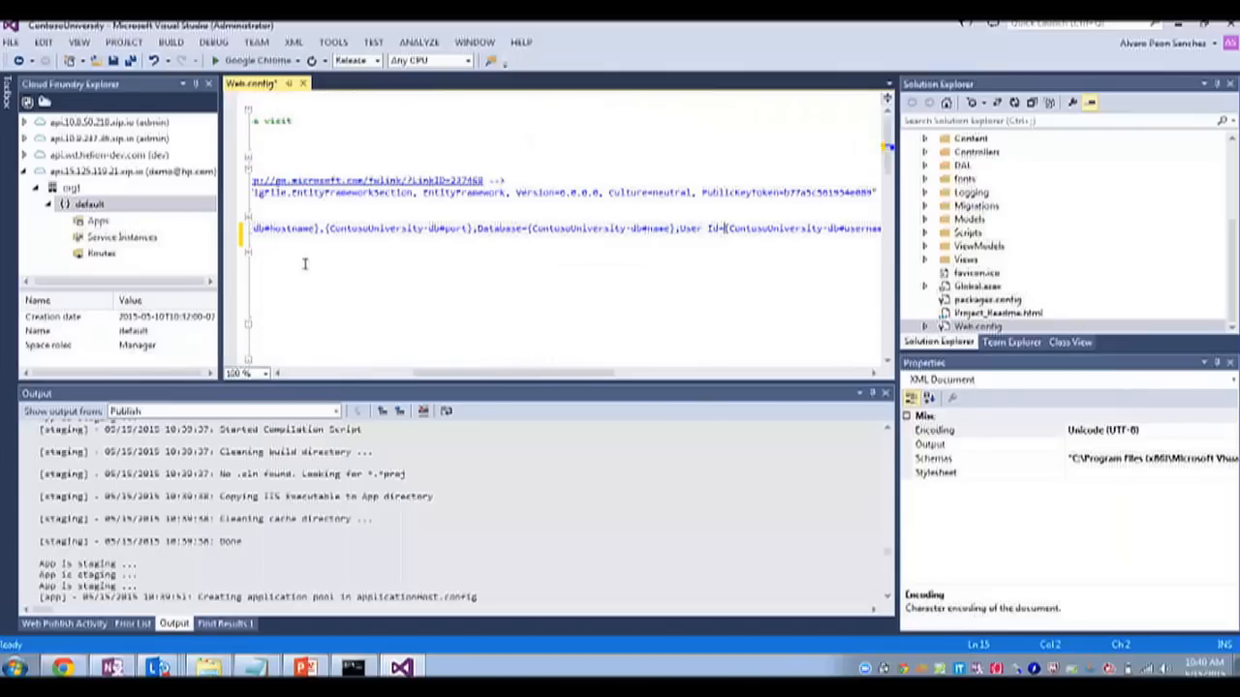
scroll("up", 3)
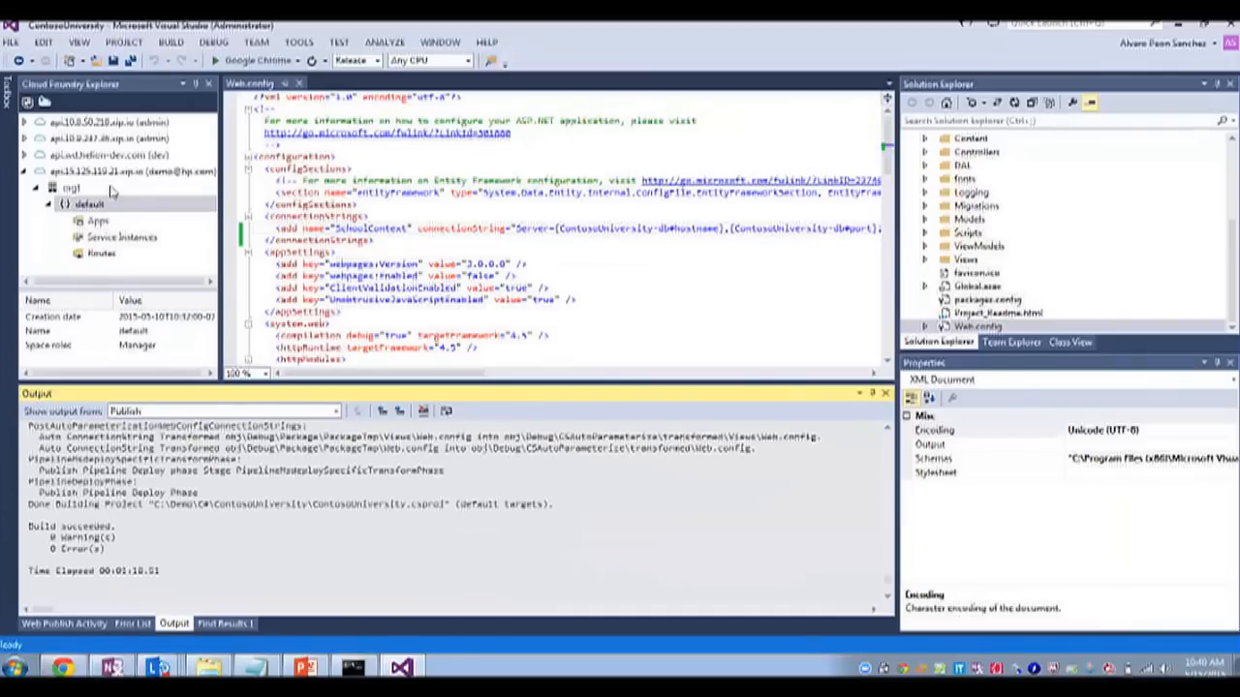
left_click(89, 203)
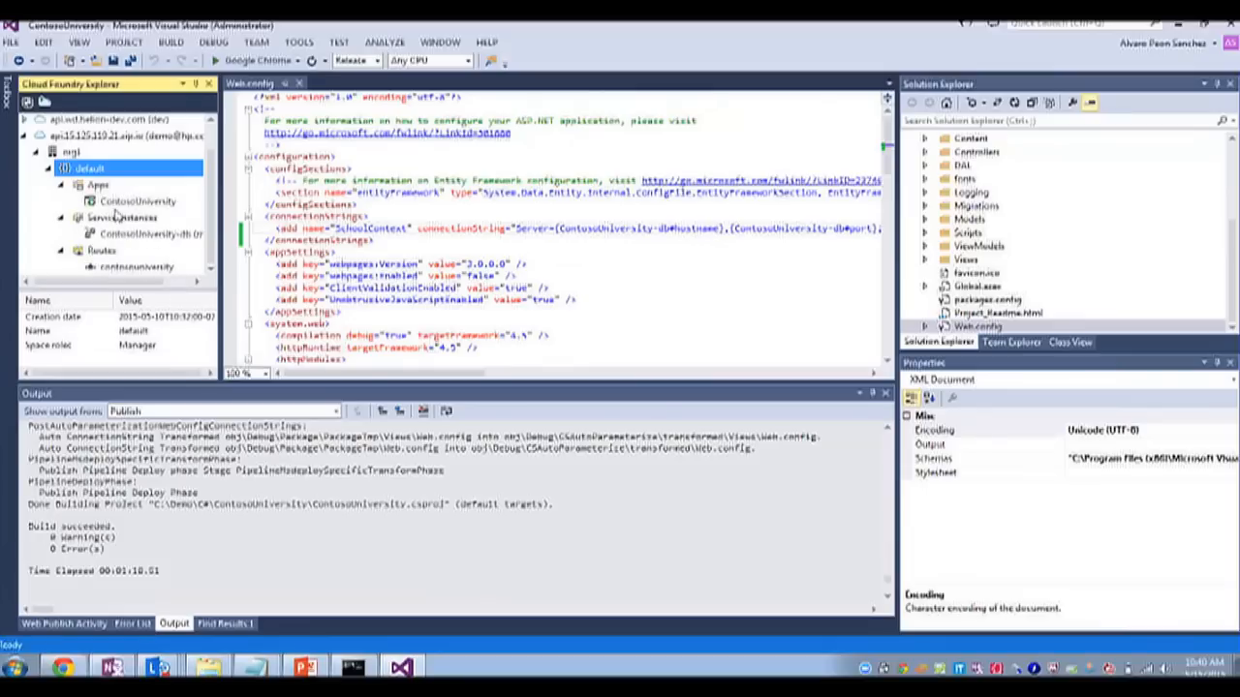
- View the deployed ContosoUniversity app in the browser from Cloud Foundry Explorer
right_click(139, 199)
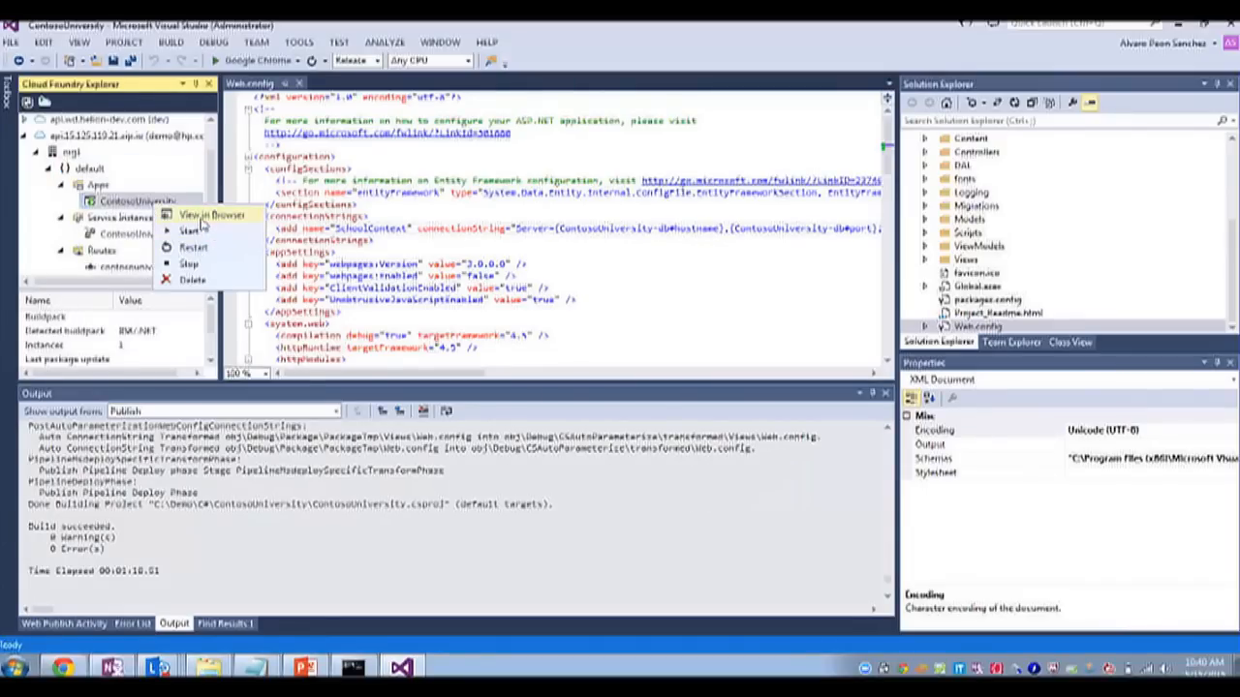
left_click(211, 213)
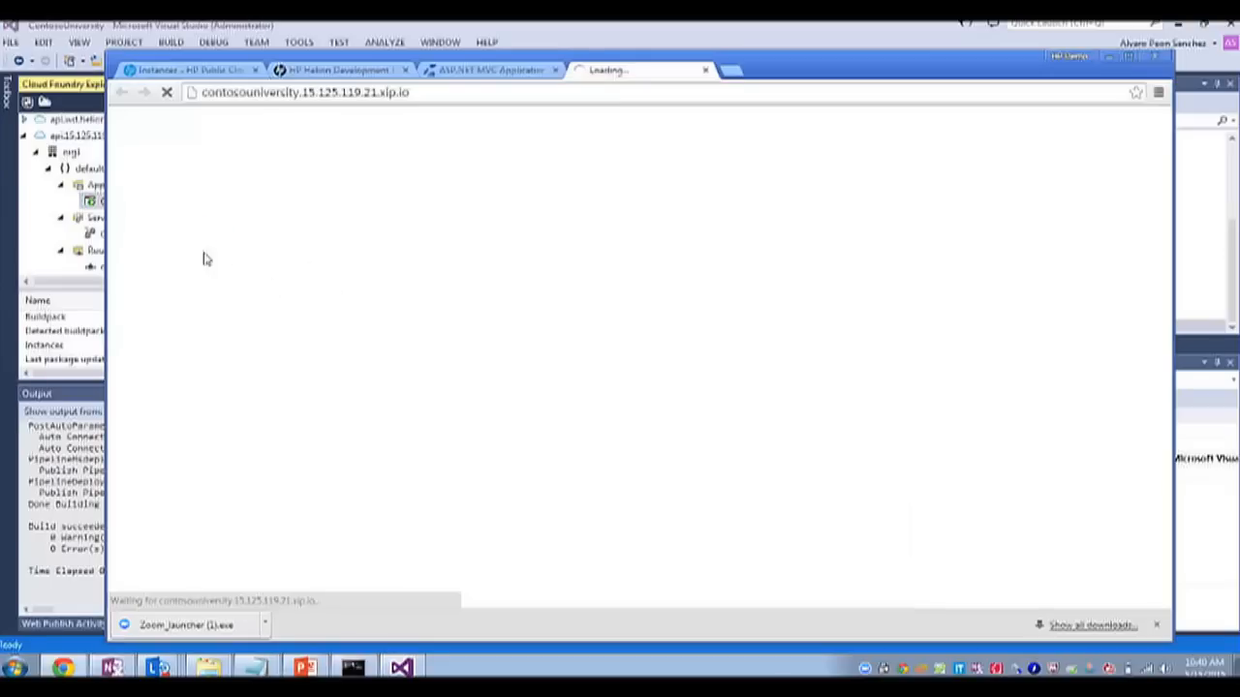
mouse_move(384, 519)
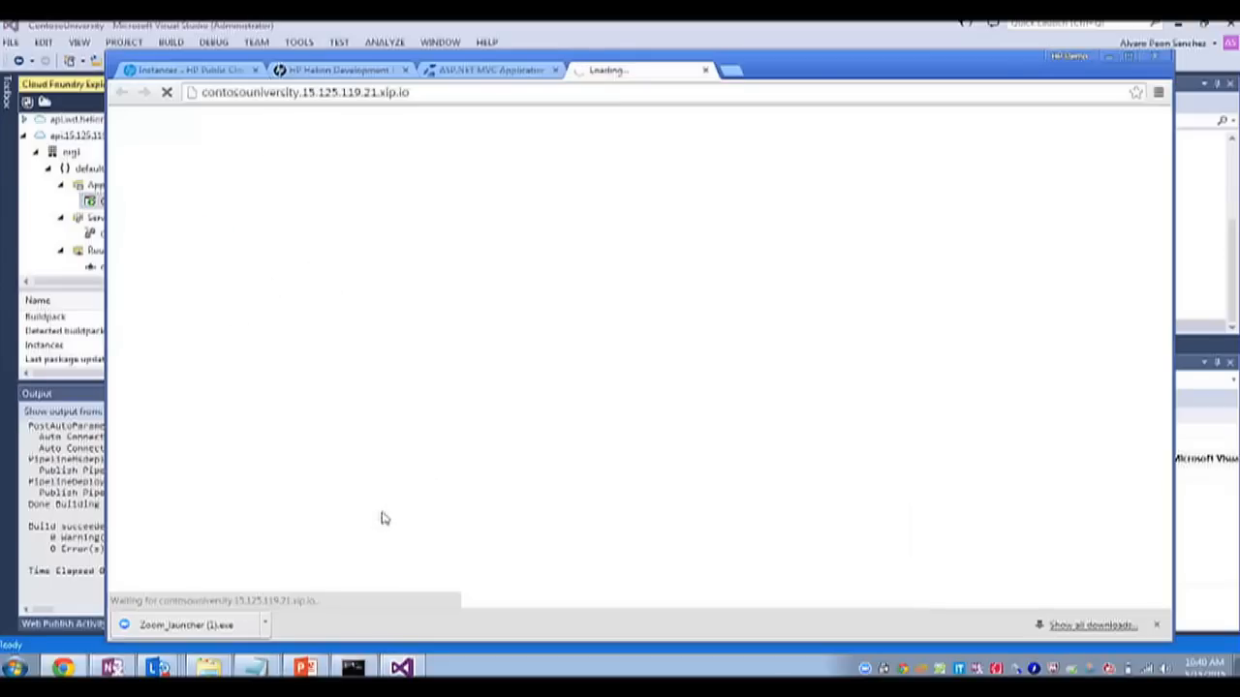
mouse_move(663, 643)
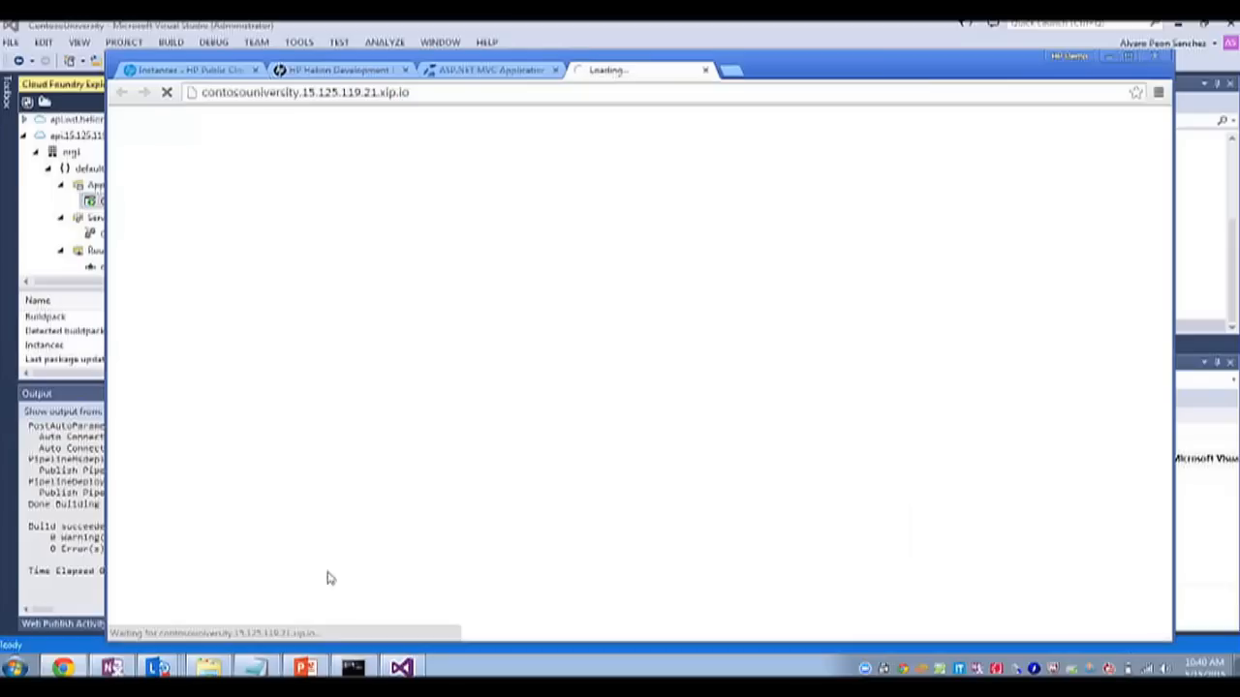
mouse_move(546, 308)
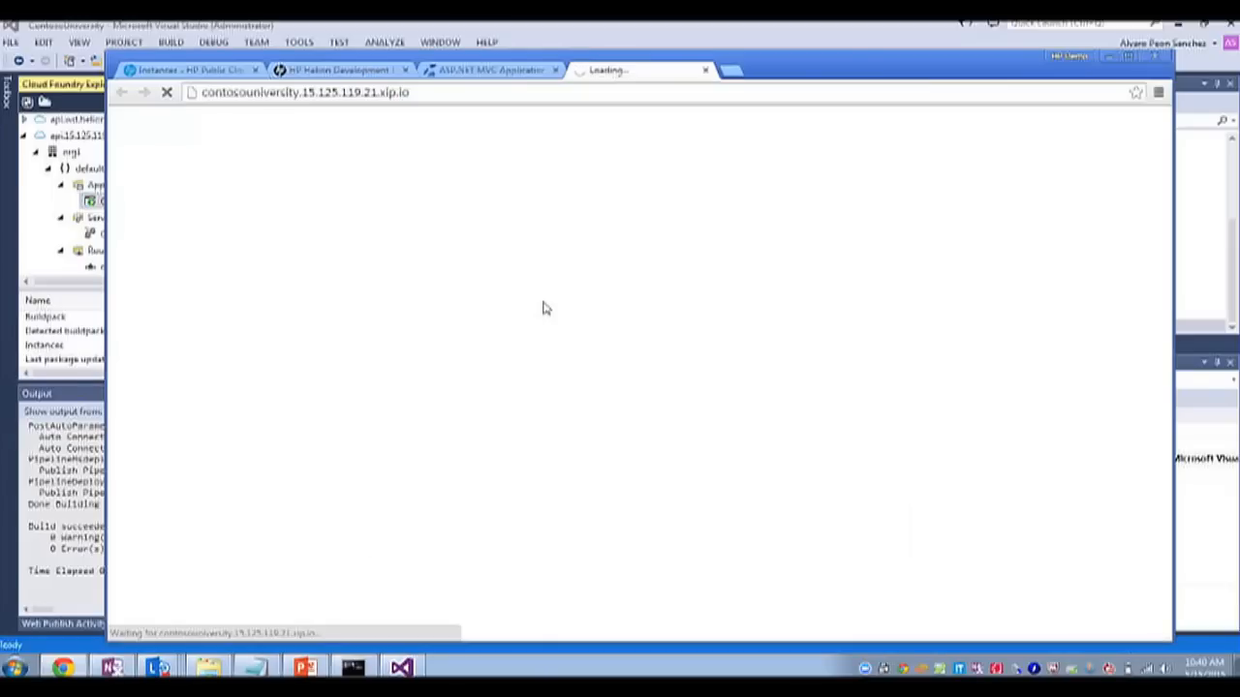
mouse_move(581, 310)
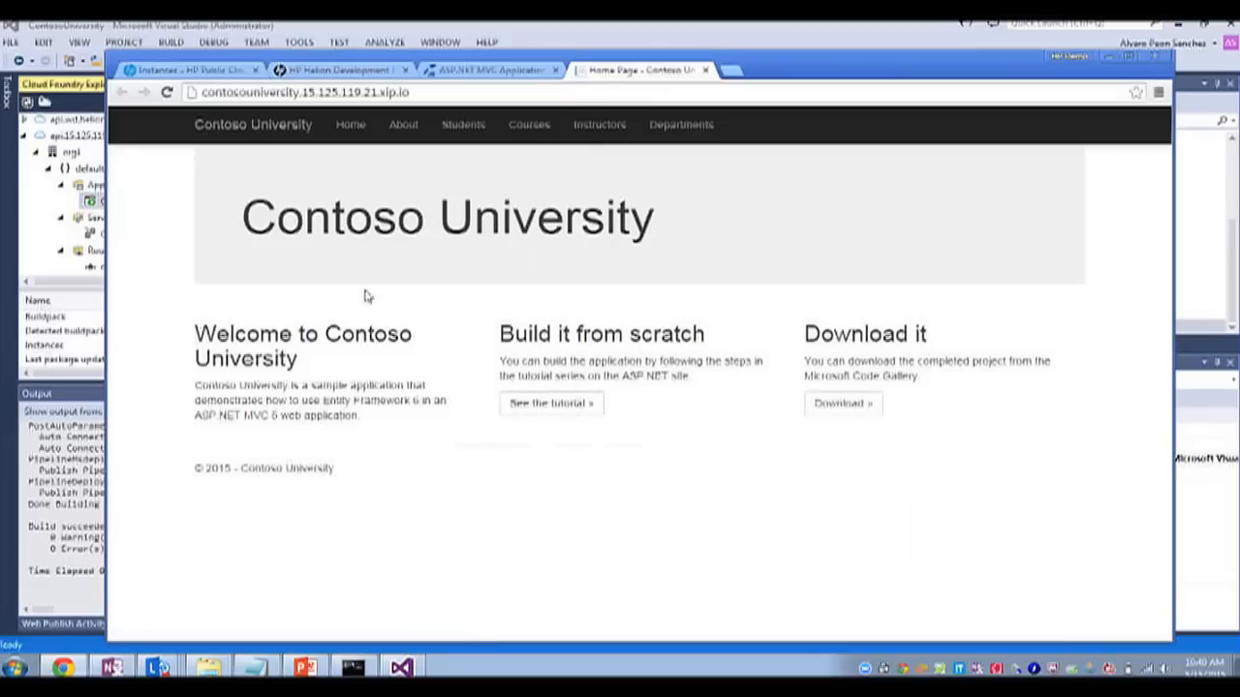
mouse_move(331, 325)
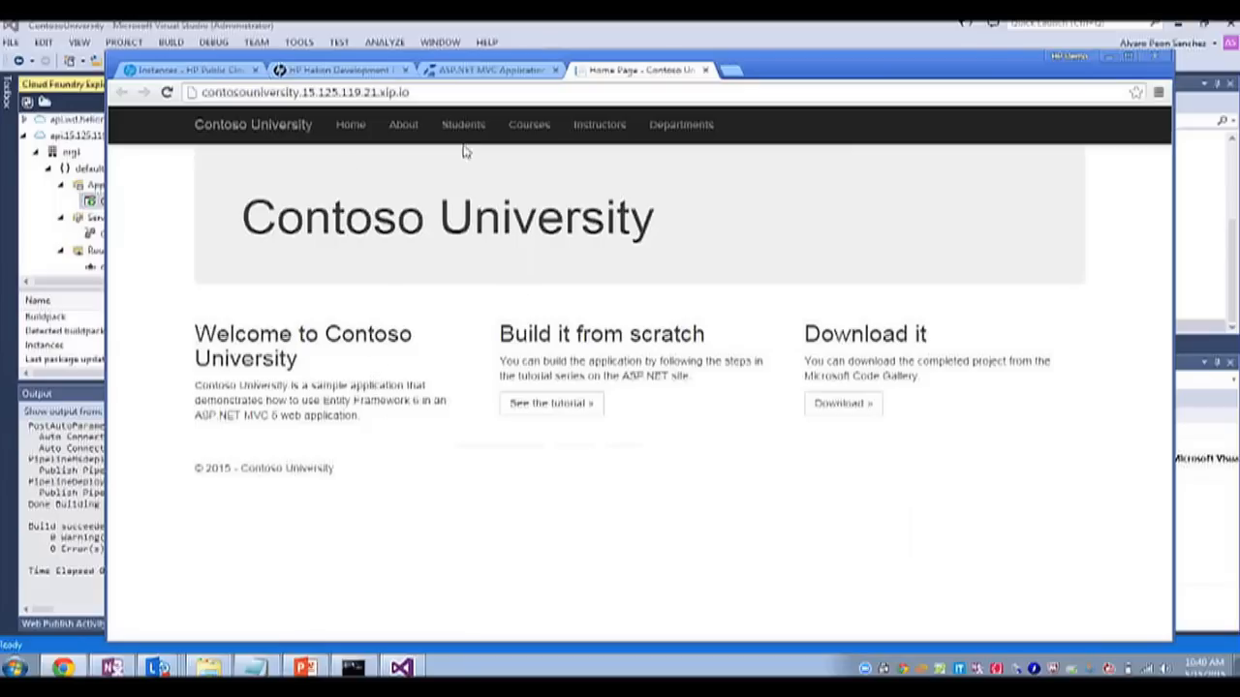
mouse_move(463, 124)
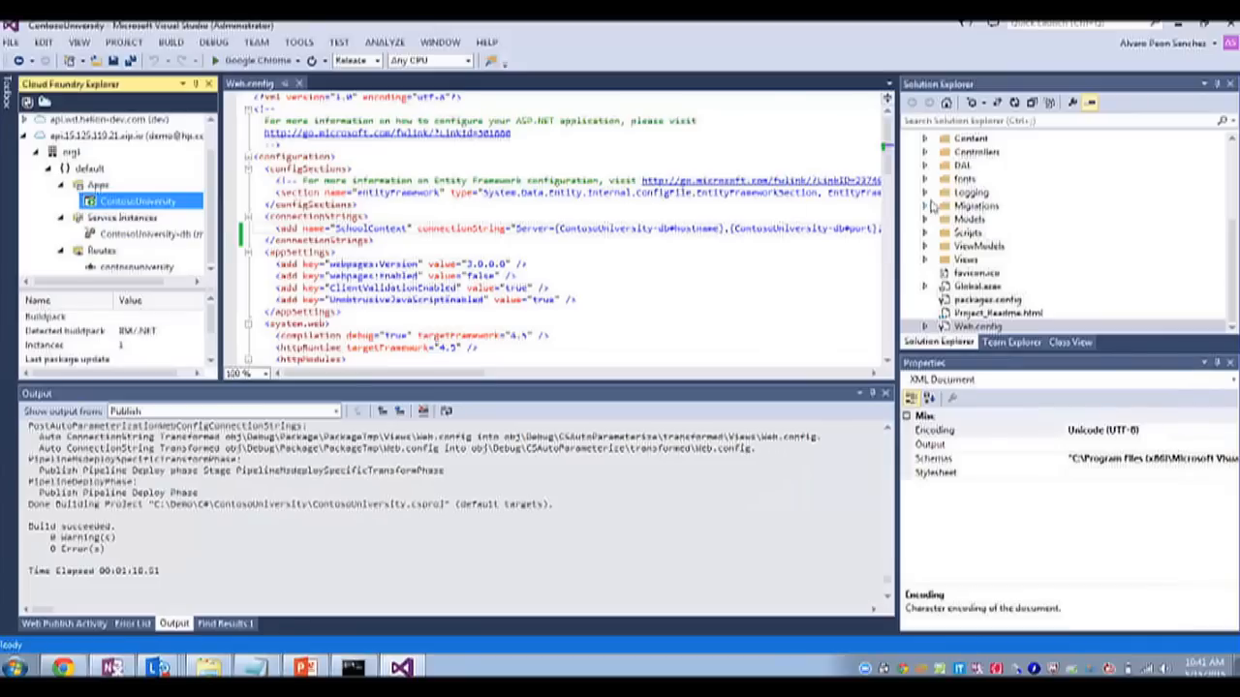
- Publish the ContosoUniversity project to Cloud Foundry with the current profile settings
right_click(1003, 165)
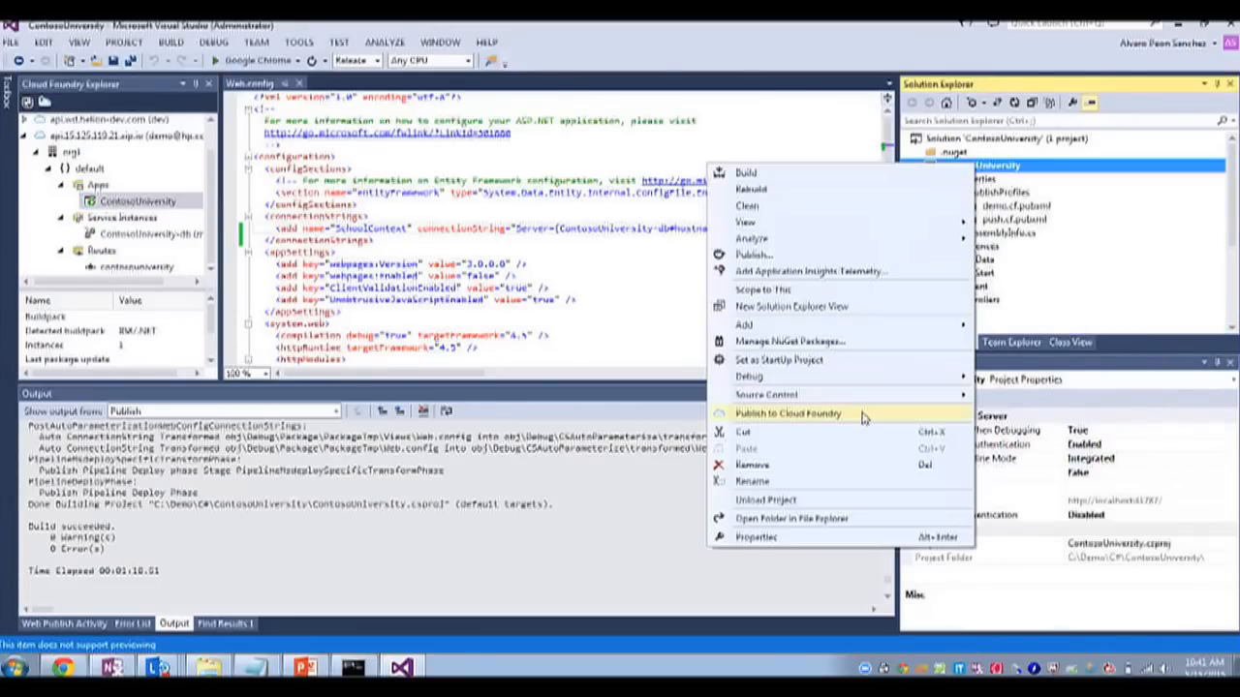
left_click(788, 414)
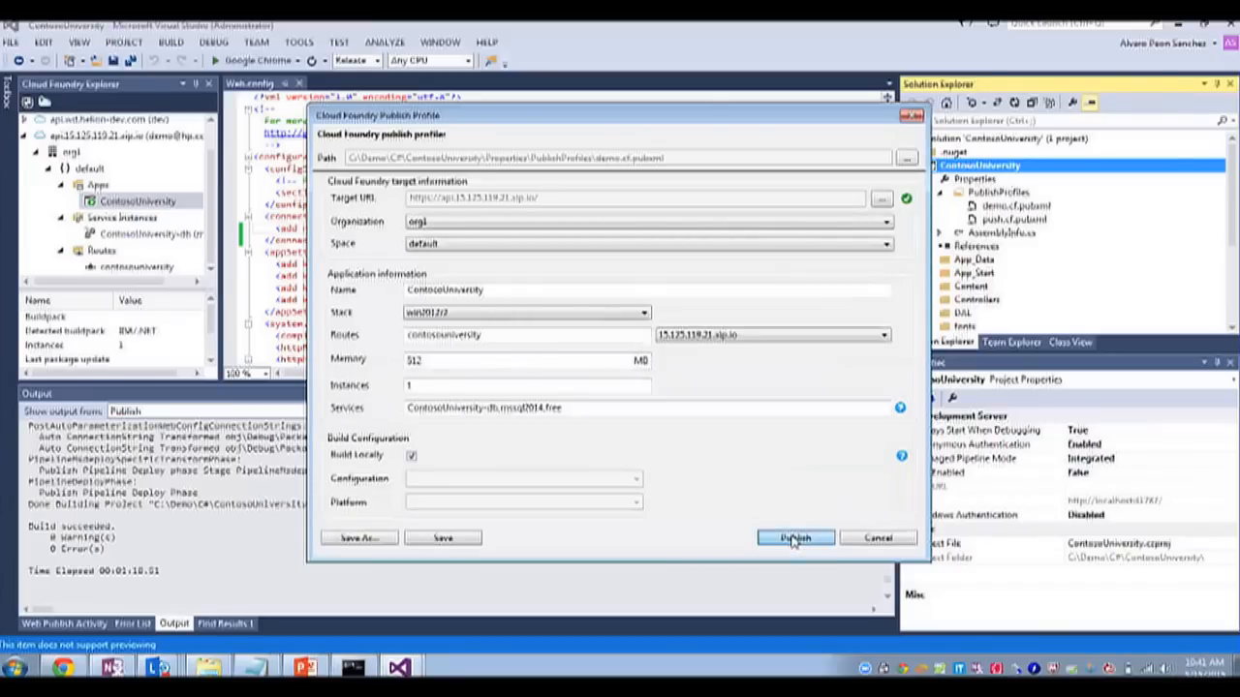
left_click(795, 538)
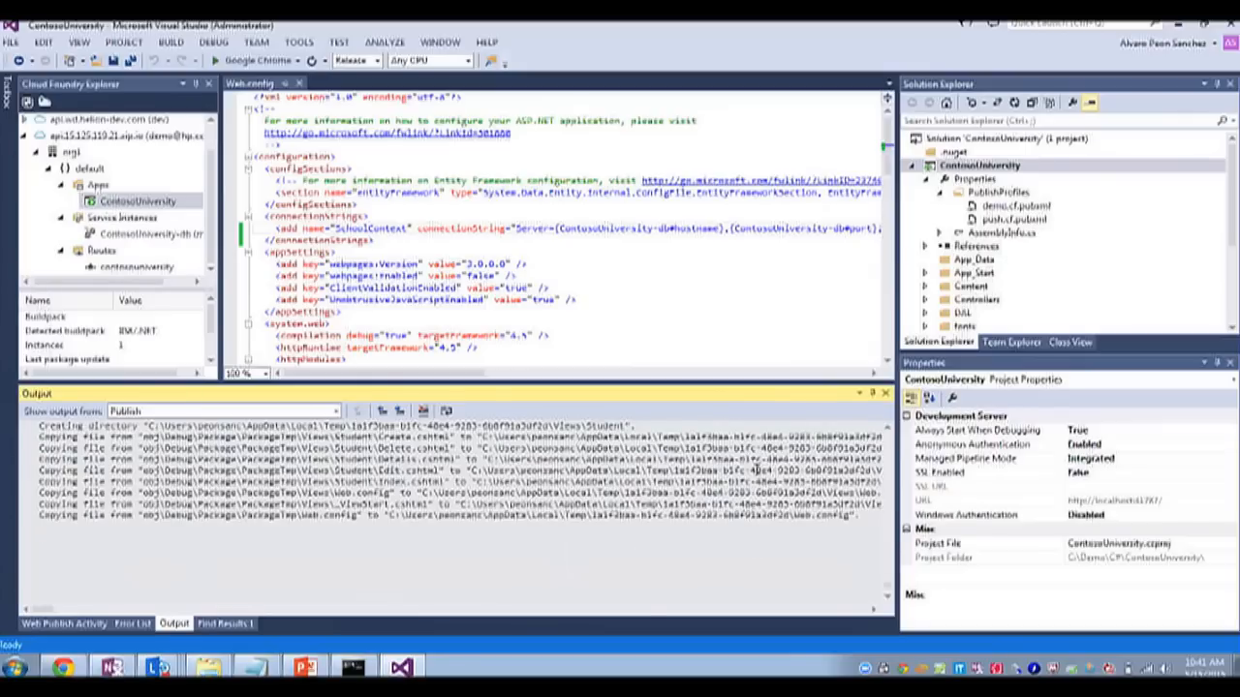
mouse_move(733, 539)
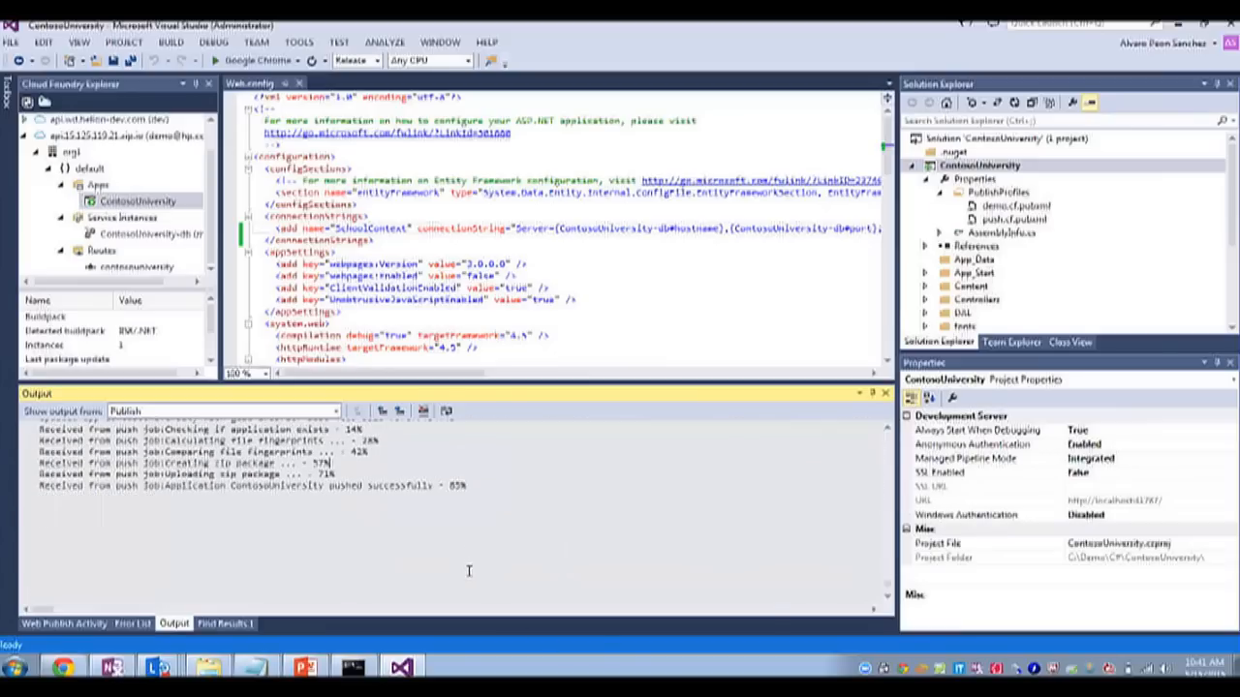
mouse_move(477, 636)
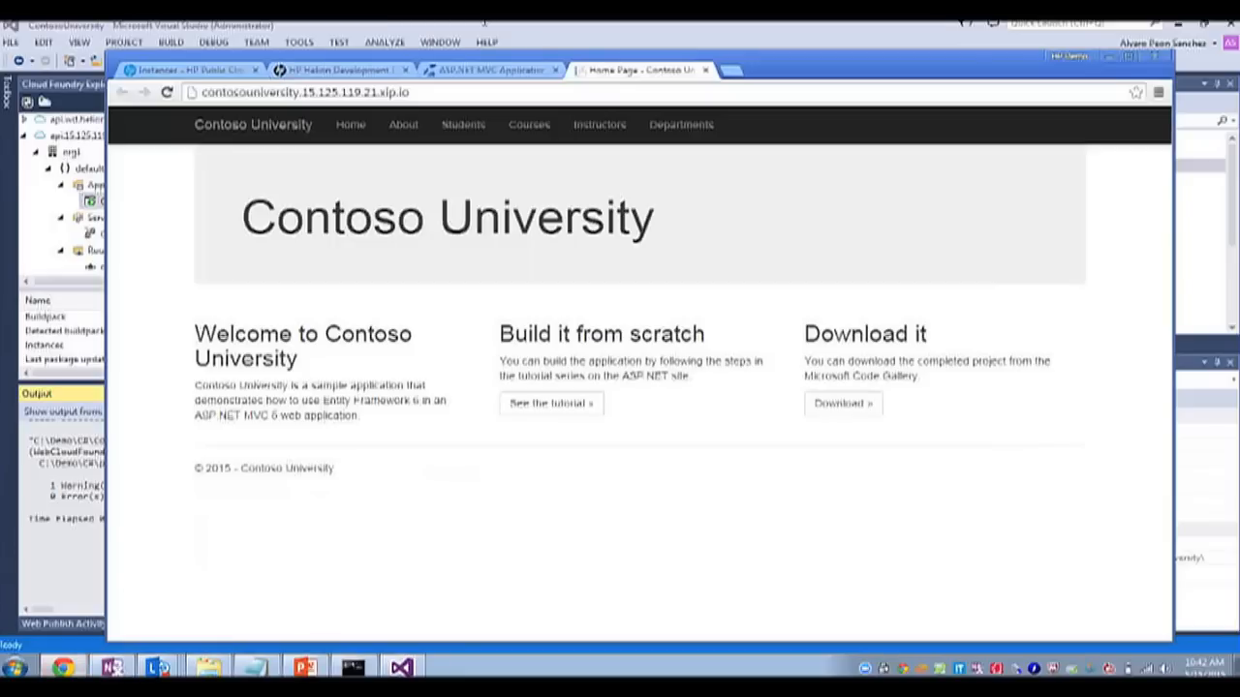
- Navigate to the Students page of the deployed ContosoUniversity site
left_click(463, 124)
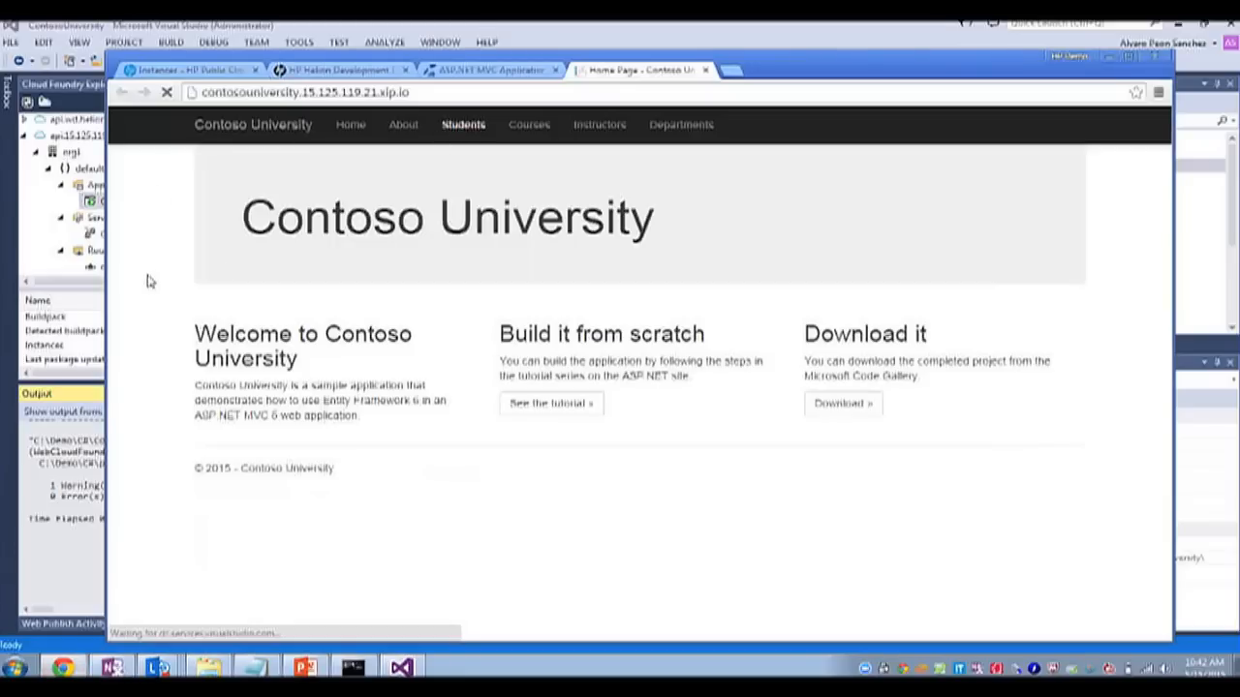
mouse_move(136, 227)
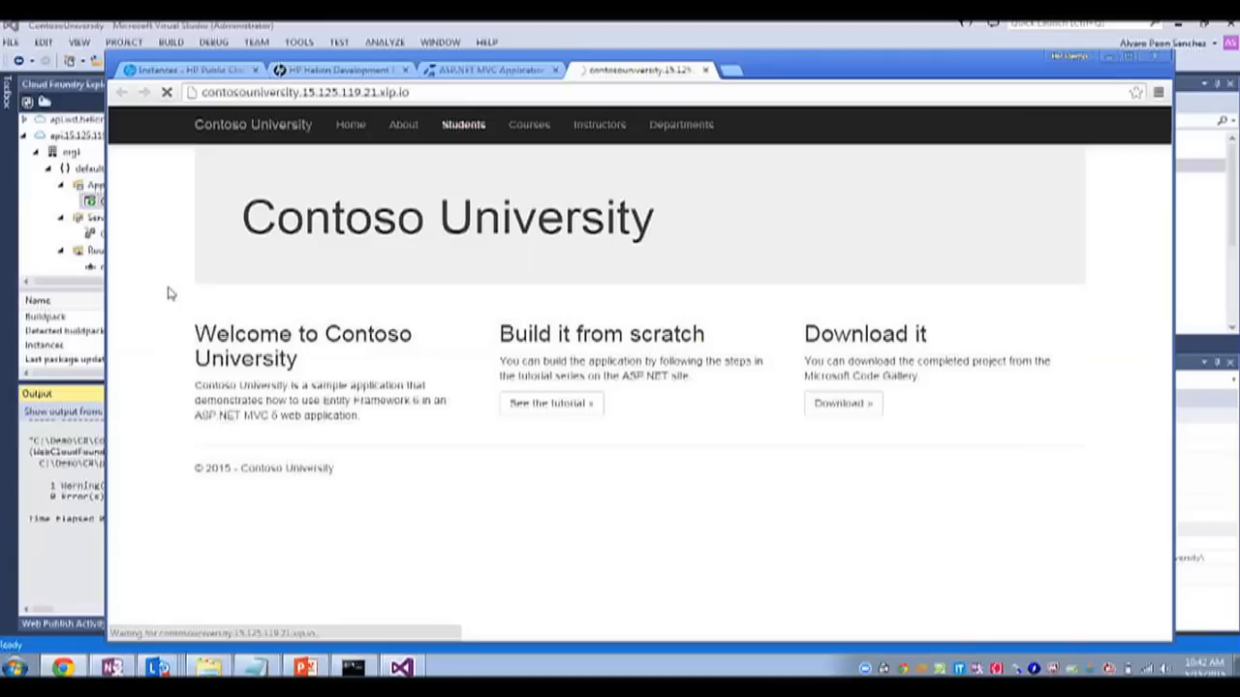
mouse_move(174, 298)
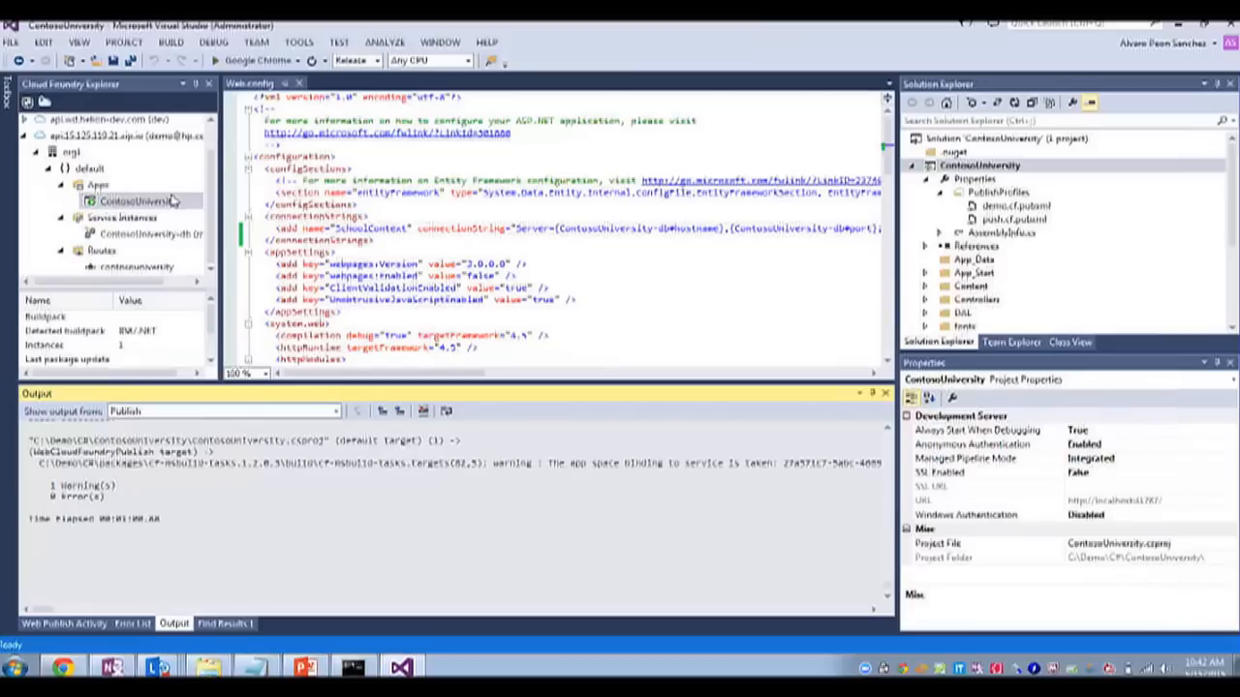
- View the deployed ContosoUniversity app in the browser, then return to the development environment
right_click(126, 199)
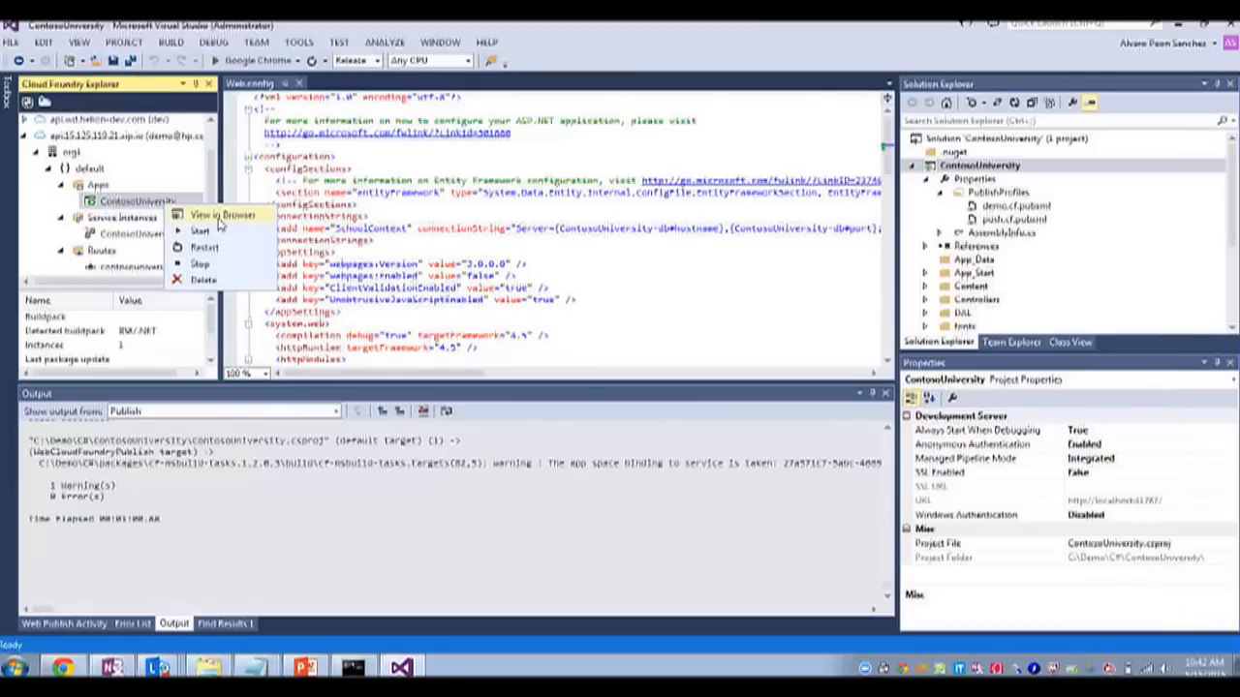
mouse_move(201, 246)
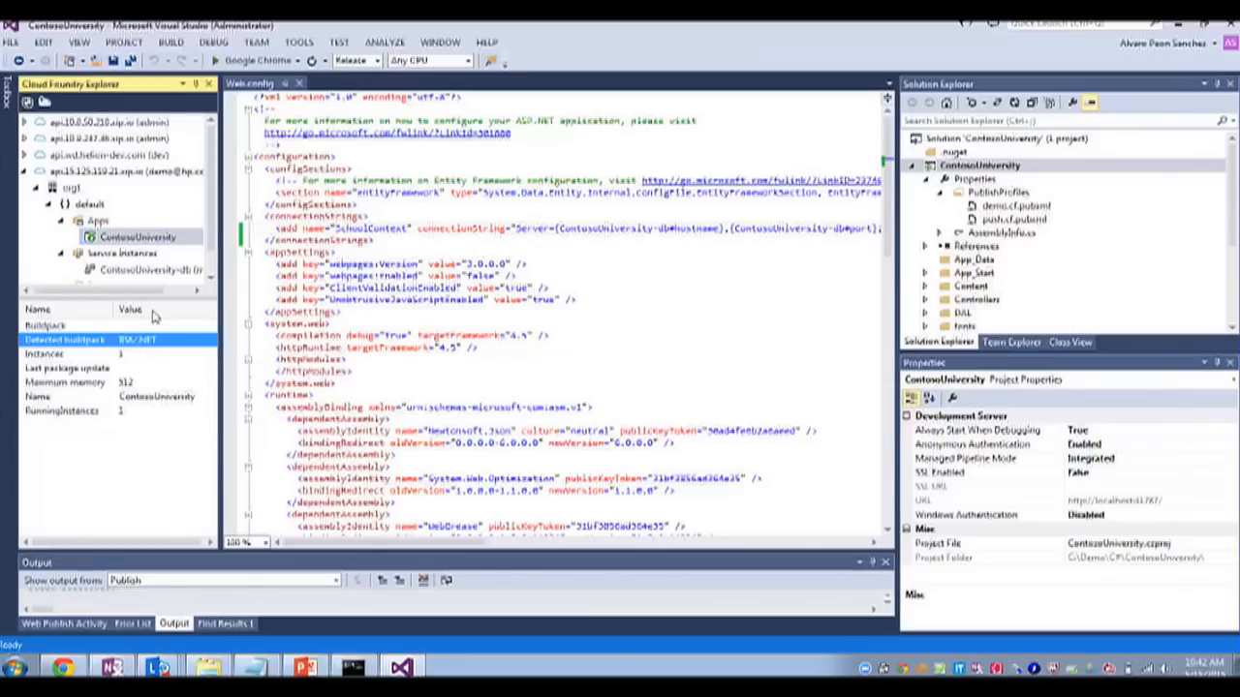
mouse_move(101, 359)
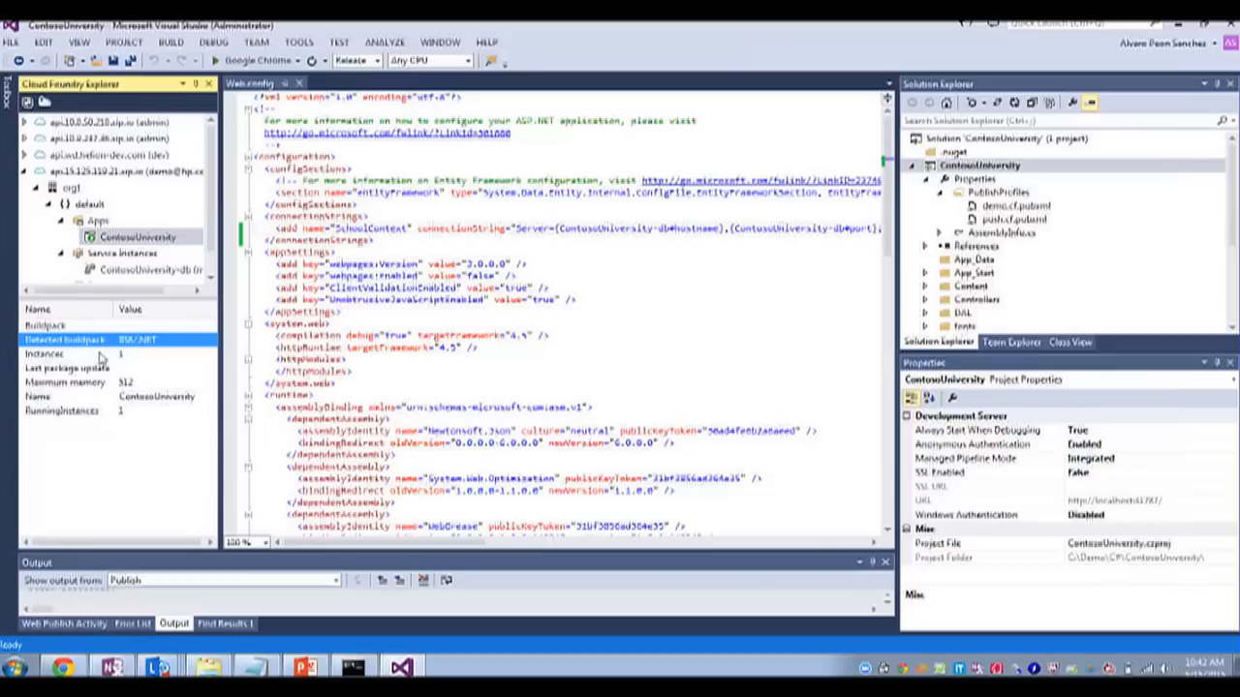
mouse_move(95, 352)
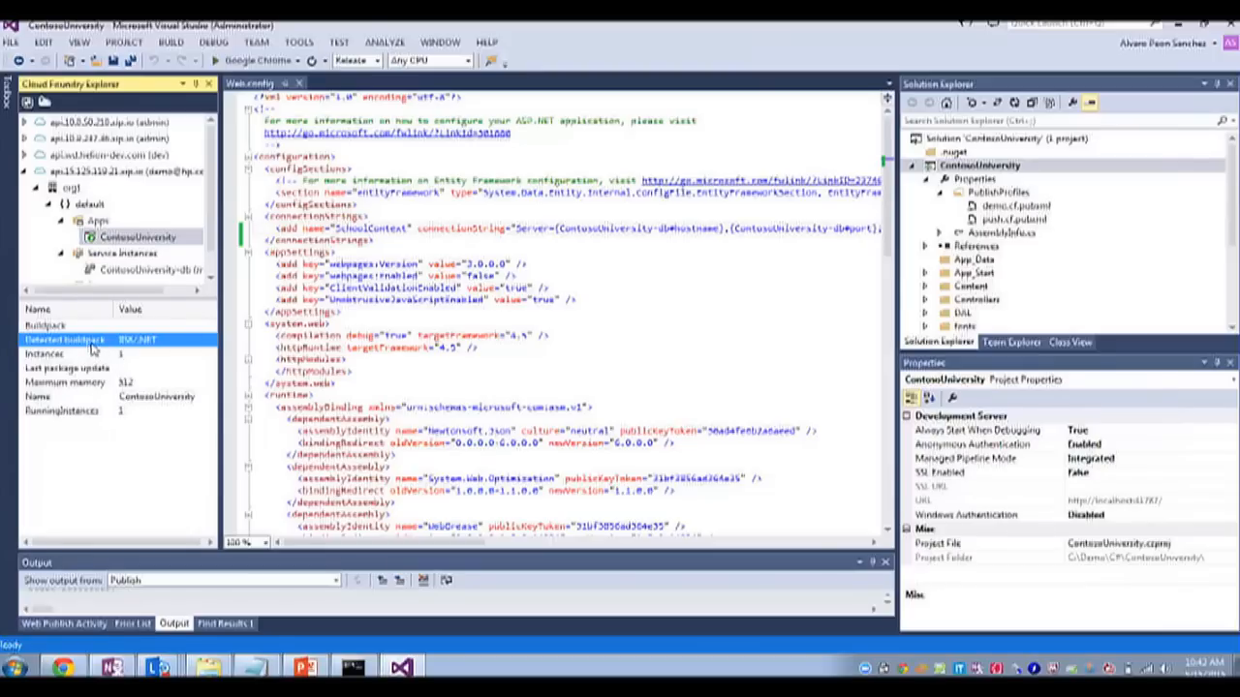
mouse_move(139, 411)
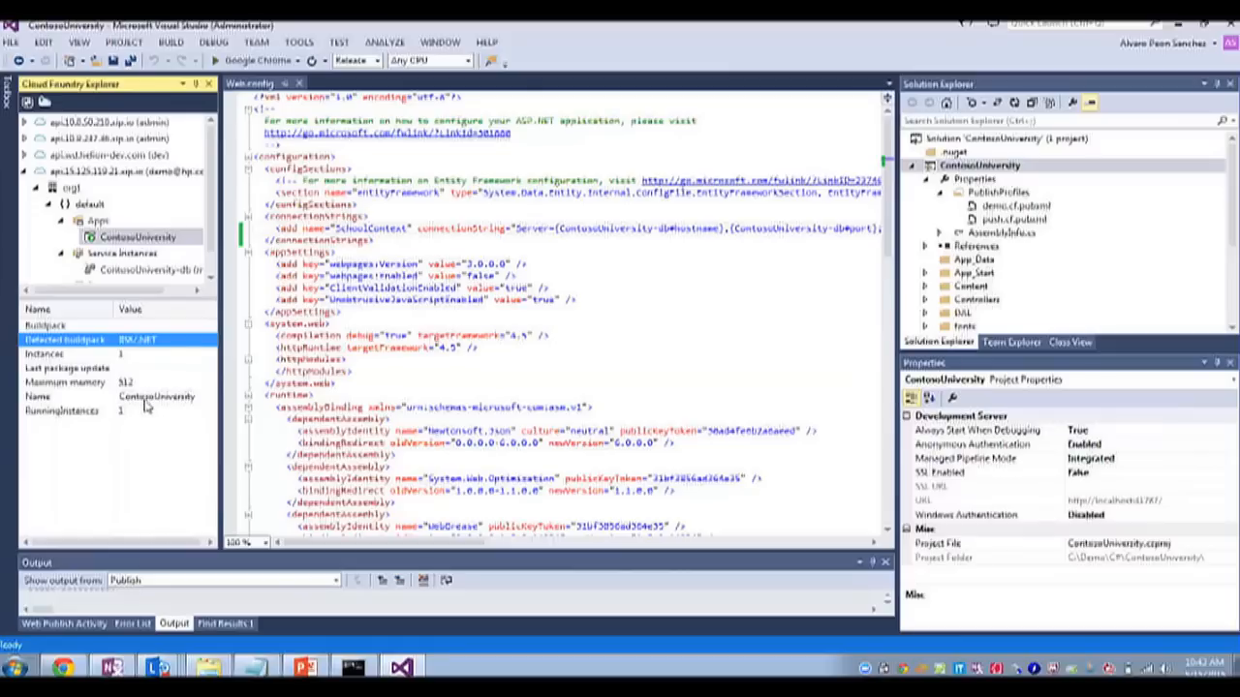
mouse_move(164, 244)
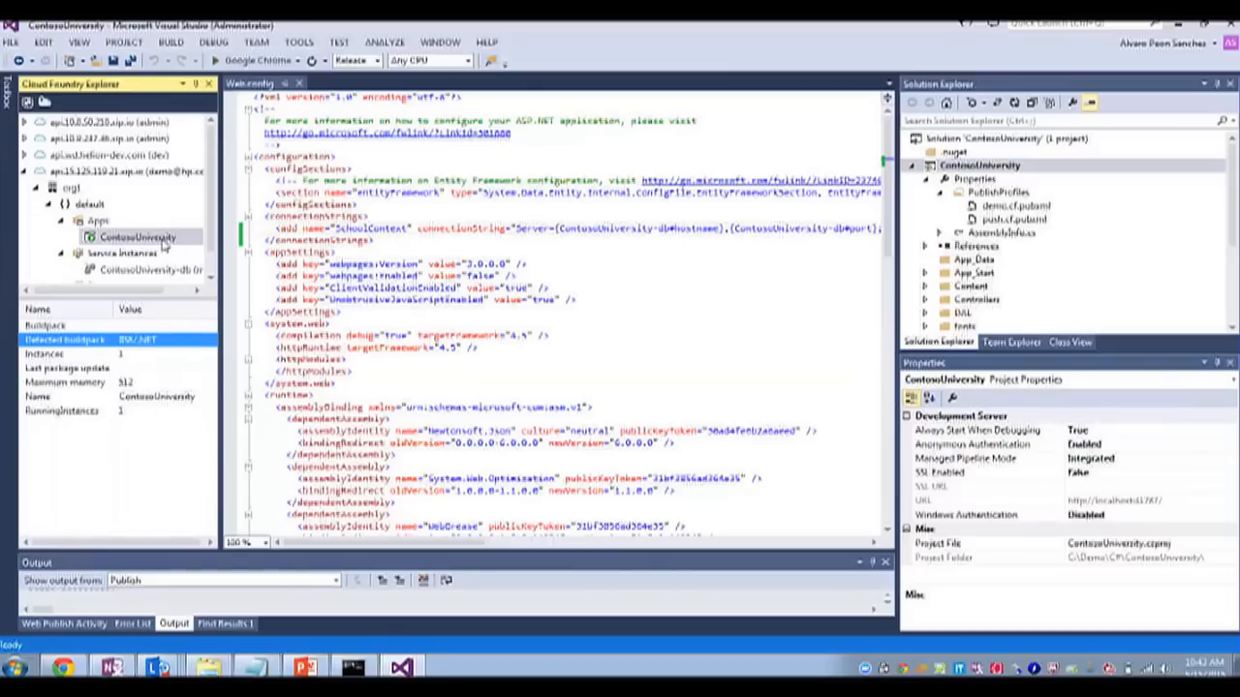
right_click(135, 237)
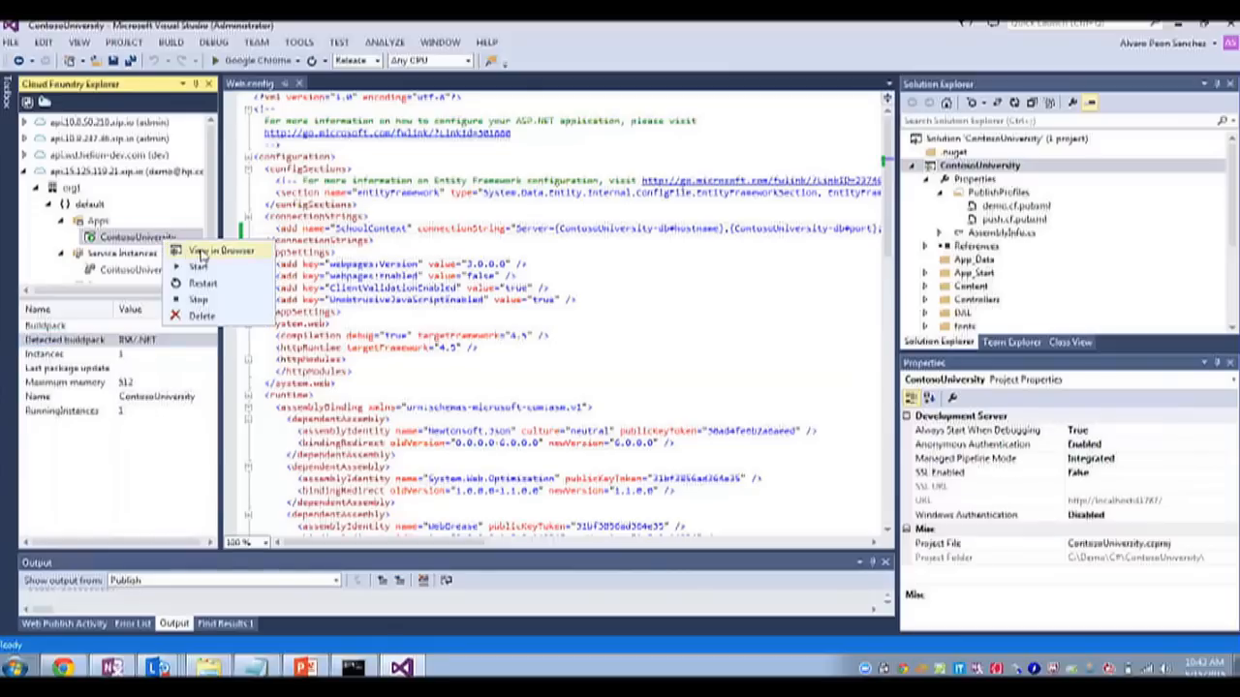
left_click(220, 252)
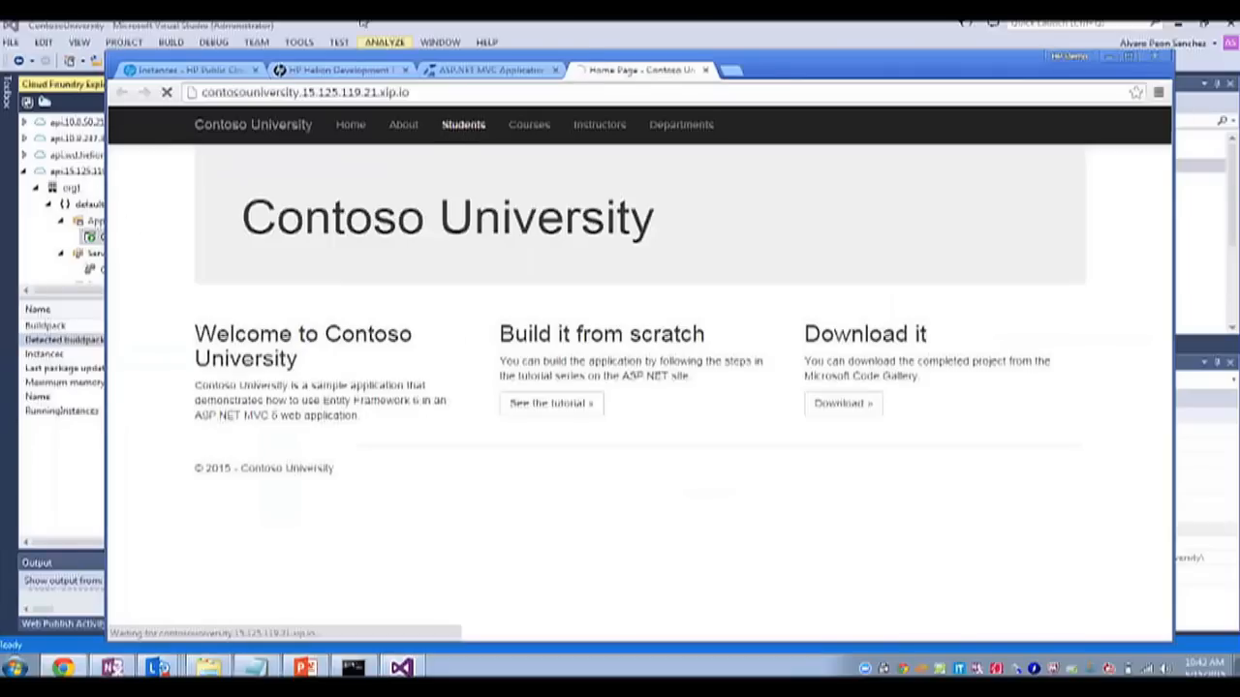
left_click(463, 124)
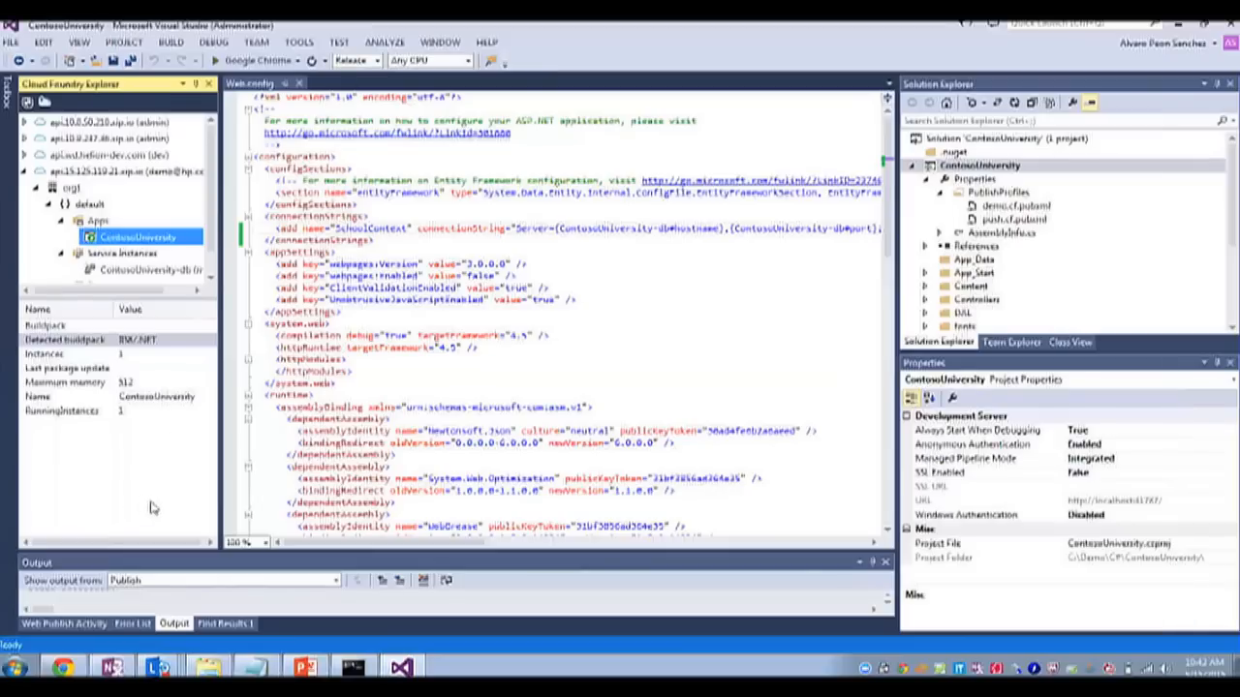
mouse_move(159, 461)
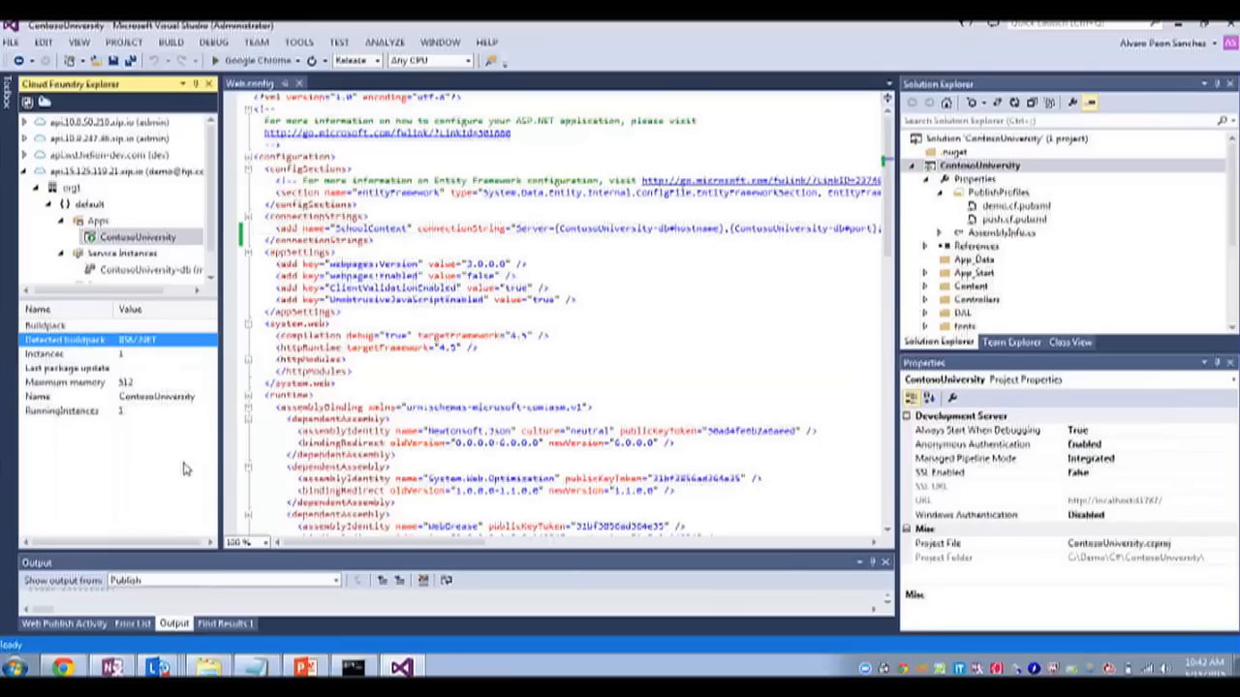
mouse_move(189, 504)
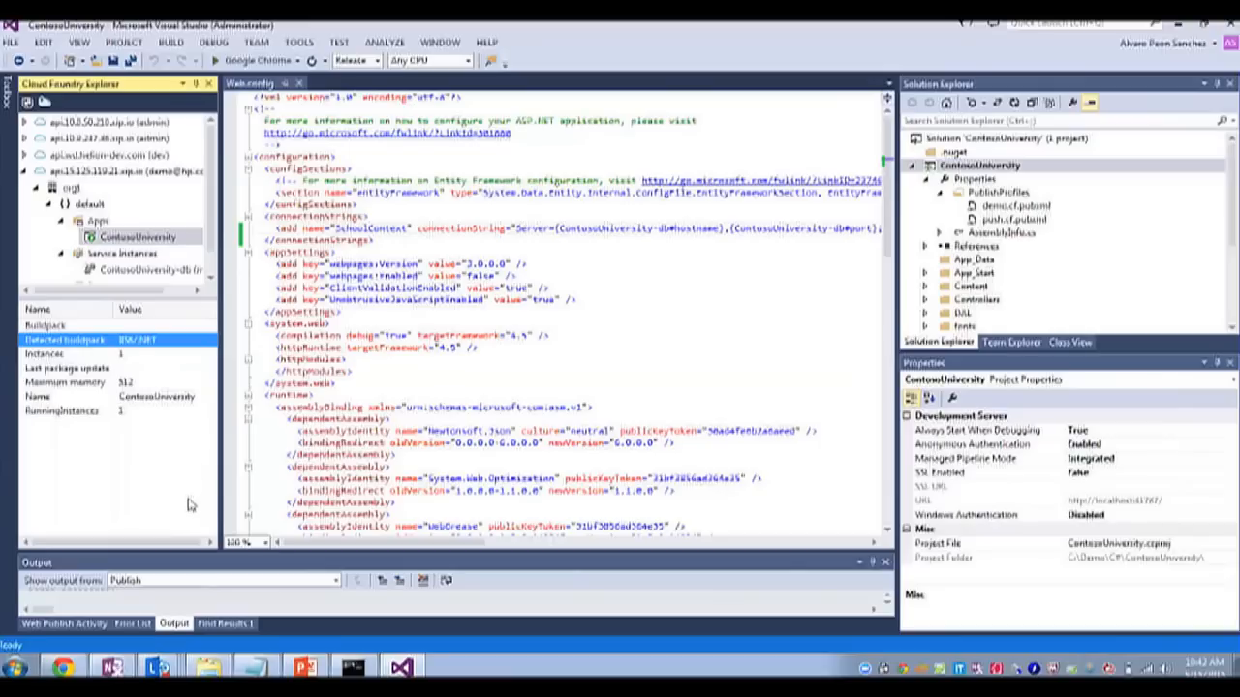
mouse_move(225, 512)
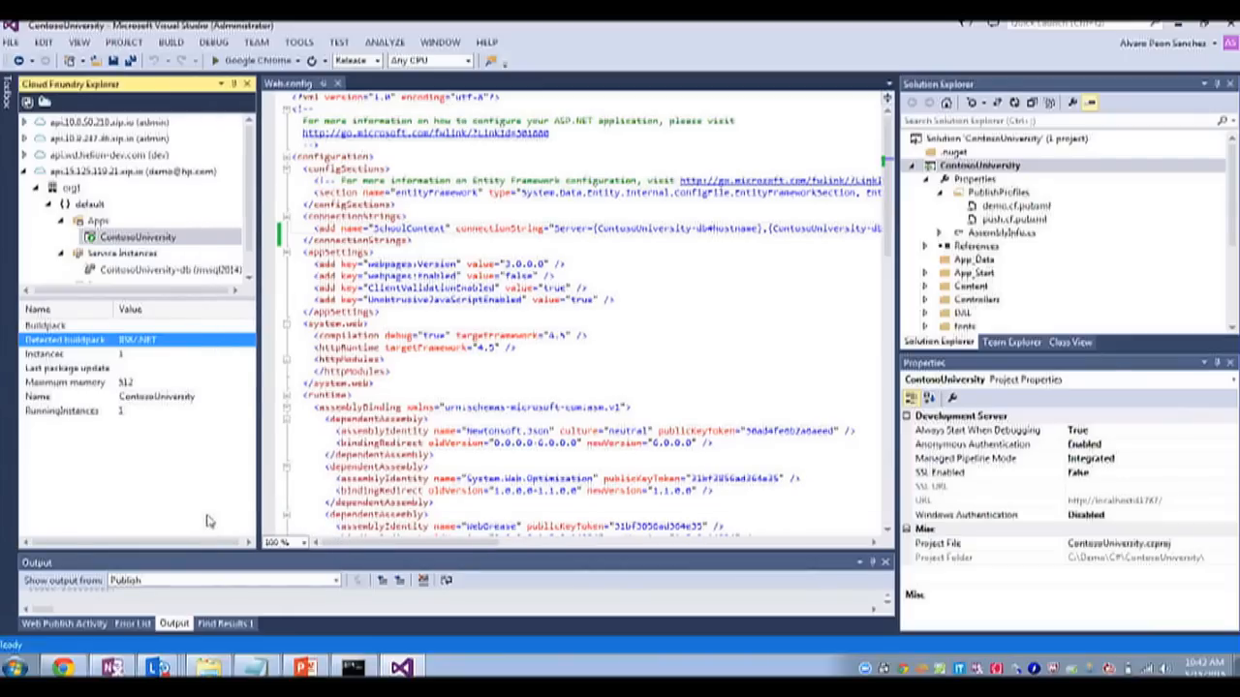
mouse_move(194, 531)
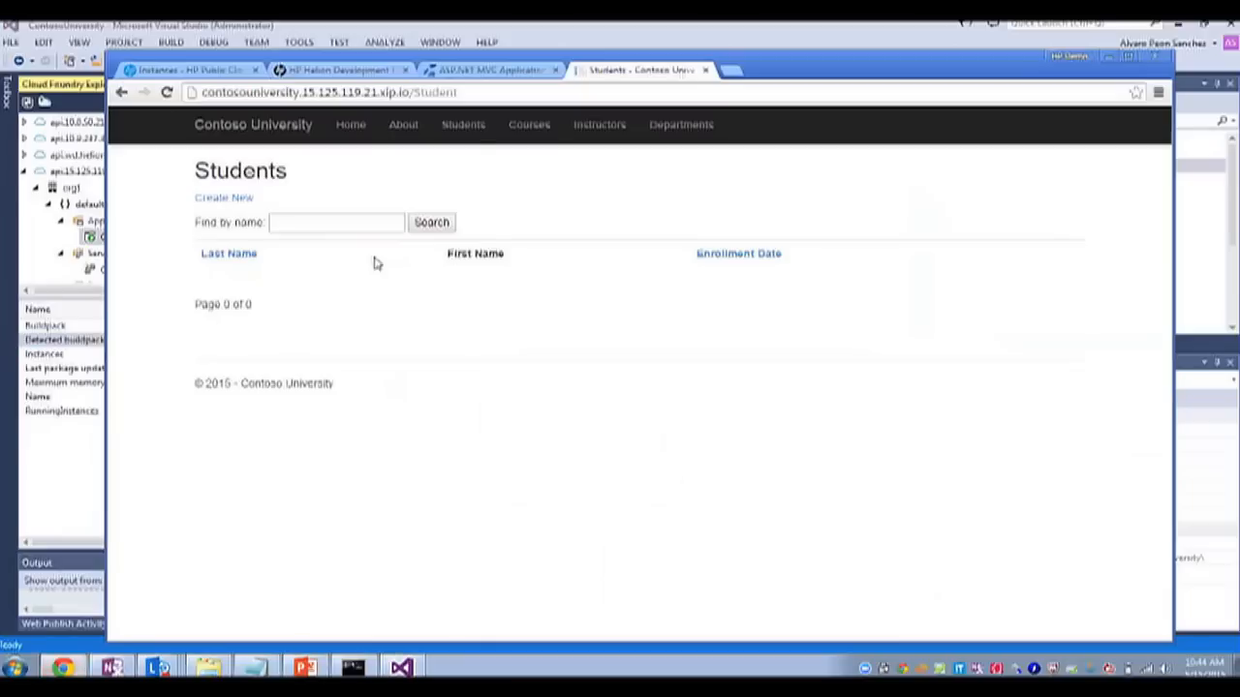
mouse_move(225, 244)
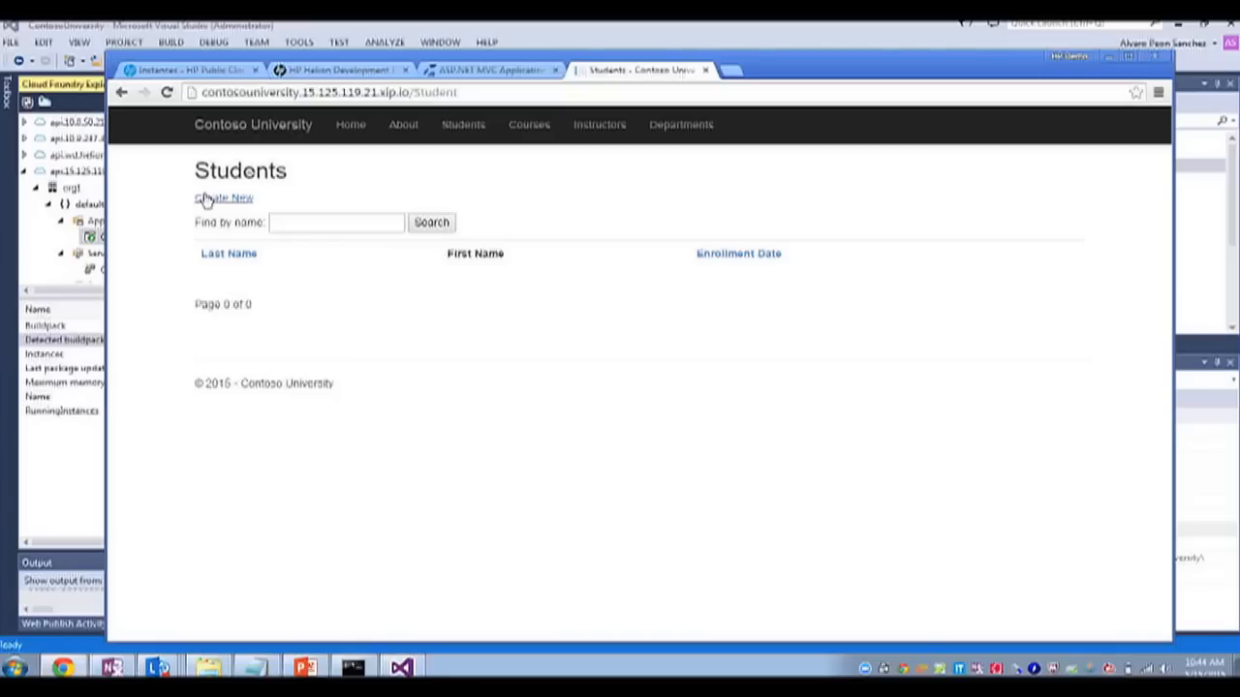
- Create a new student with last name doe and enrollment date 05/19/2015
left_click(225, 197)
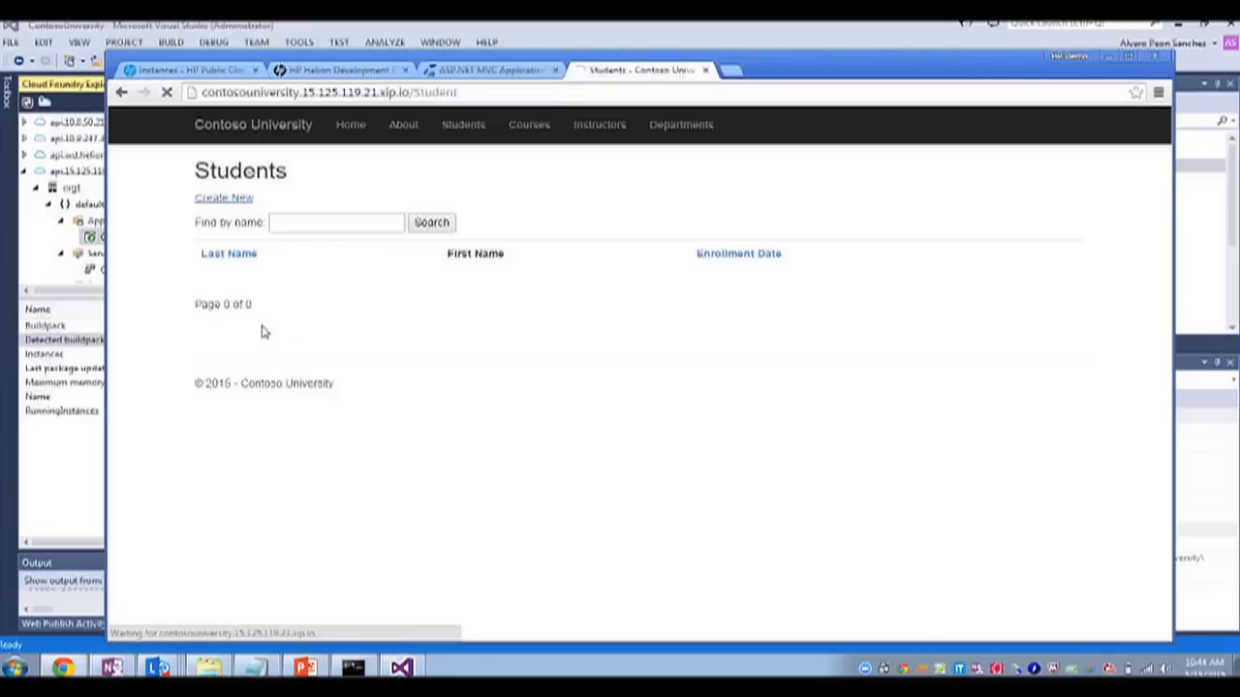
left_click(223, 198)
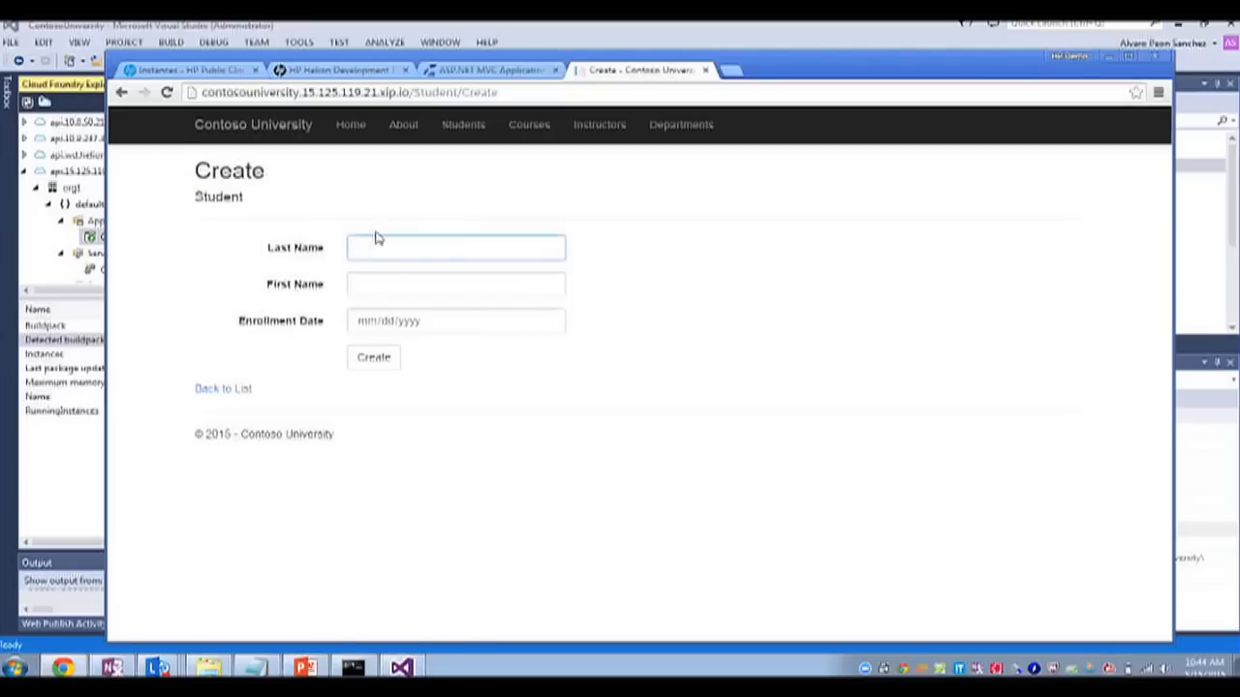
type("doe")
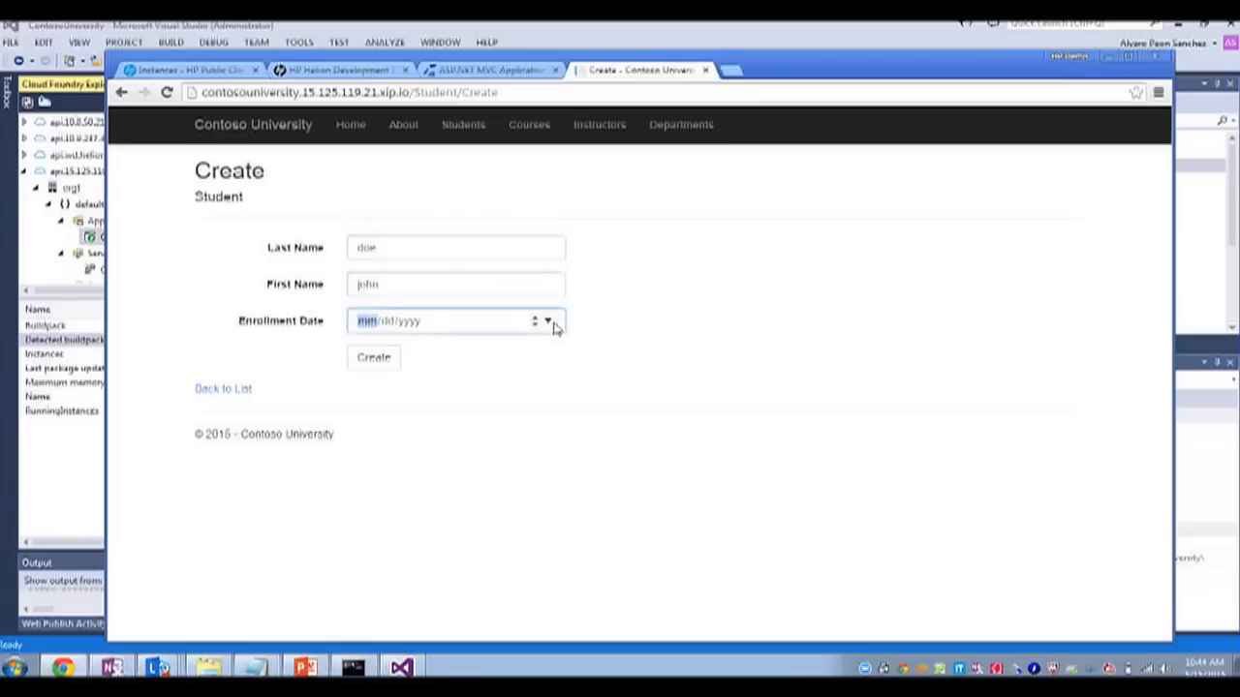
type("05/19/2015")
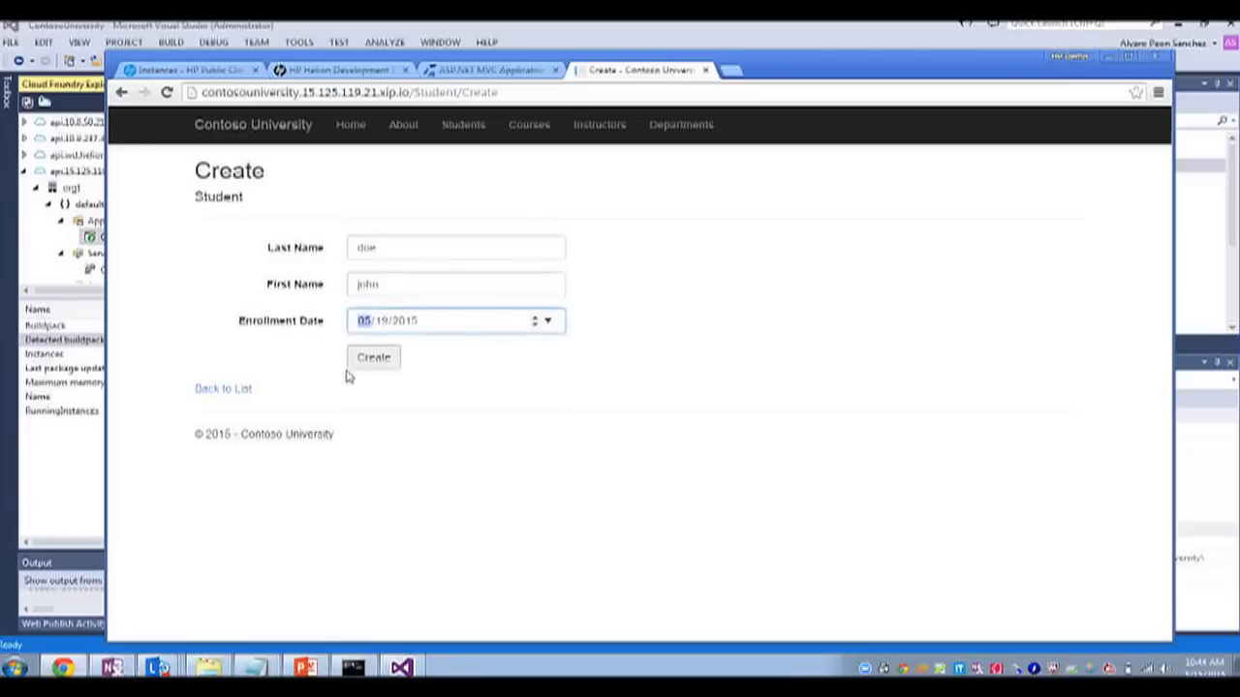
left_click(372, 357)
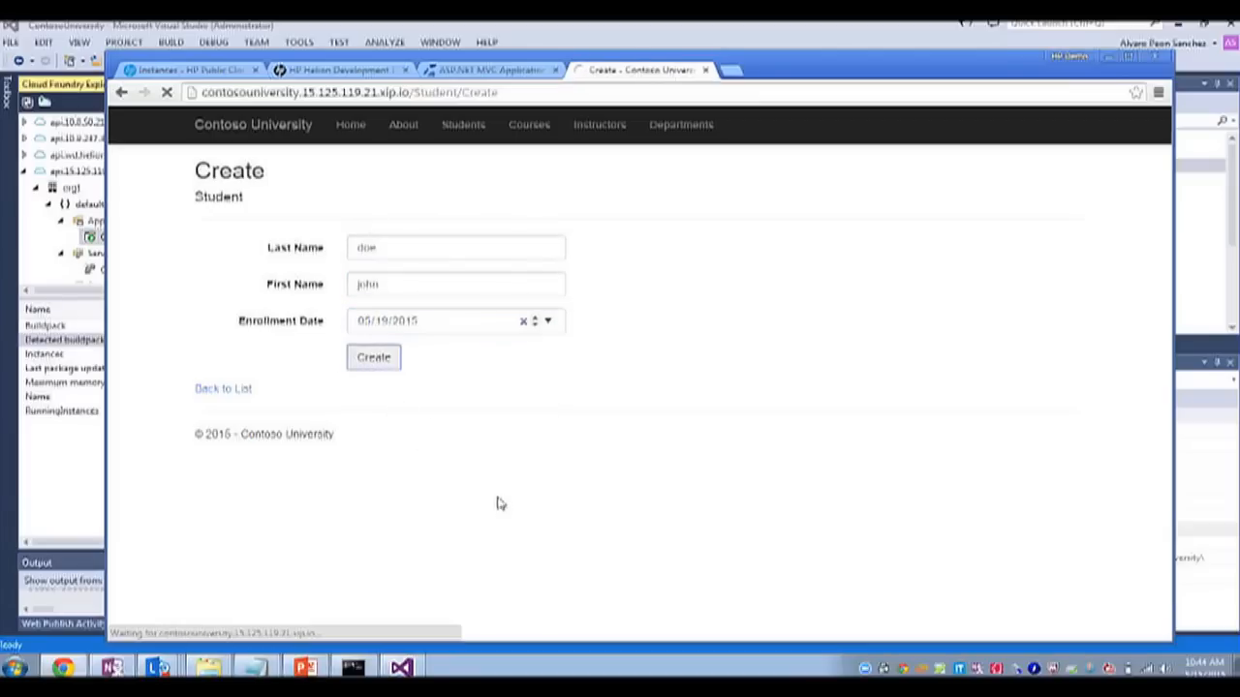
left_click(372, 357)
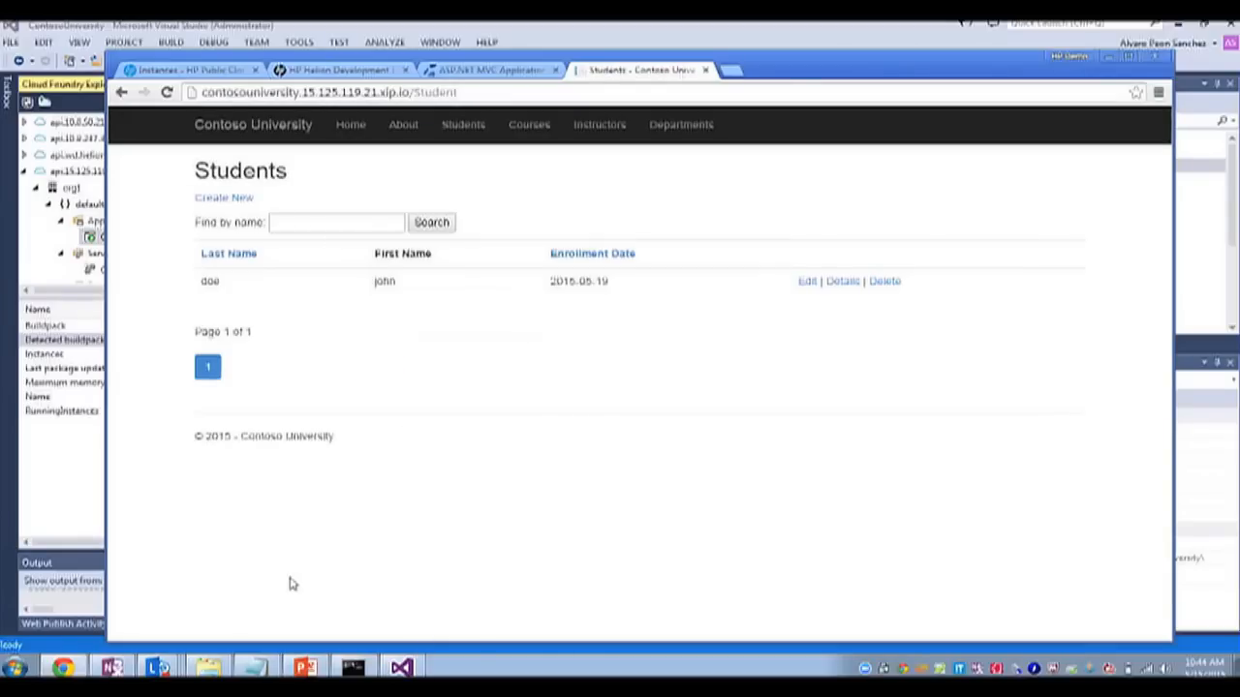
mouse_move(308, 593)
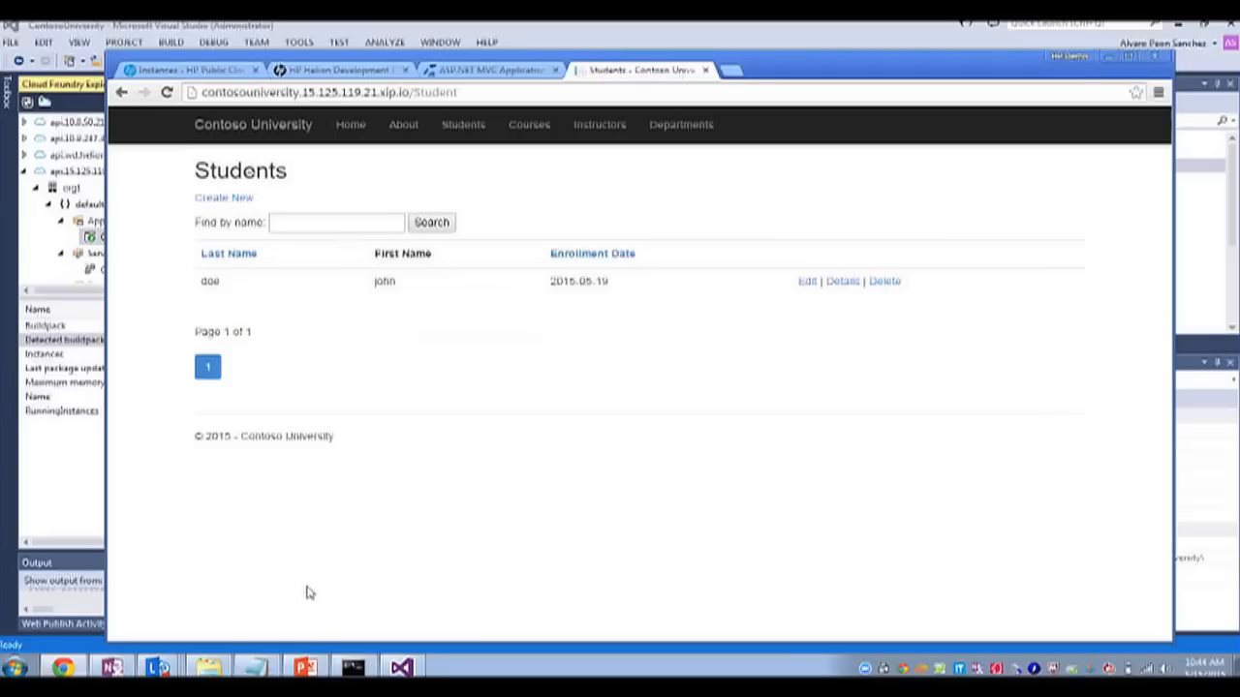
mouse_move(397, 211)
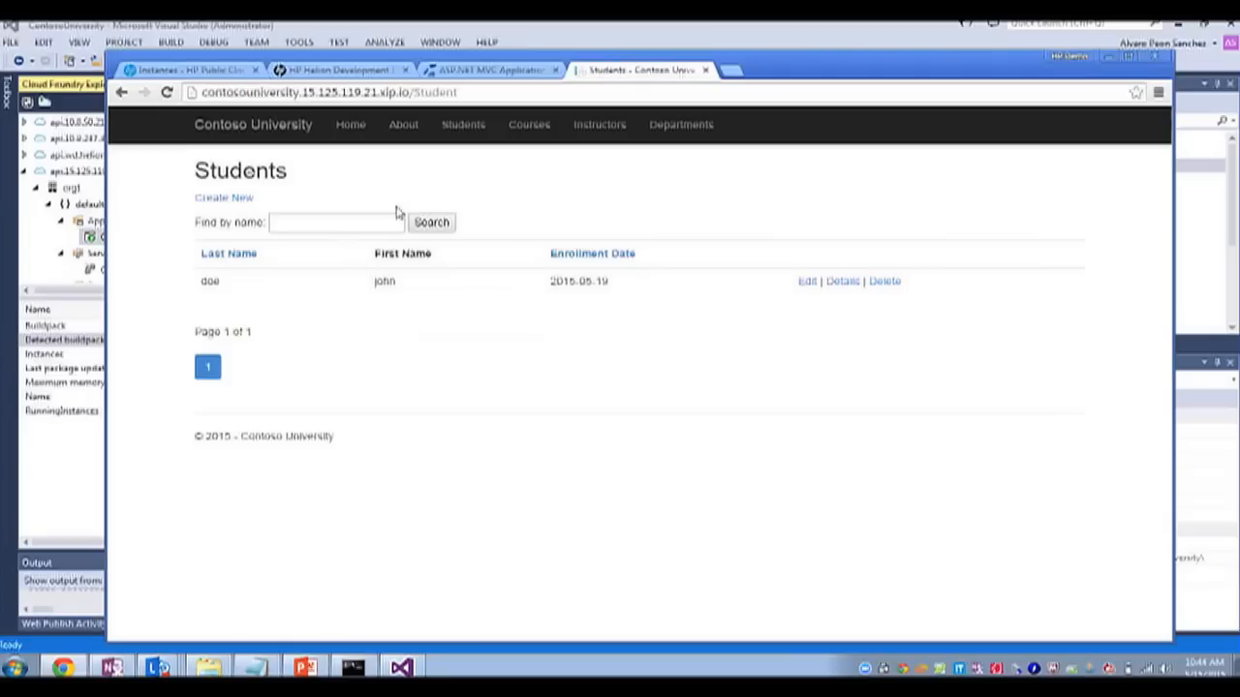
- Show the ContosoUniversity application summary from the Helion console applications list
left_click(339, 70)
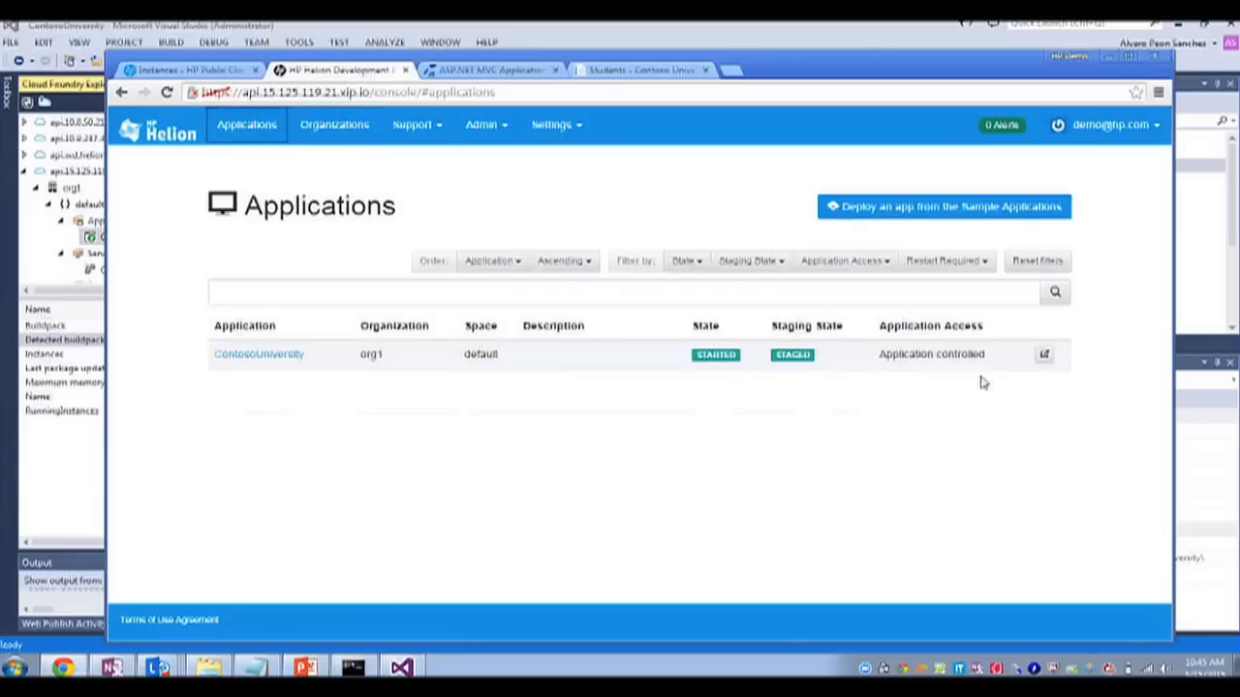
mouse_move(794, 376)
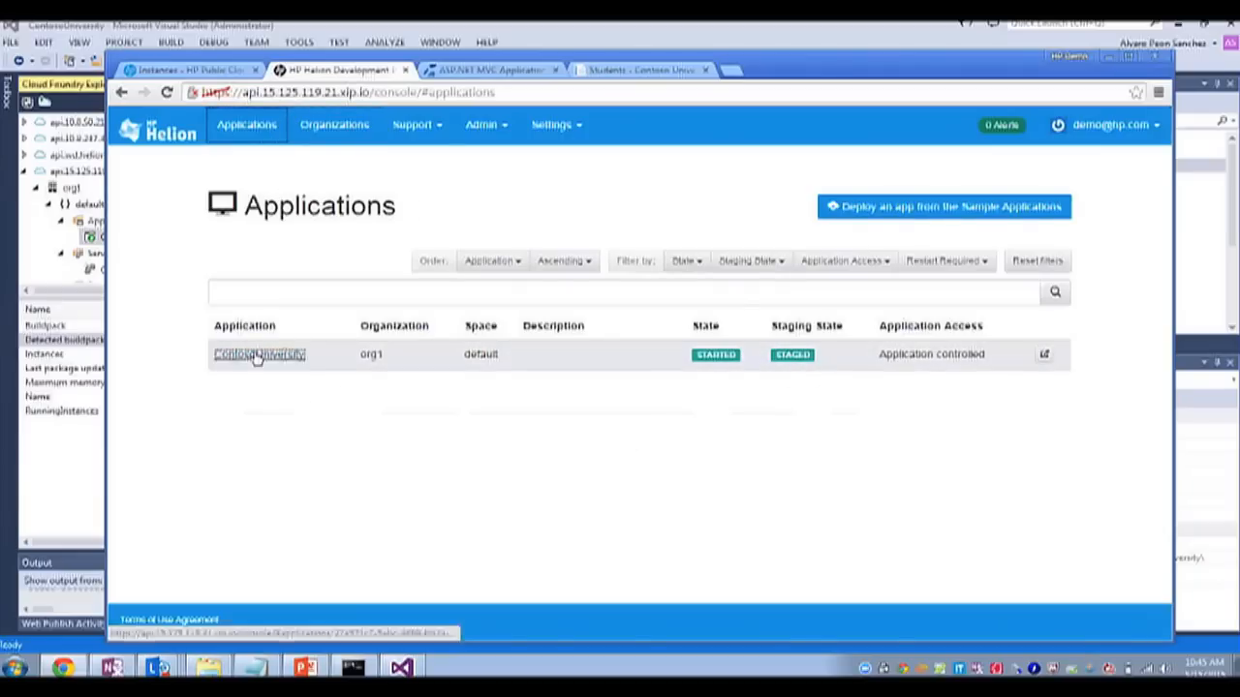
left_click(260, 352)
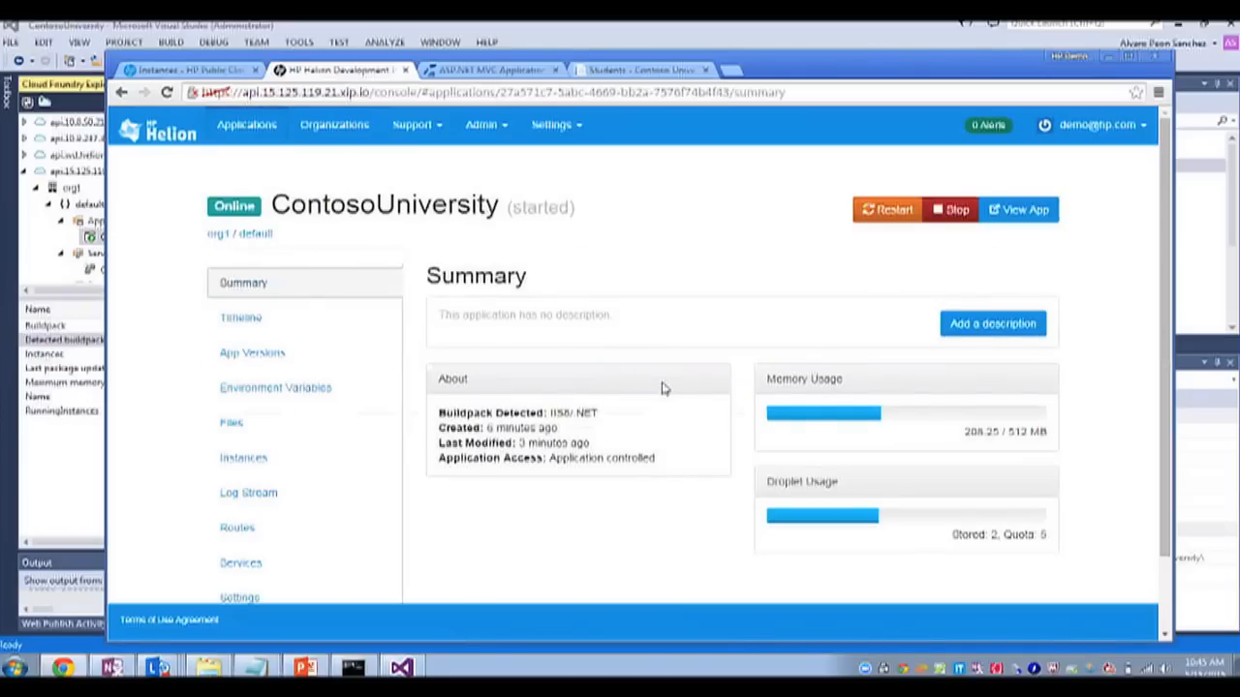
mouse_move(657, 403)
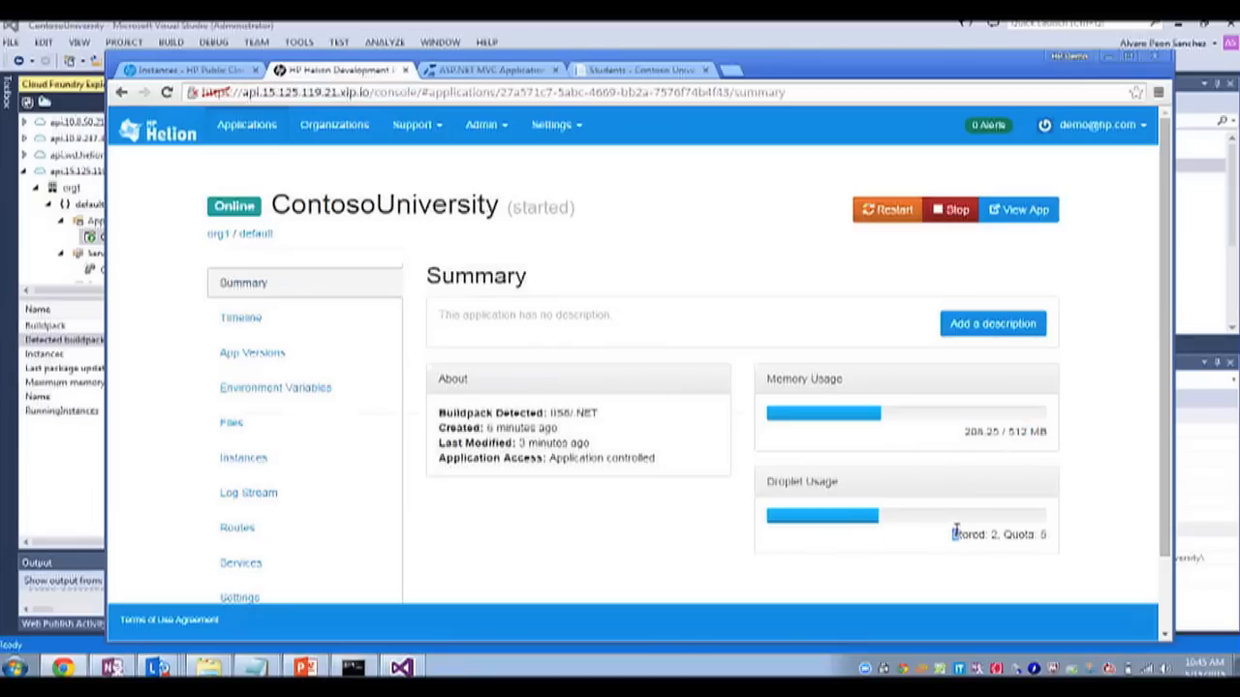
mouse_move(586, 535)
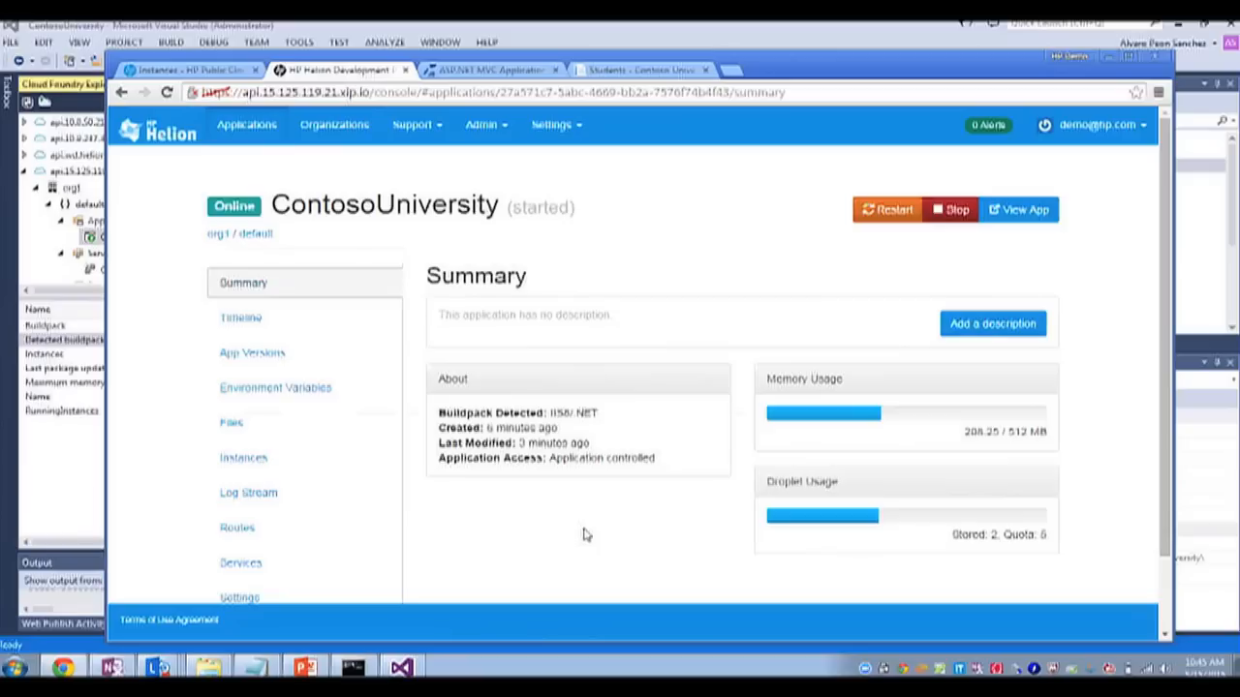
mouse_move(707, 509)
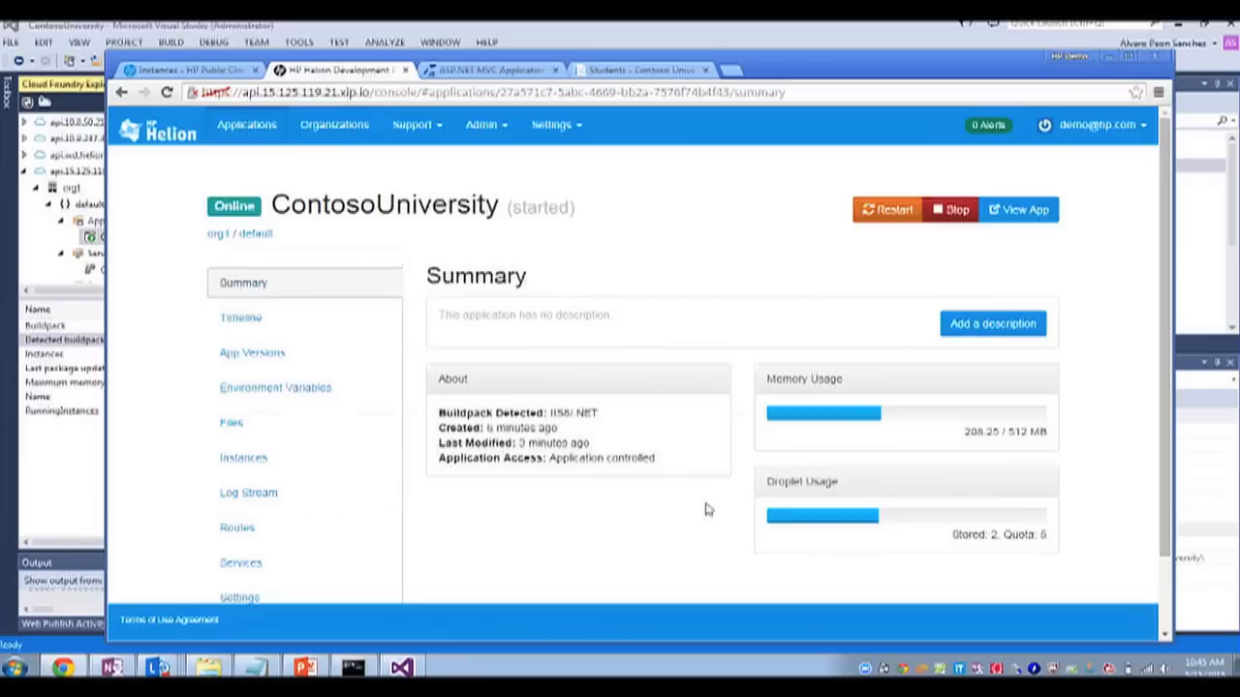
mouse_move(585, 441)
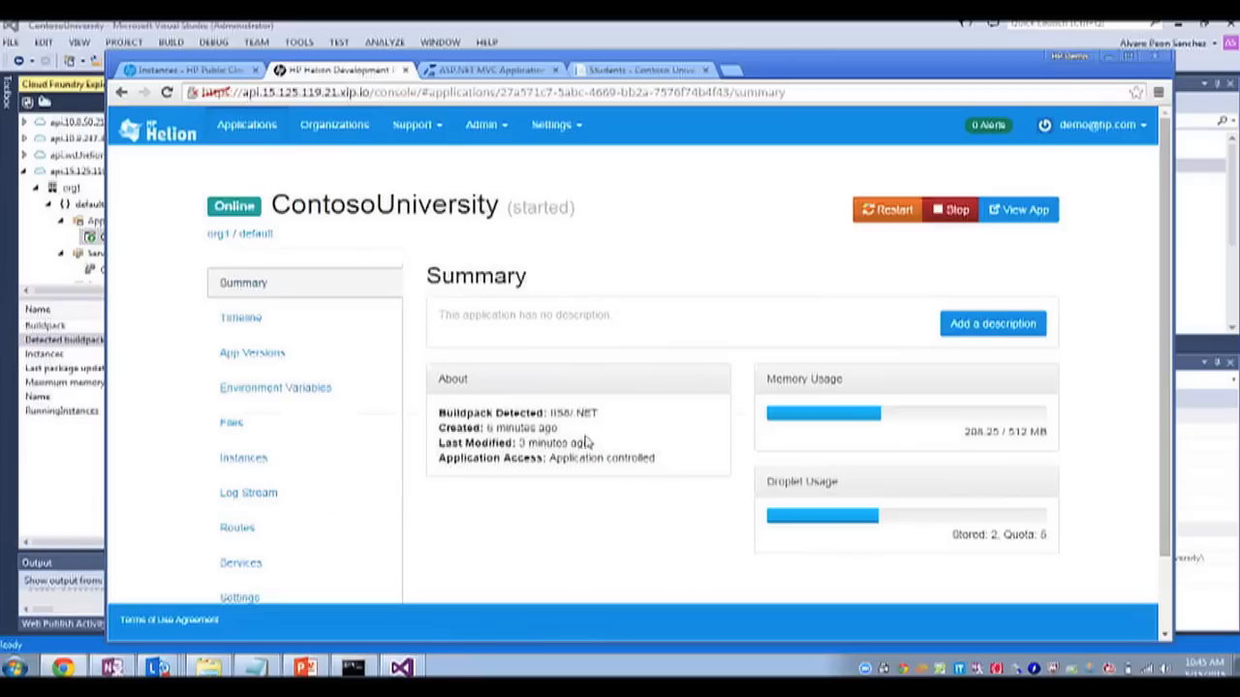
- Browse the app instance's files into the logs folder showing ex150519.log
left_click(231, 422)
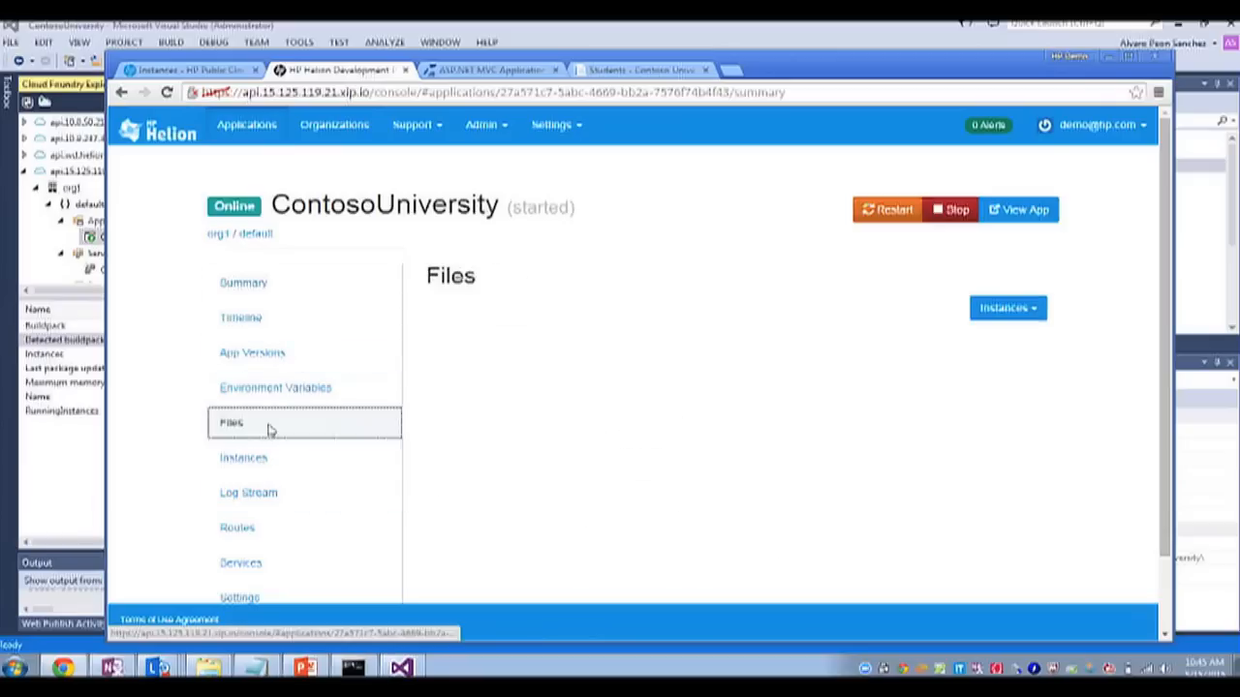
left_click(230, 422)
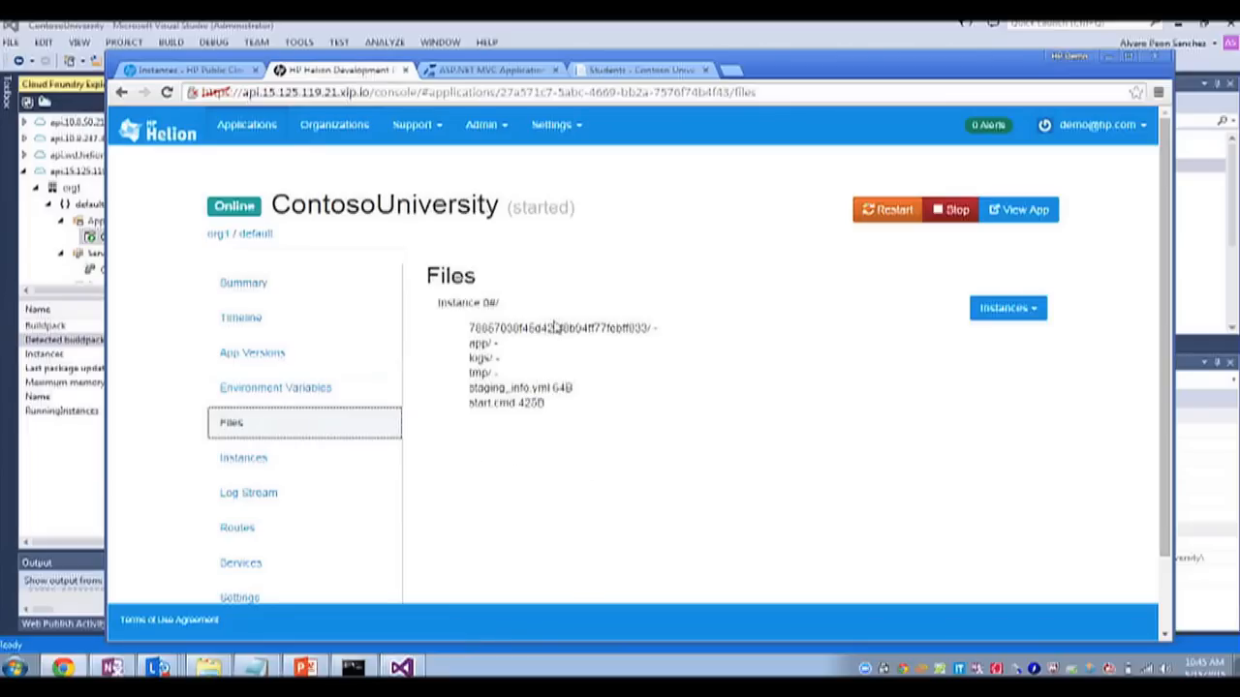
mouse_move(482, 365)
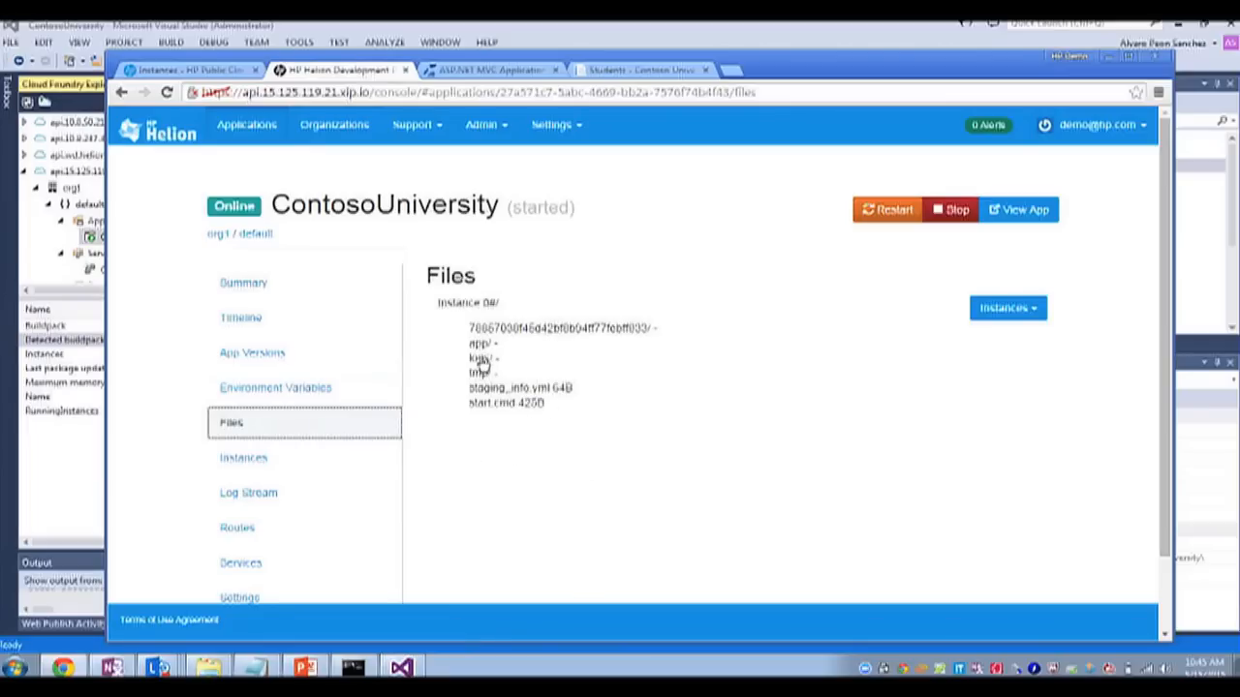
left_click(475, 359)
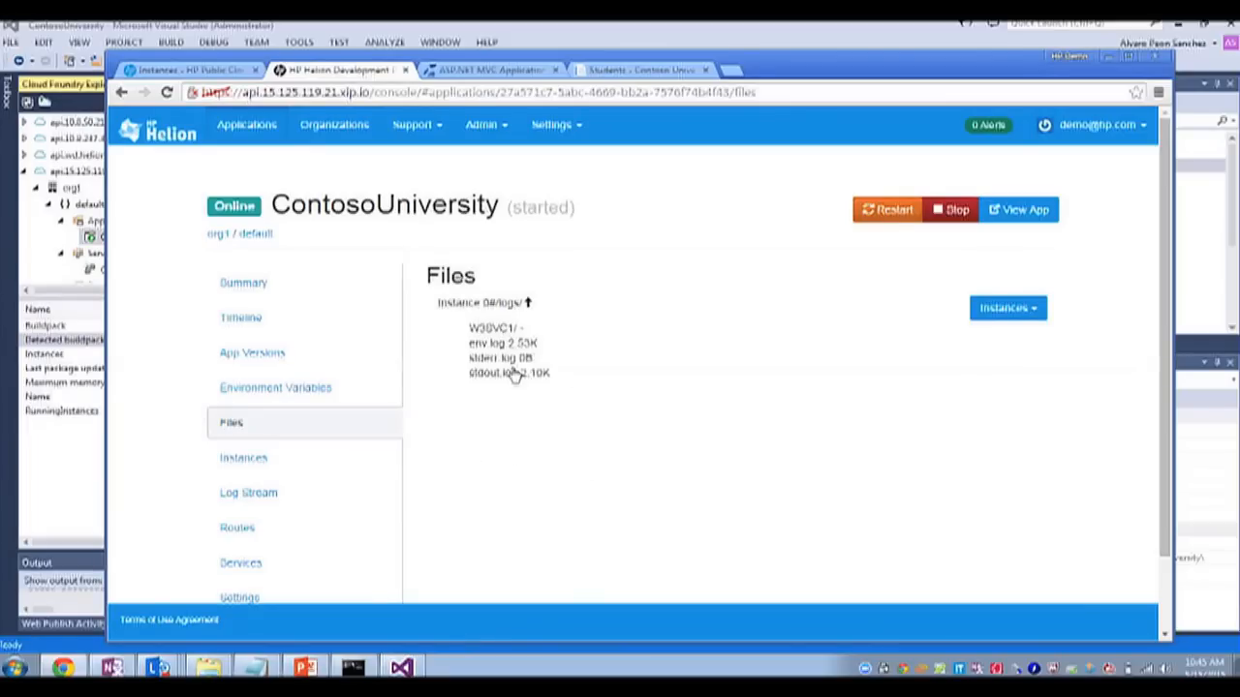
left_click(500, 327)
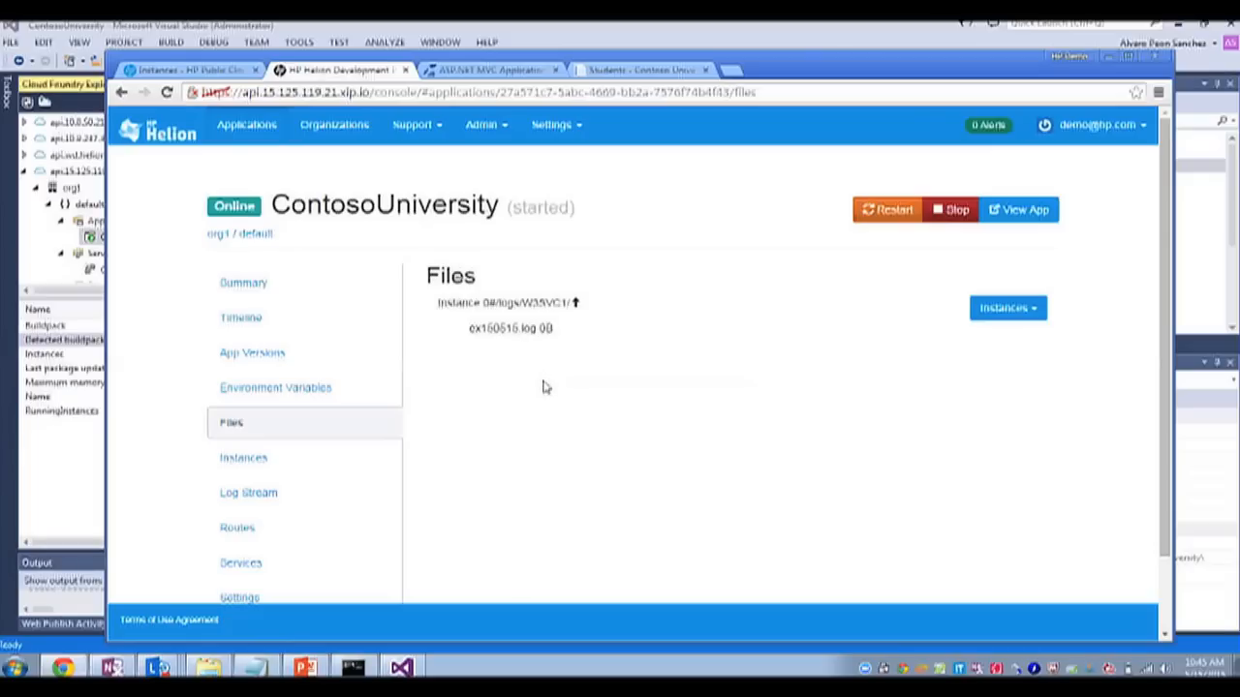
mouse_move(529, 370)
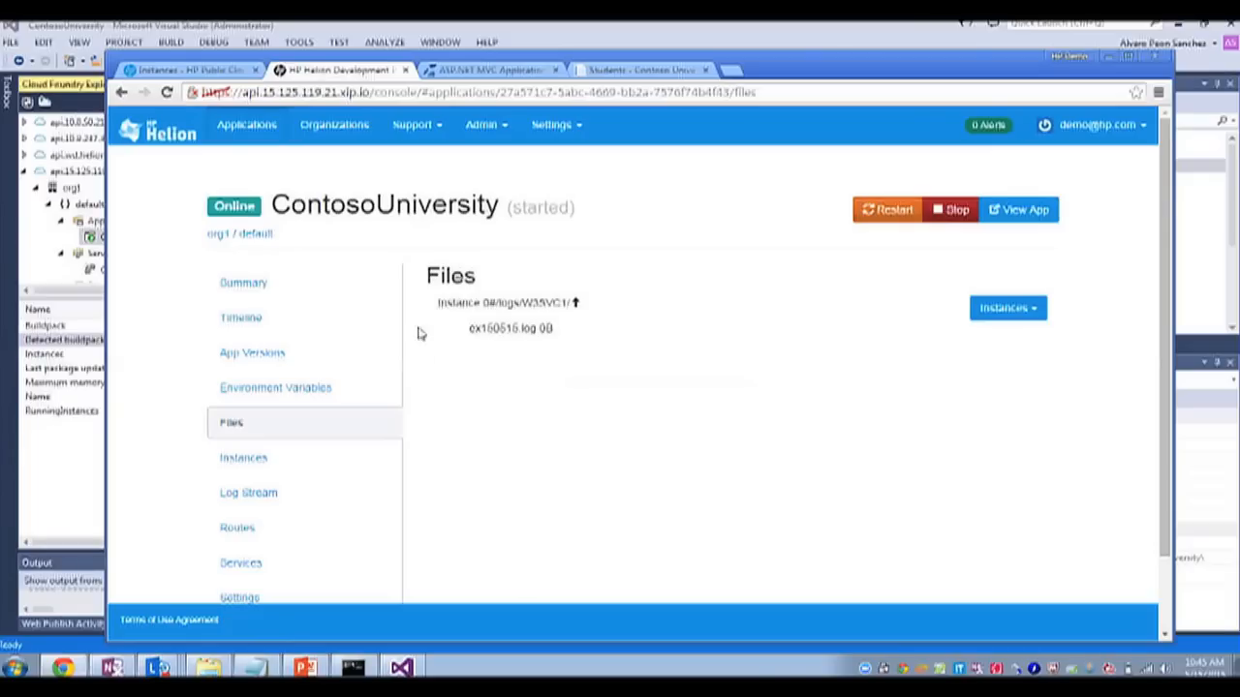
scroll("down", 3)
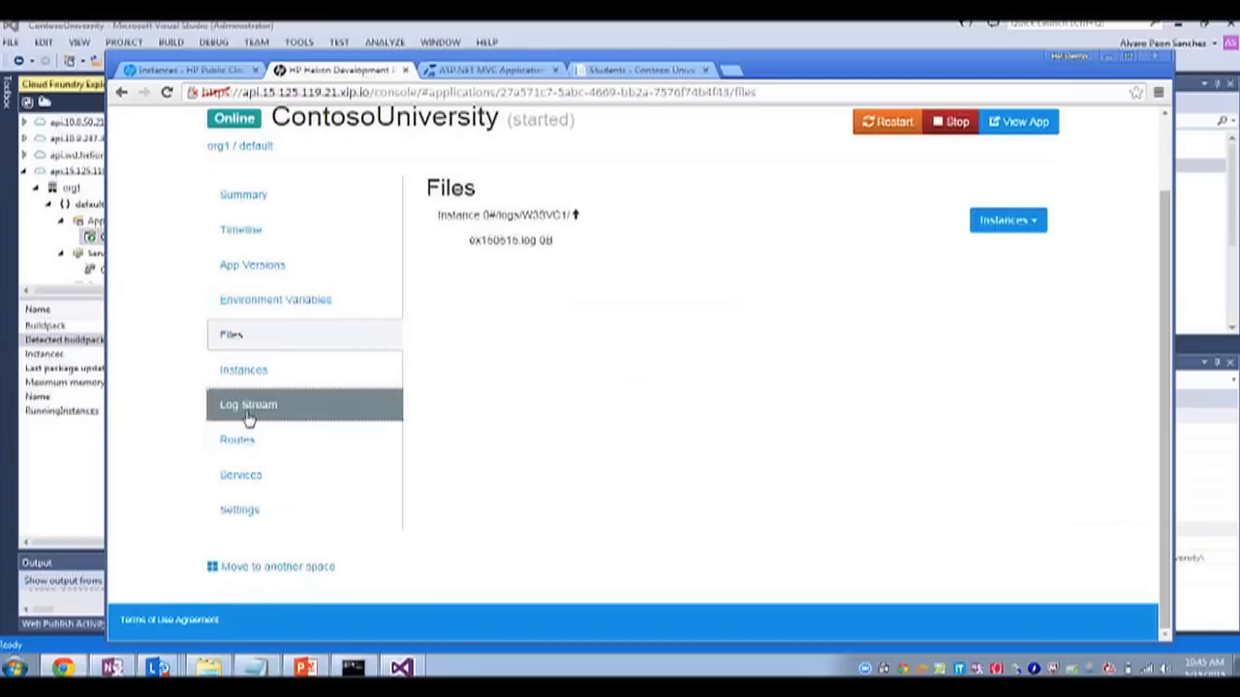
- Scroll through ContosoUniversity's live Log Stream entries
left_click(248, 404)
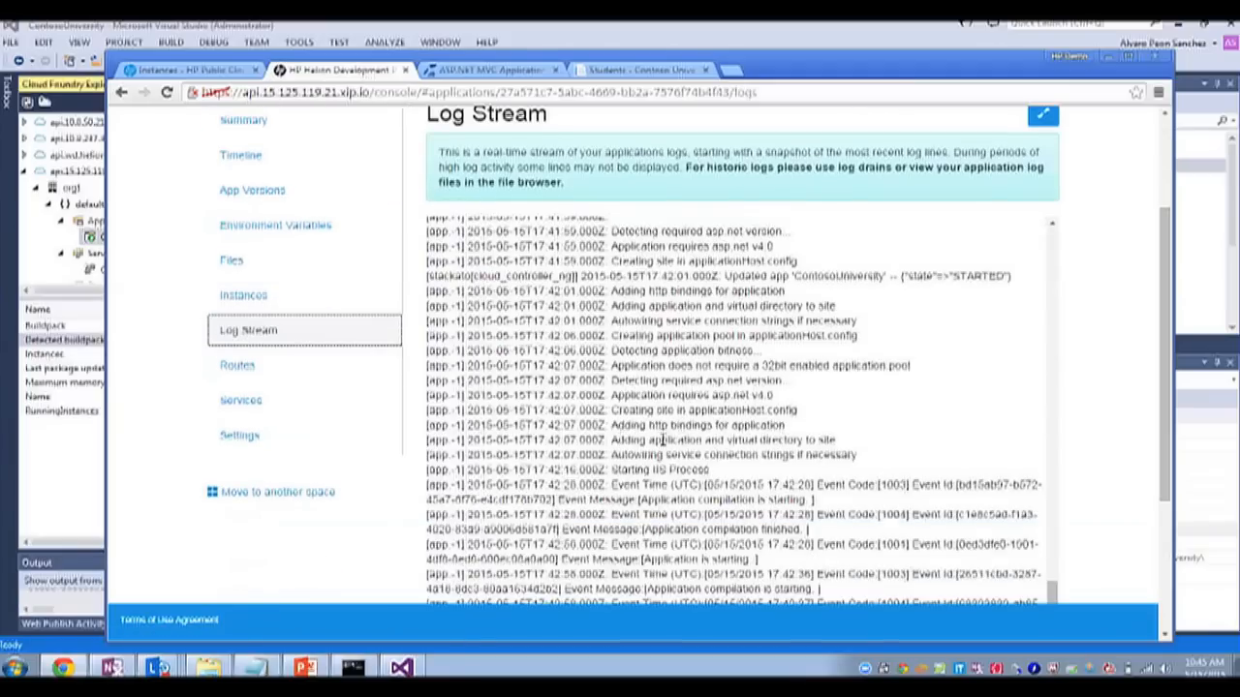
scroll("down", 3)
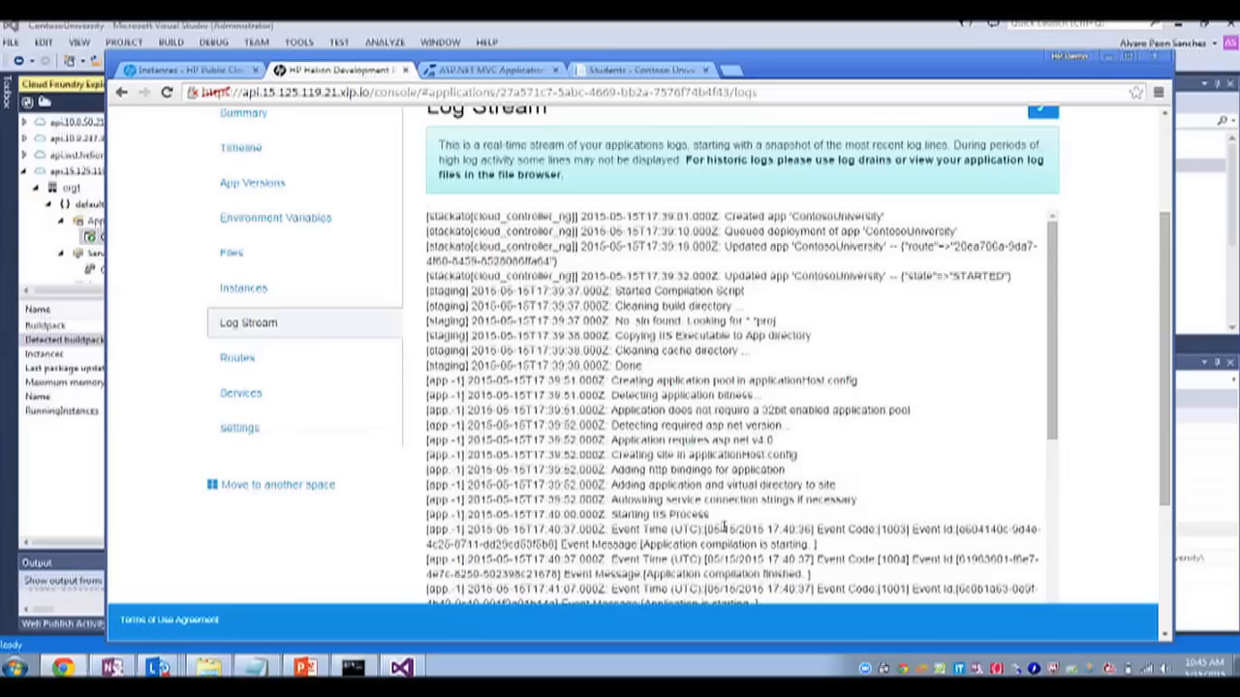
scroll("down", 3)
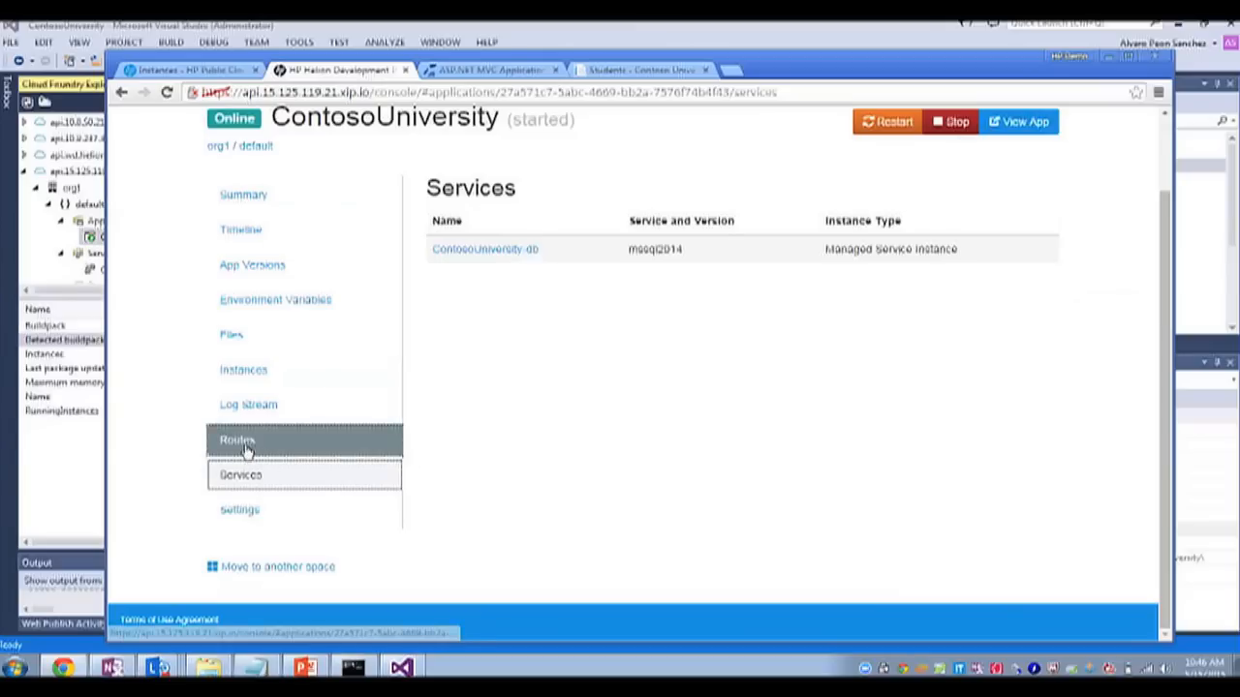
mouse_move(244, 371)
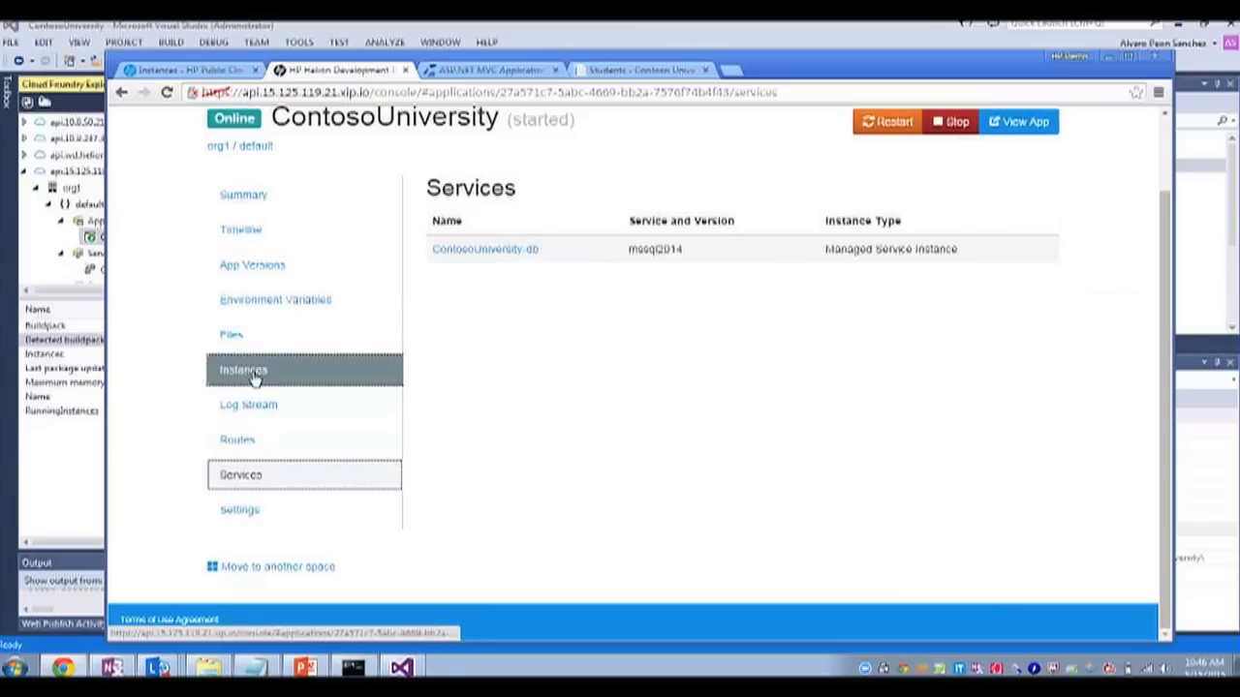
- On the Instances page, toggle autoscaling on and back off while scaling to two instances
left_click(244, 370)
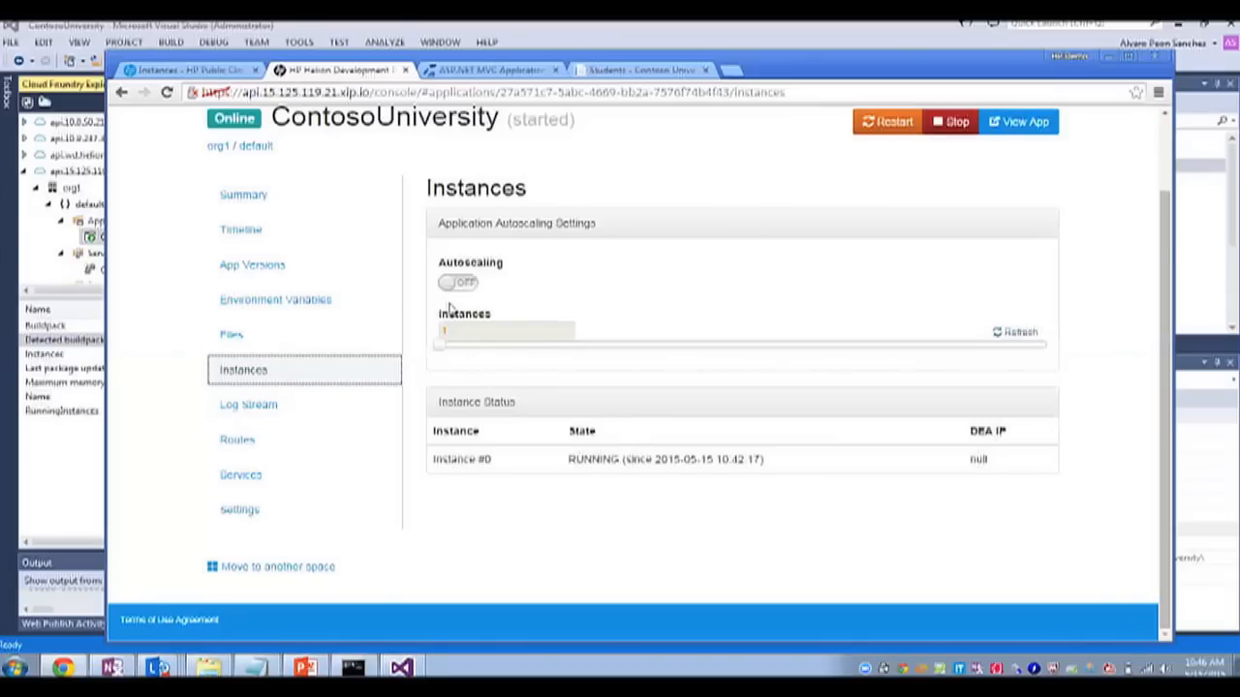
left_click(457, 283)
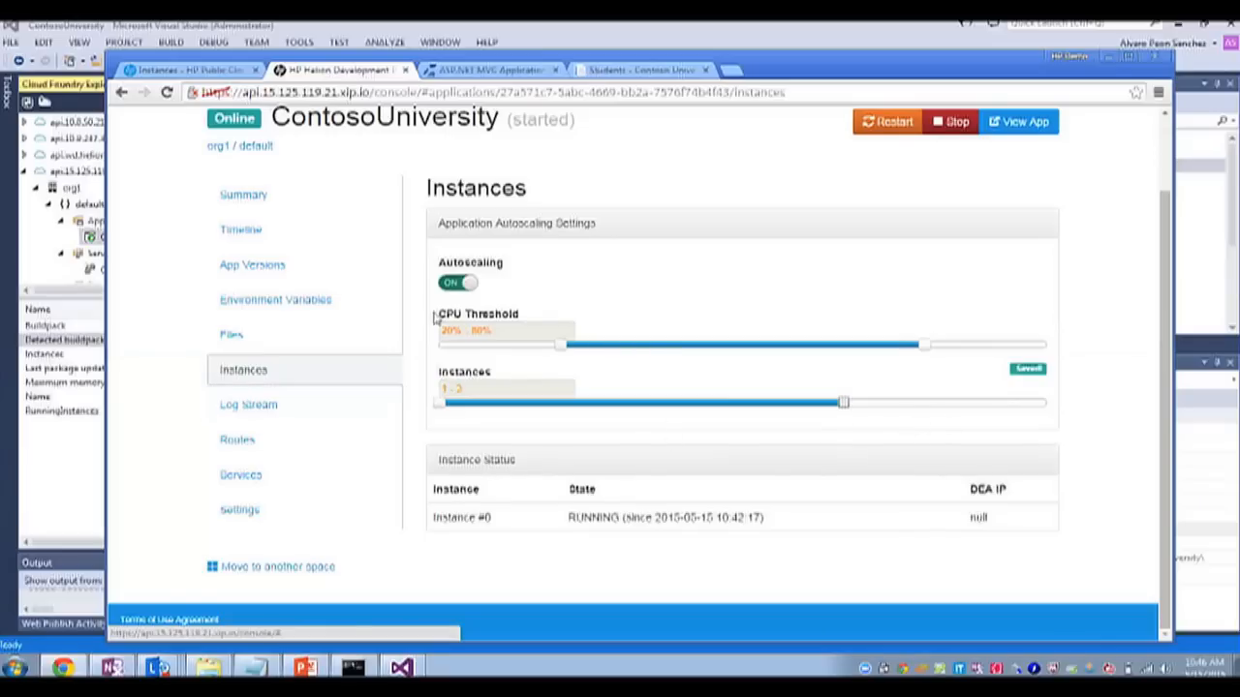
mouse_move(535, 333)
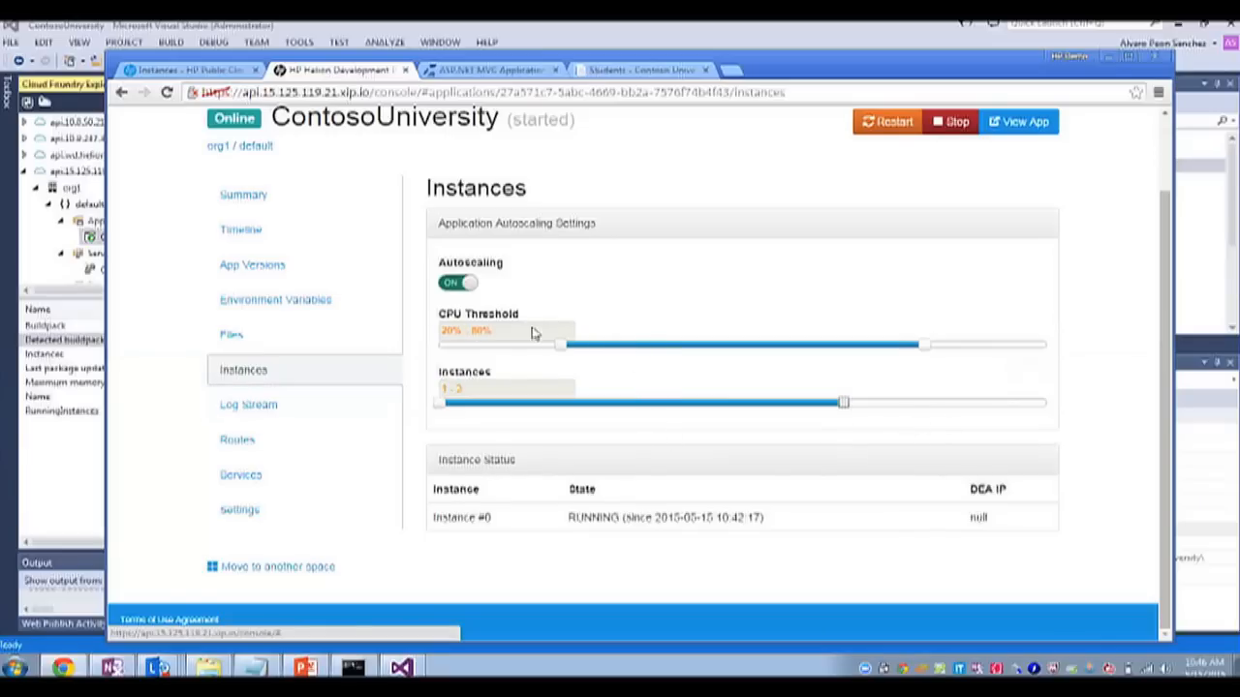
mouse_move(570, 358)
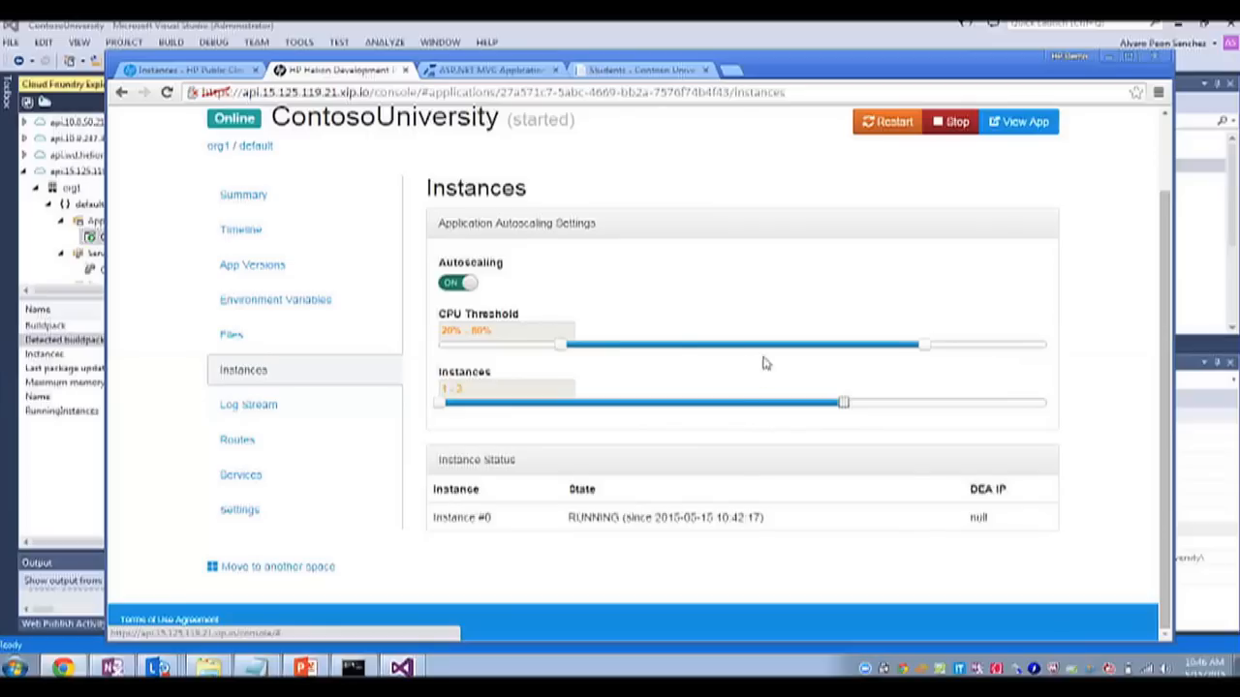
mouse_move(798, 376)
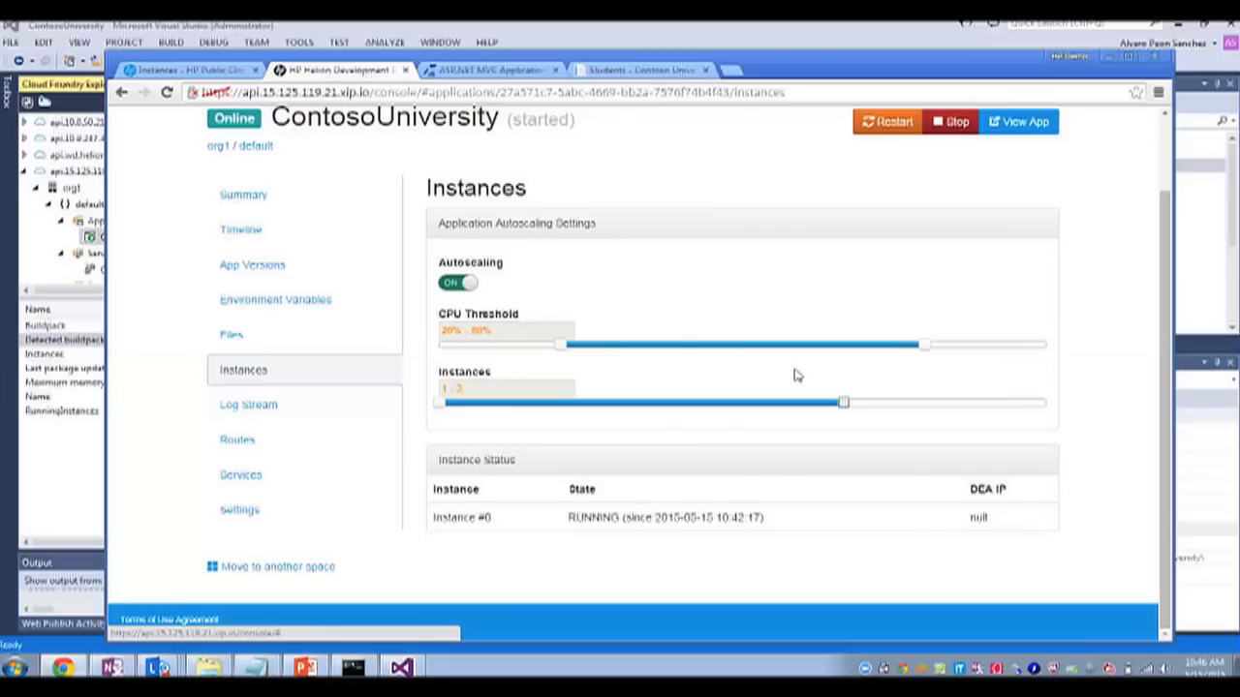
mouse_move(798, 394)
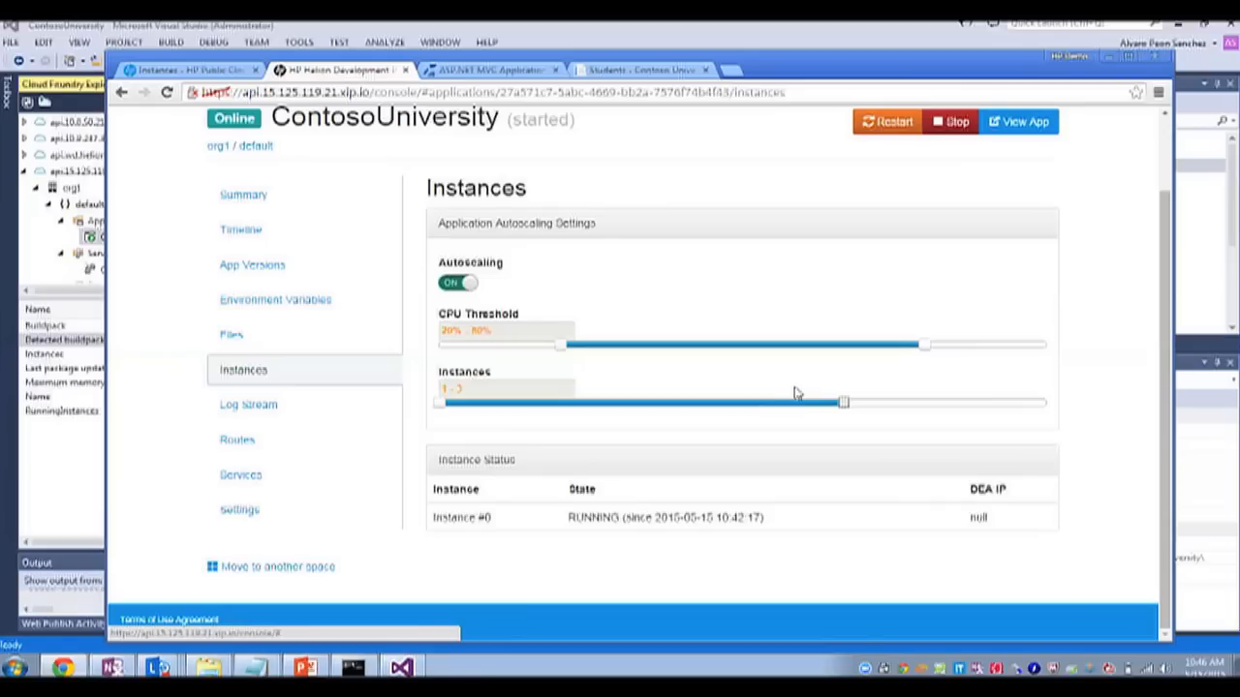
mouse_move(519, 533)
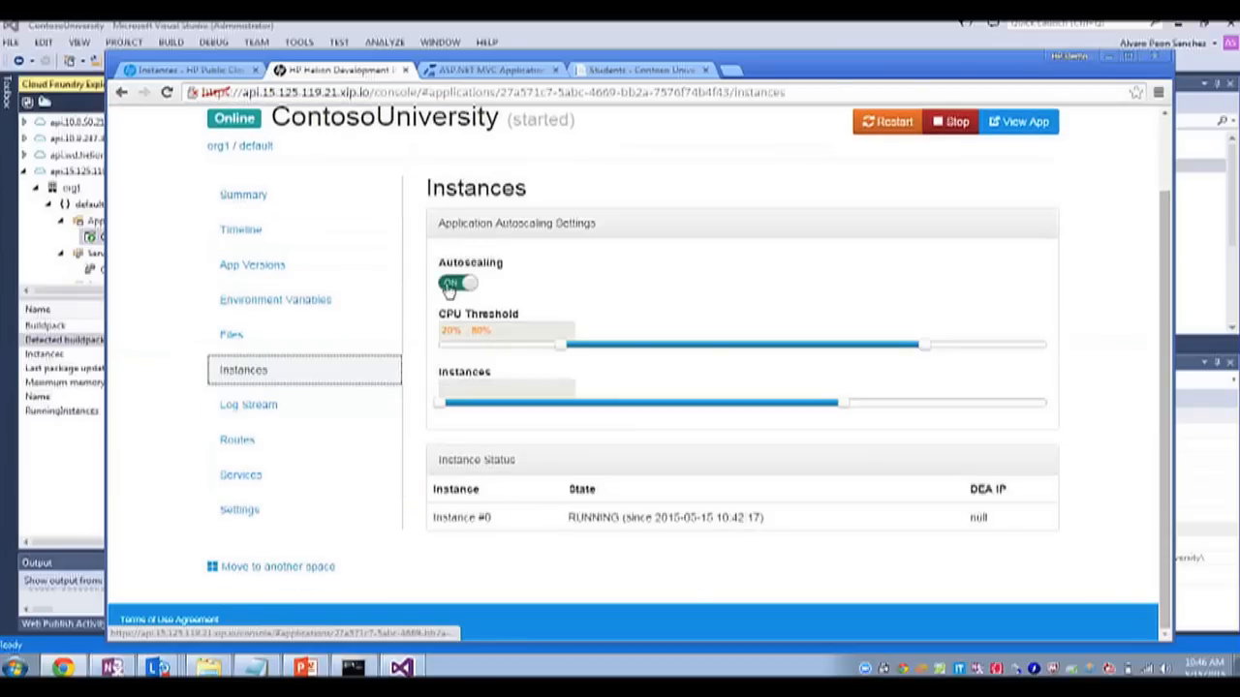
left_click(458, 283)
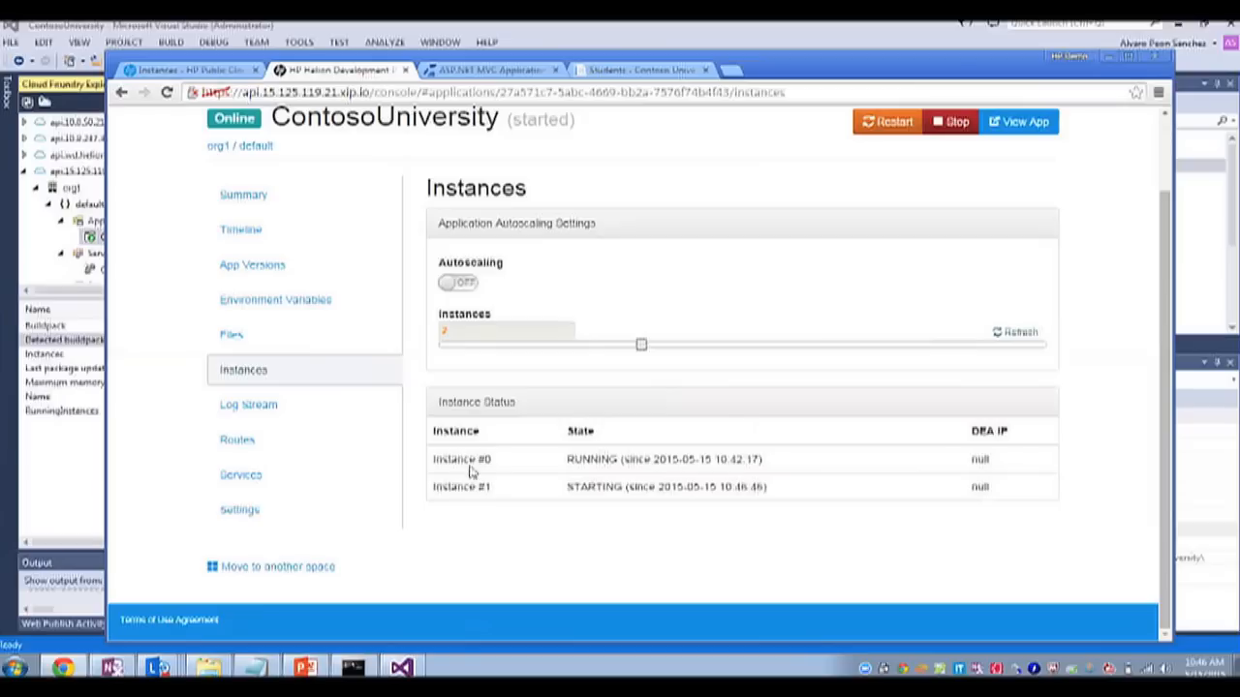
mouse_move(496, 477)
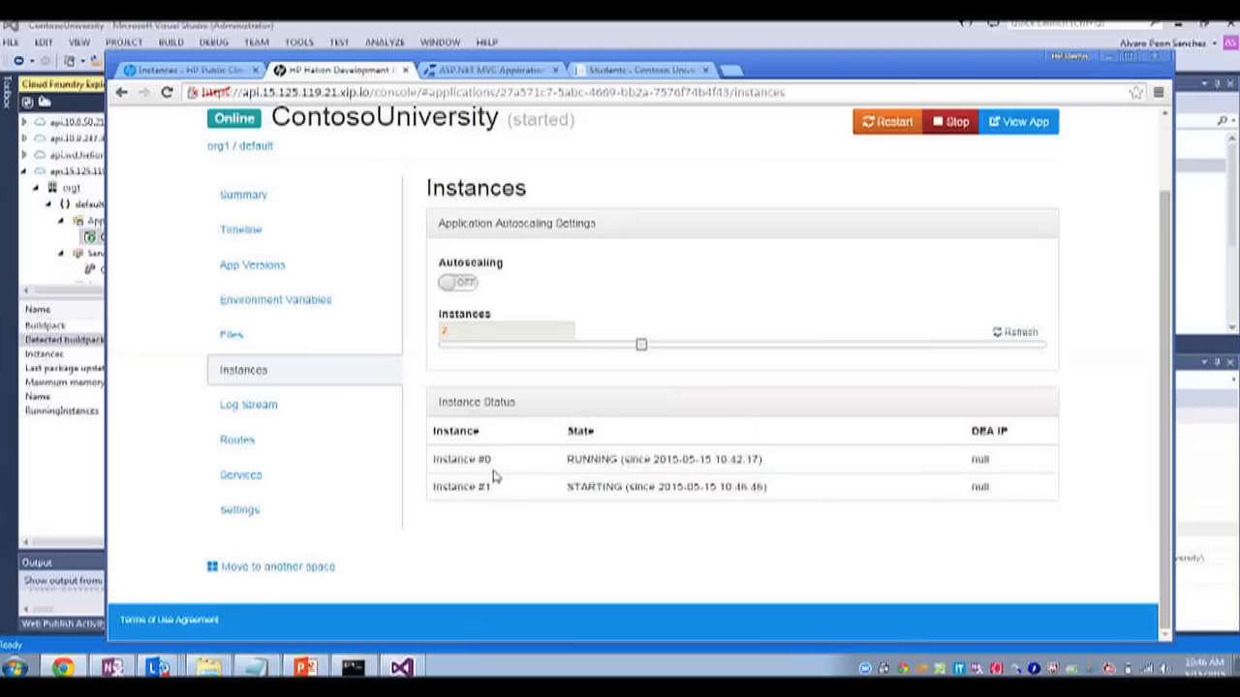
mouse_move(812, 271)
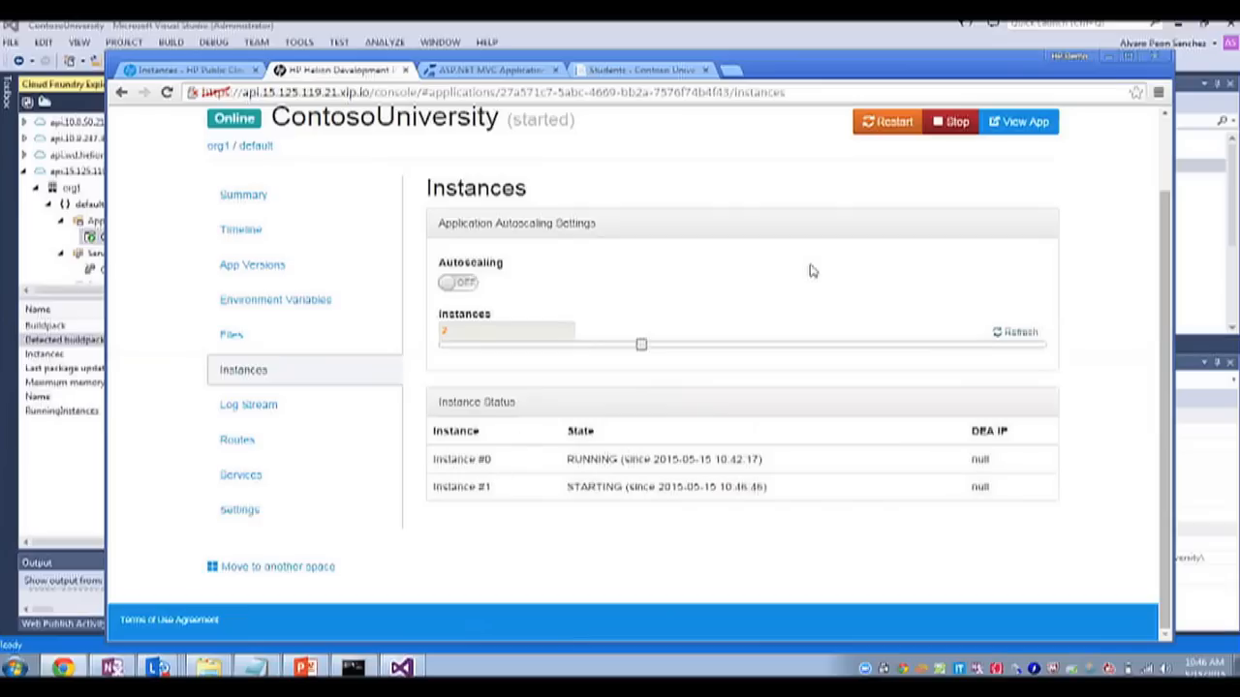
mouse_move(798, 364)
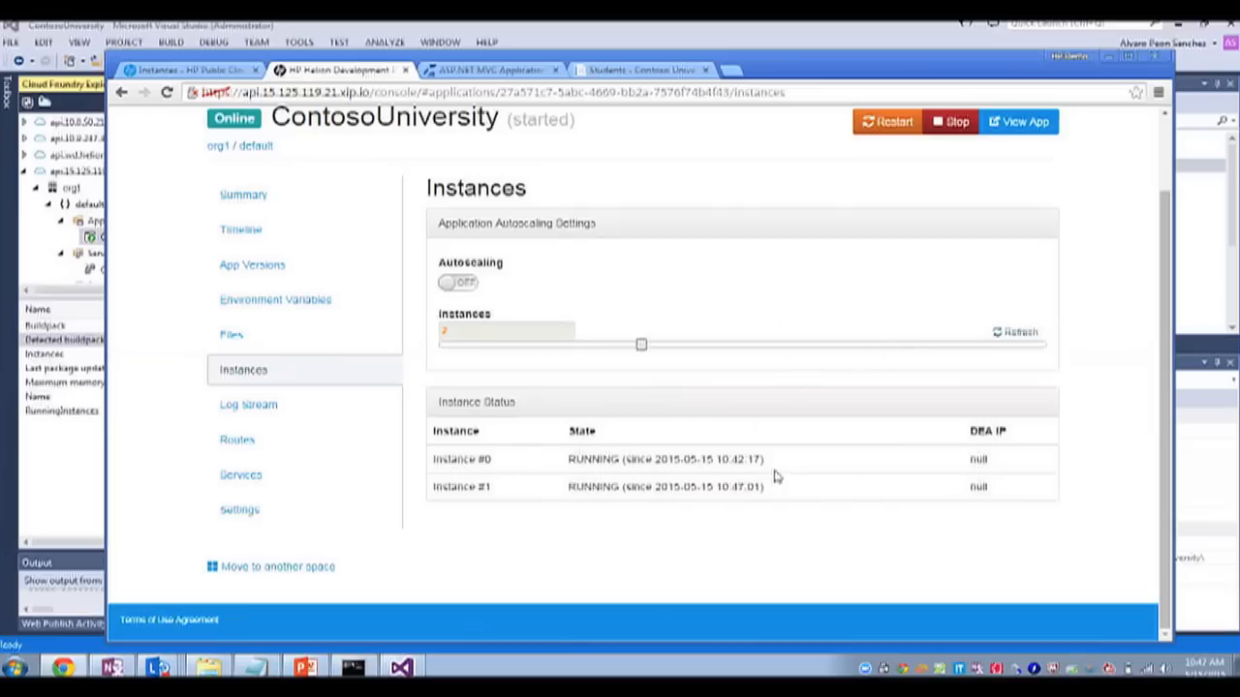
mouse_move(637, 446)
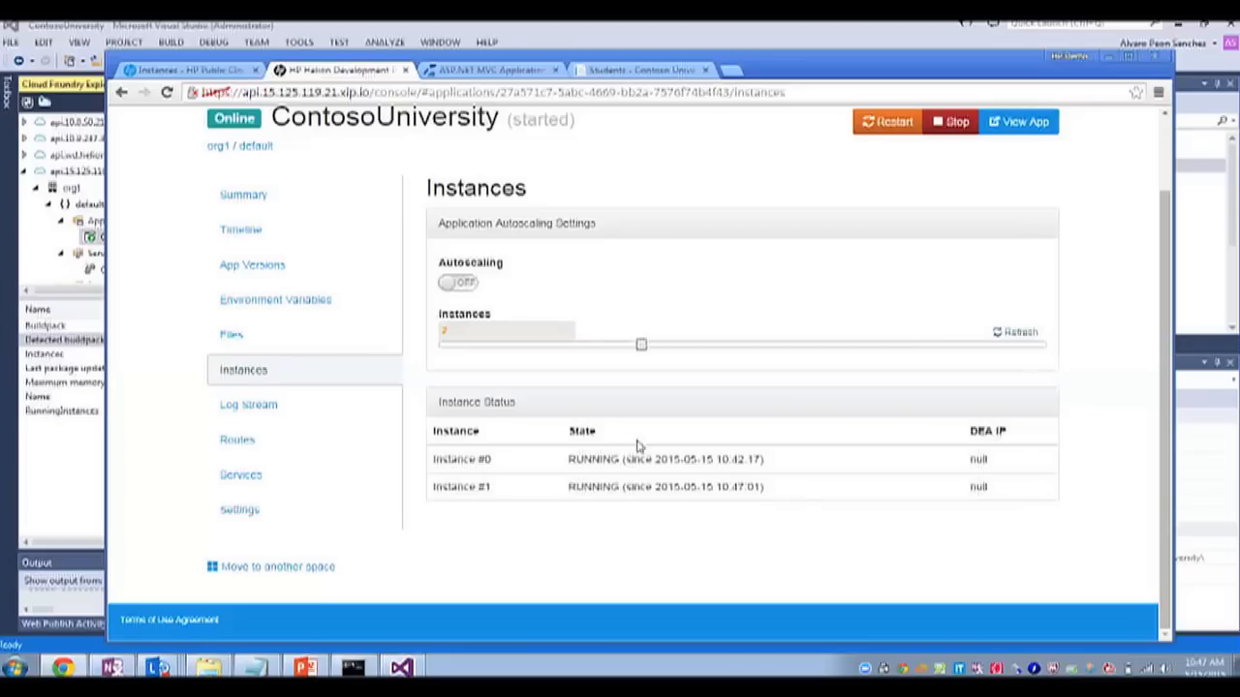
mouse_move(620, 423)
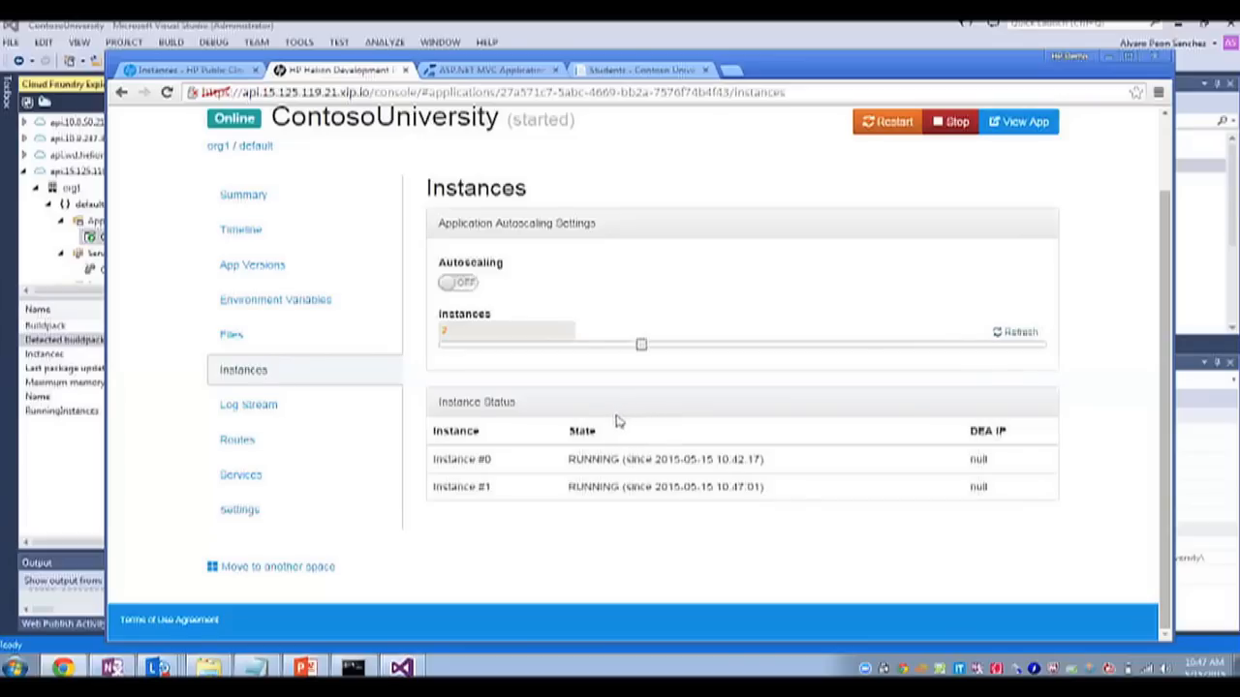
mouse_move(608, 419)
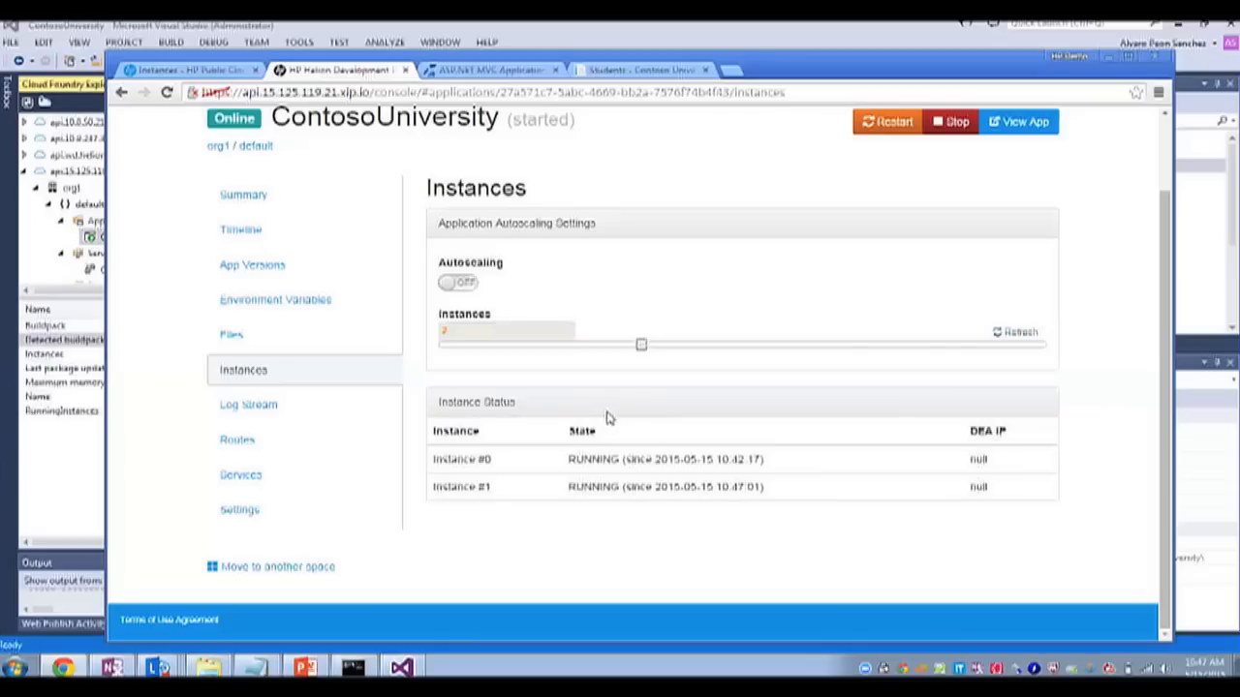
mouse_move(543, 512)
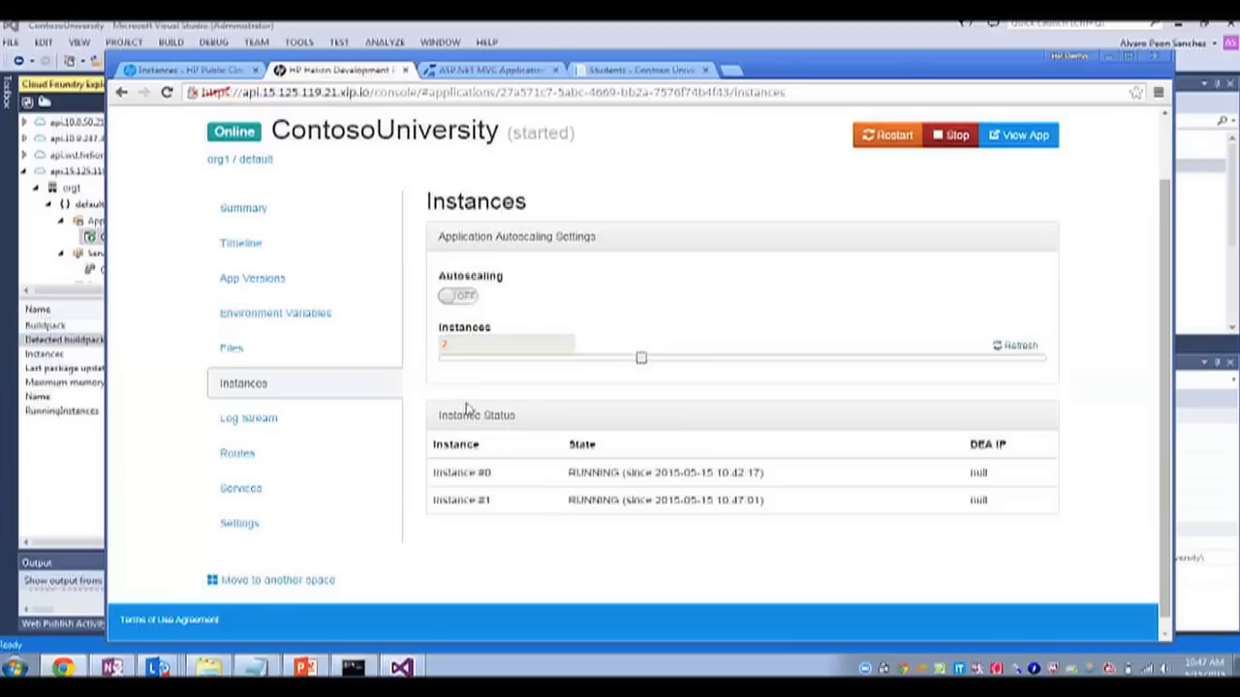
mouse_move(244, 388)
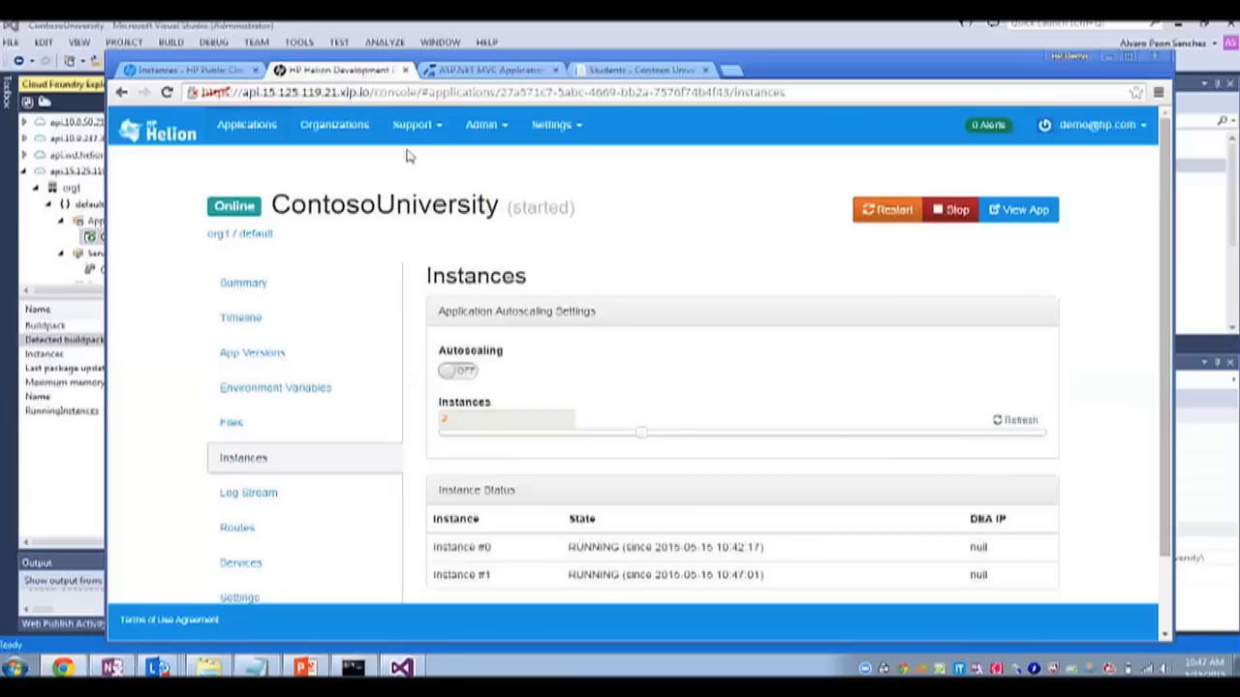
mouse_move(647, 473)
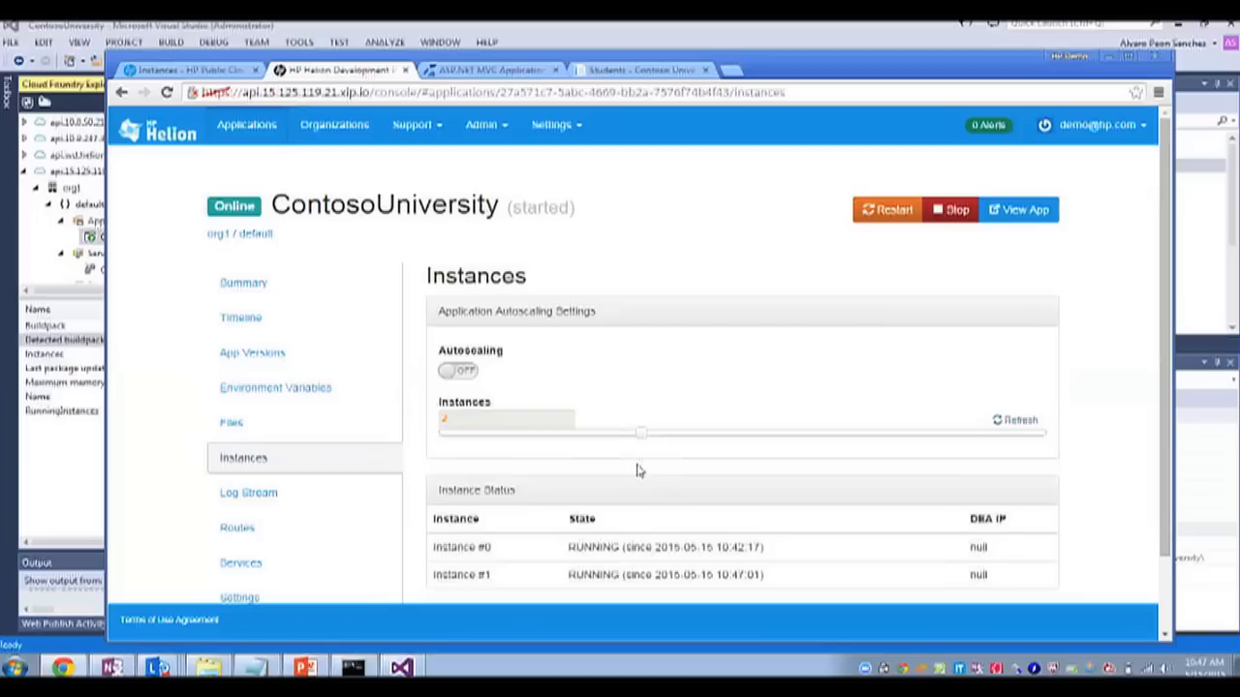
mouse_move(620, 449)
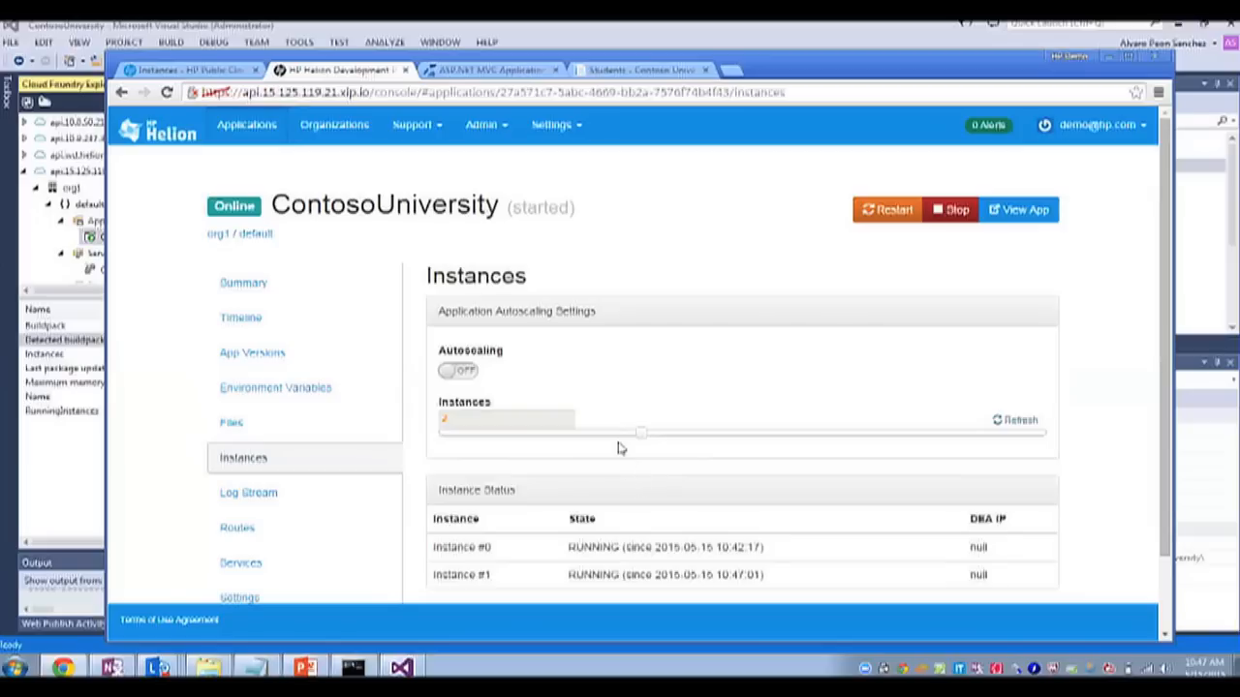
mouse_move(558, 480)
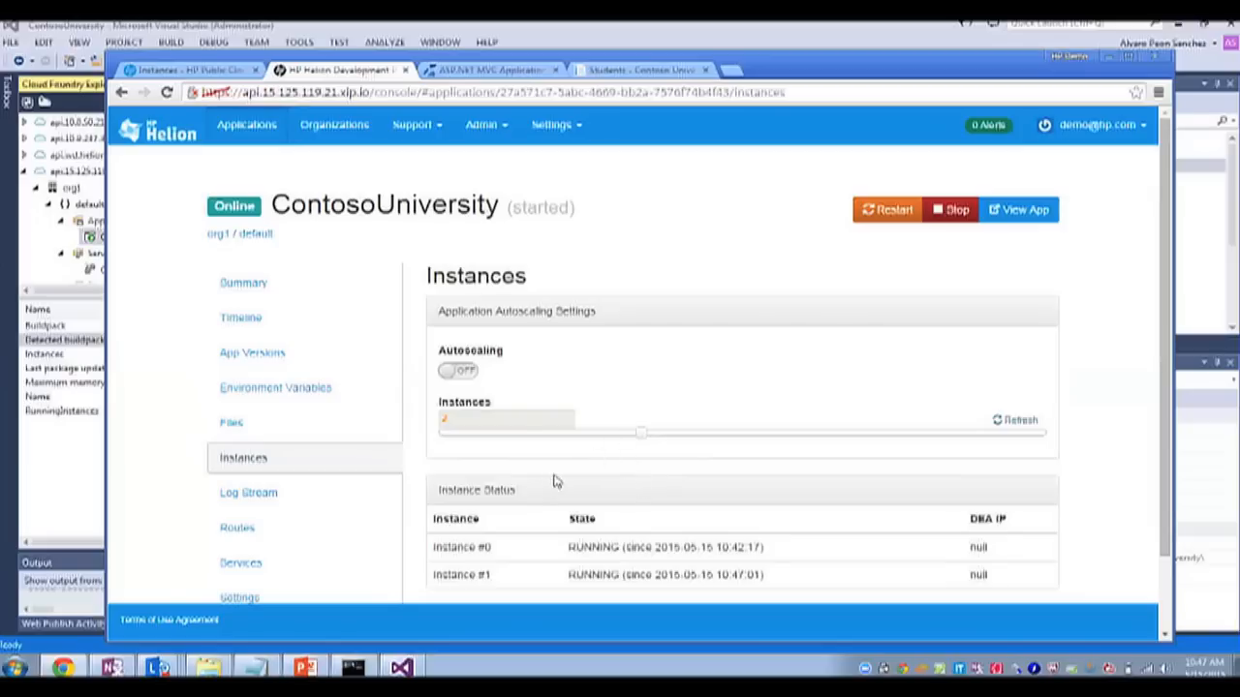
mouse_move(542, 372)
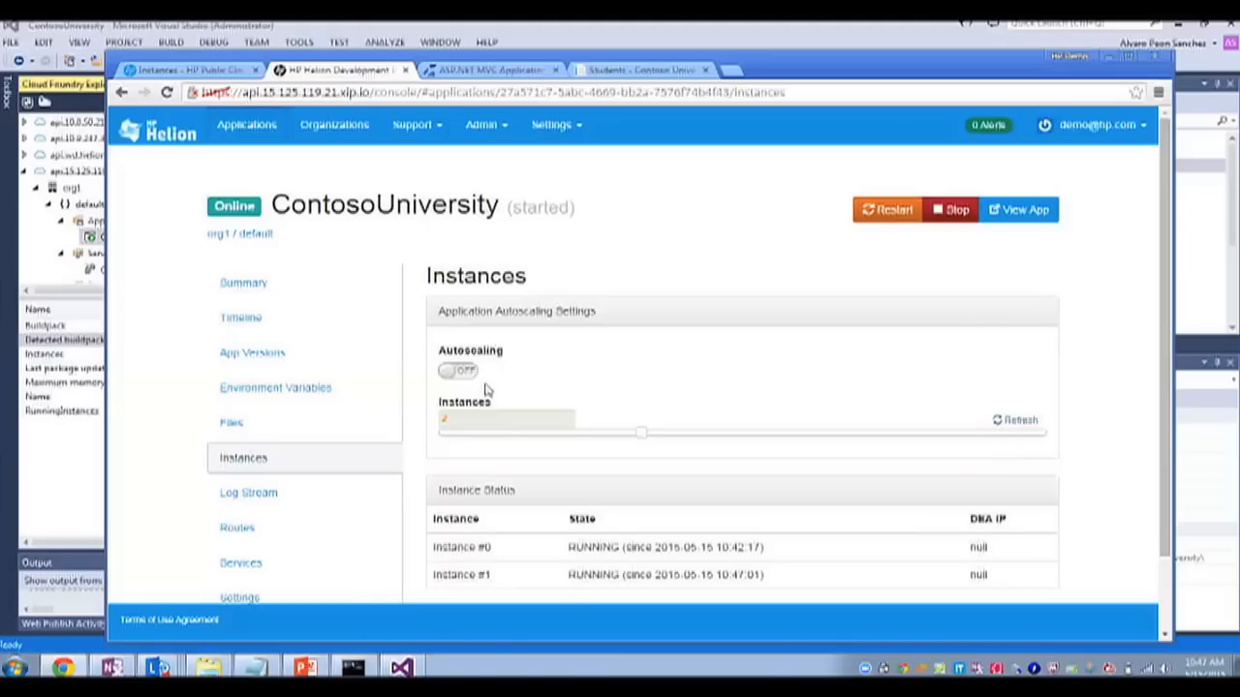
mouse_move(262, 283)
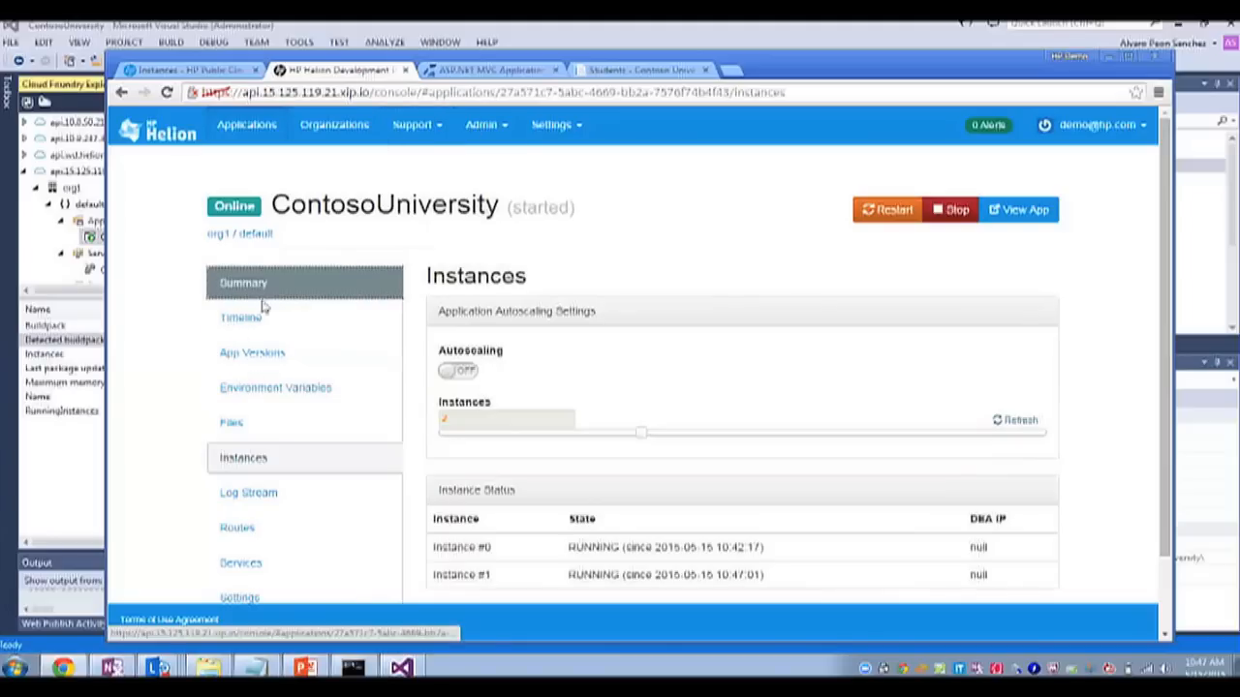
- Review ContosoUniversity's App Versions (v3 'changed instances to 2'), return to Summary, then reach the Admin menu
left_click(244, 283)
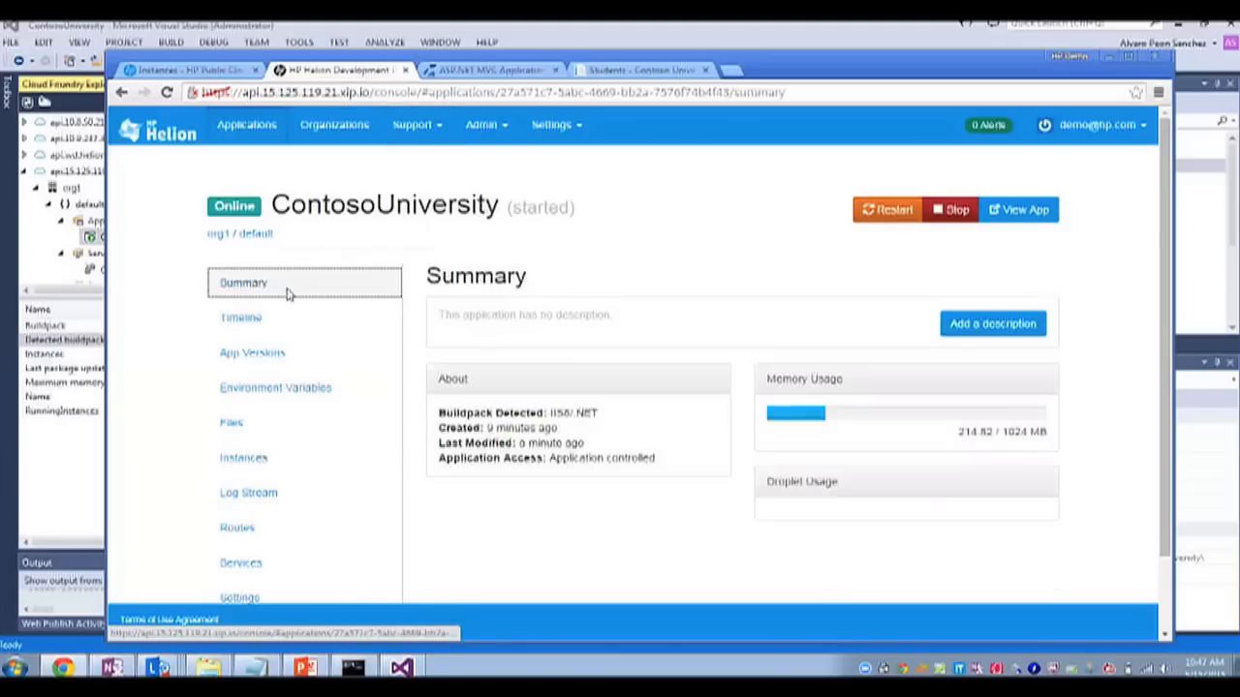
left_click(252, 352)
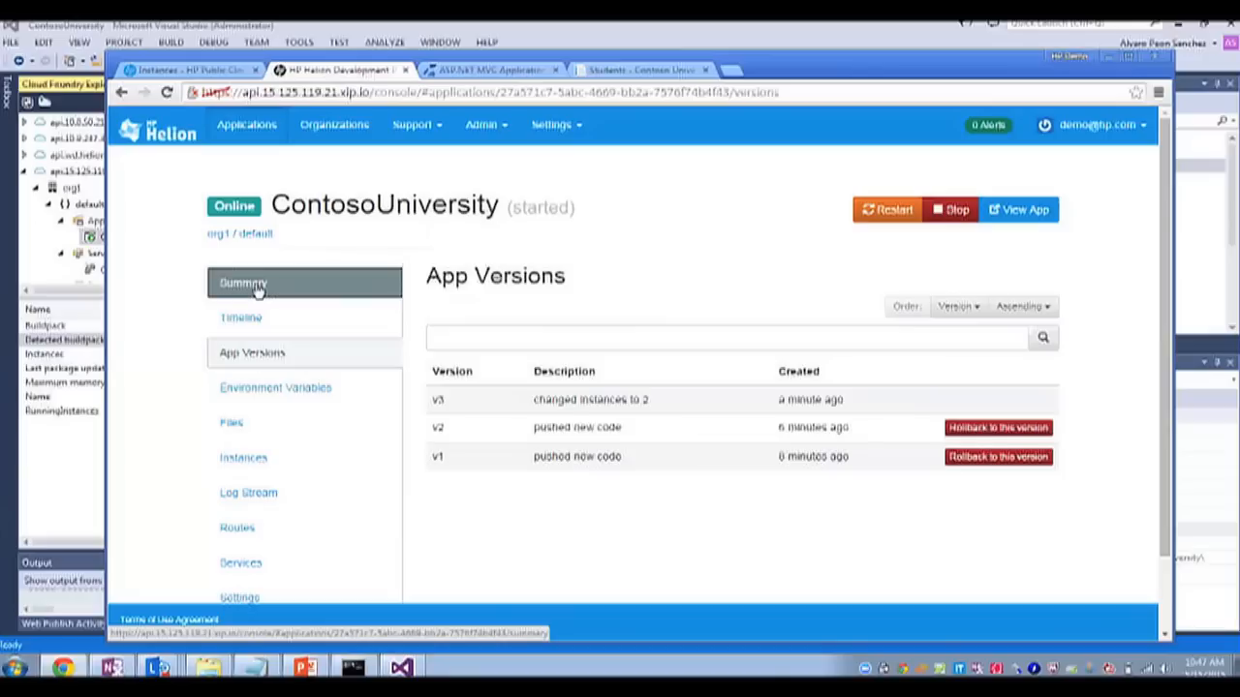
left_click(243, 283)
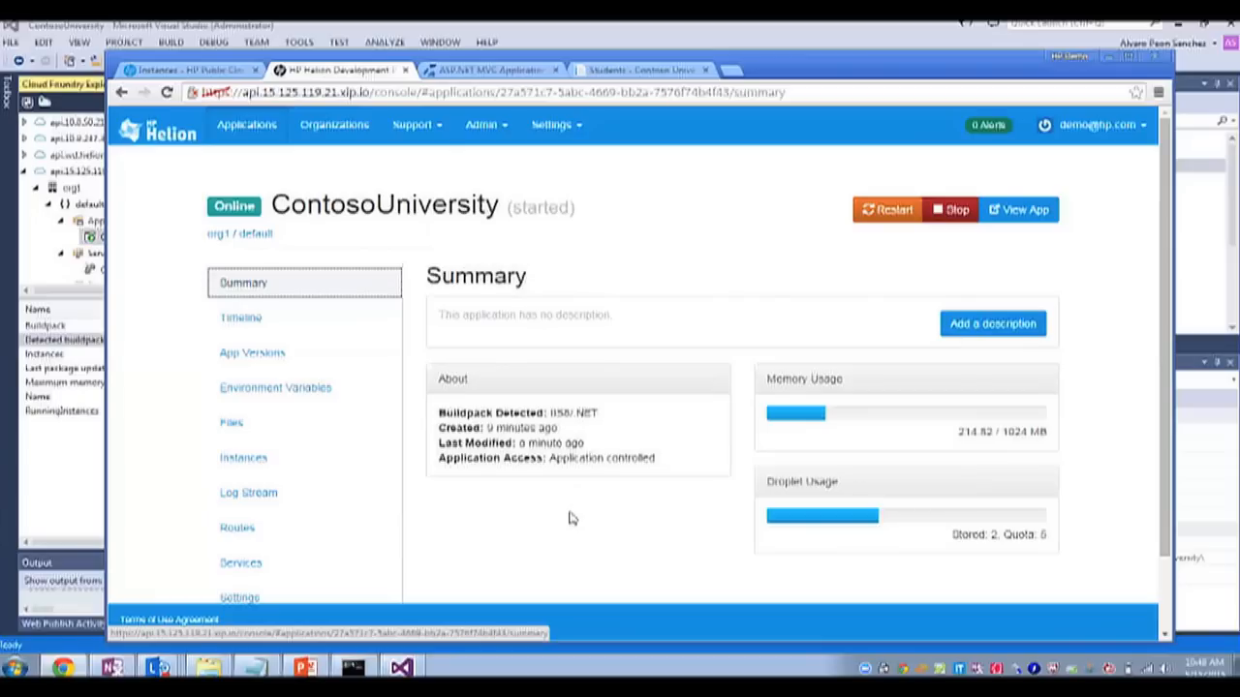
mouse_move(543, 496)
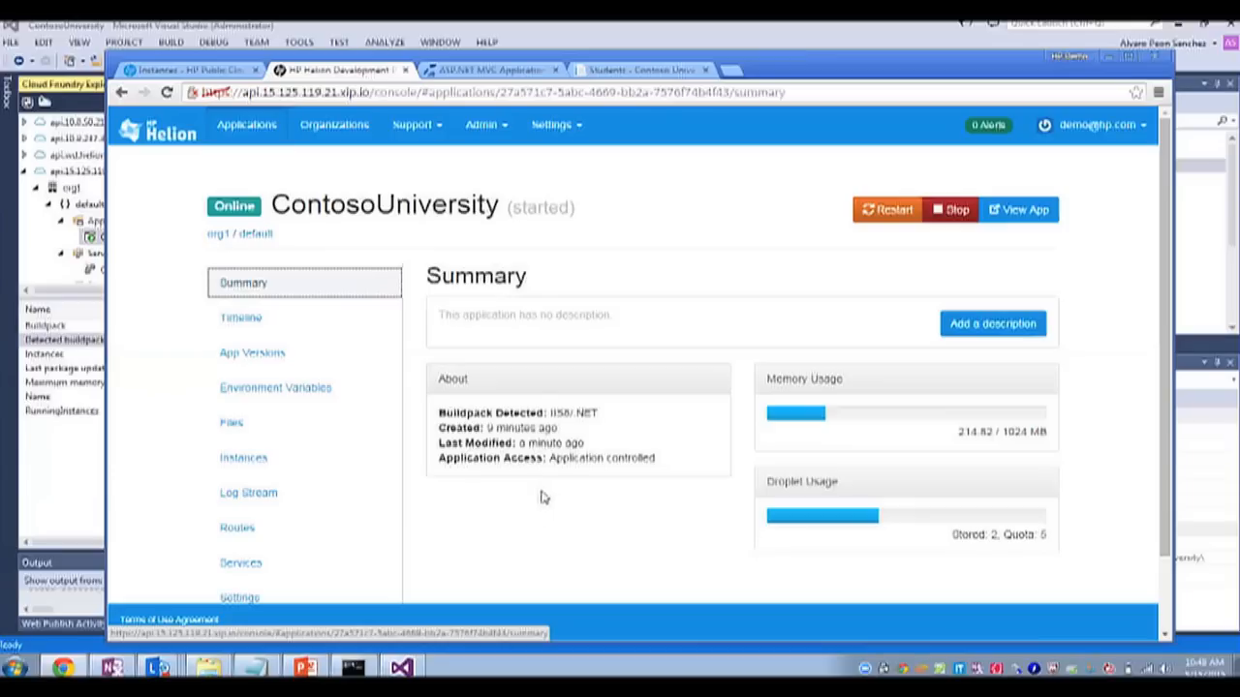
mouse_move(550, 499)
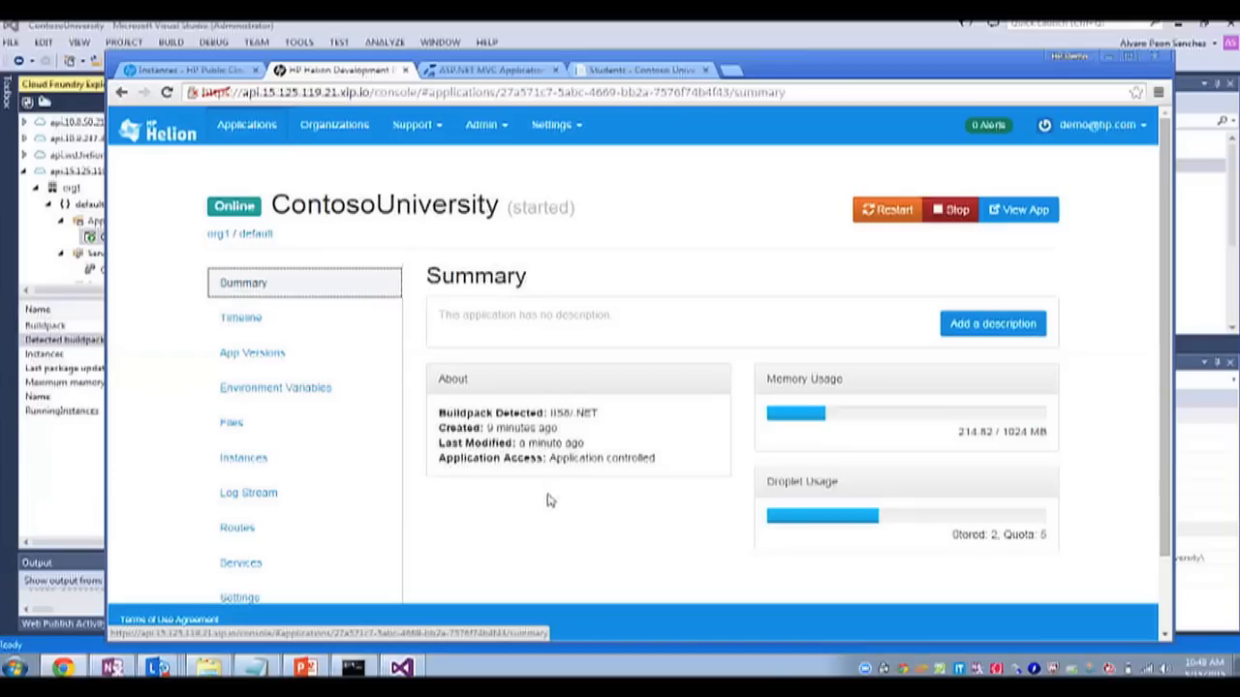
mouse_move(539, 492)
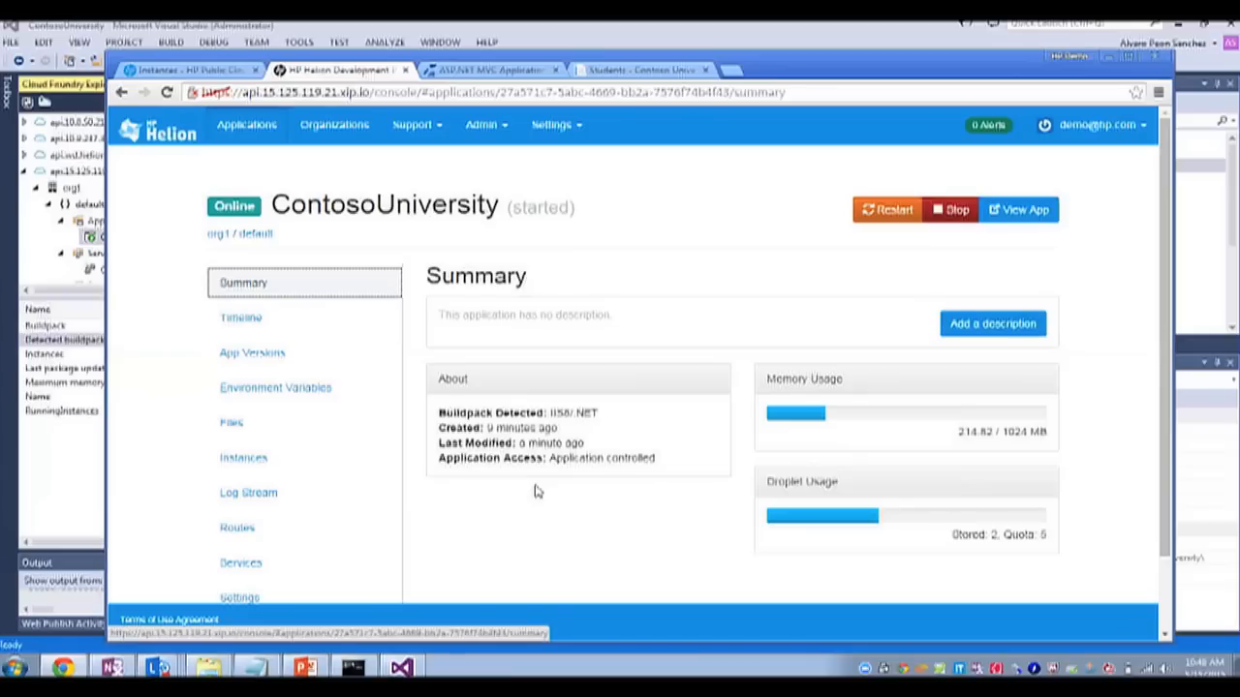
left_click(484, 124)
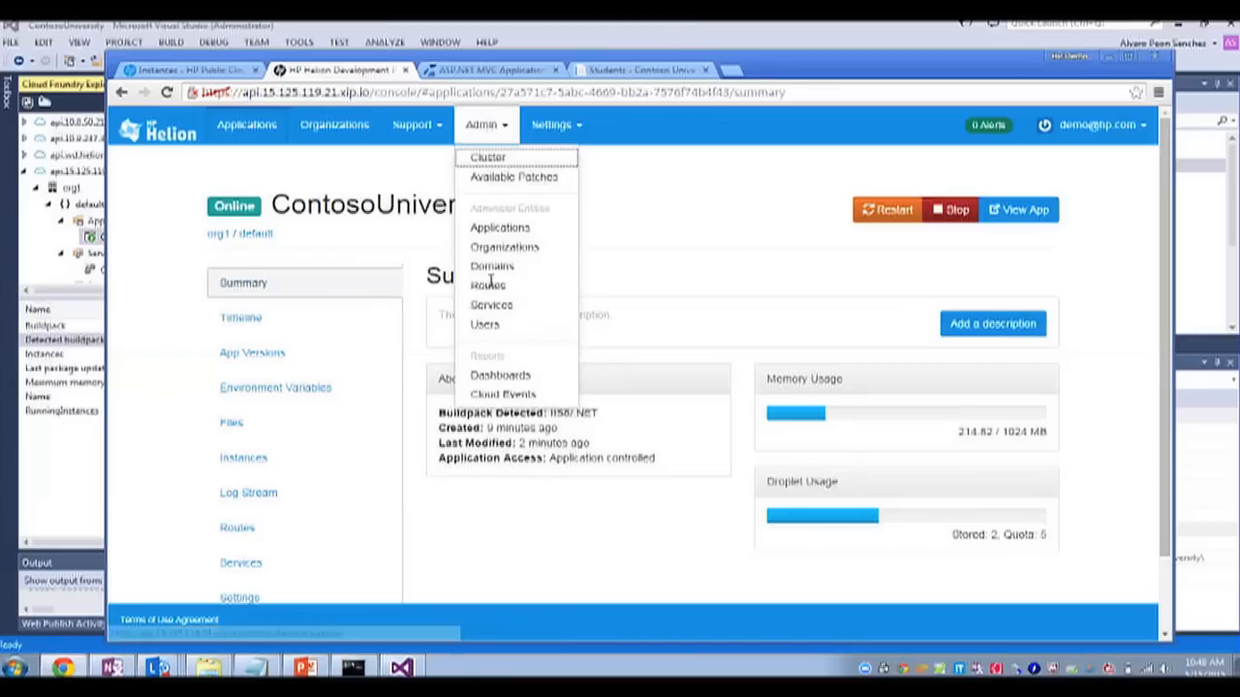
- List the three cluster nodes 10.0.0.20, 10.0.0.22 and 10.0.0.24 with their roles via Admin > Cluster
left_click(488, 157)
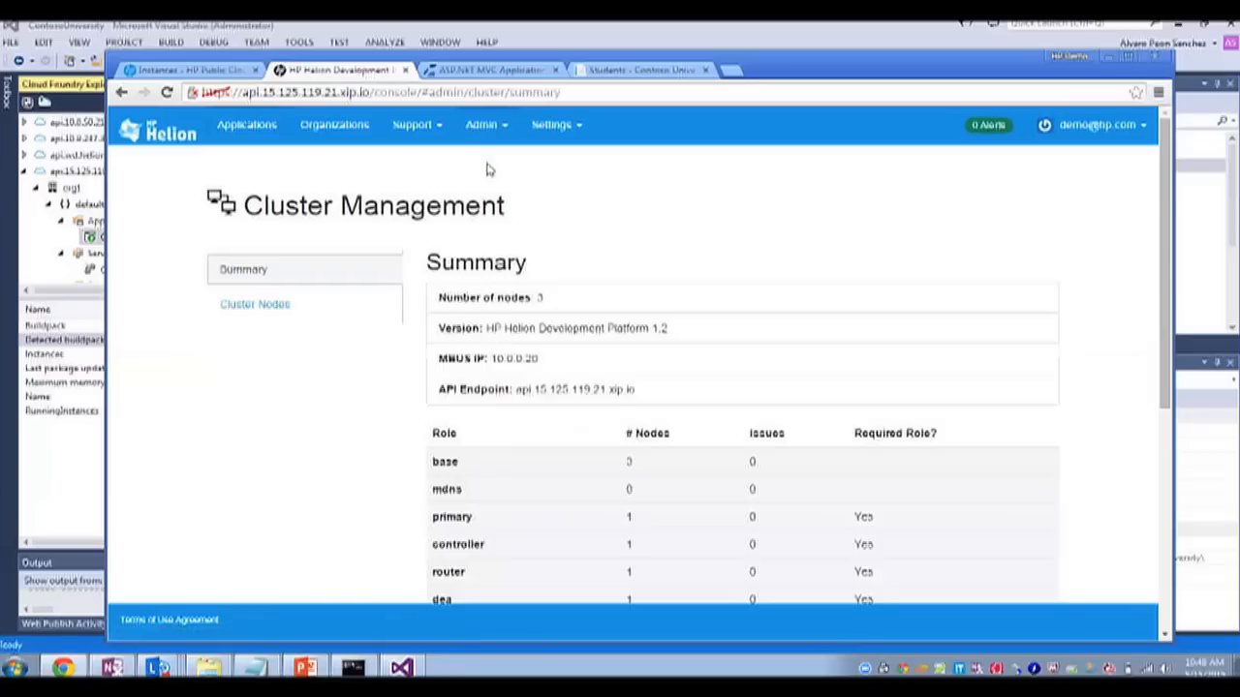
scroll("down", 3)
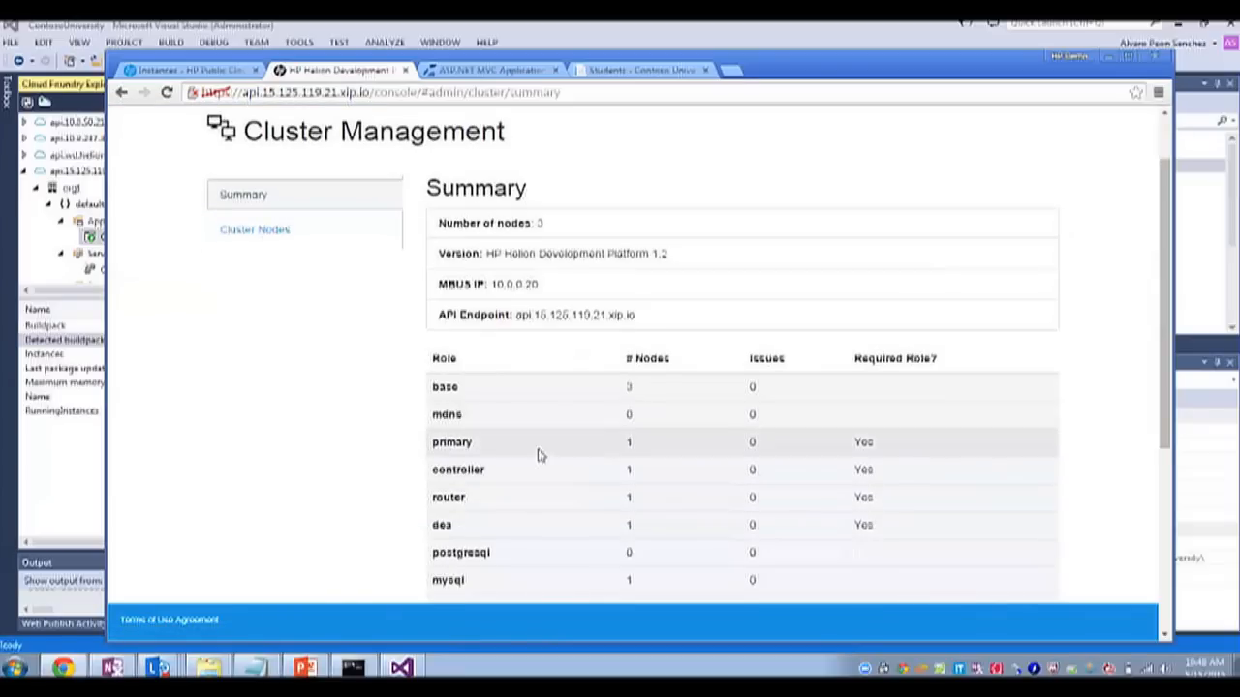
left_click(255, 228)
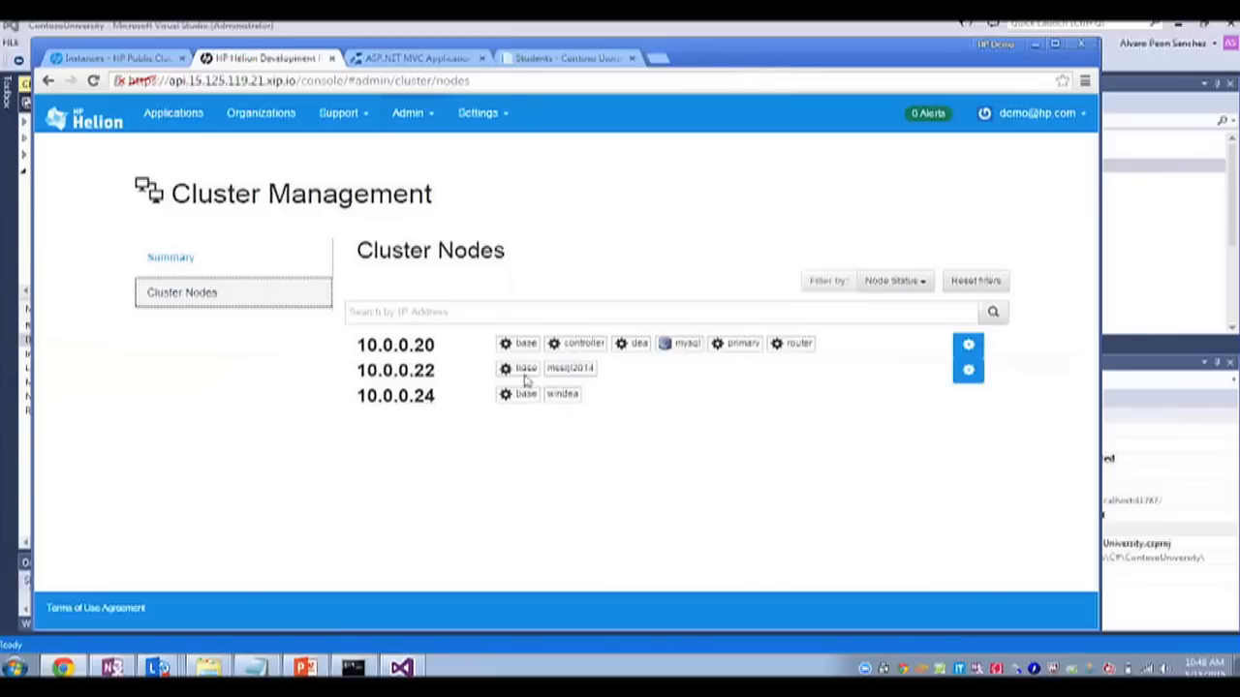
mouse_move(525, 413)
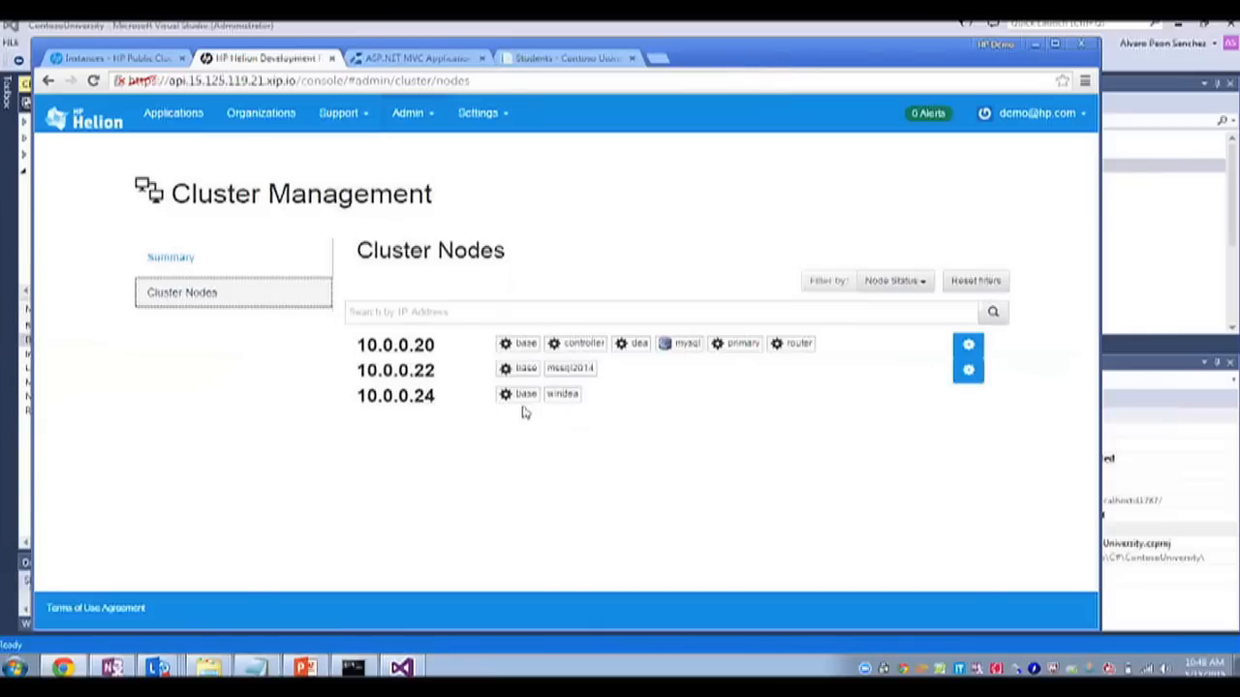
mouse_move(496, 406)
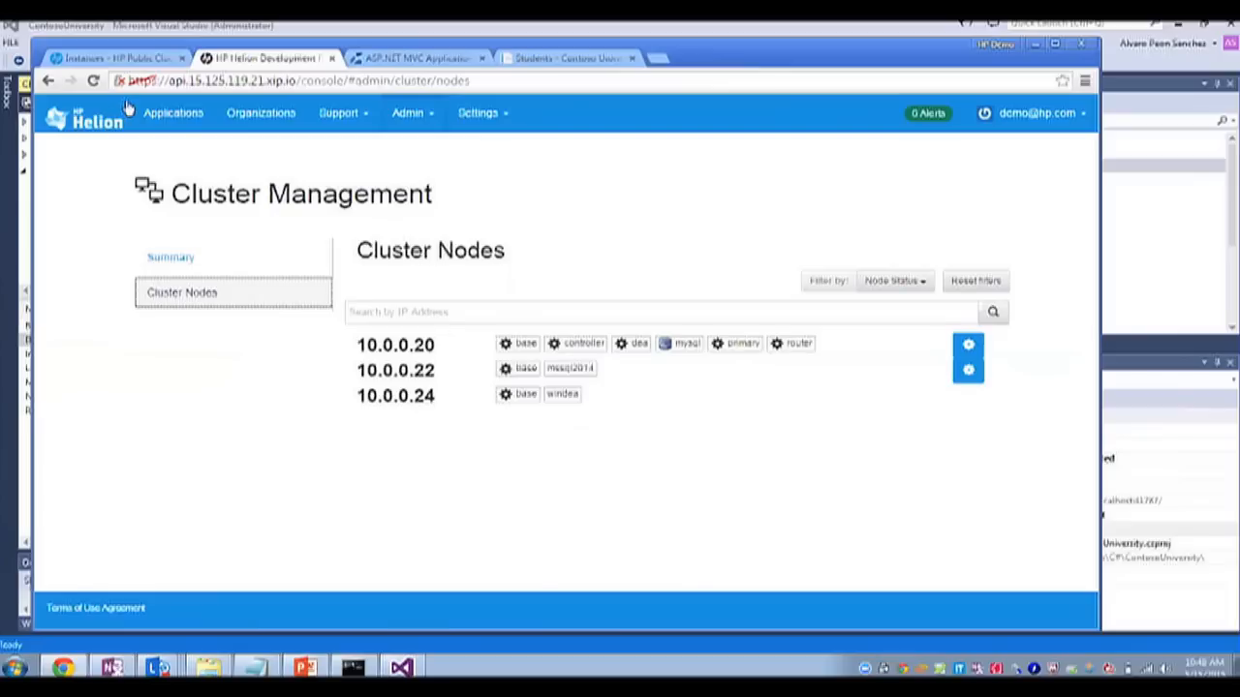
mouse_move(68, 269)
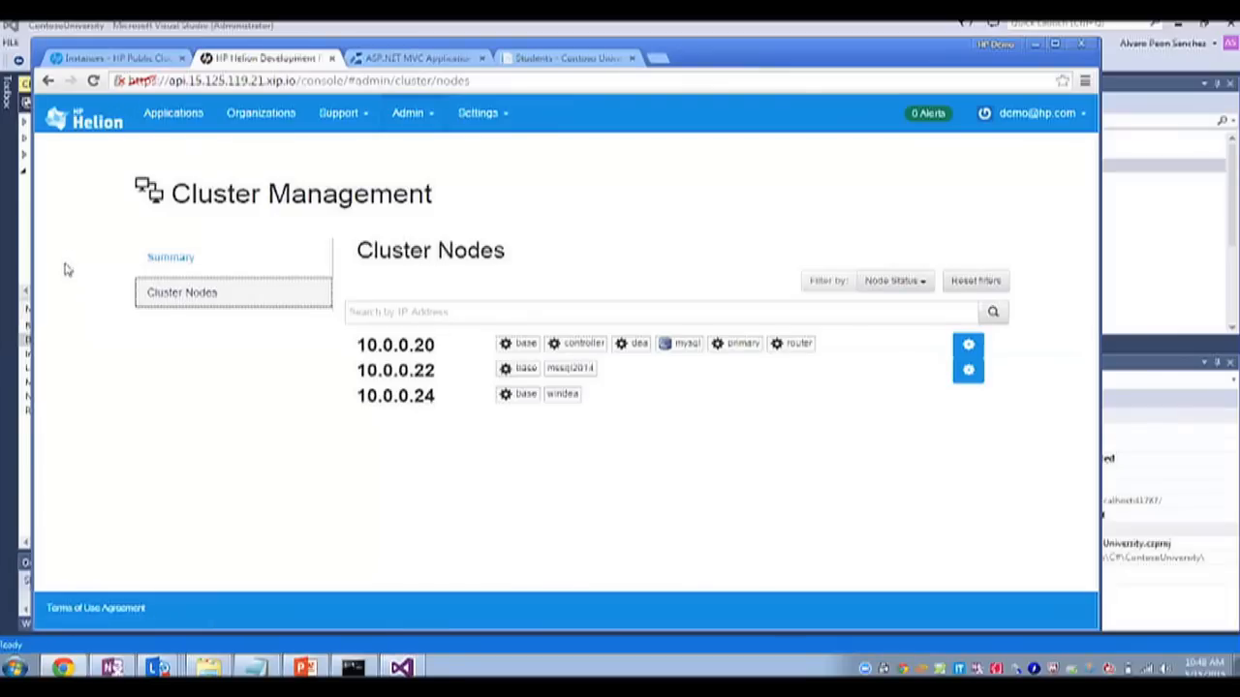
mouse_move(85, 271)
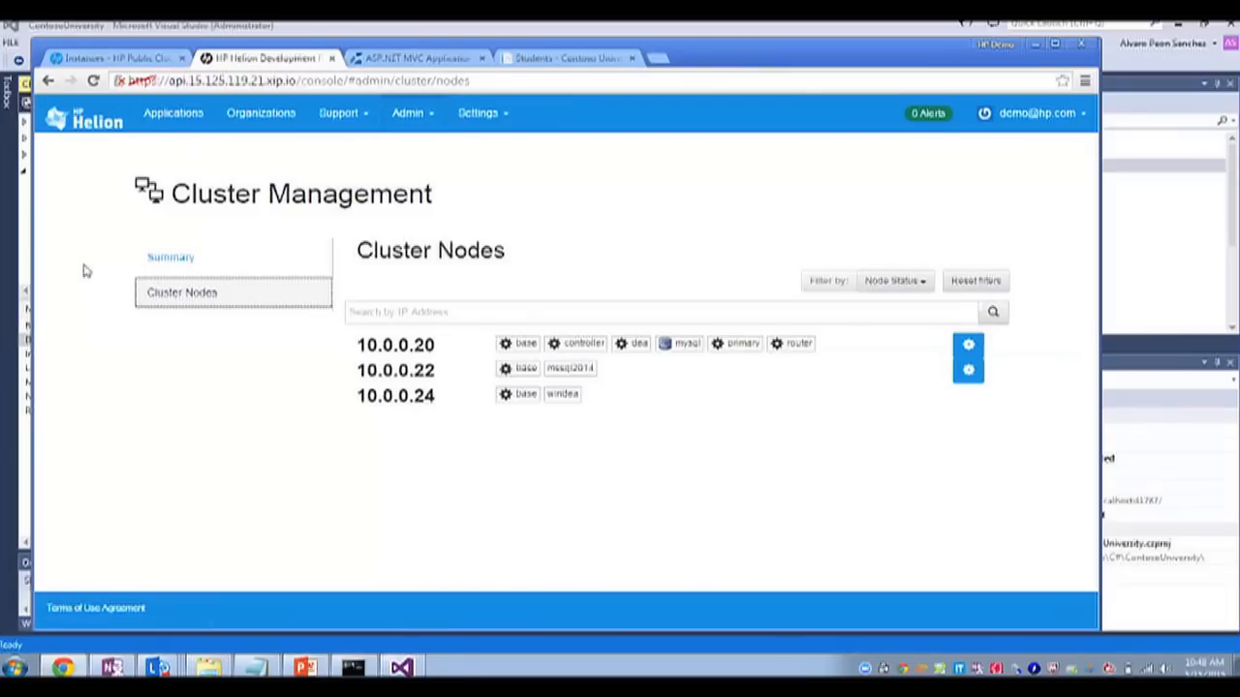
mouse_move(217, 358)
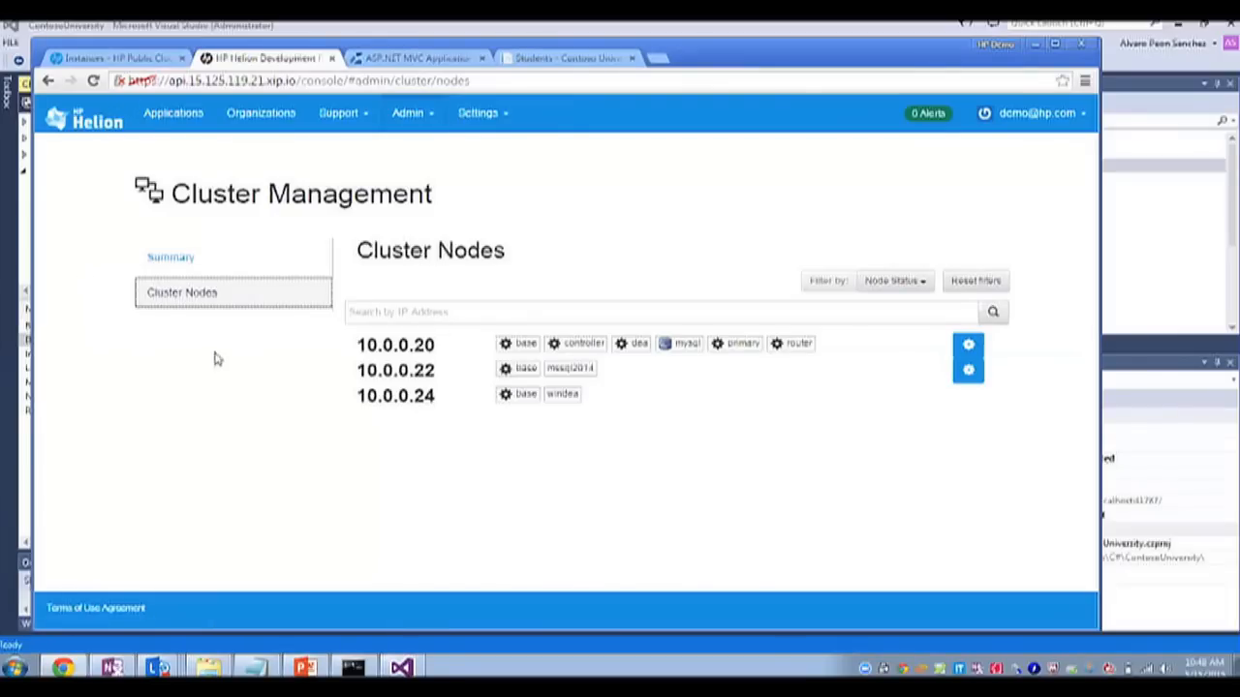
mouse_move(217, 367)
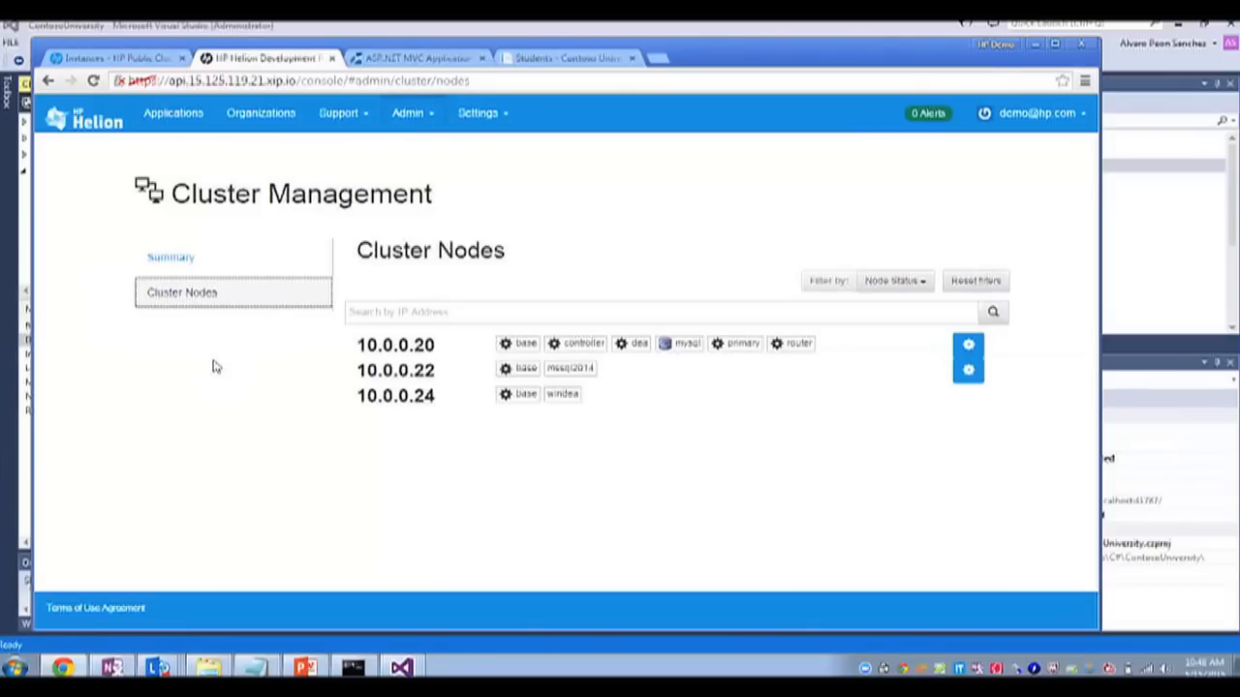
mouse_move(217, 368)
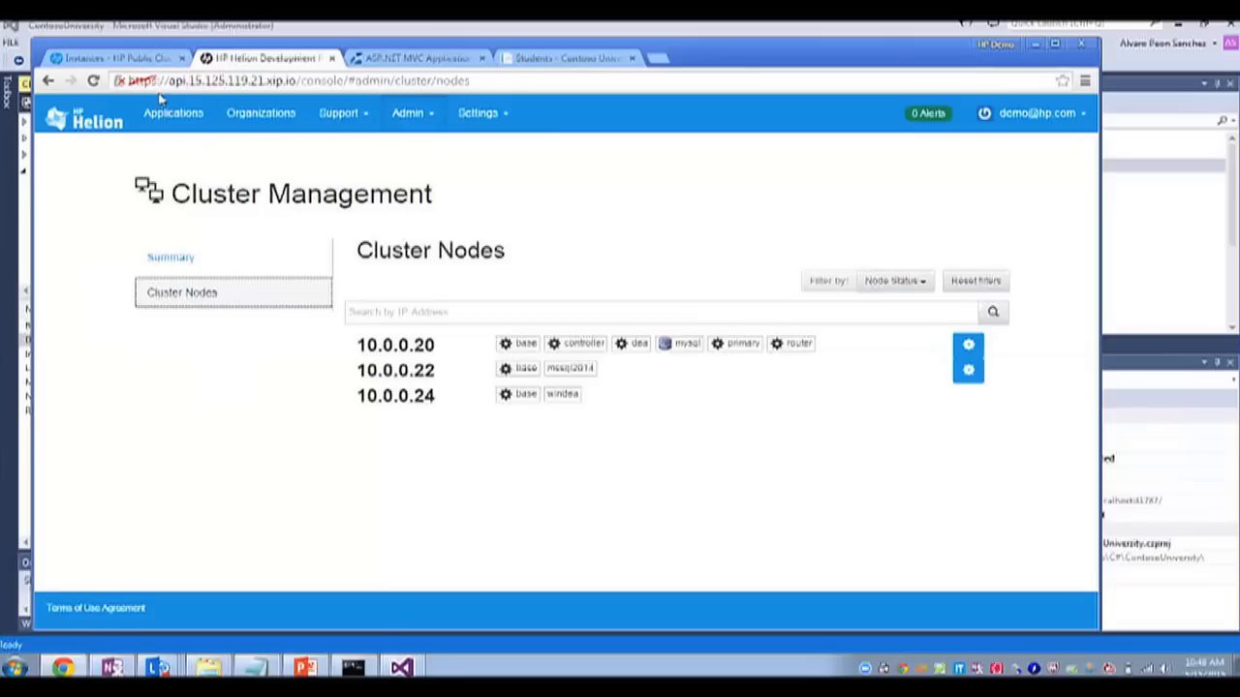
mouse_move(558, 213)
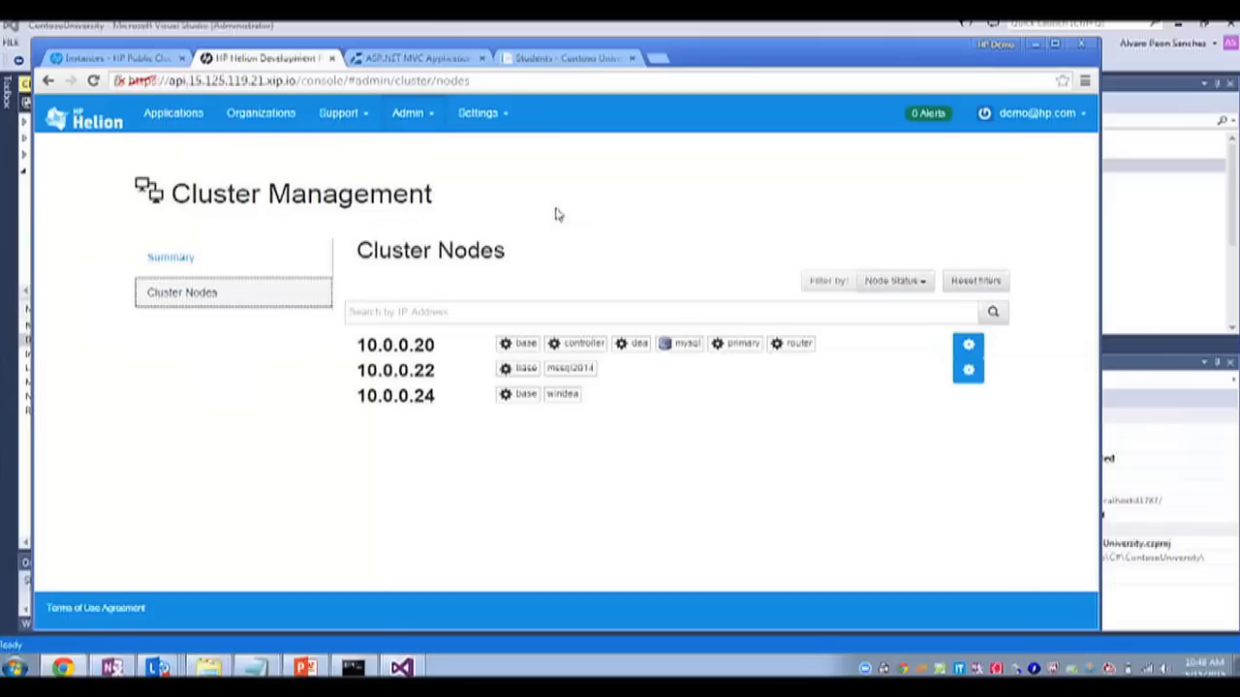
mouse_move(523, 209)
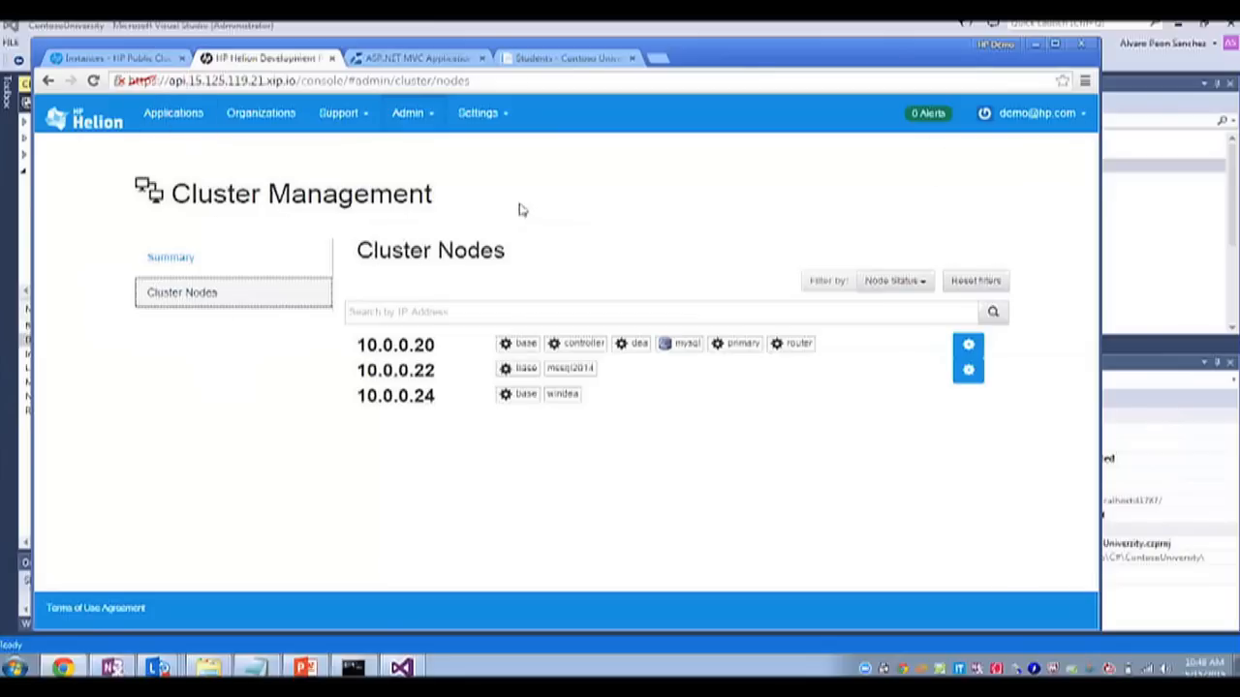
mouse_move(548, 199)
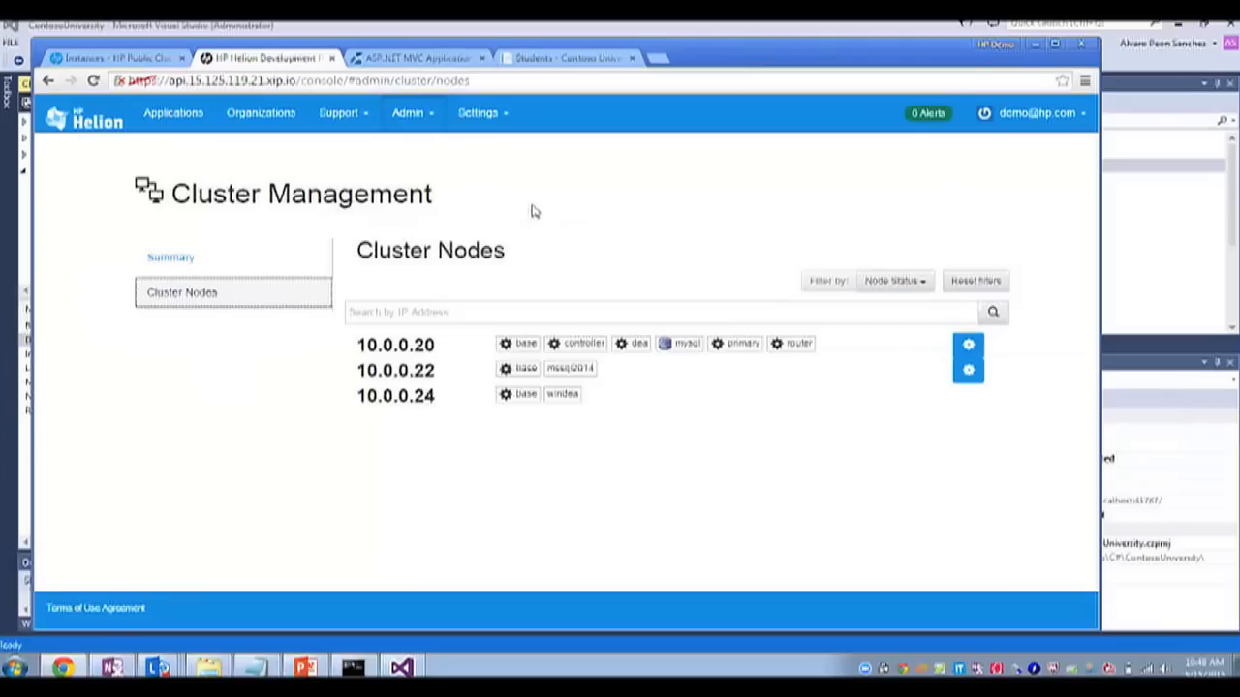
mouse_move(618, 215)
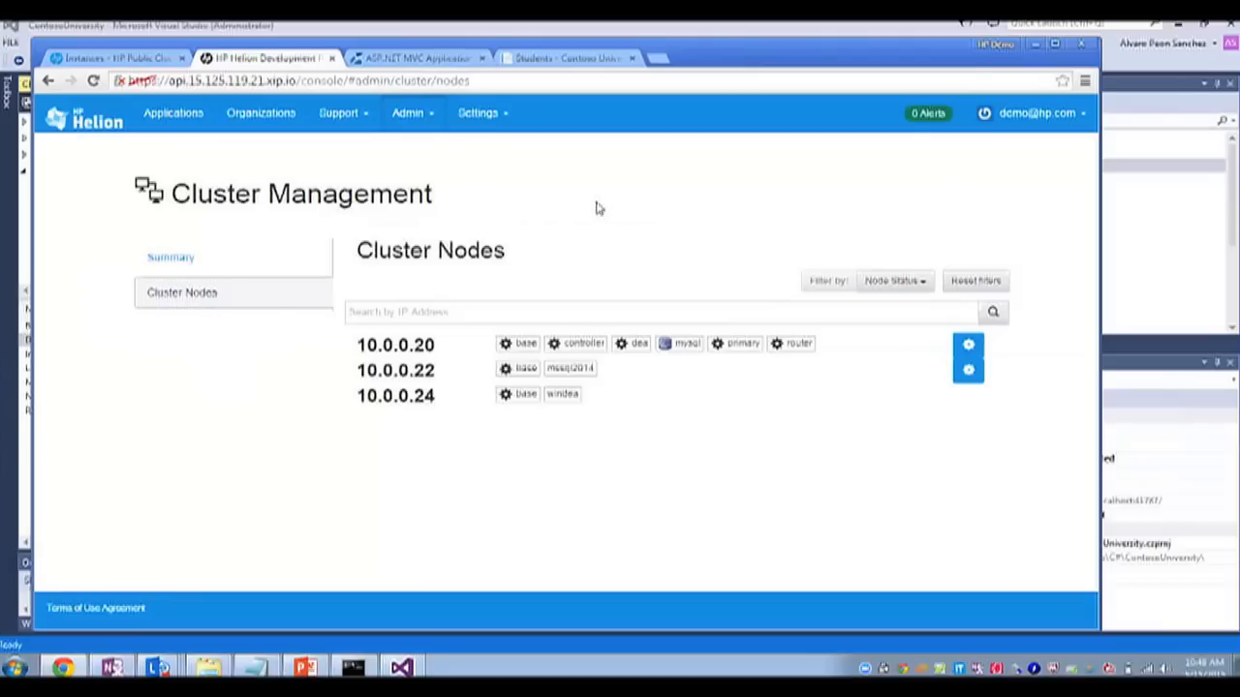
mouse_move(626, 232)
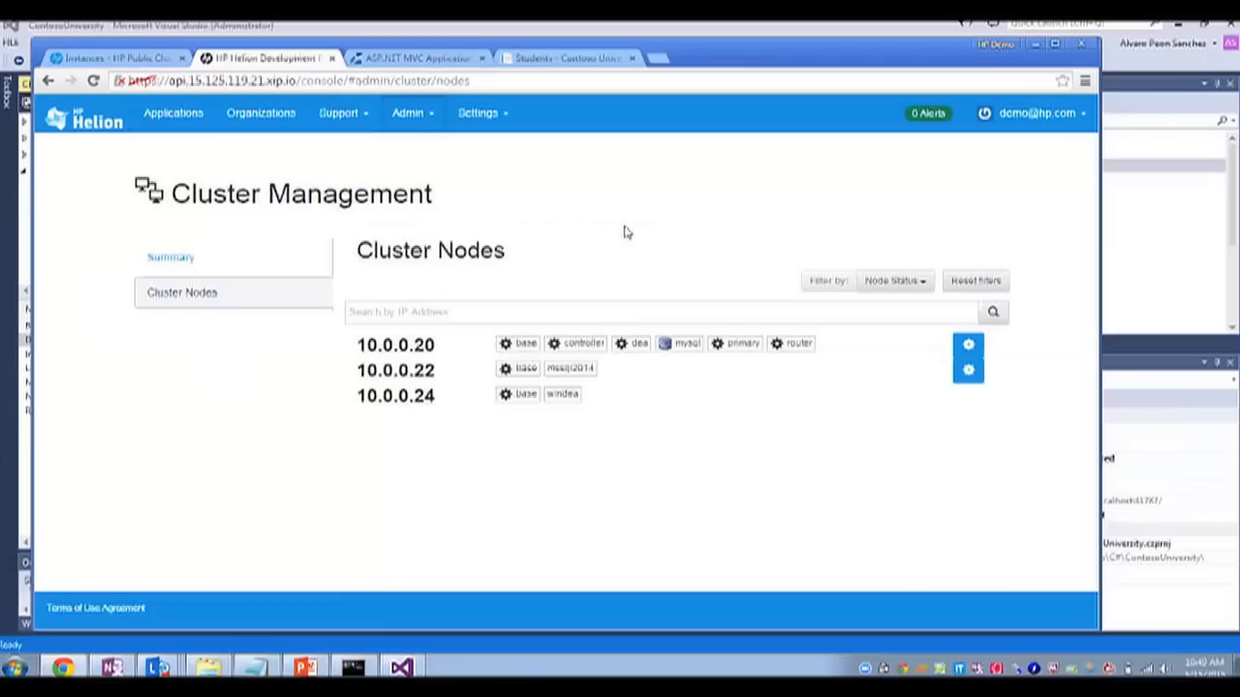
mouse_move(637, 240)
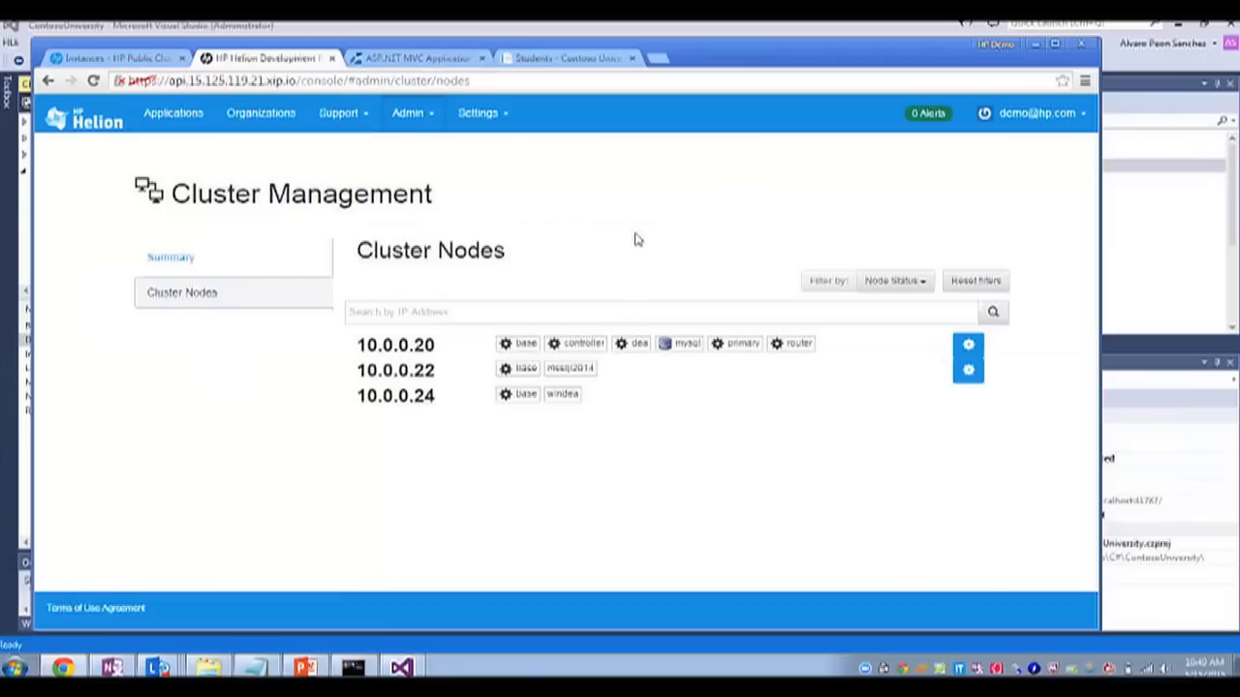